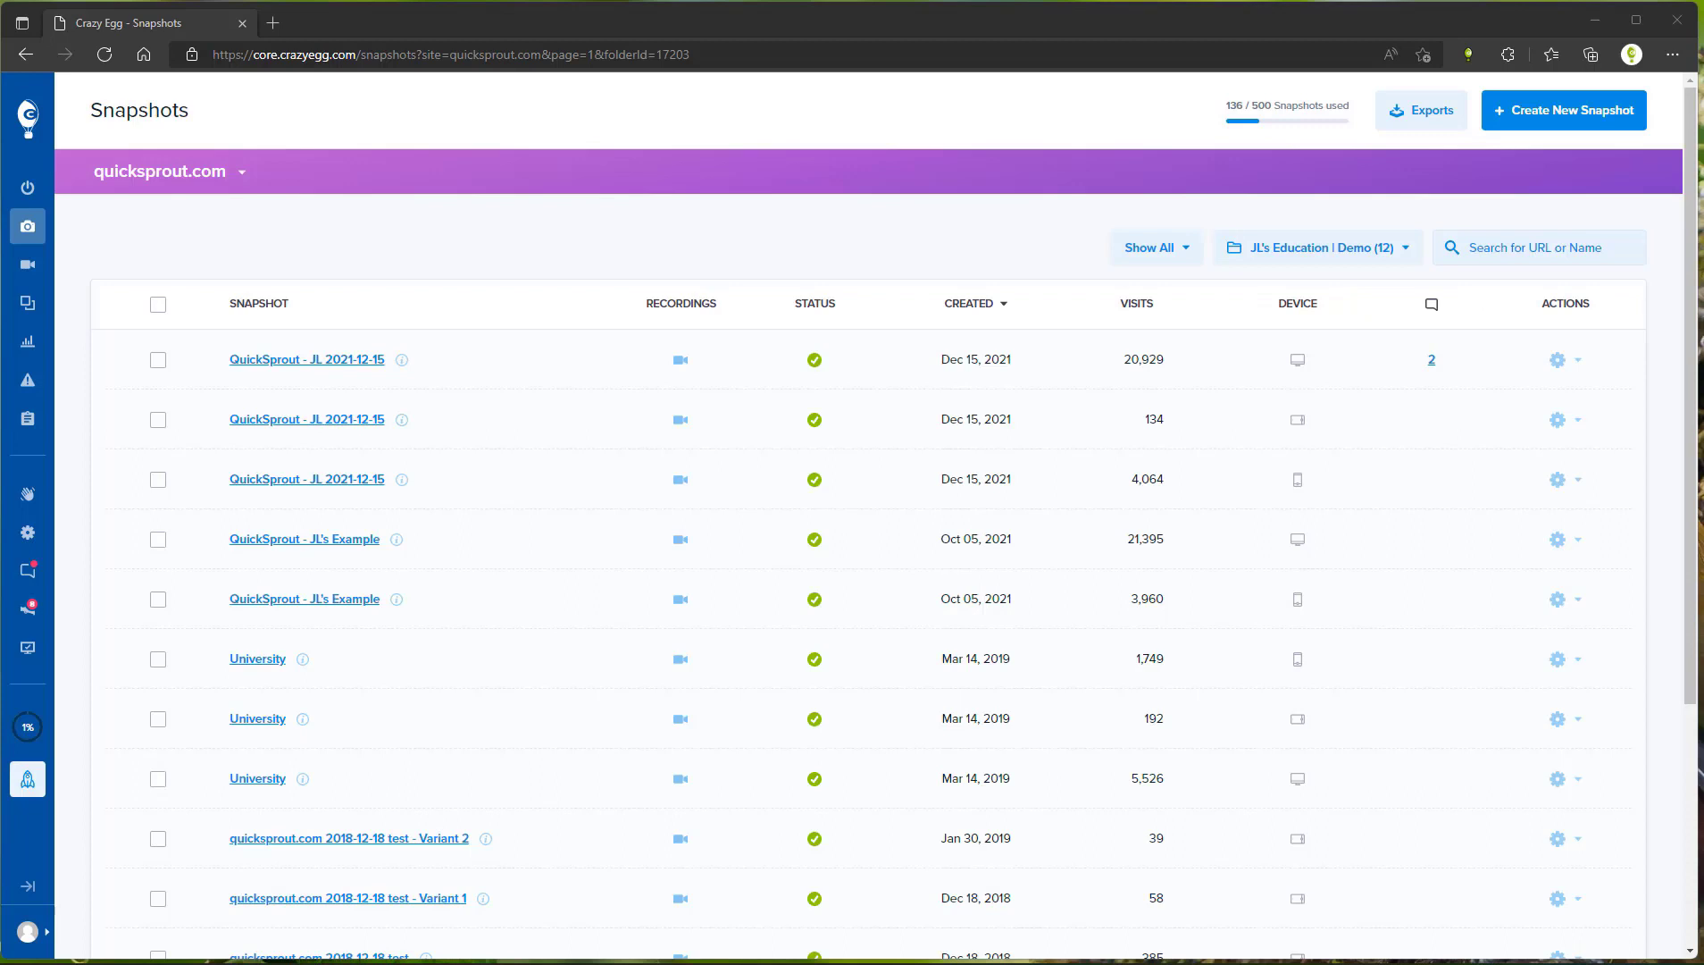
pyautogui.moveTo(481, 351)
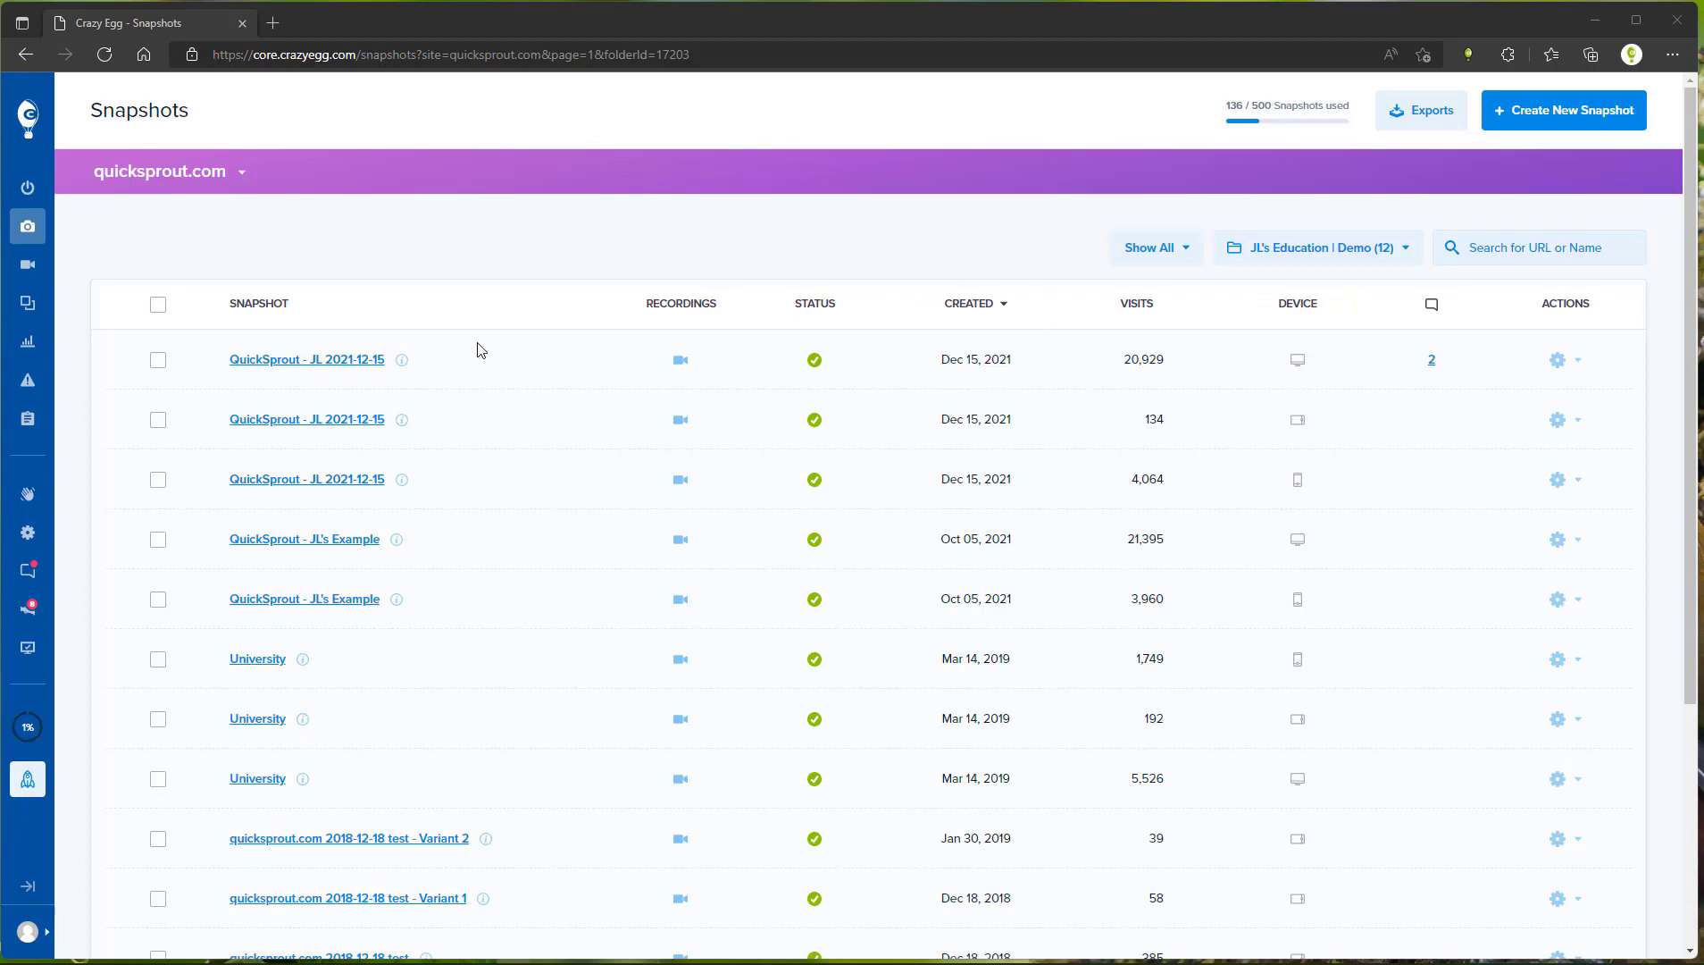
pyautogui.moveTo(161, 132)
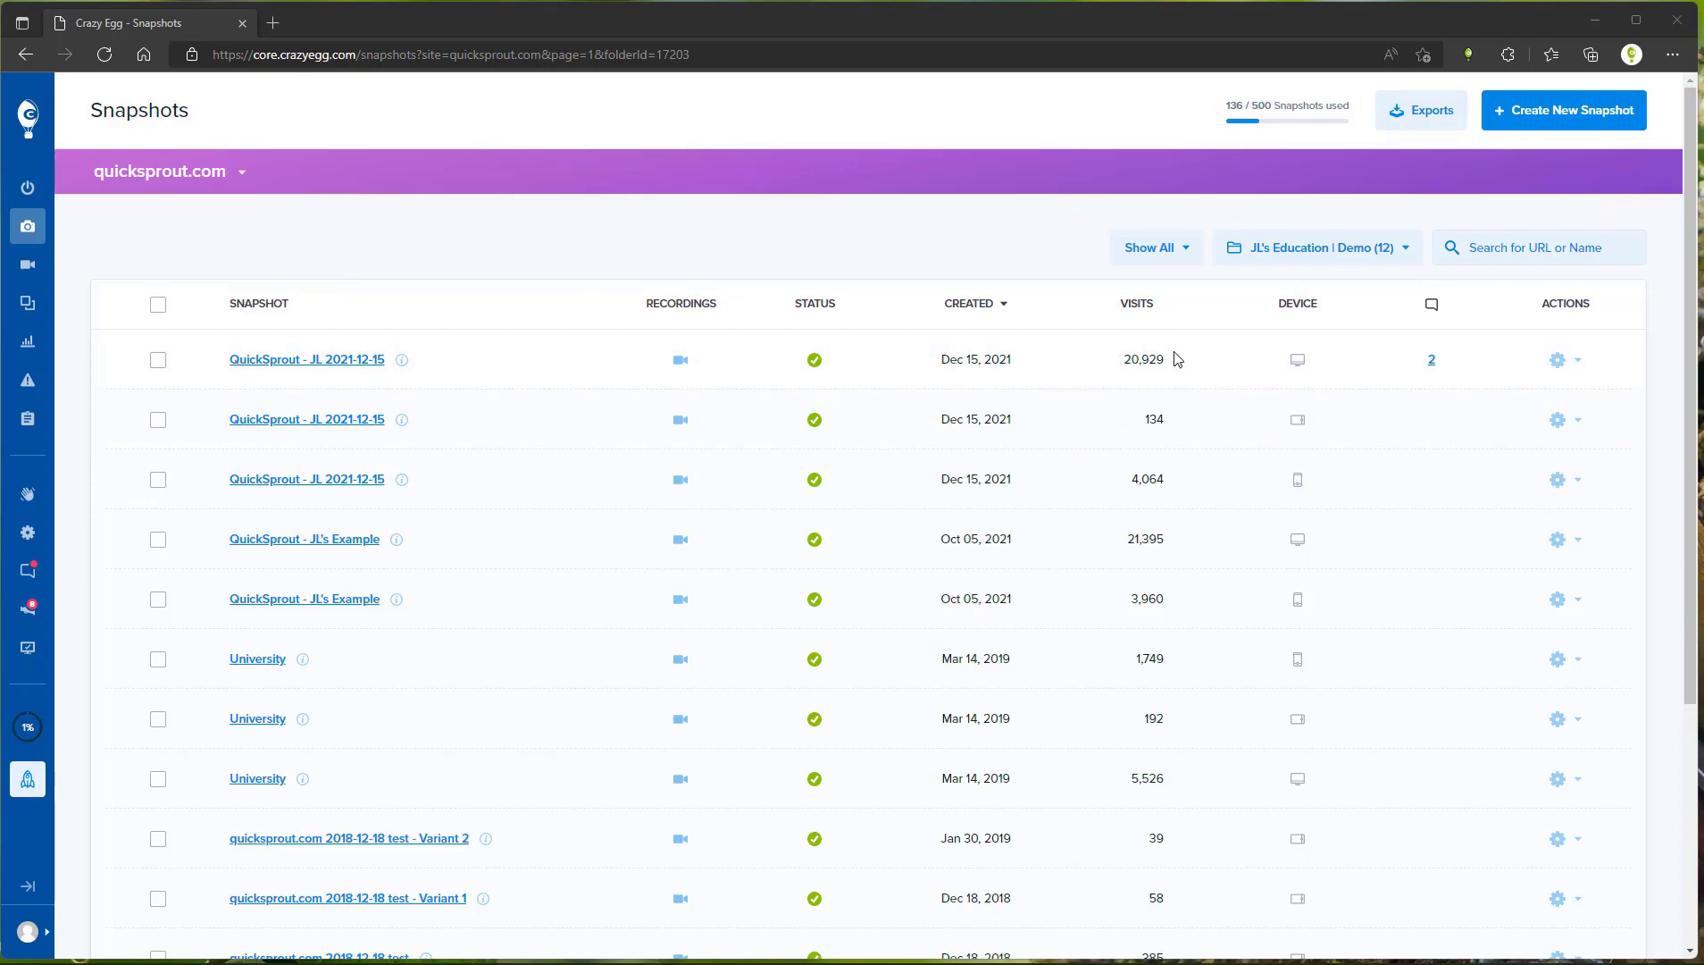
pyautogui.moveTo(1144, 386)
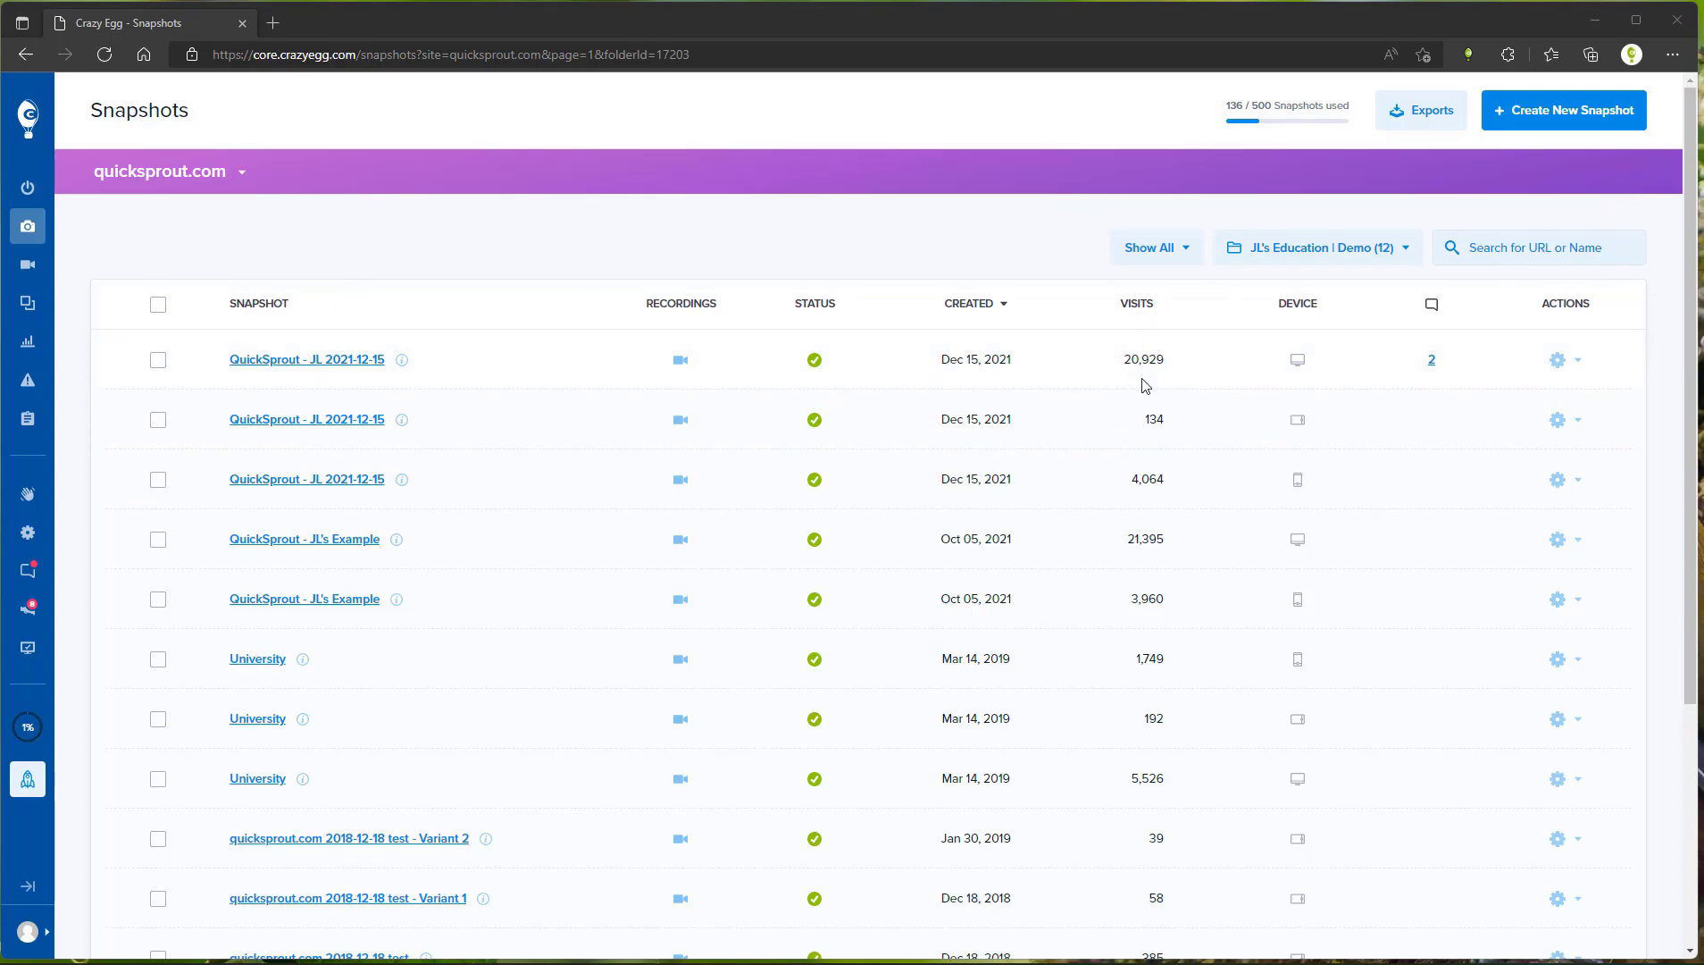
pyautogui.moveTo(308, 381)
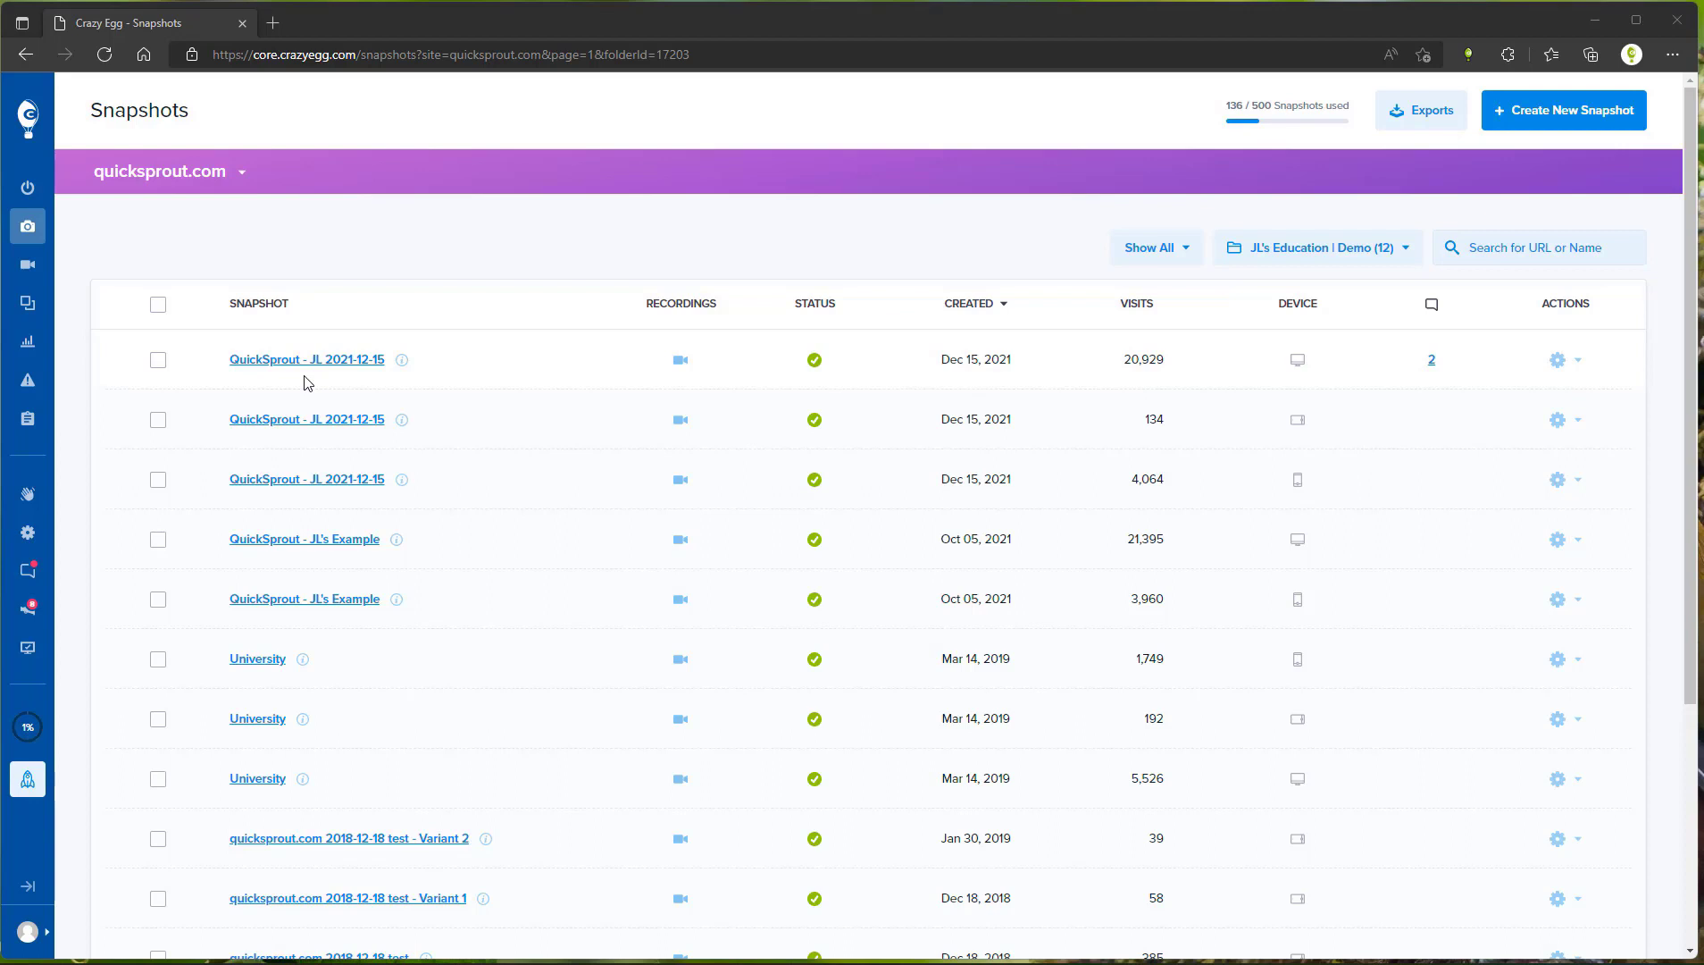
pyautogui.moveTo(997, 449)
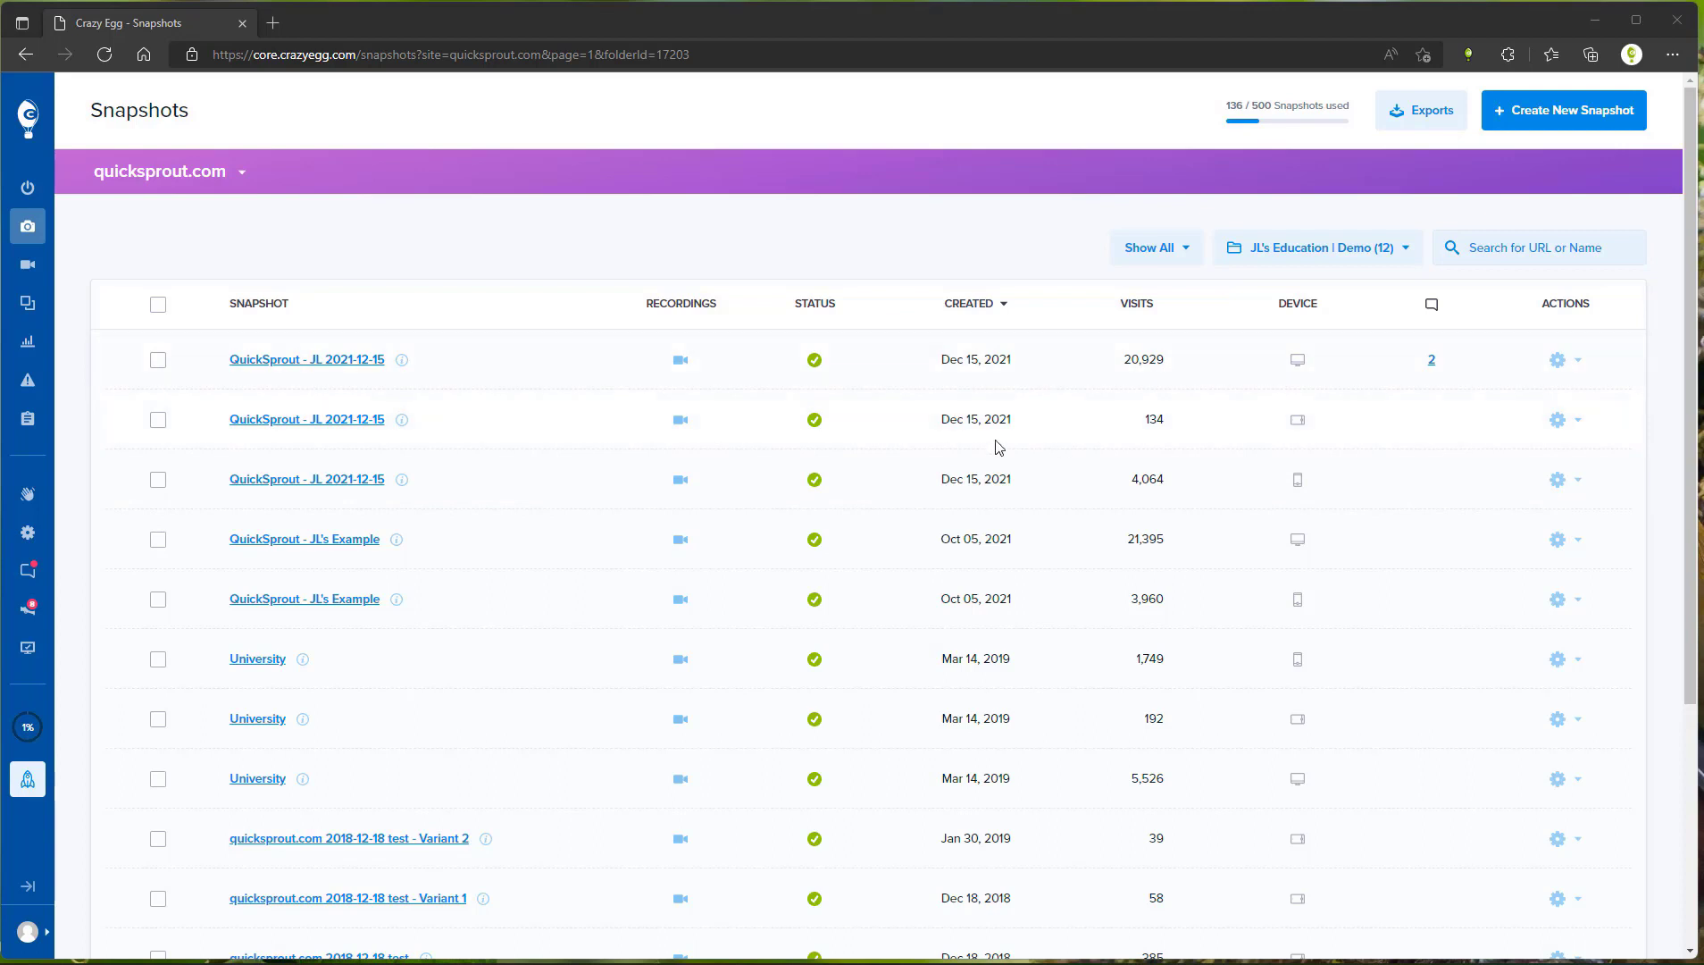
pyautogui.moveTo(815, 360)
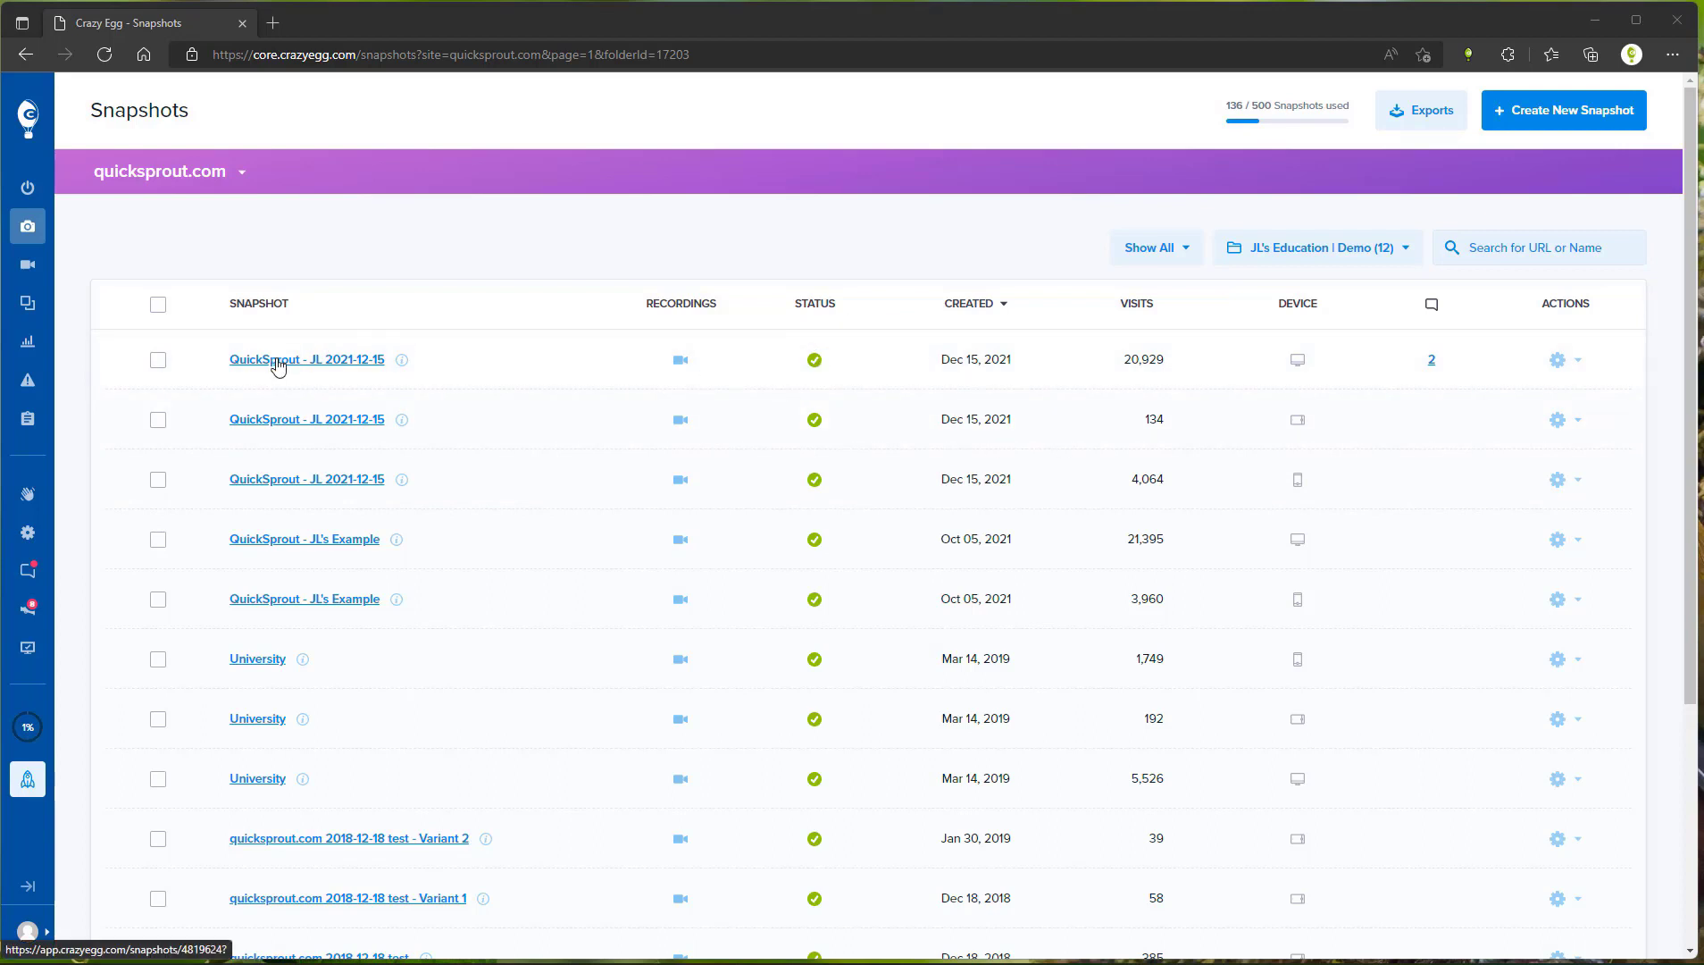
# - View the scrollmap of the QuickSprout - JL 2021-12-15 snapshot report
pyautogui.click(307, 359)
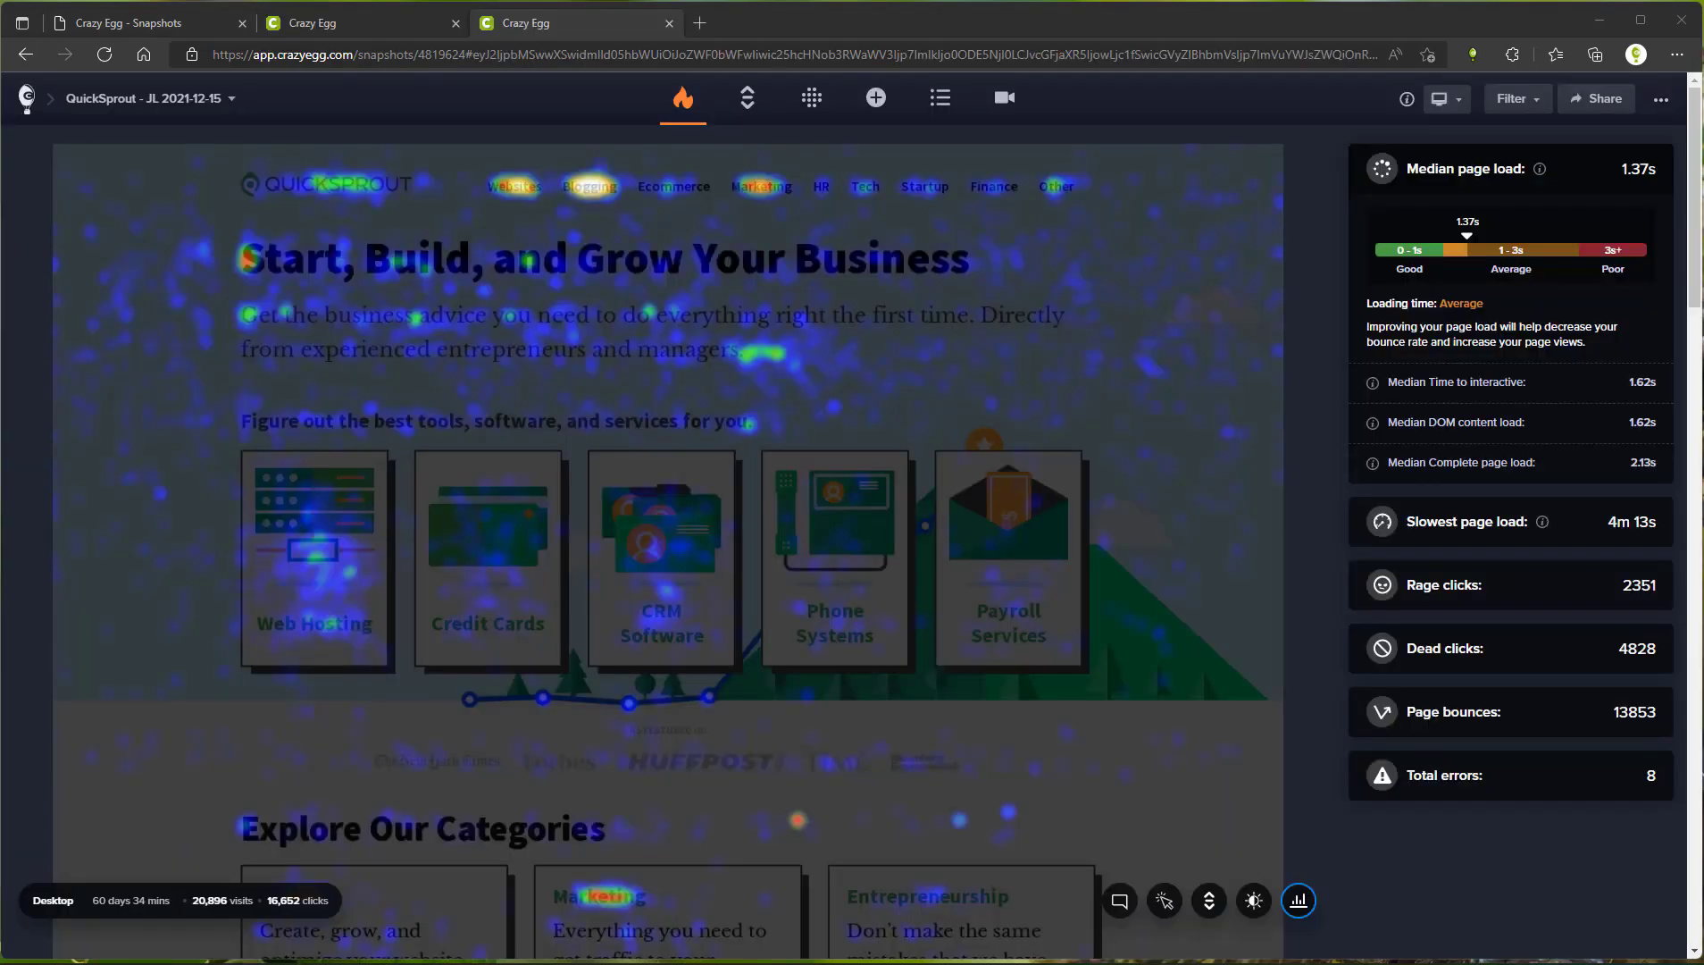
pyautogui.moveTo(745, 162)
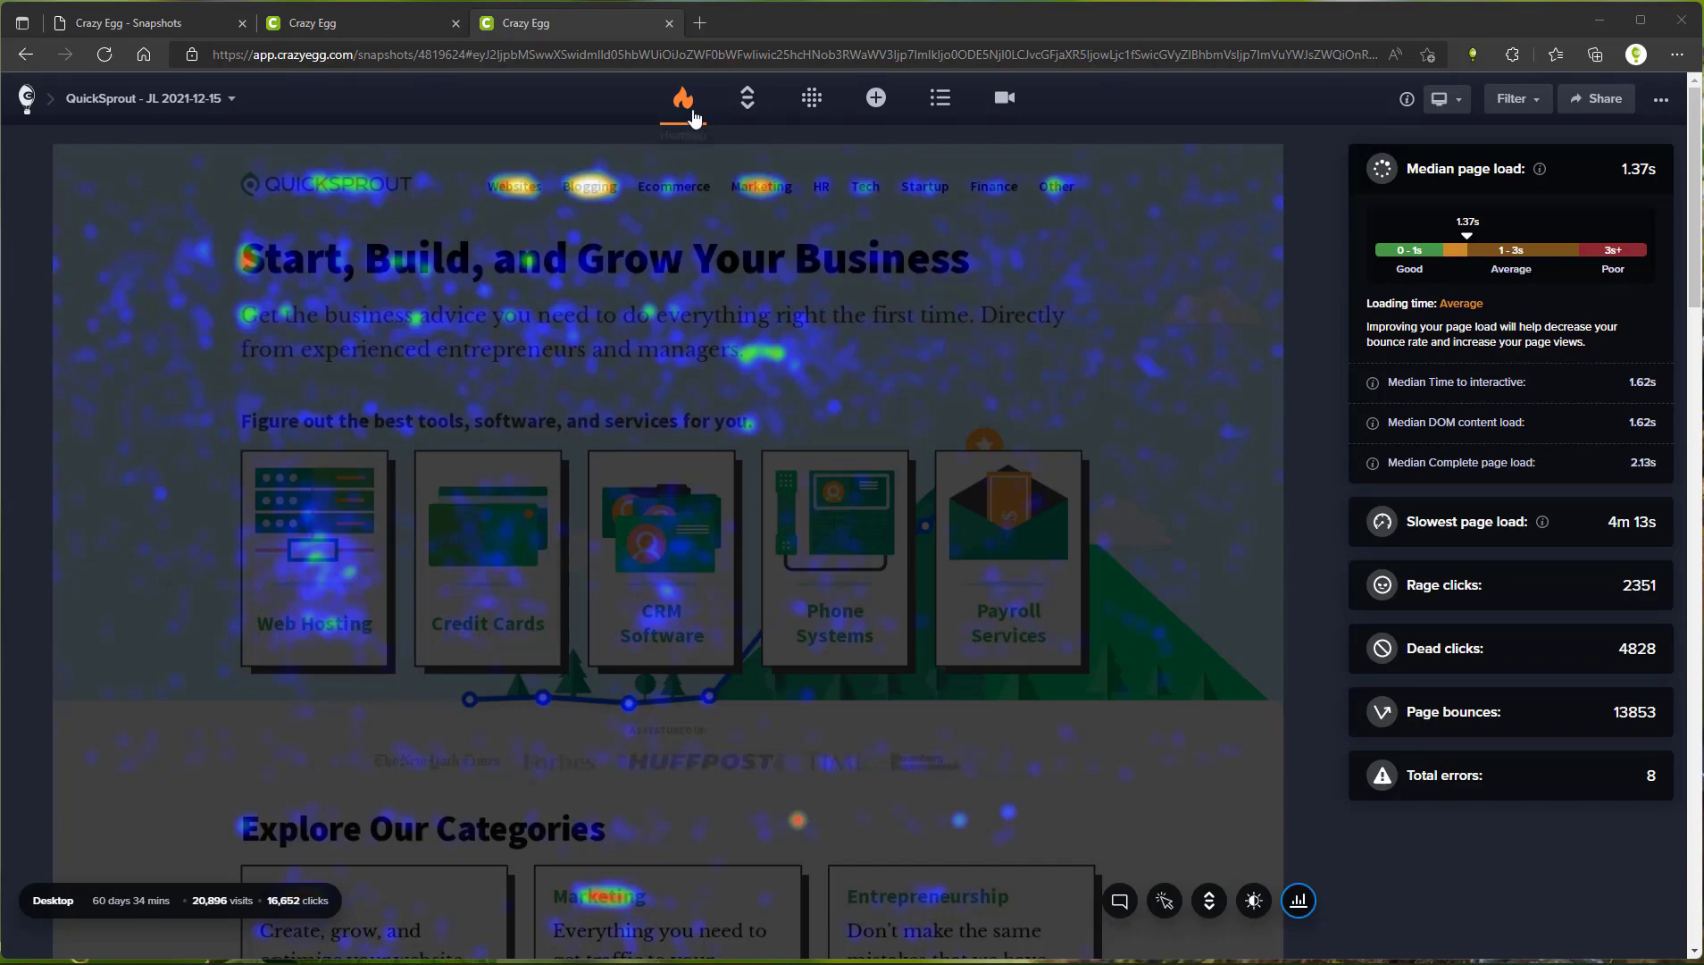
pyautogui.click(749, 98)
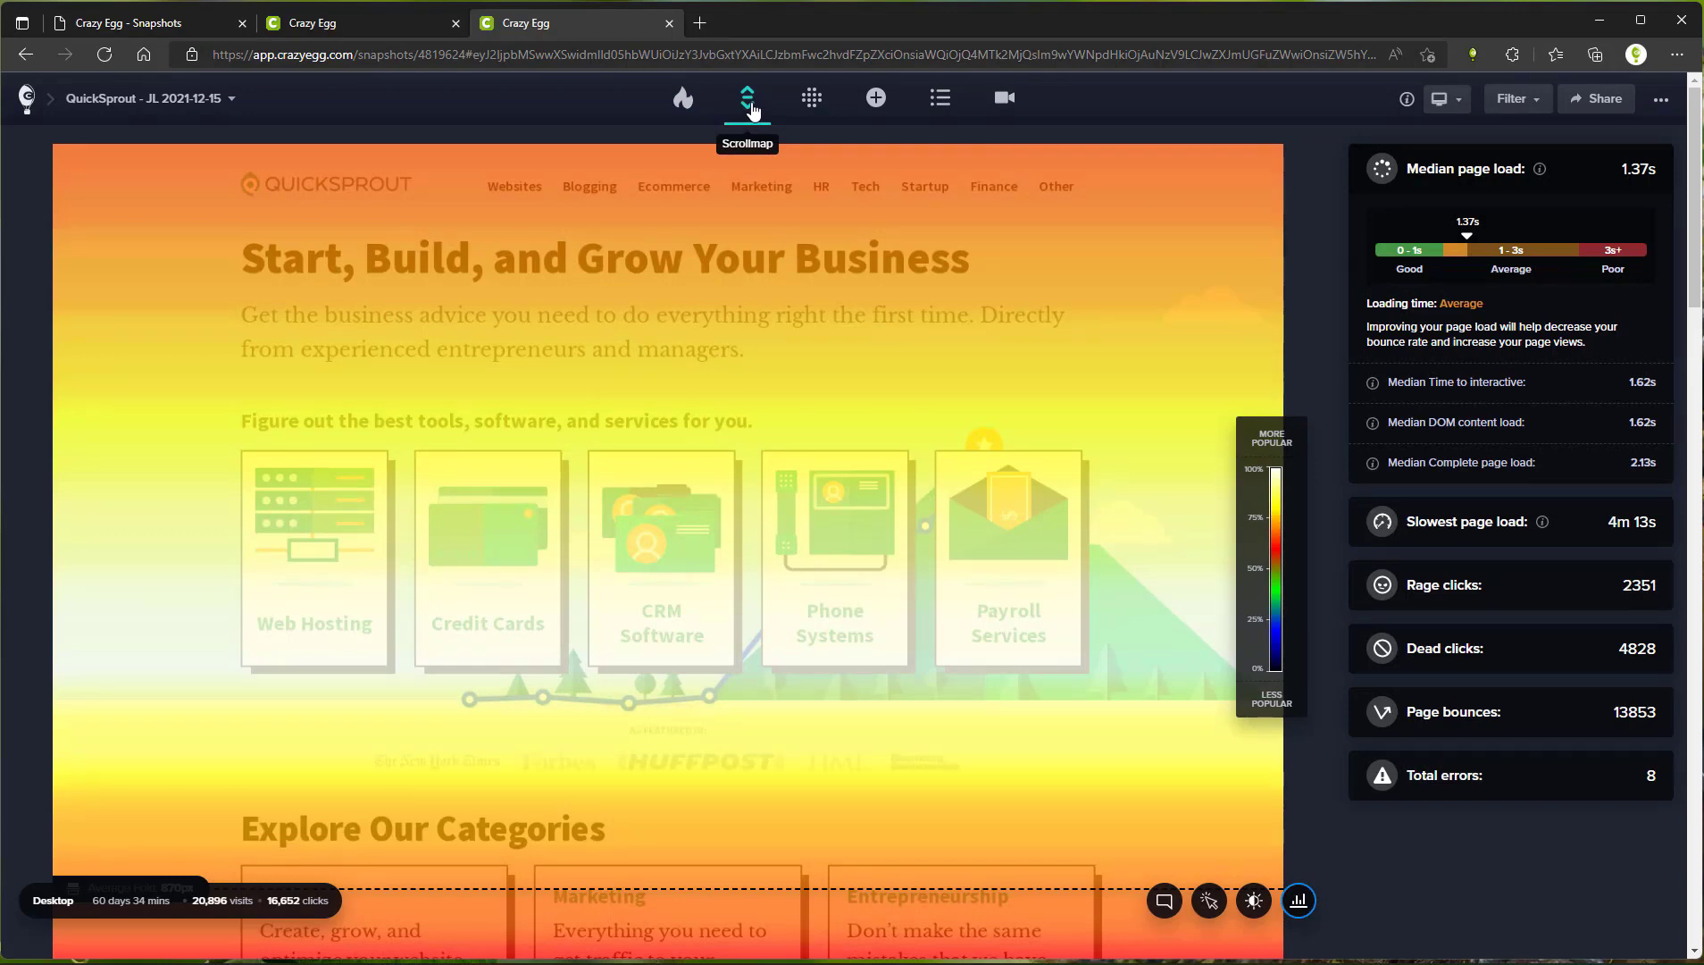
pyautogui.click(749, 98)
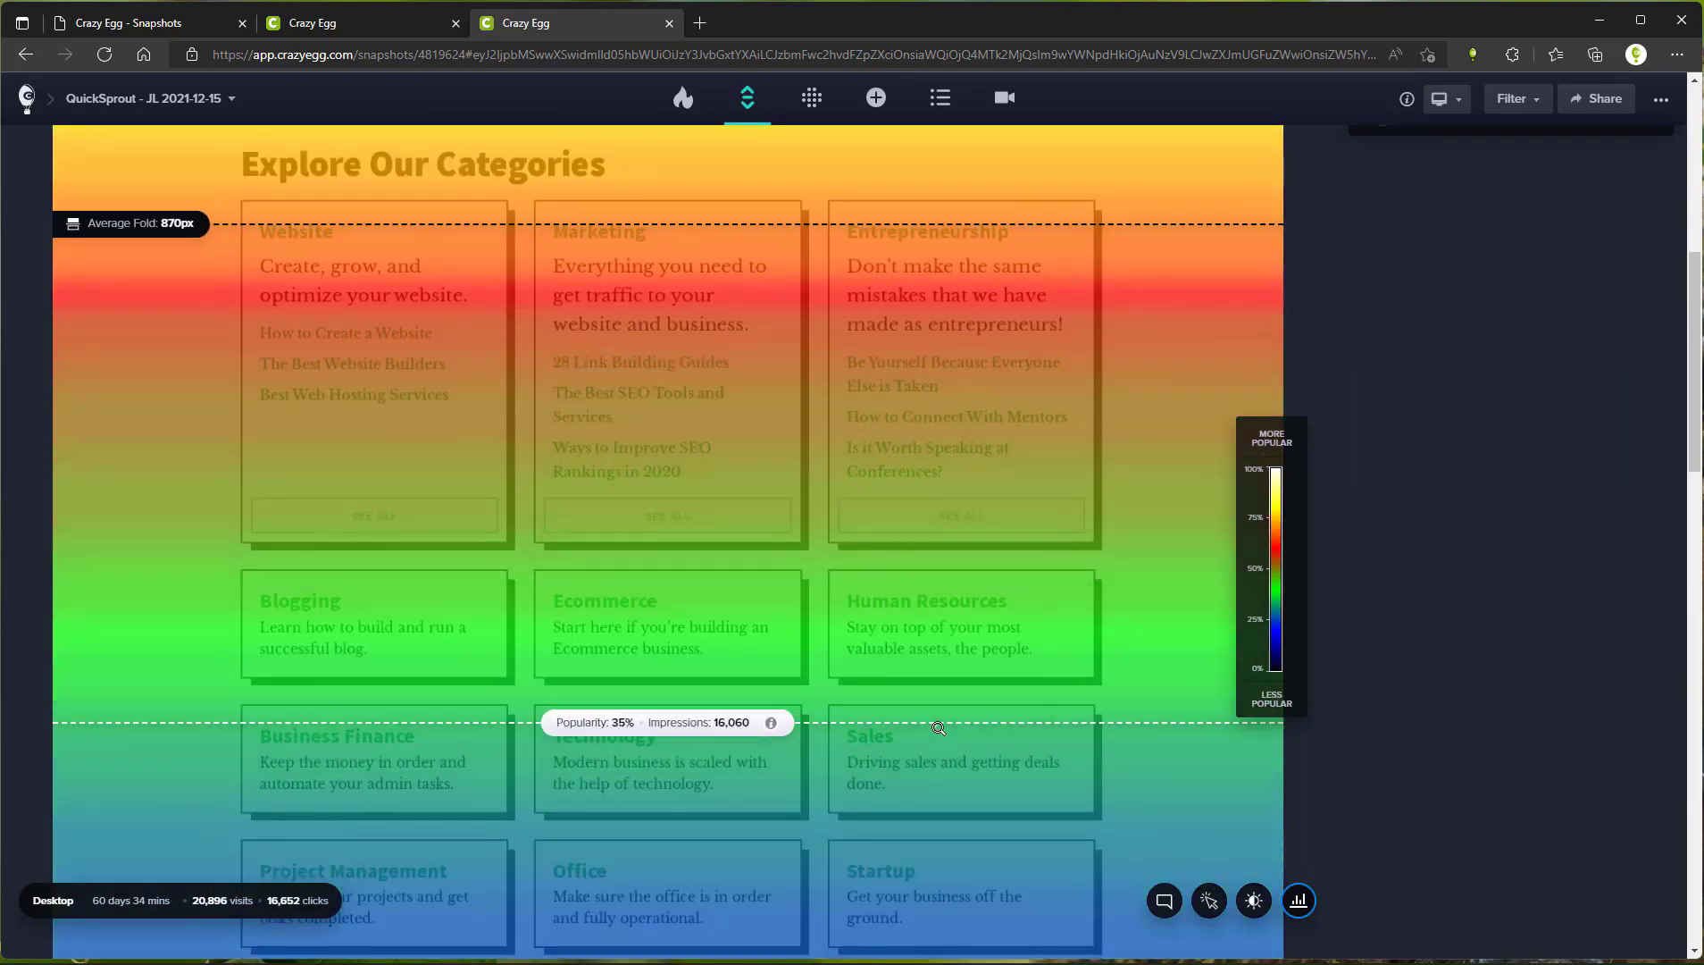
pyautogui.moveTo(923, 754)
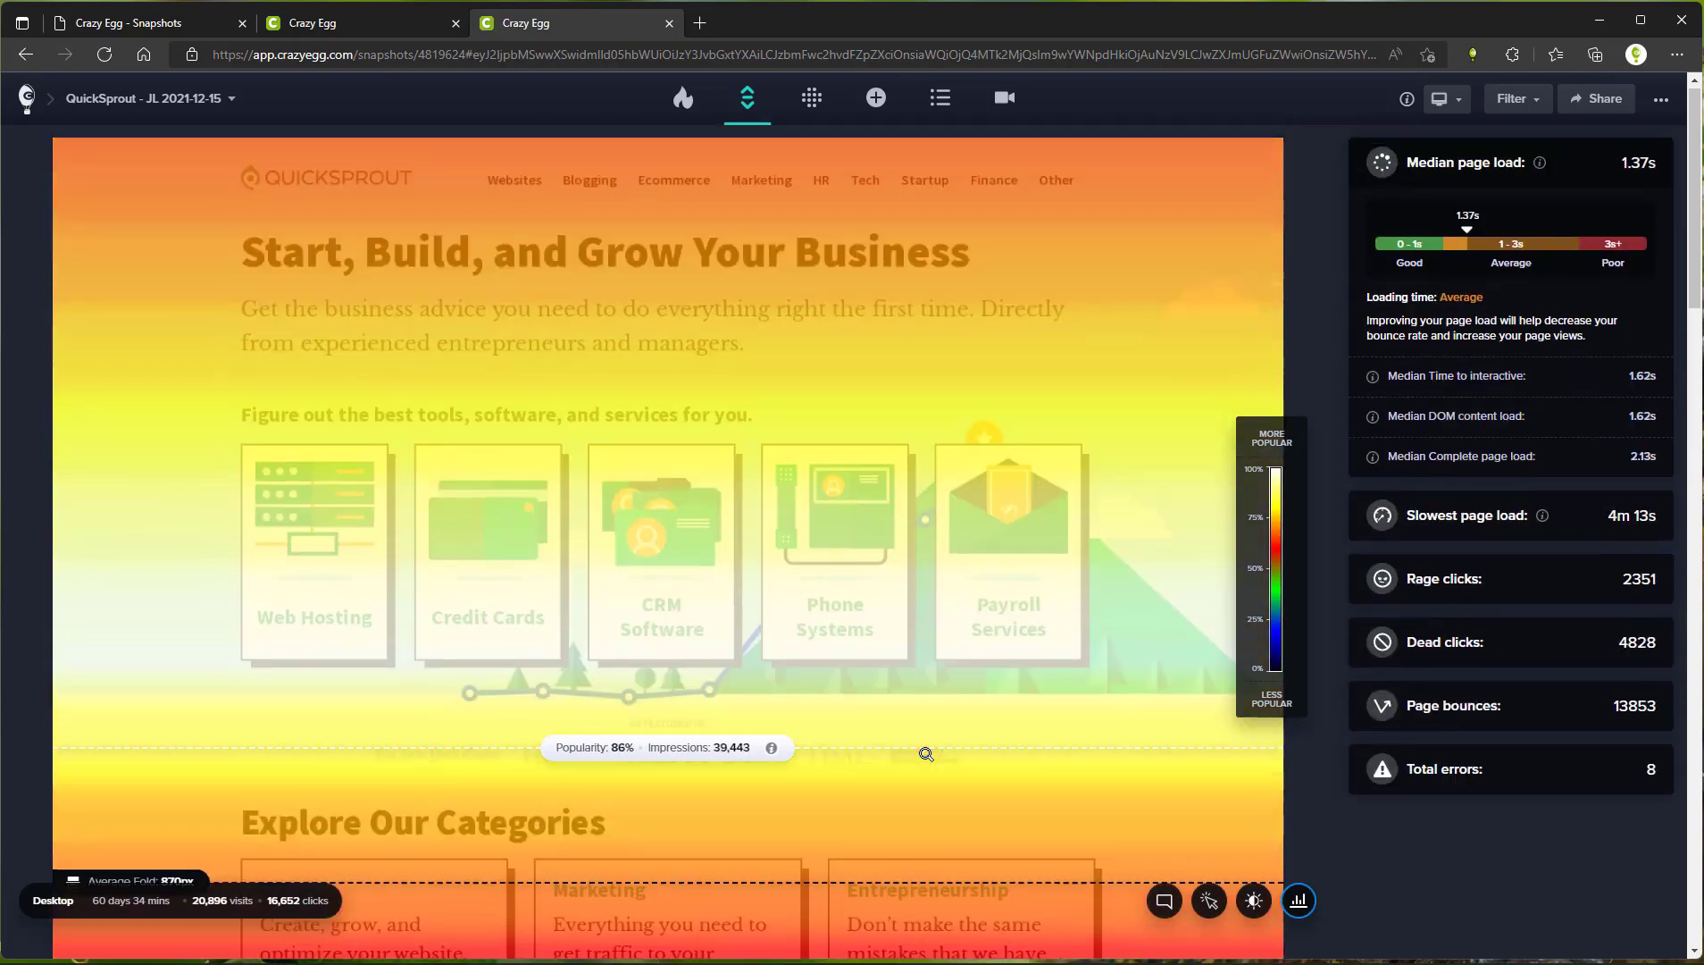
pyautogui.scroll(-3)
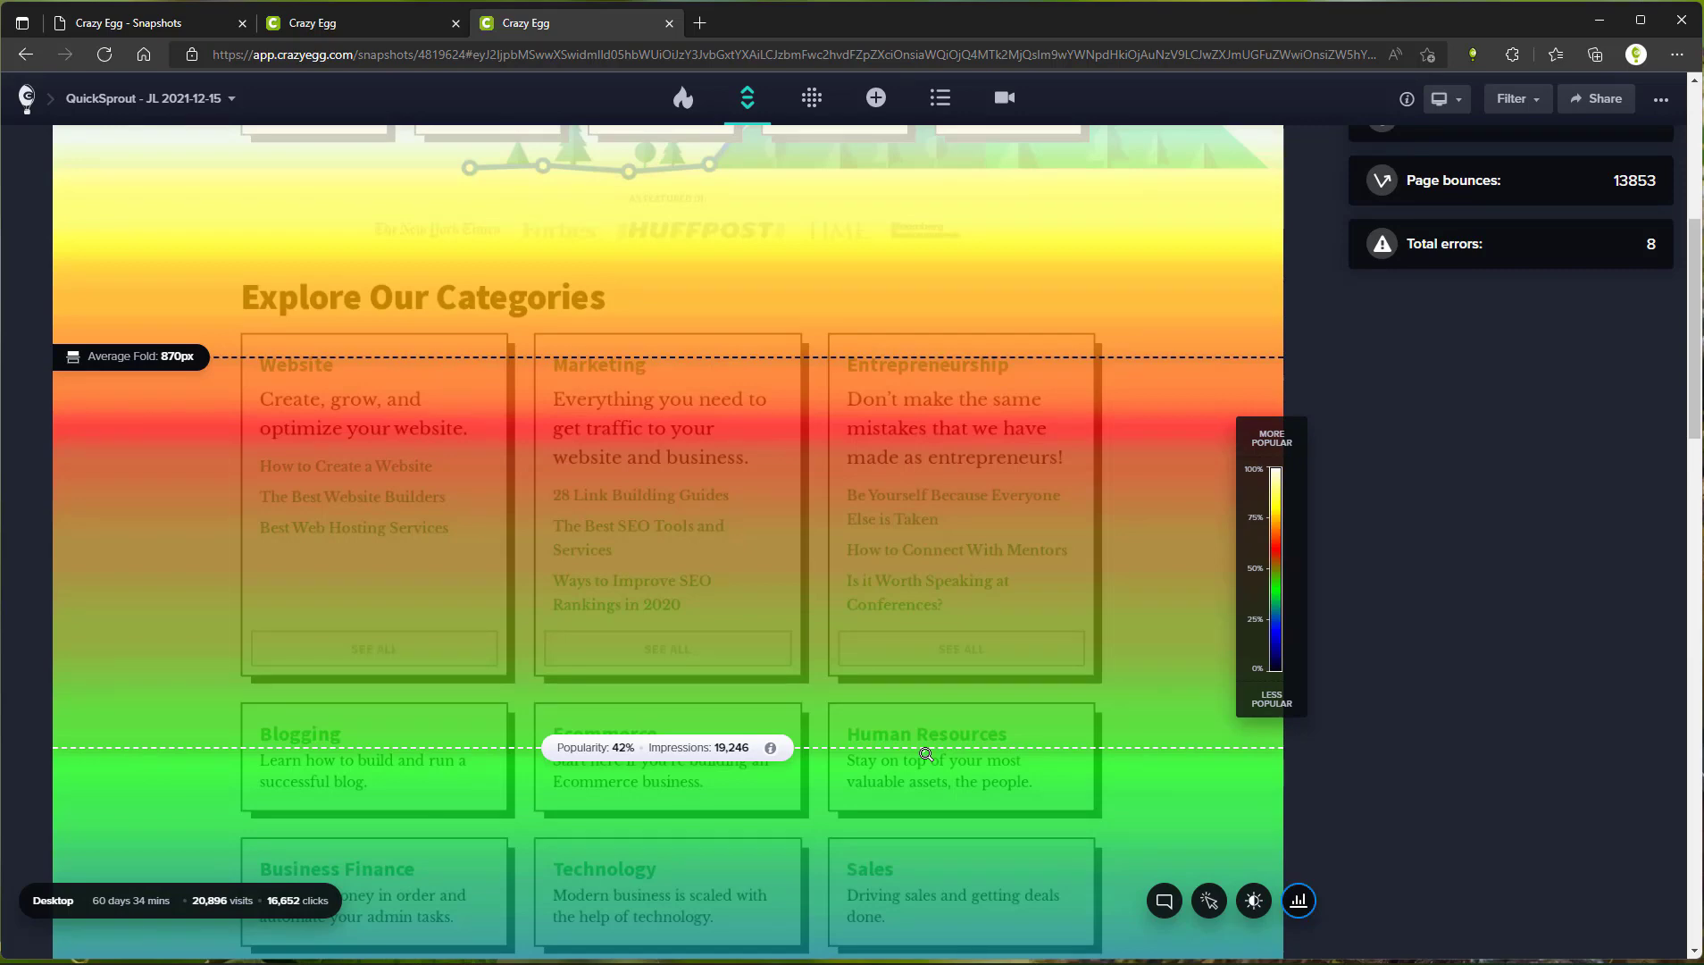
pyautogui.scroll(3)
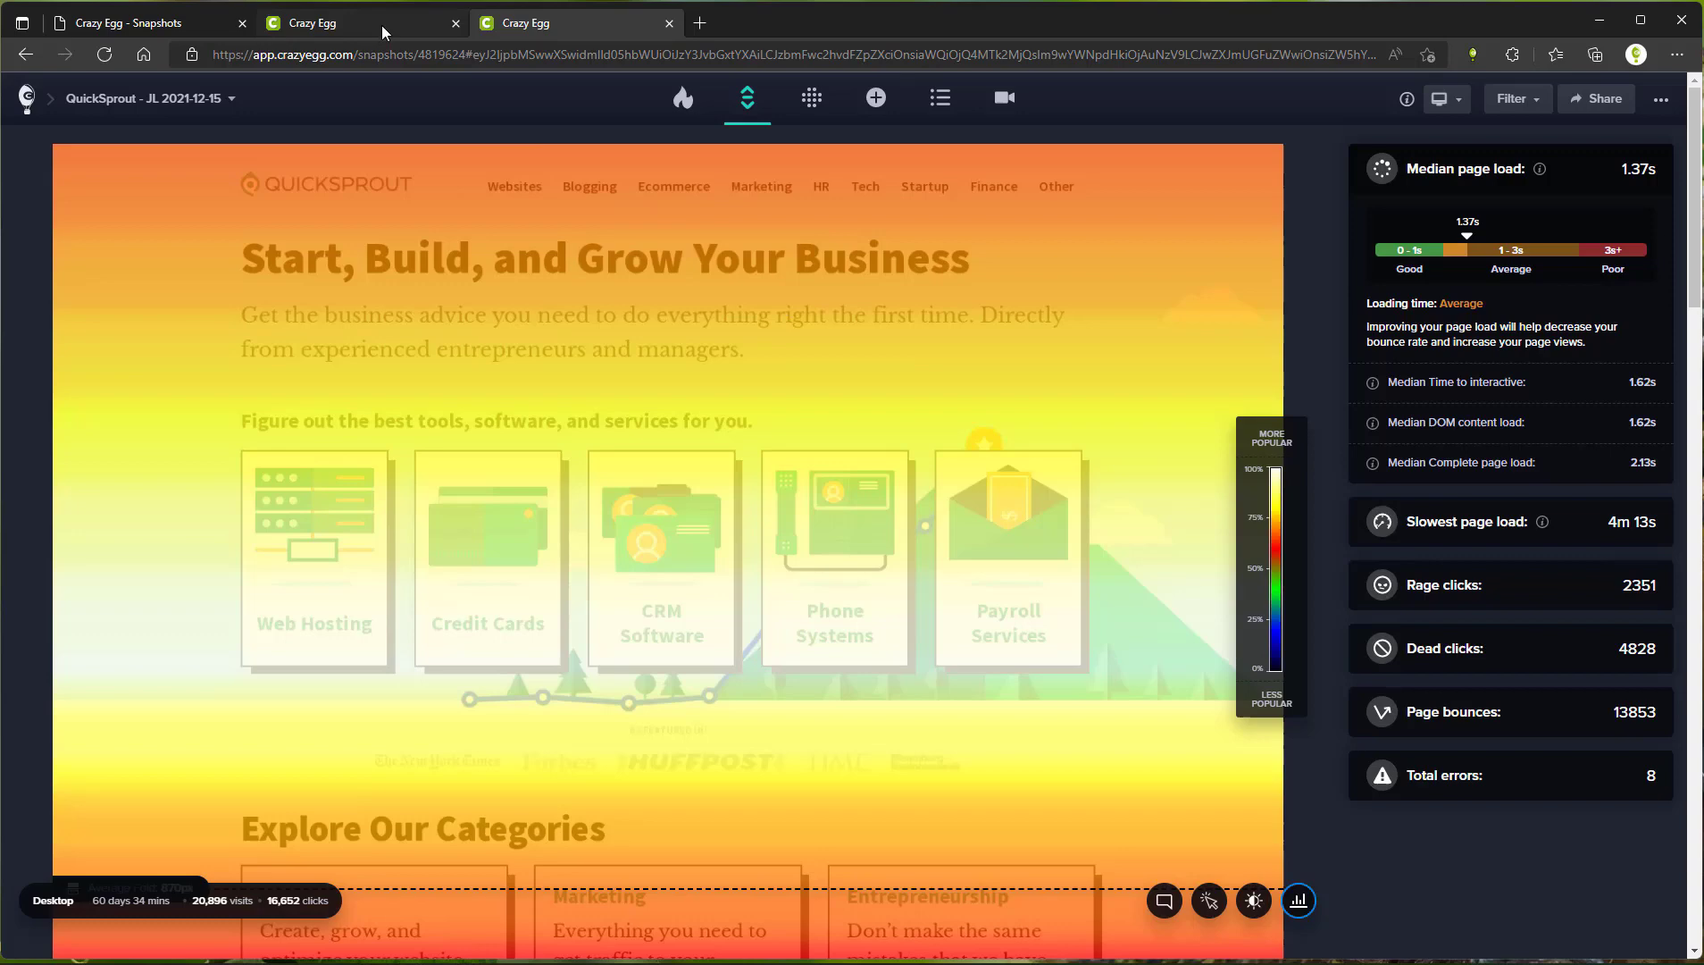
# - Switch to the Quick Sprout Blog Desktop snapshot's scrollmap in the other browser tab
pyautogui.click(359, 23)
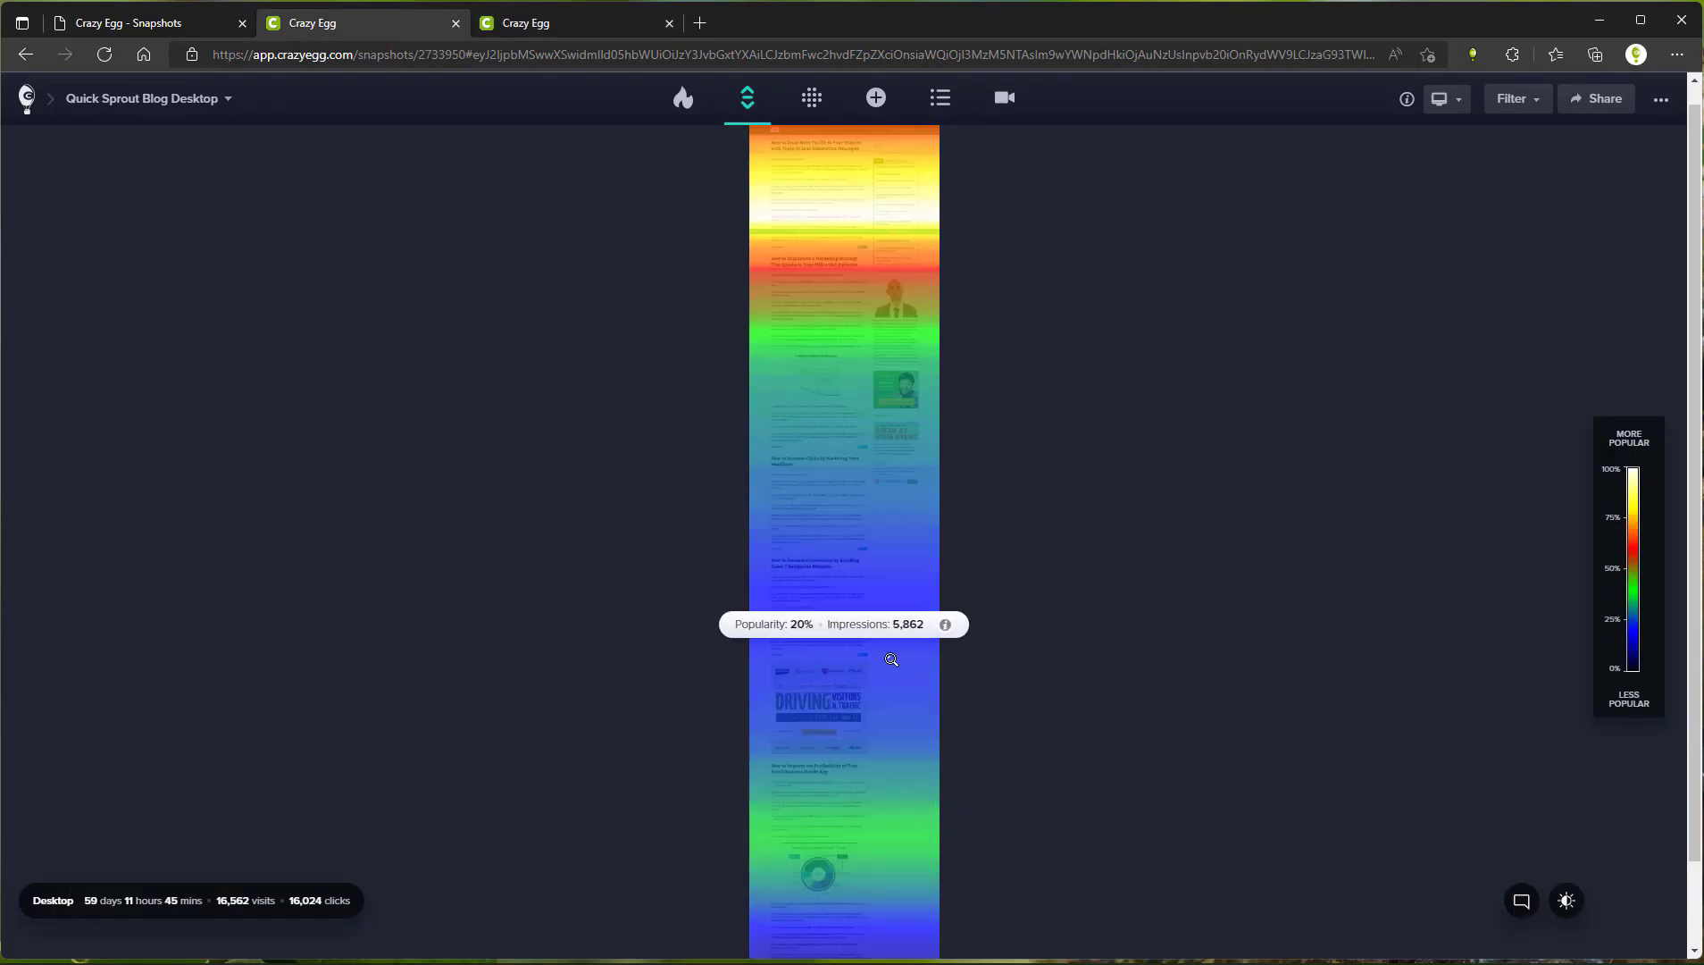
pyautogui.moveTo(910, 715)
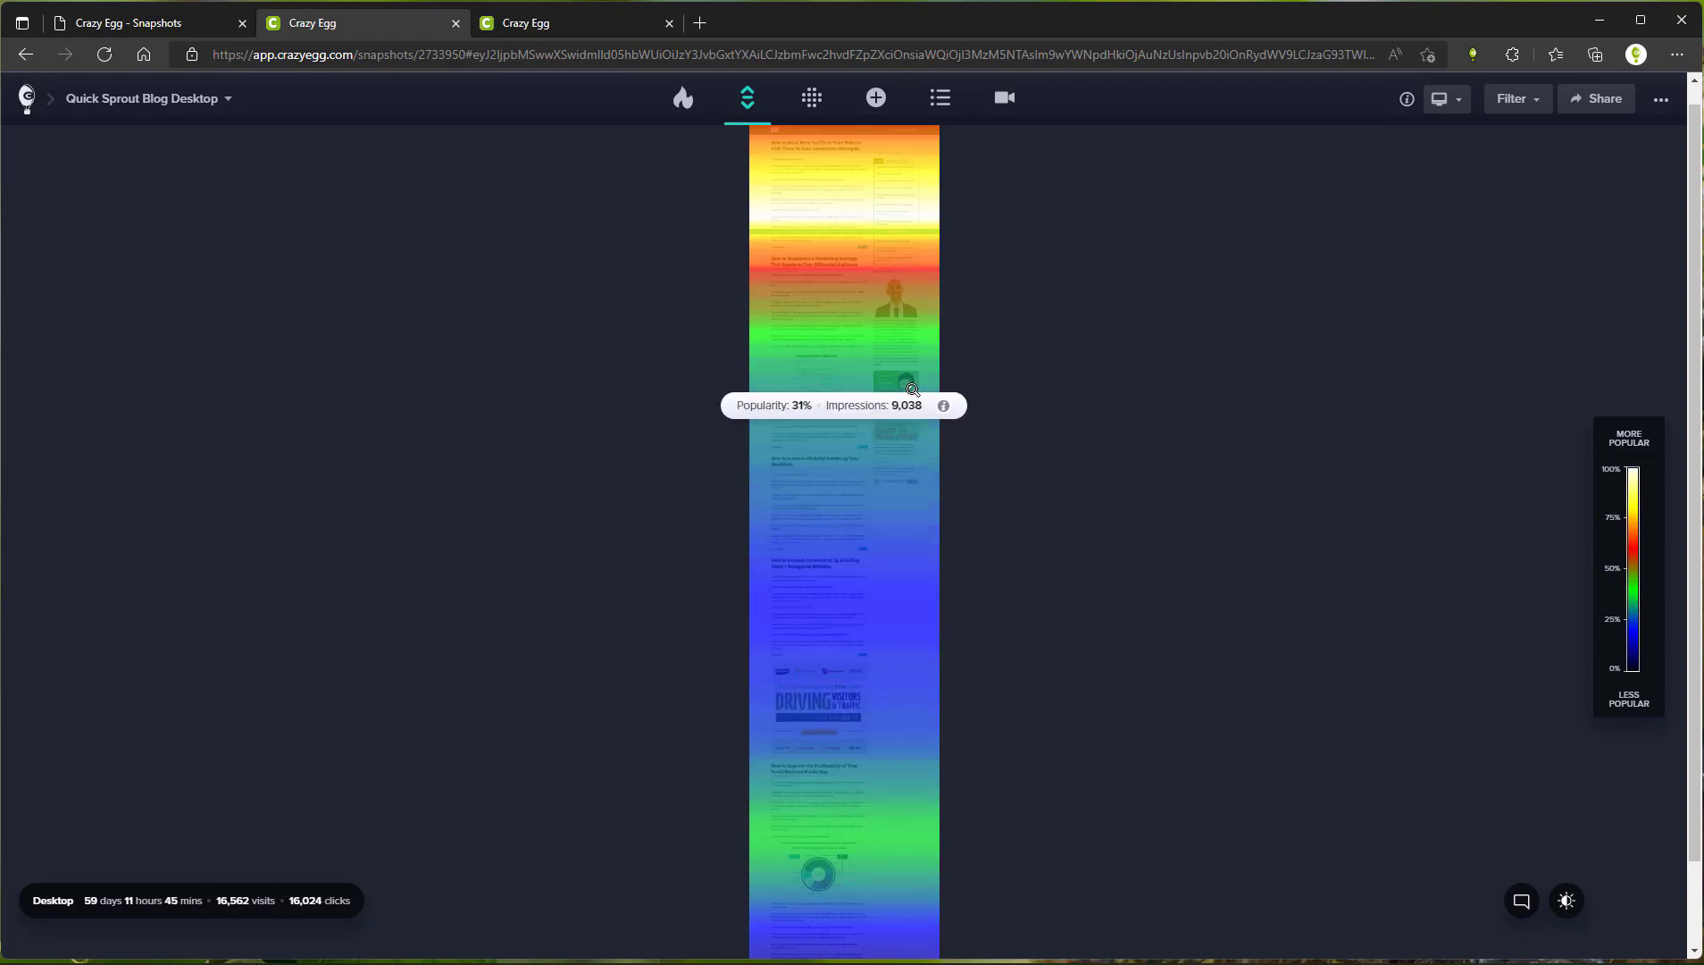
pyautogui.moveTo(911, 734)
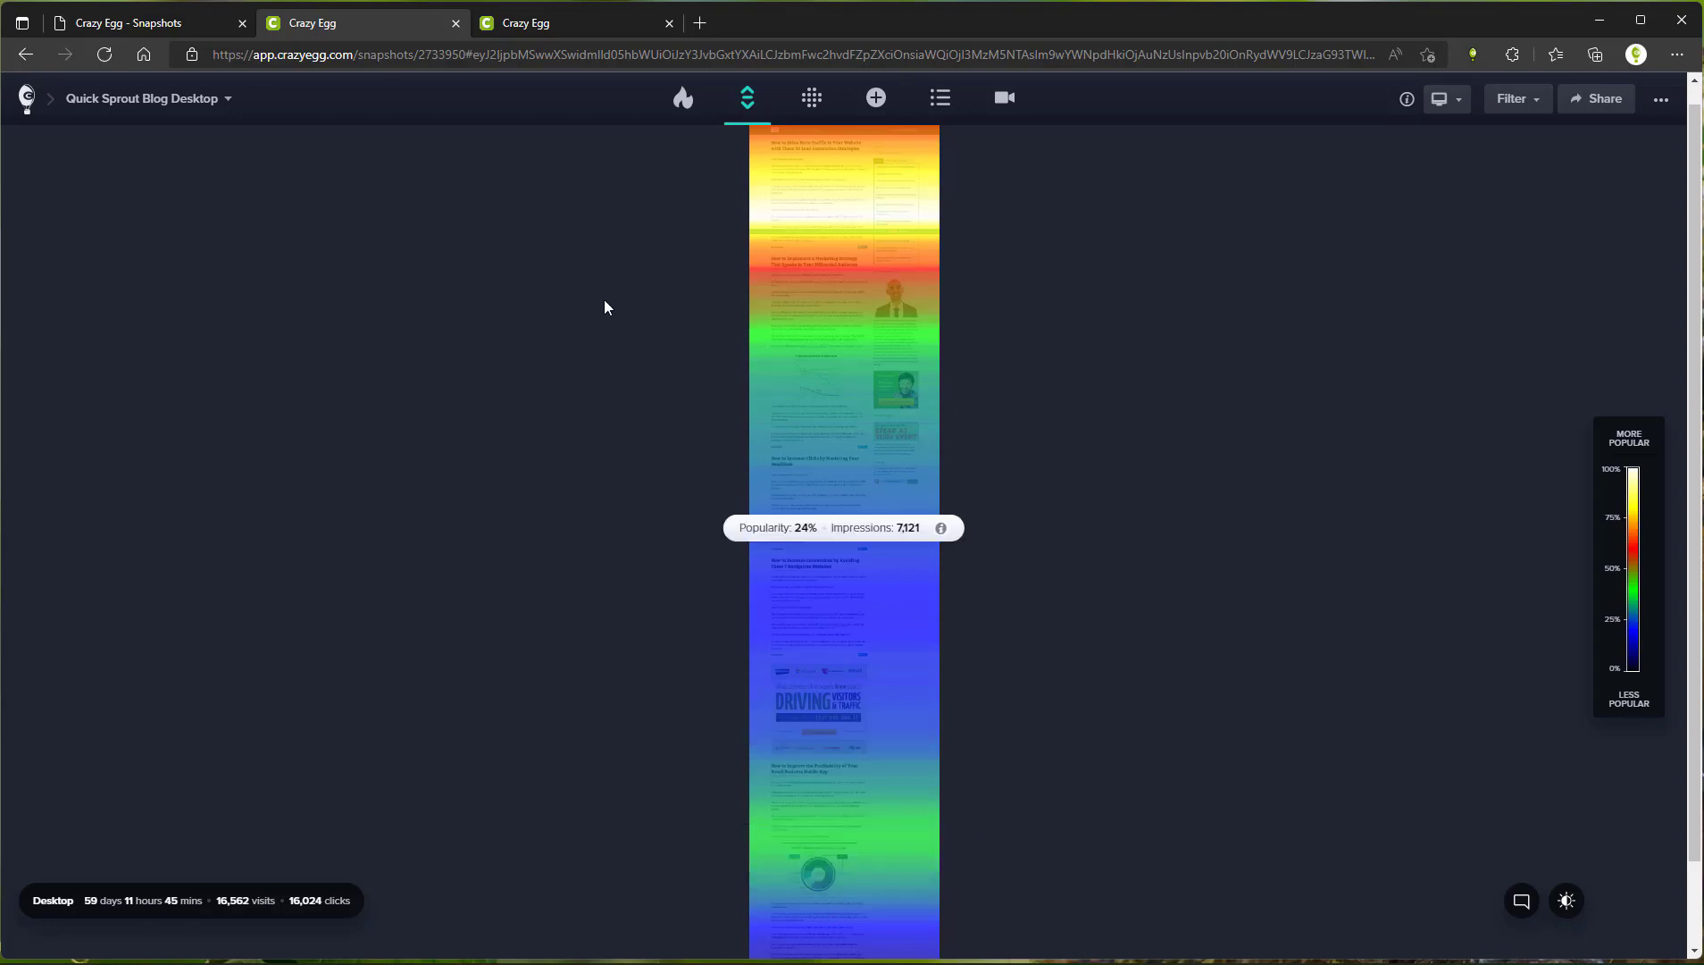
# - Return to the QuickSprout - JL 2021-12-15 scrollmap and explore down to the guides section
pyautogui.click(1297, 900)
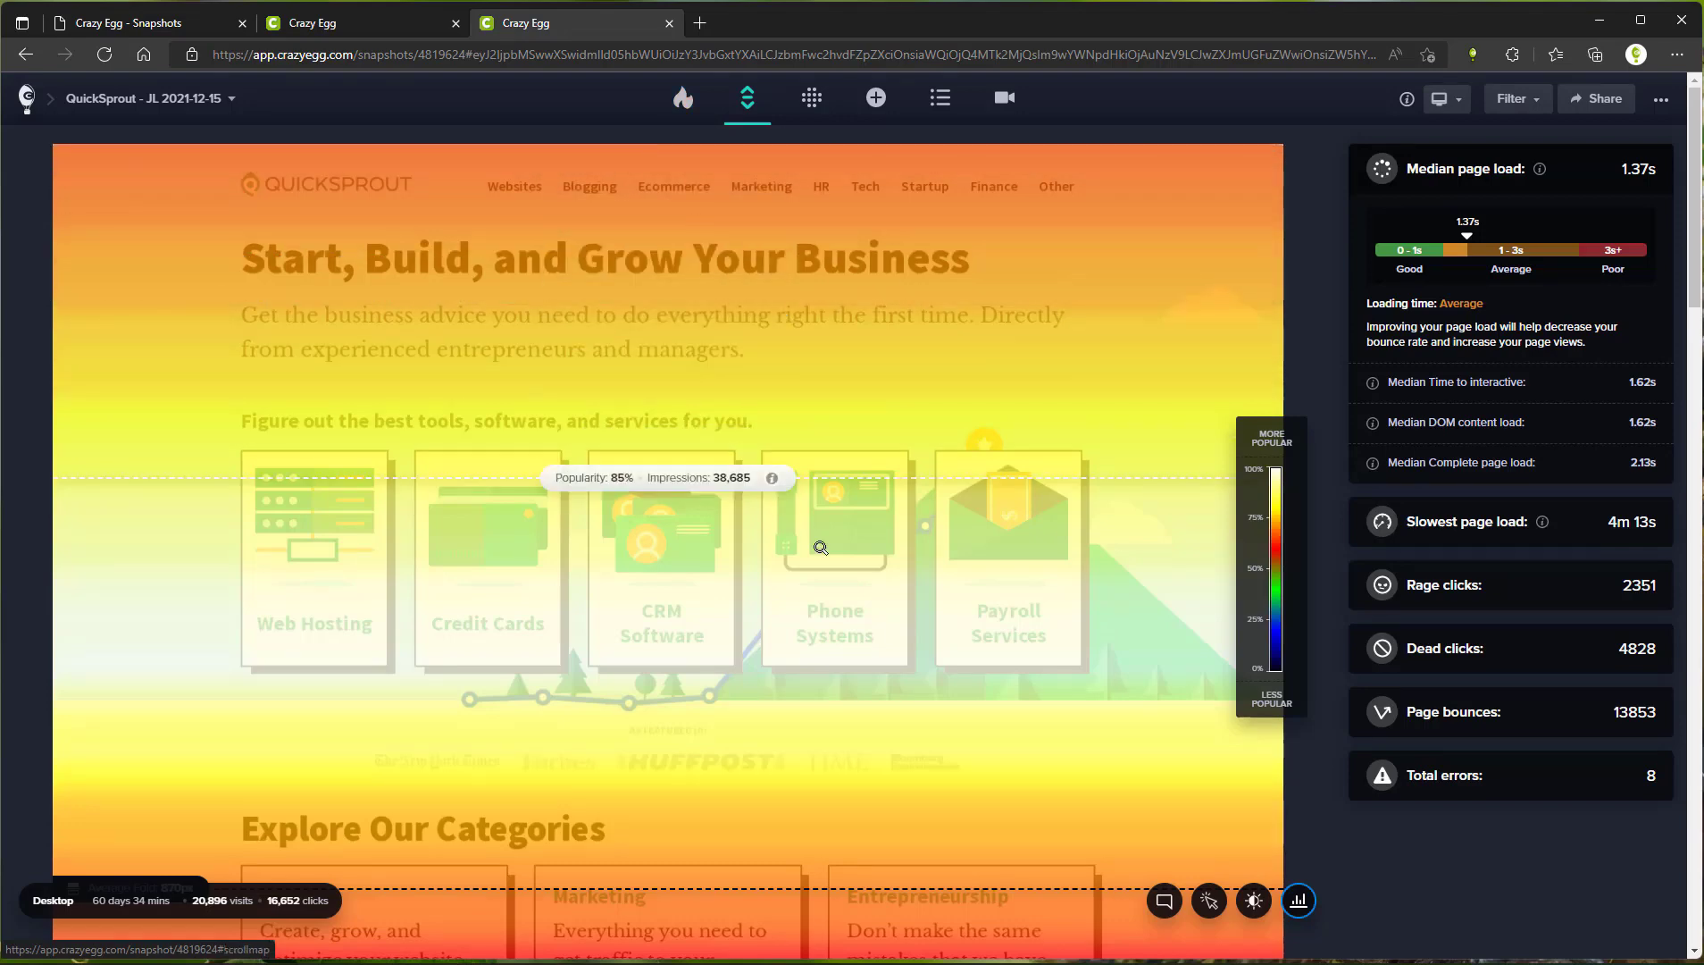
pyautogui.scroll(-3)
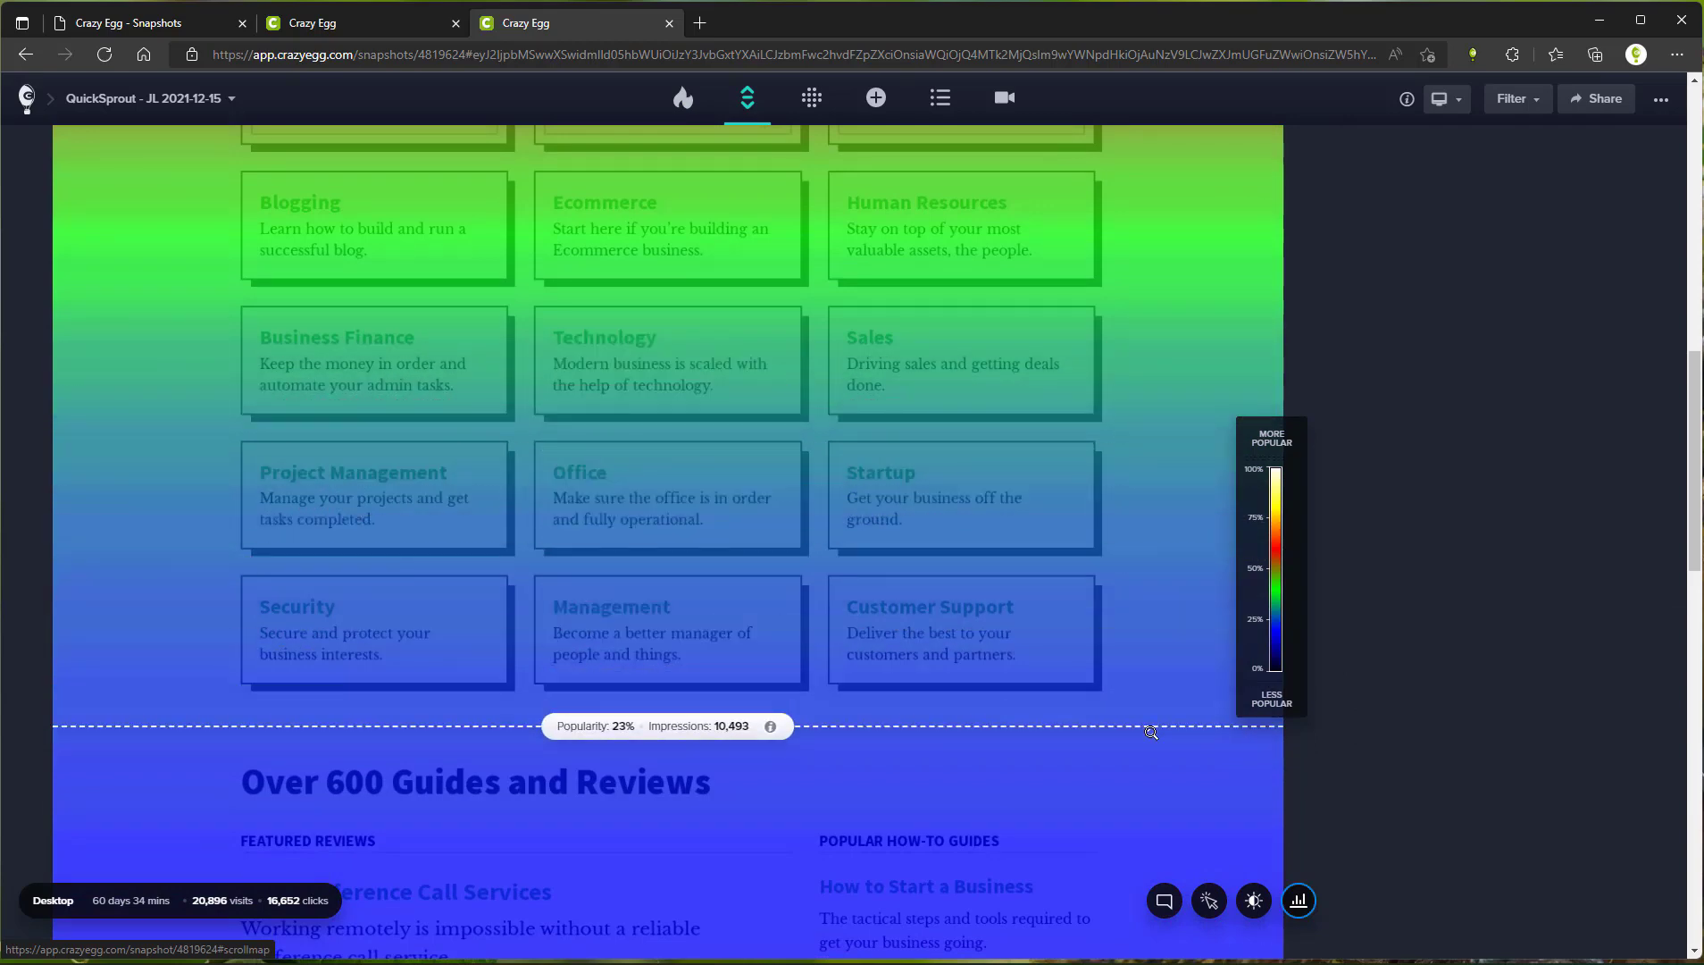
pyautogui.scroll(-3)
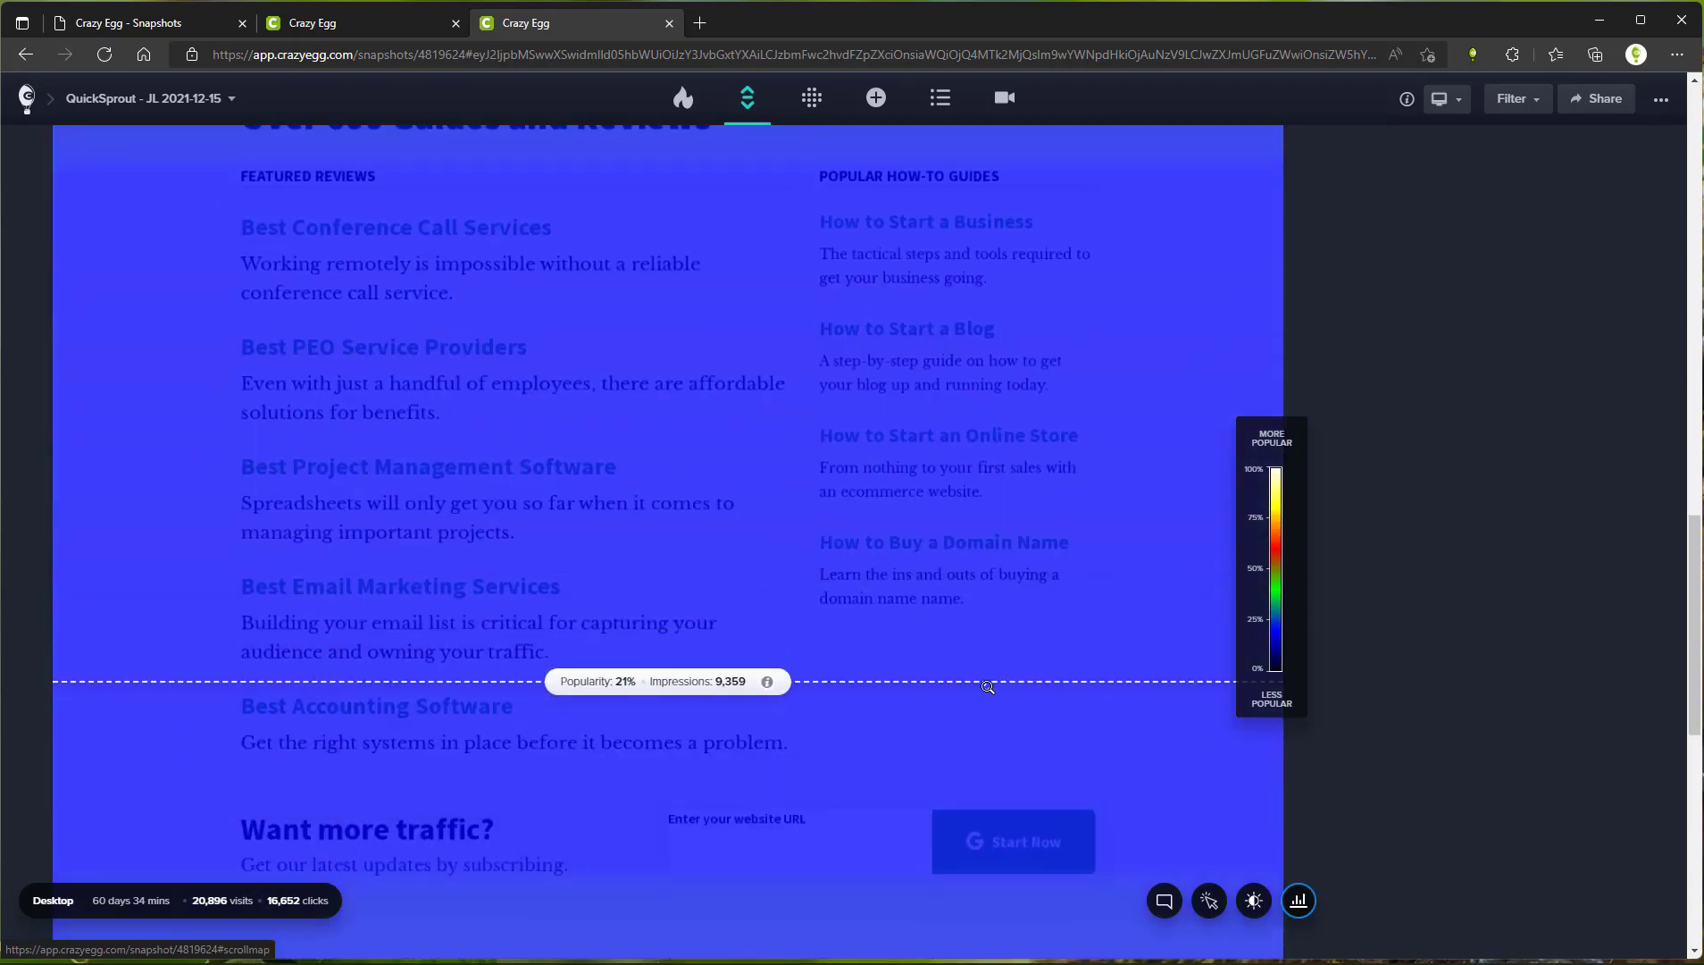
pyautogui.moveTo(682, 98)
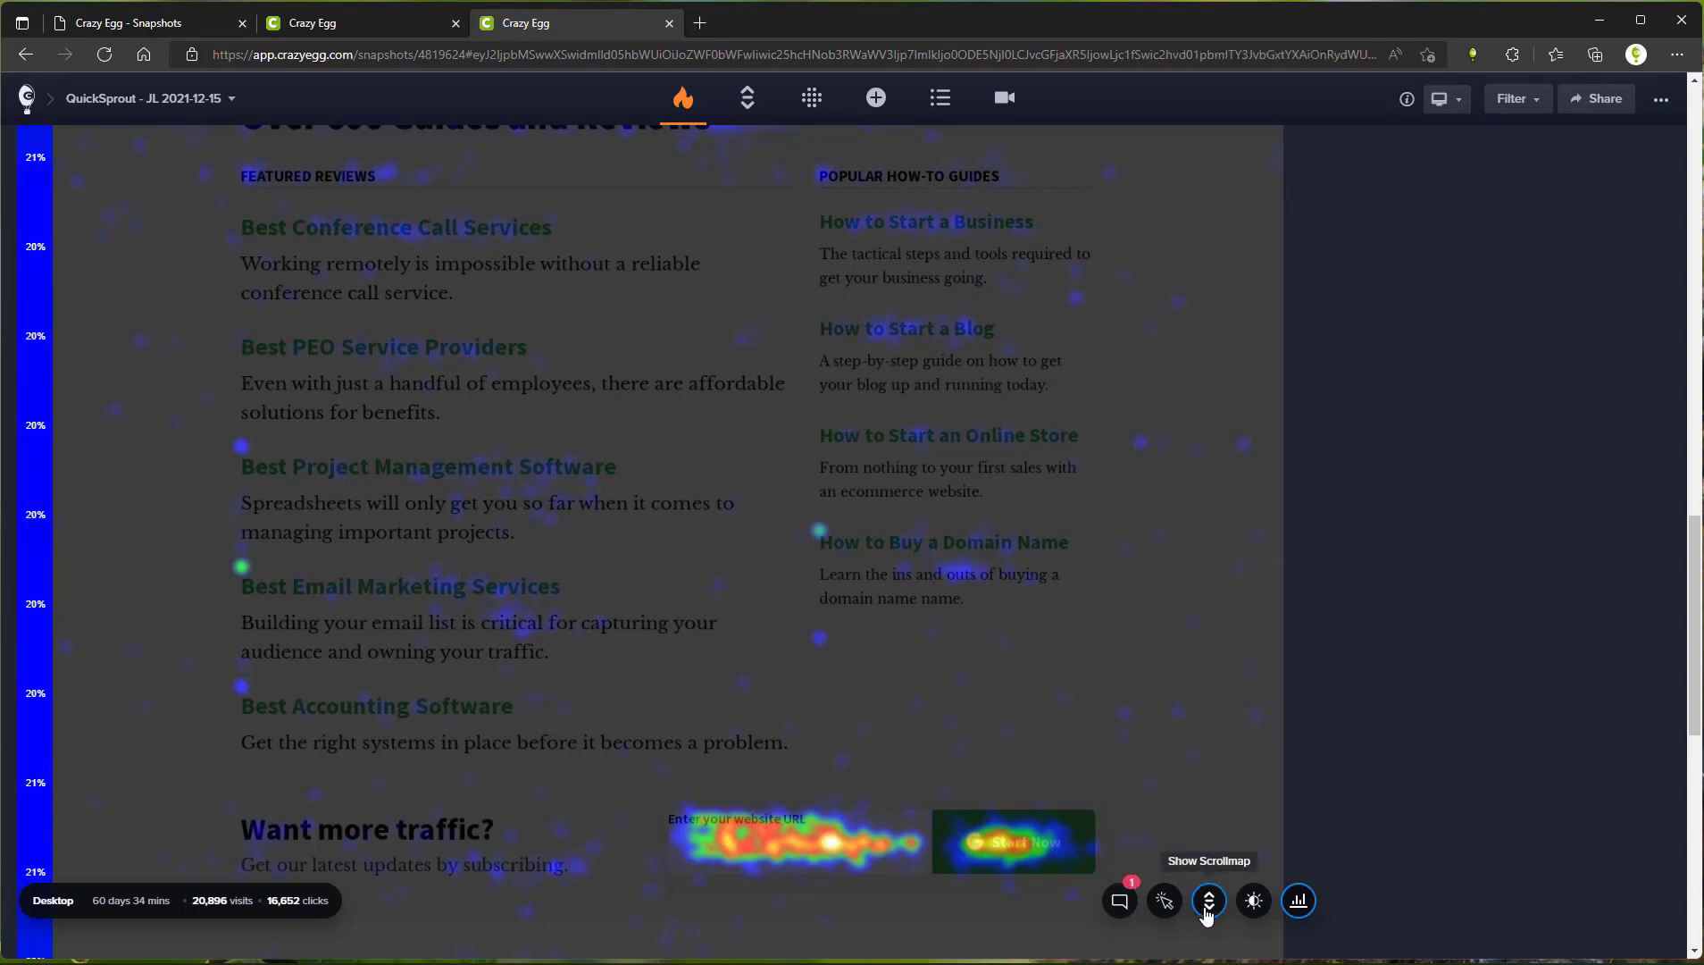
pyautogui.moveTo(1207, 900)
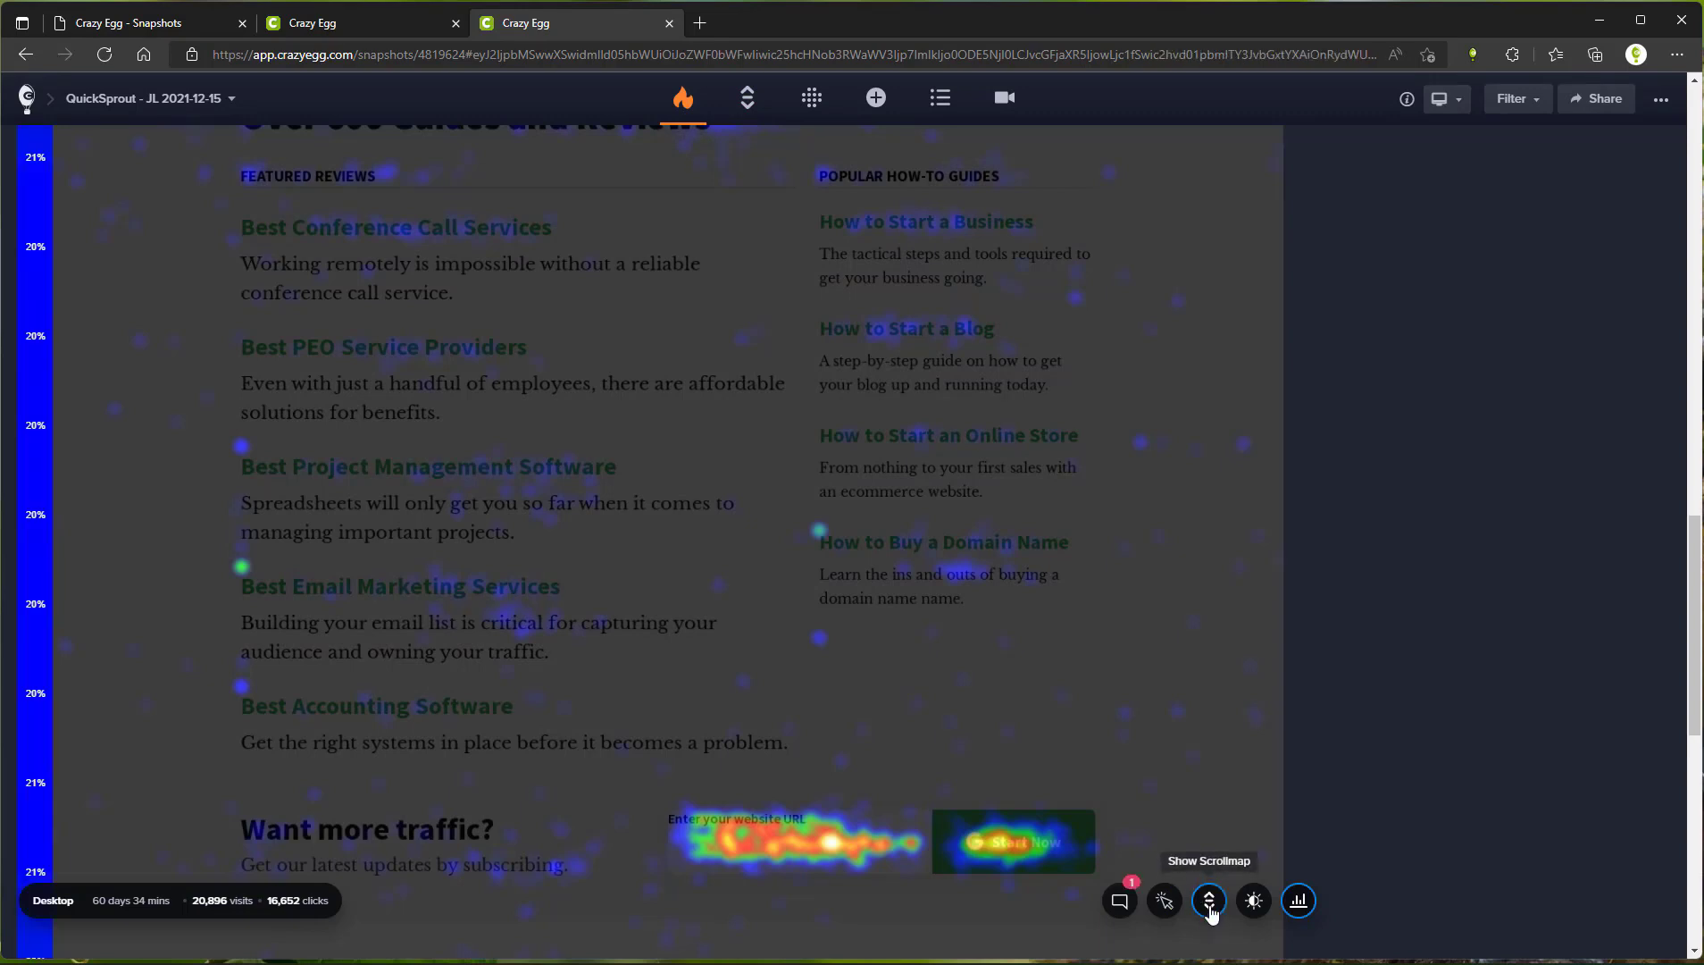
pyautogui.click(1207, 901)
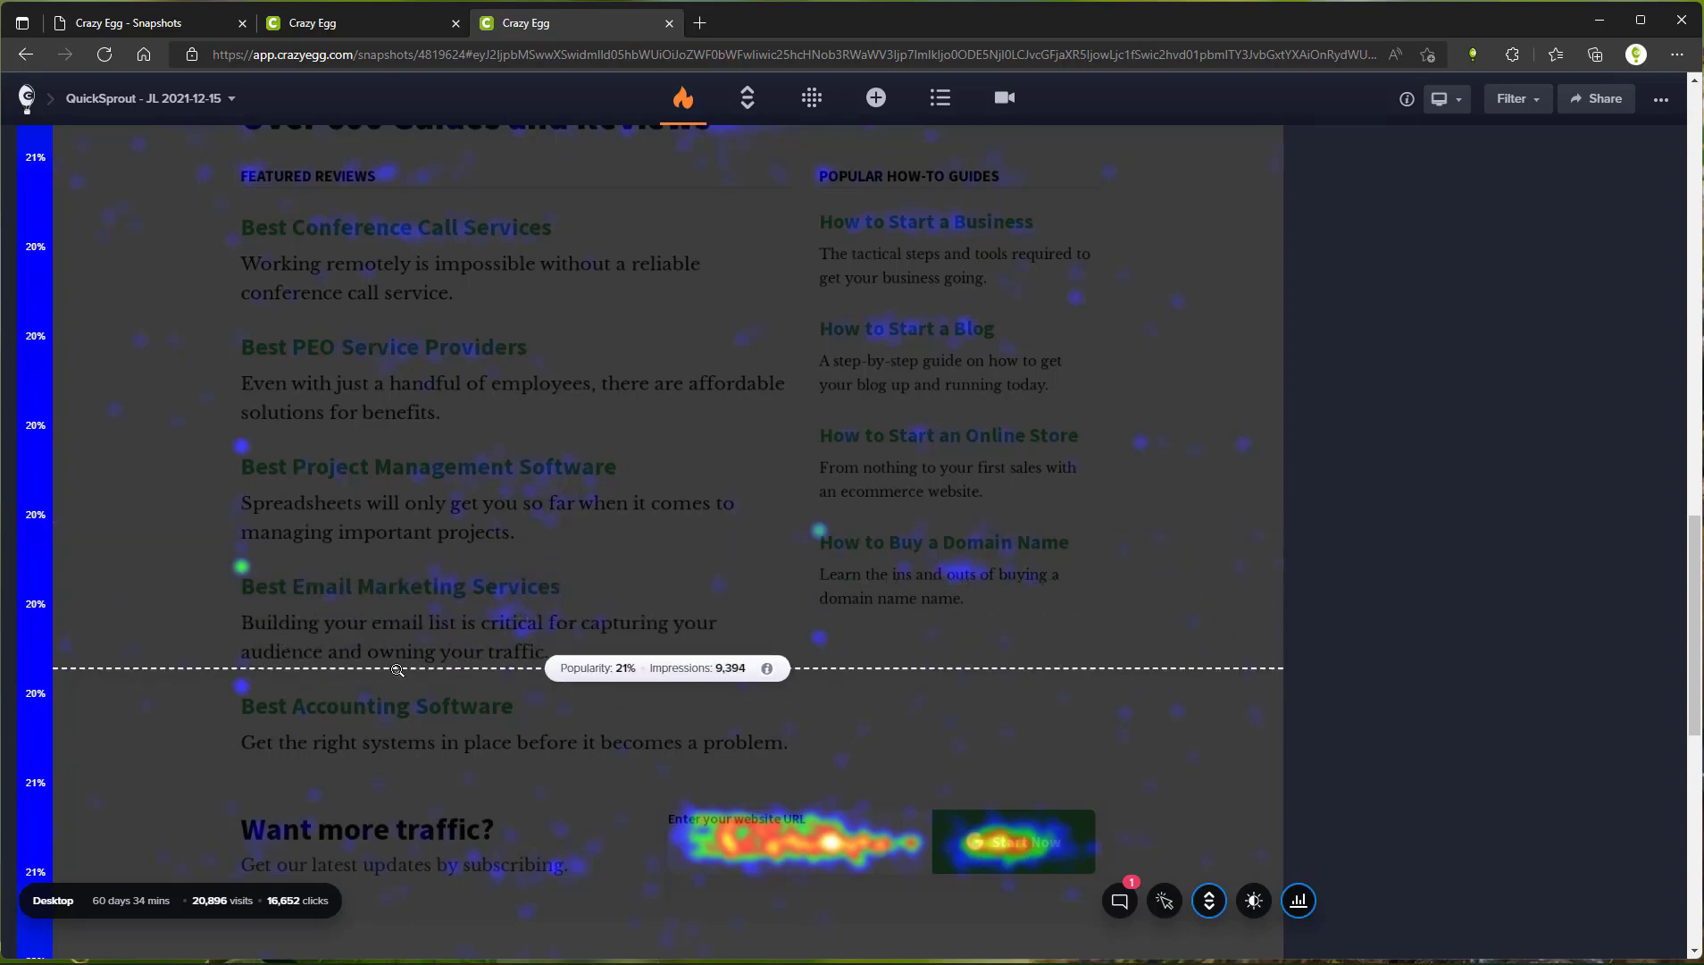
pyautogui.scroll(-3)
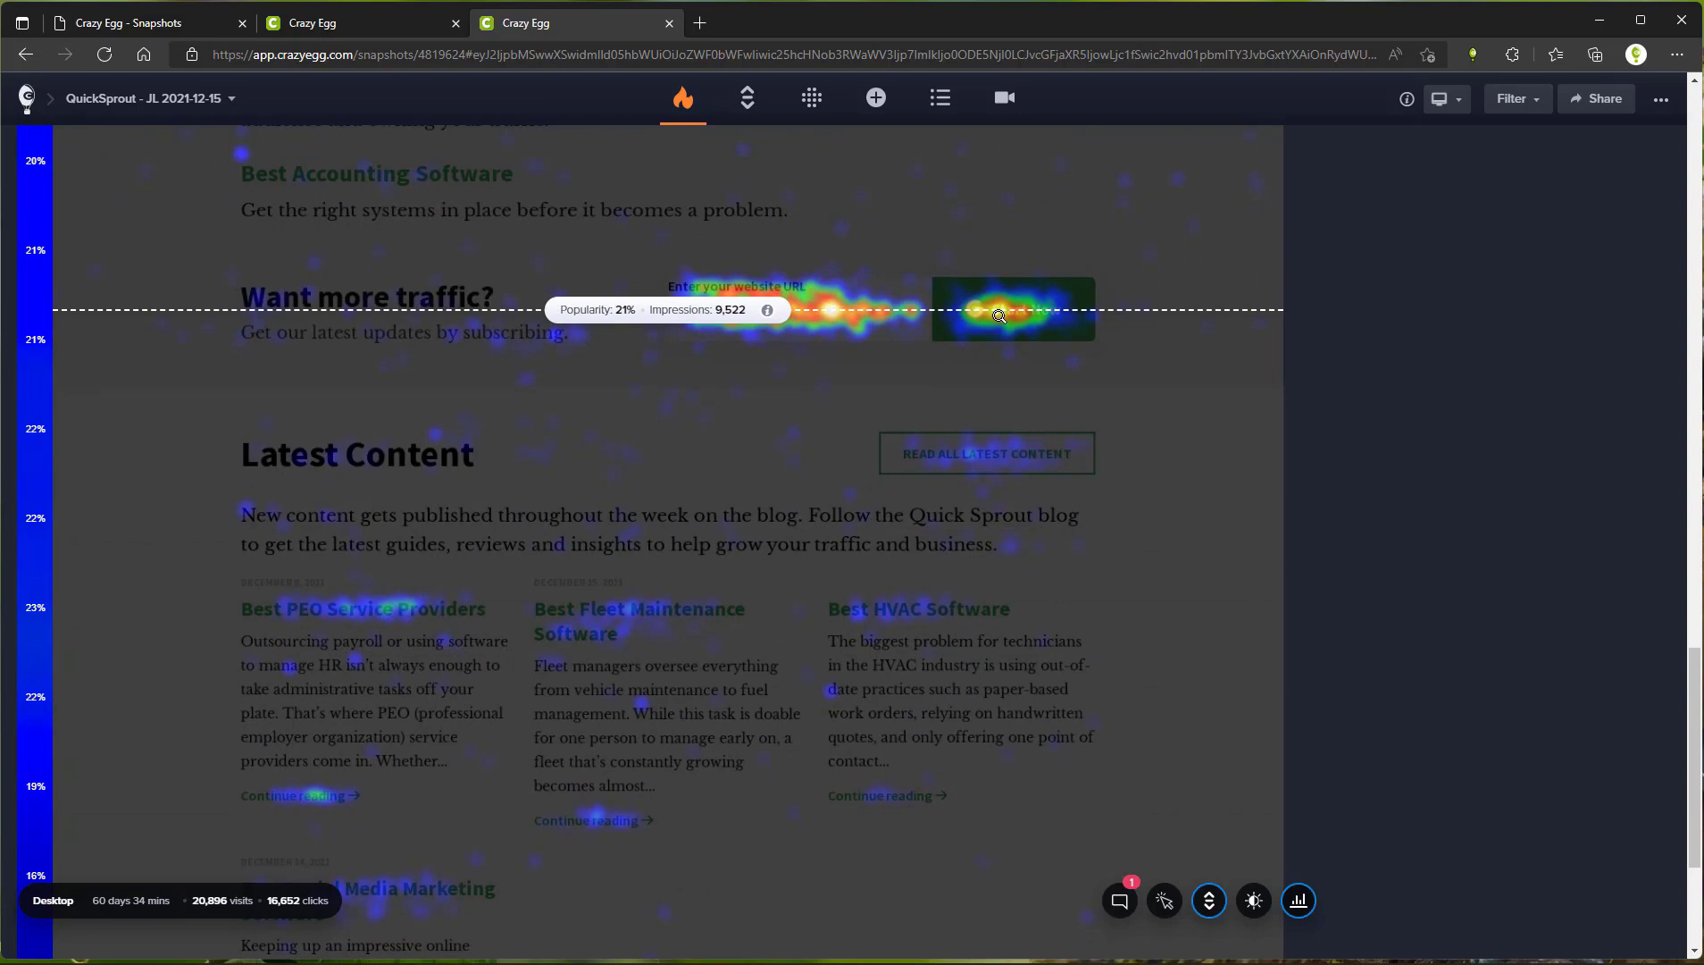
pyautogui.moveTo(641, 323)
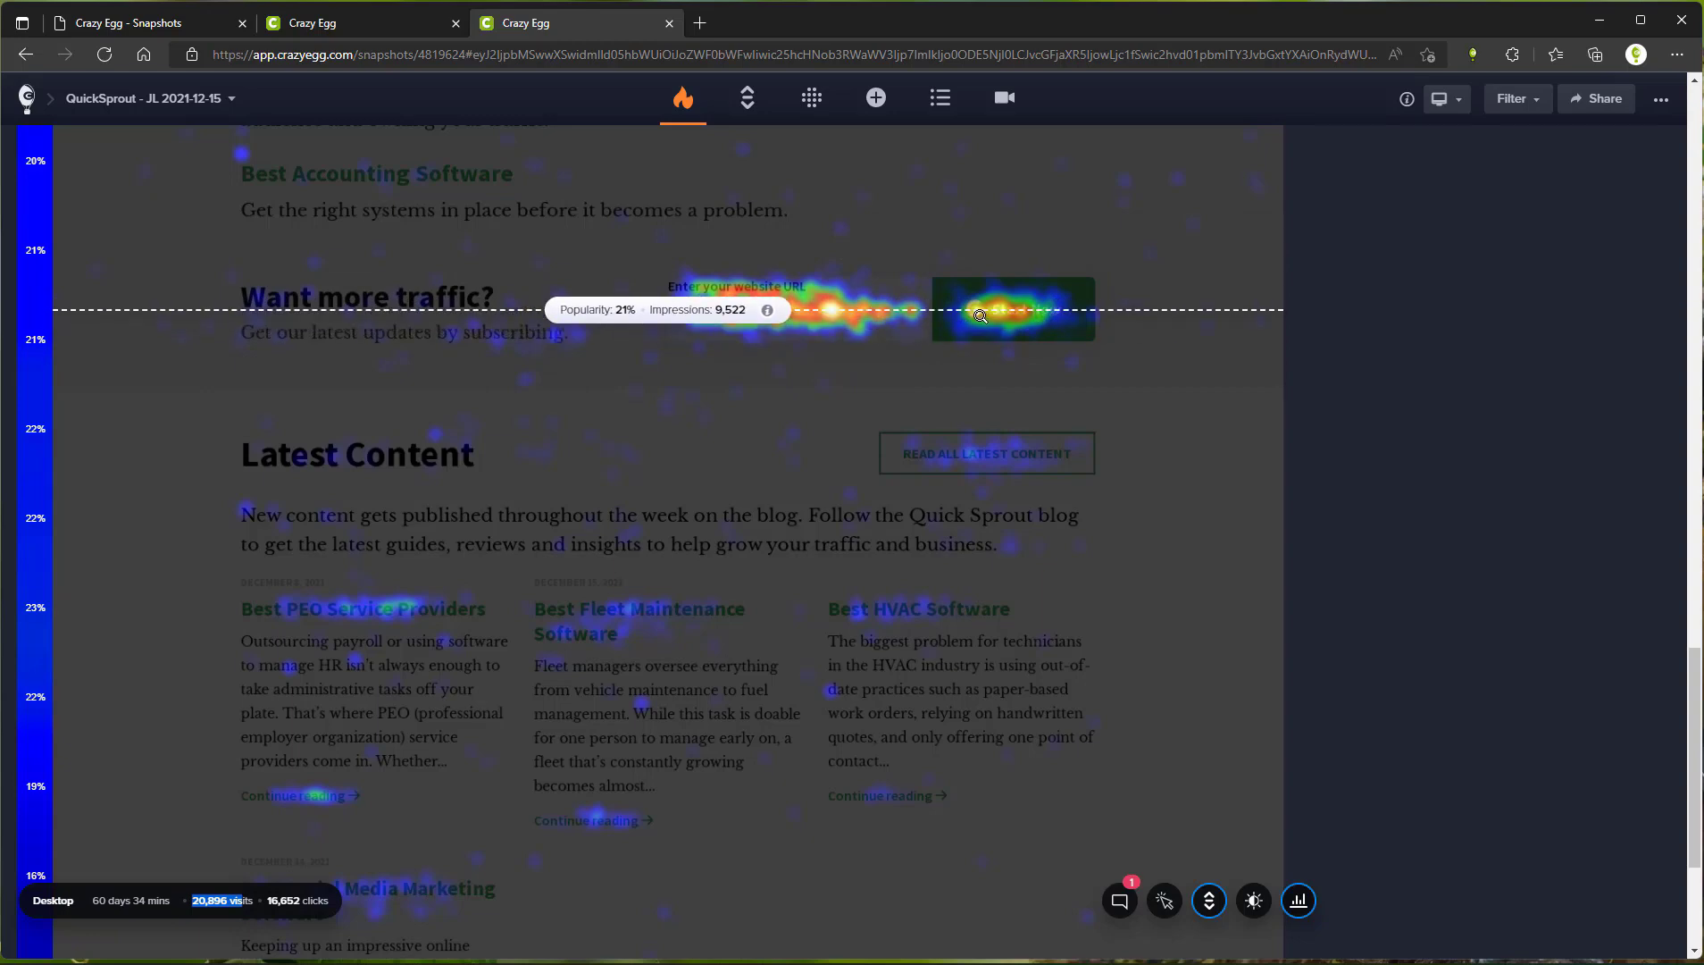
pyautogui.scroll(-3)
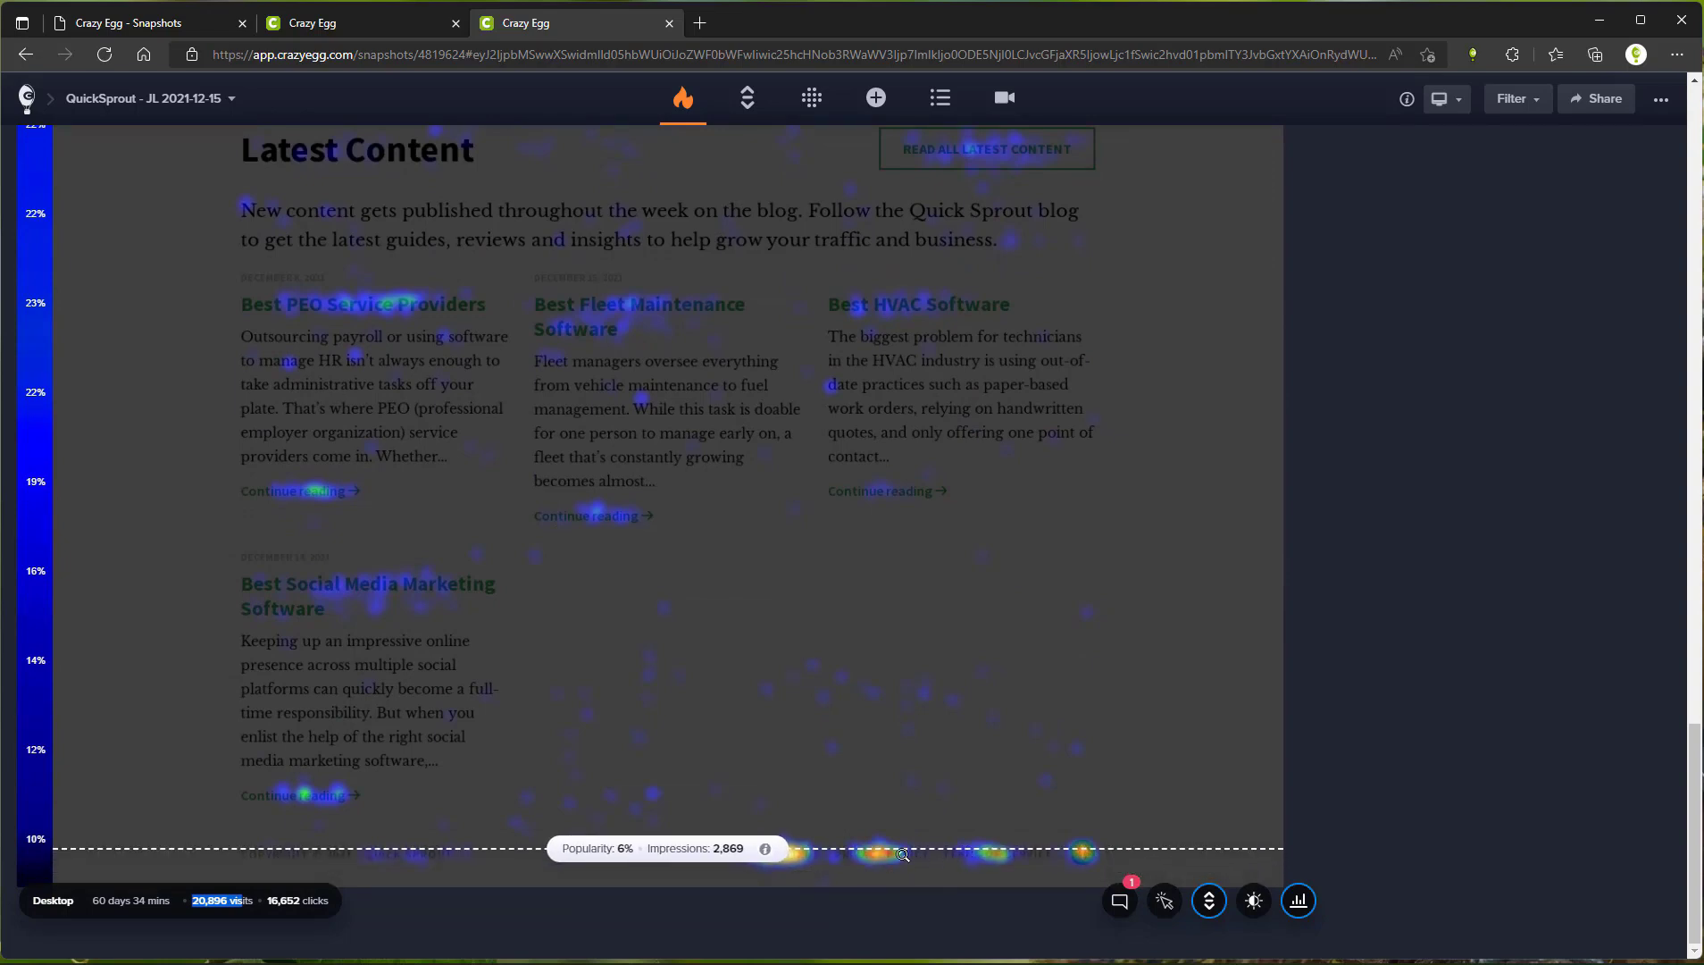
pyautogui.scroll(-3)
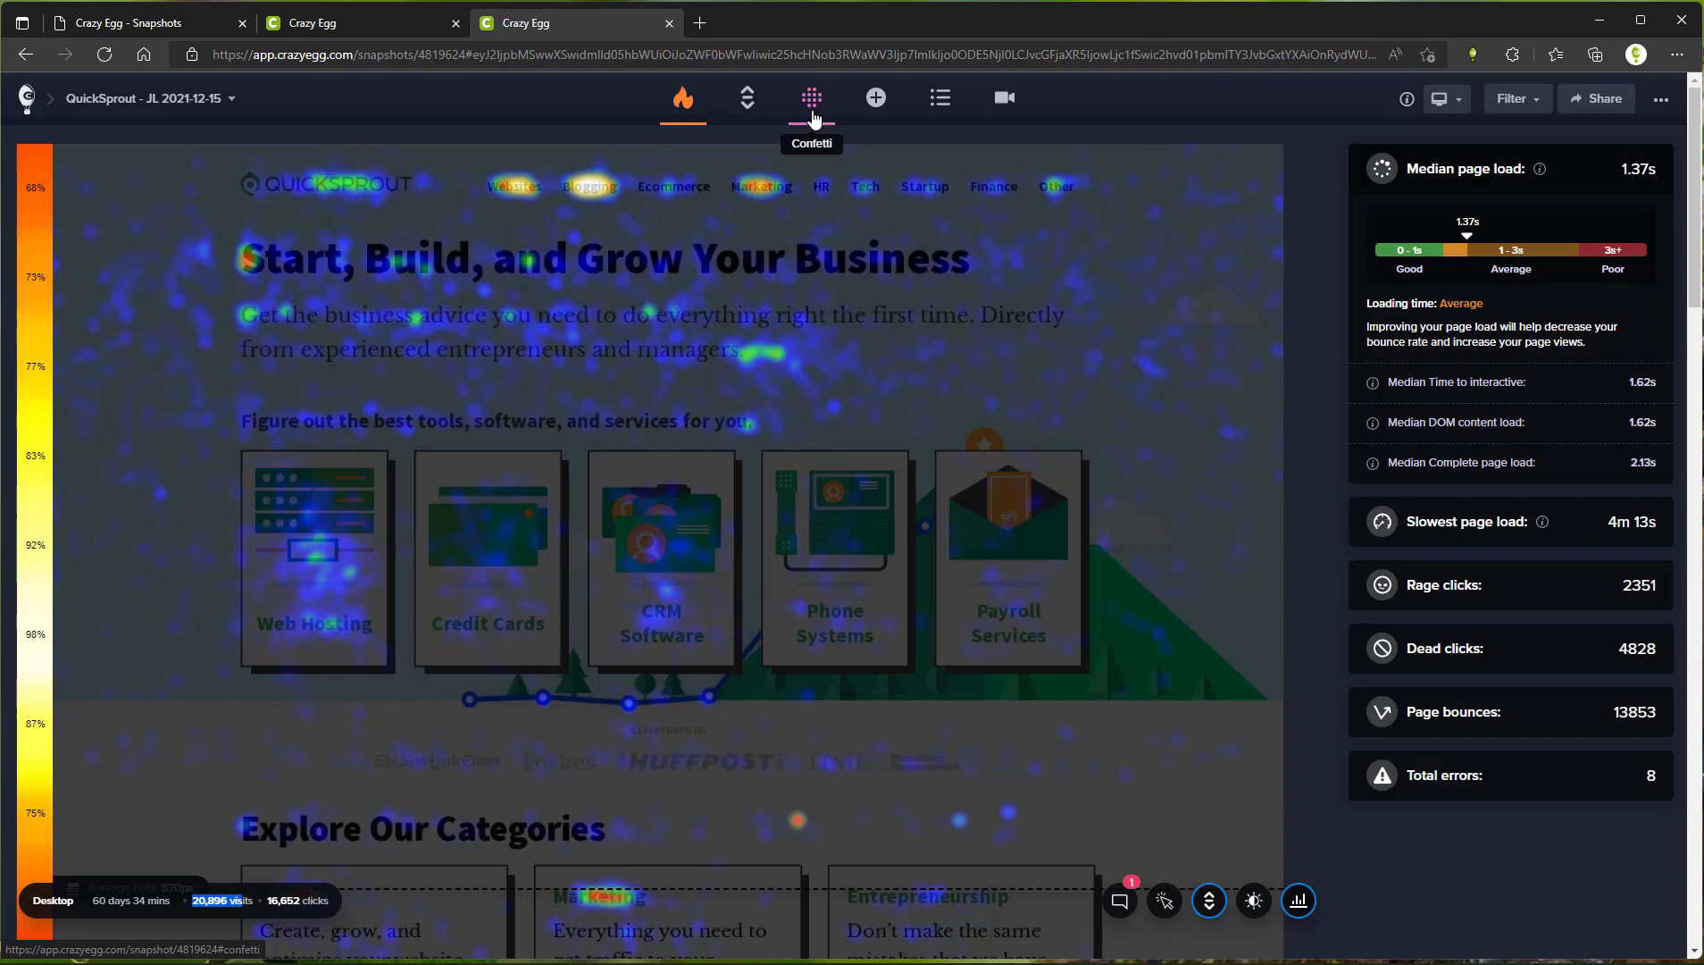
# - Show clicks as confetti coloured by referrer and list the other grouping options
pyautogui.click(811, 98)
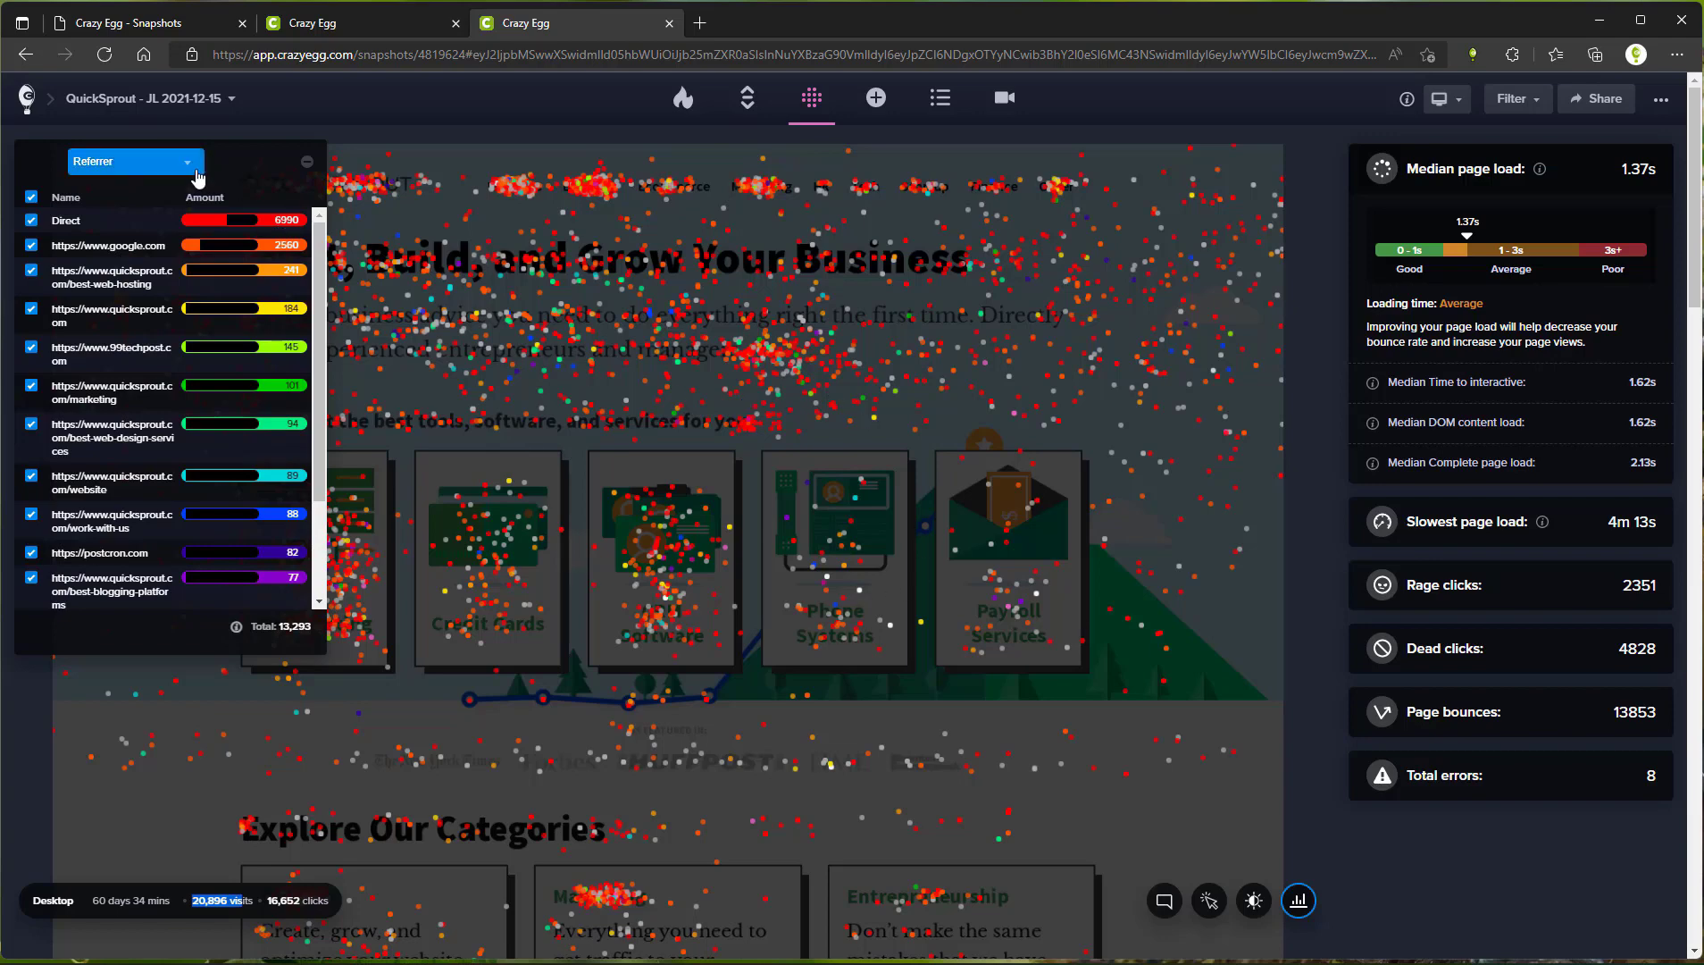
pyautogui.click(134, 161)
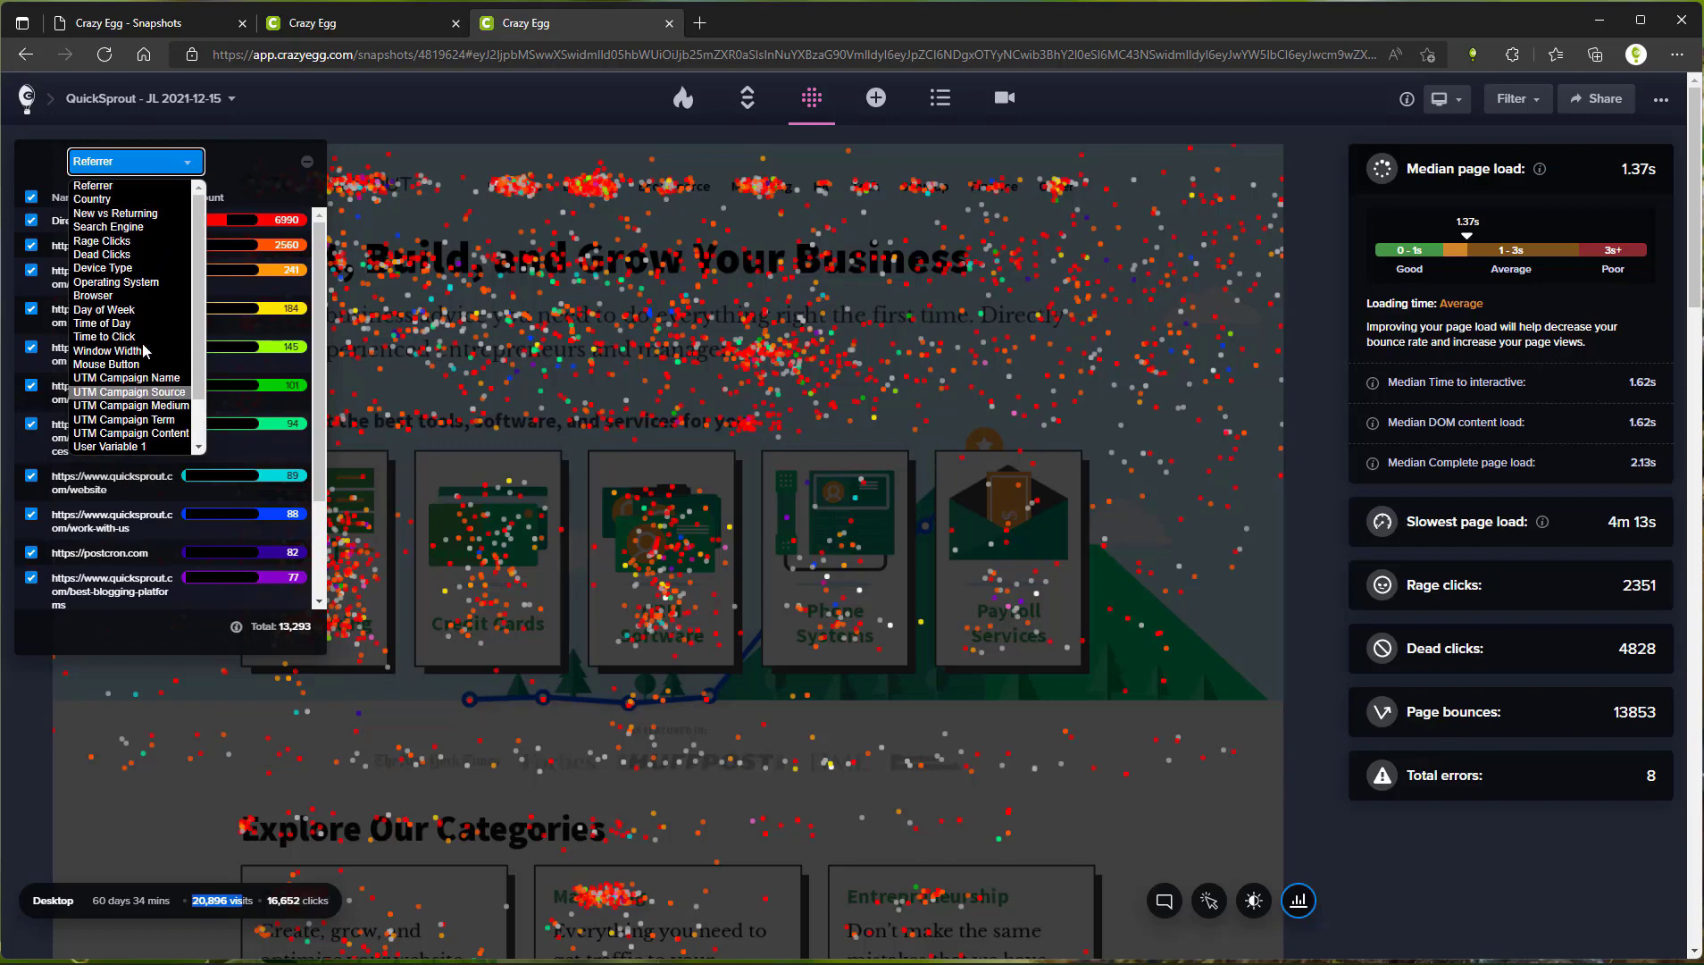
pyautogui.moveTo(144, 200)
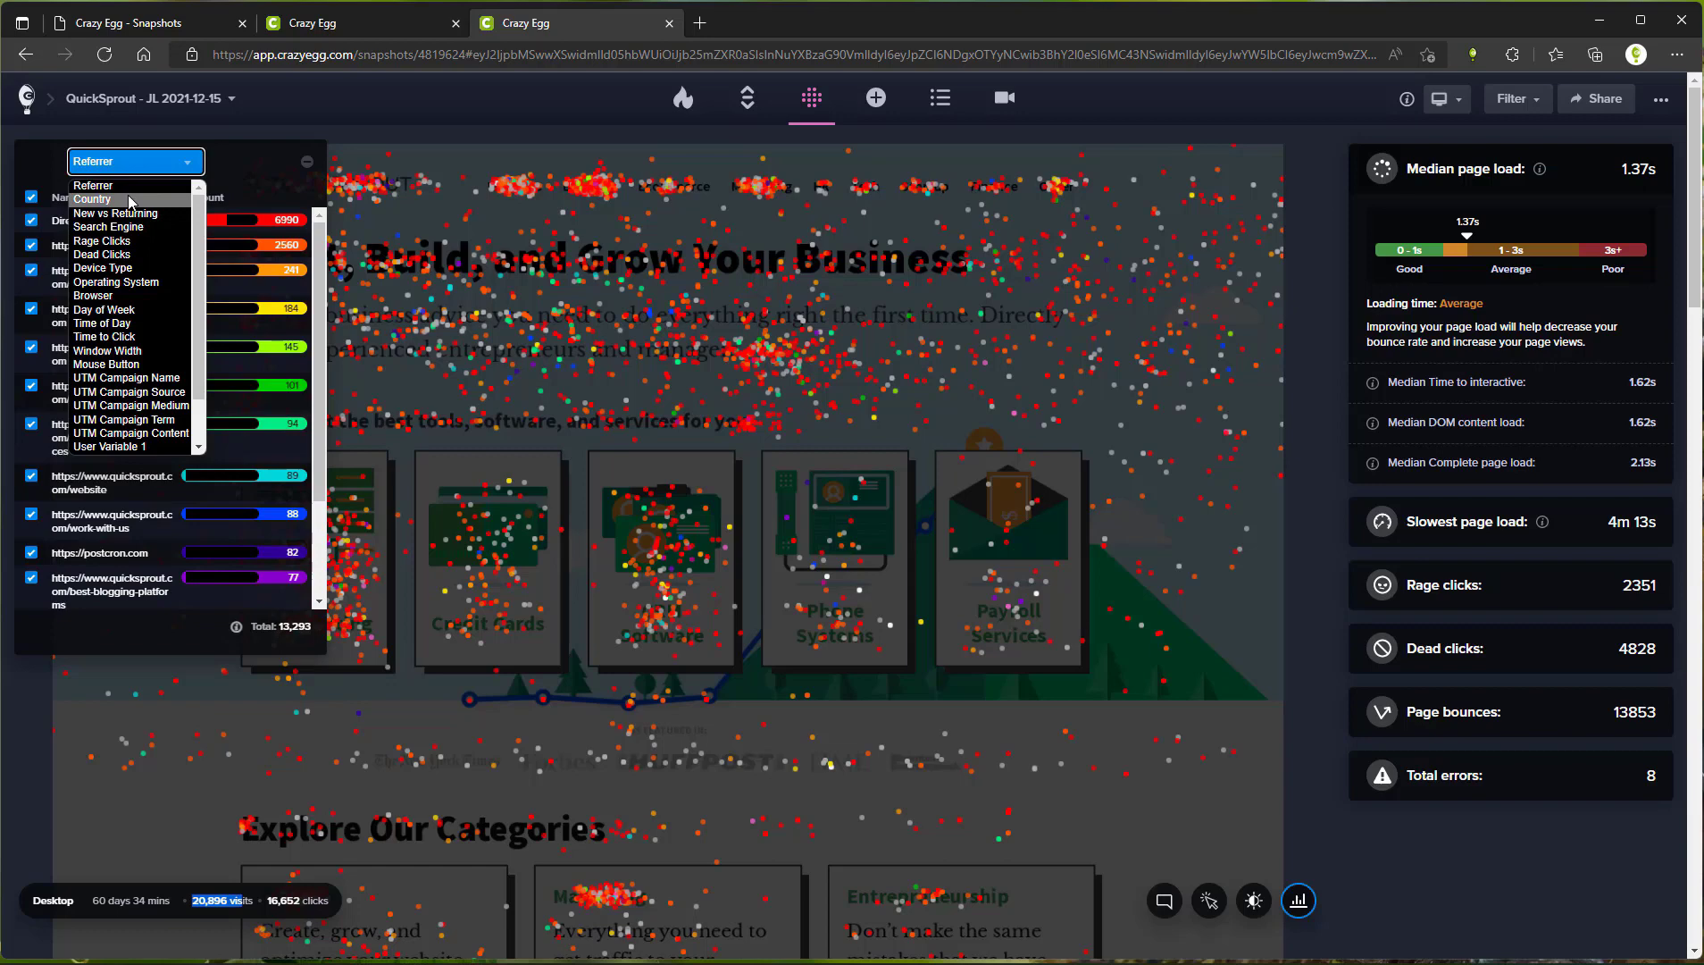
# - Filter the country-grouped confetti so only clicks from Brazil remain visible
pyautogui.click(93, 198)
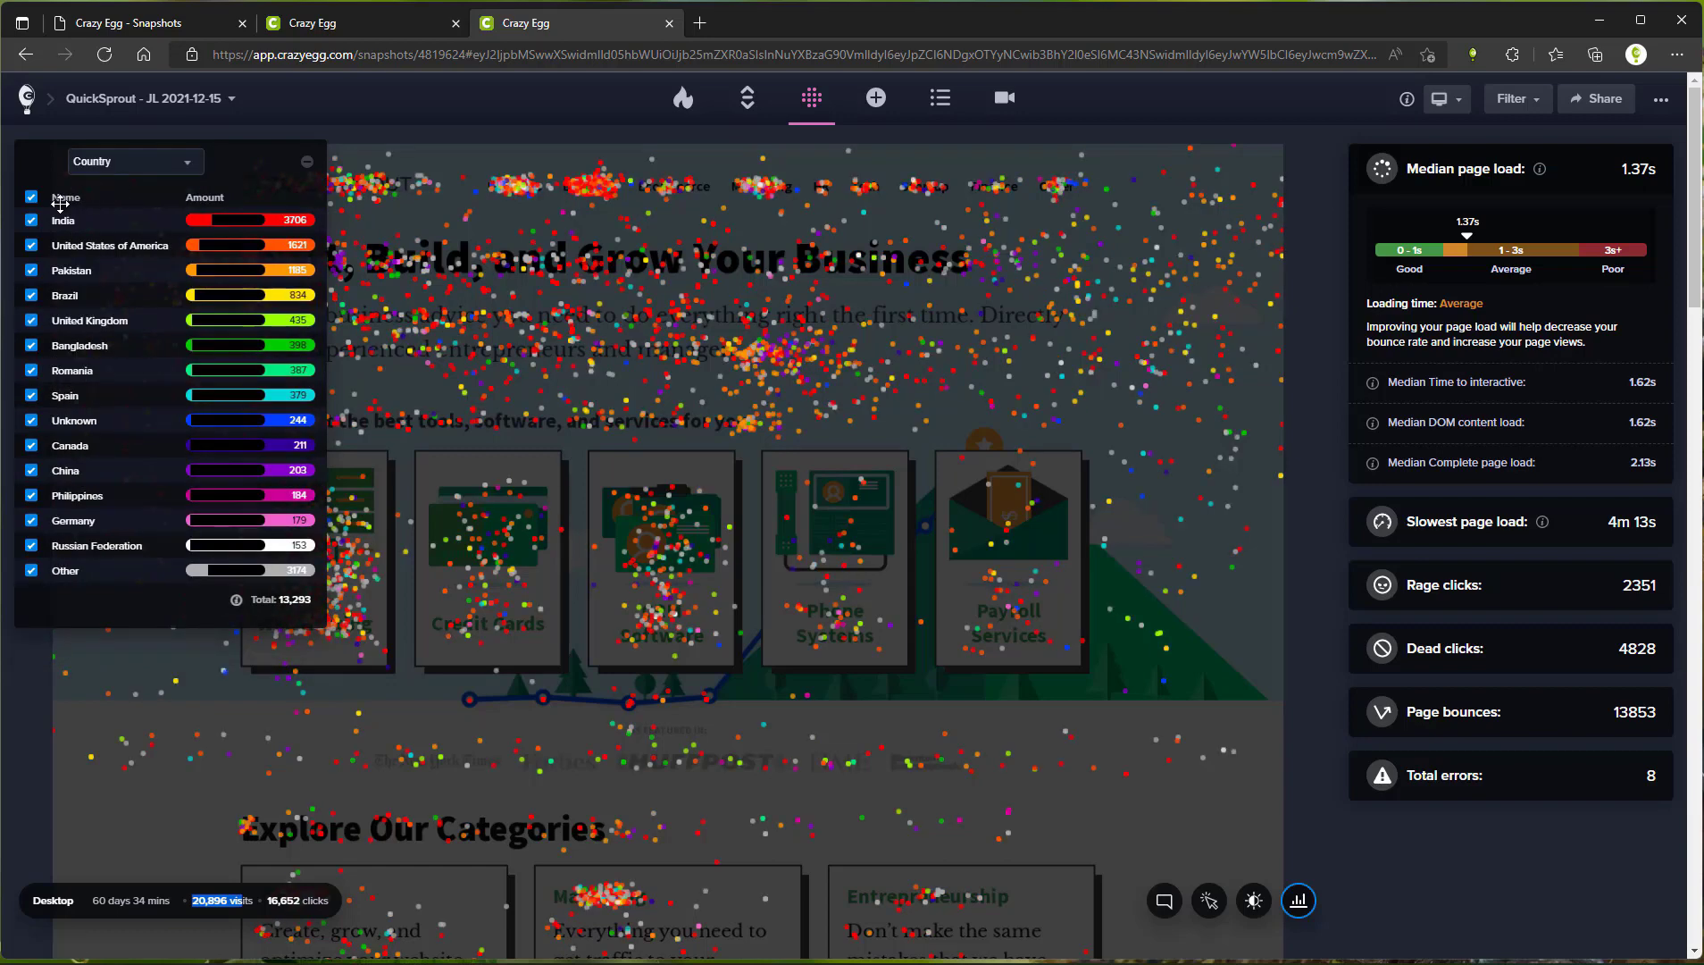
pyautogui.click(30, 197)
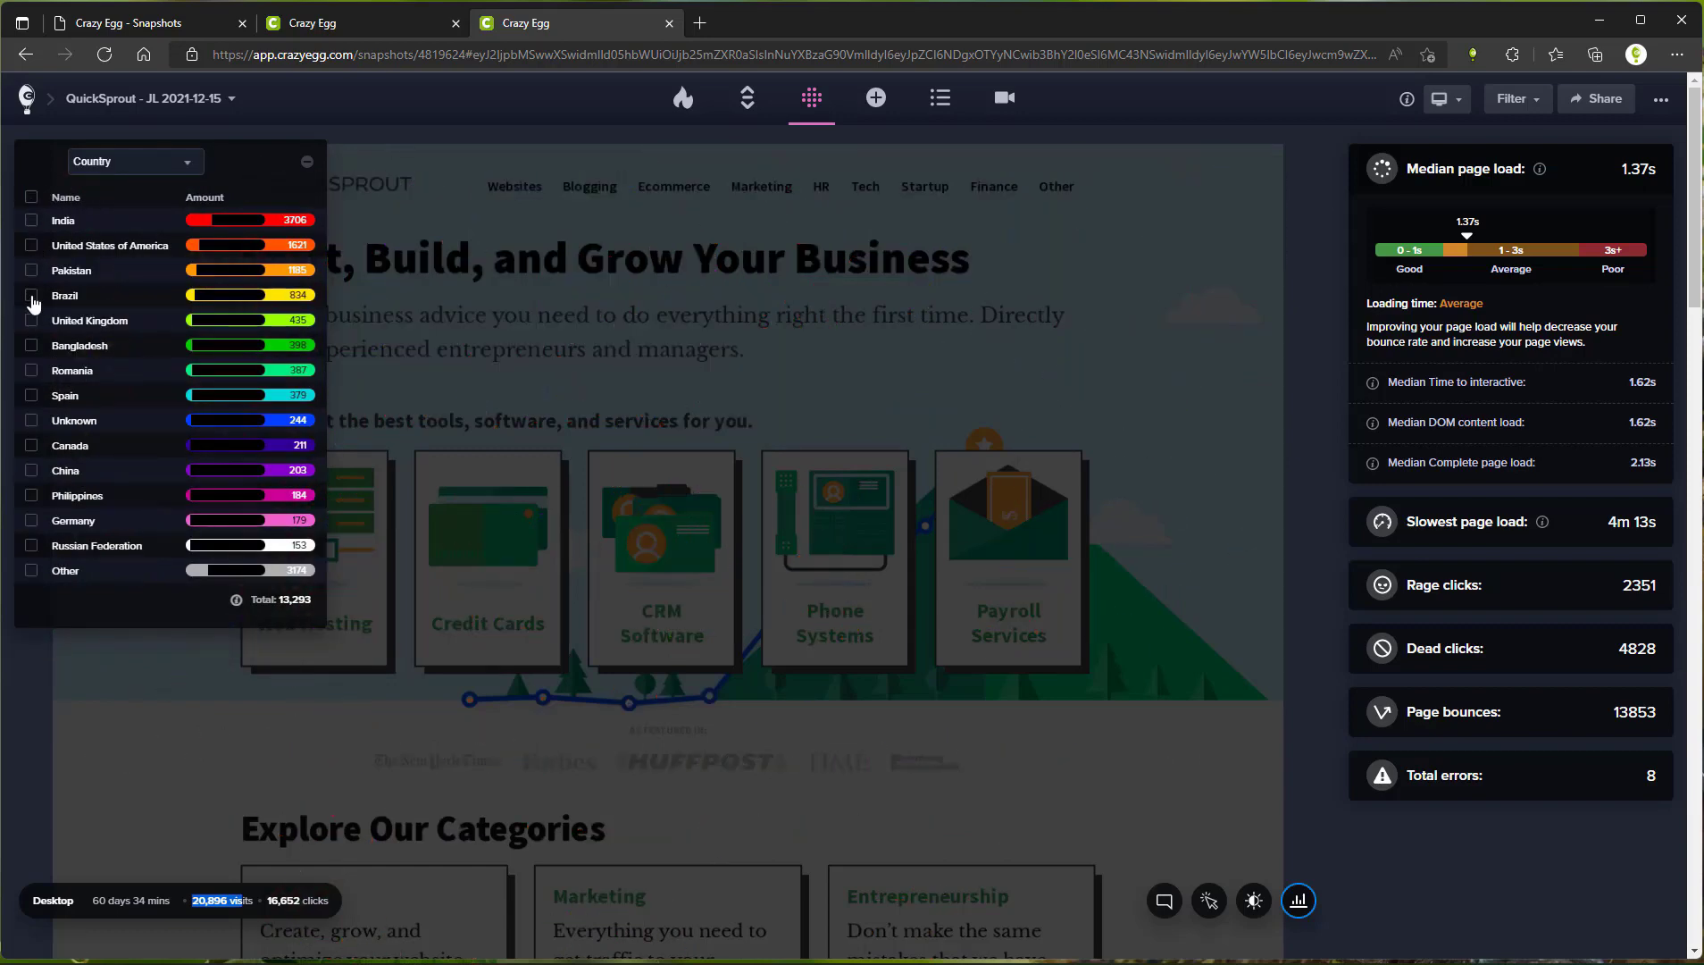
pyautogui.click(308, 161)
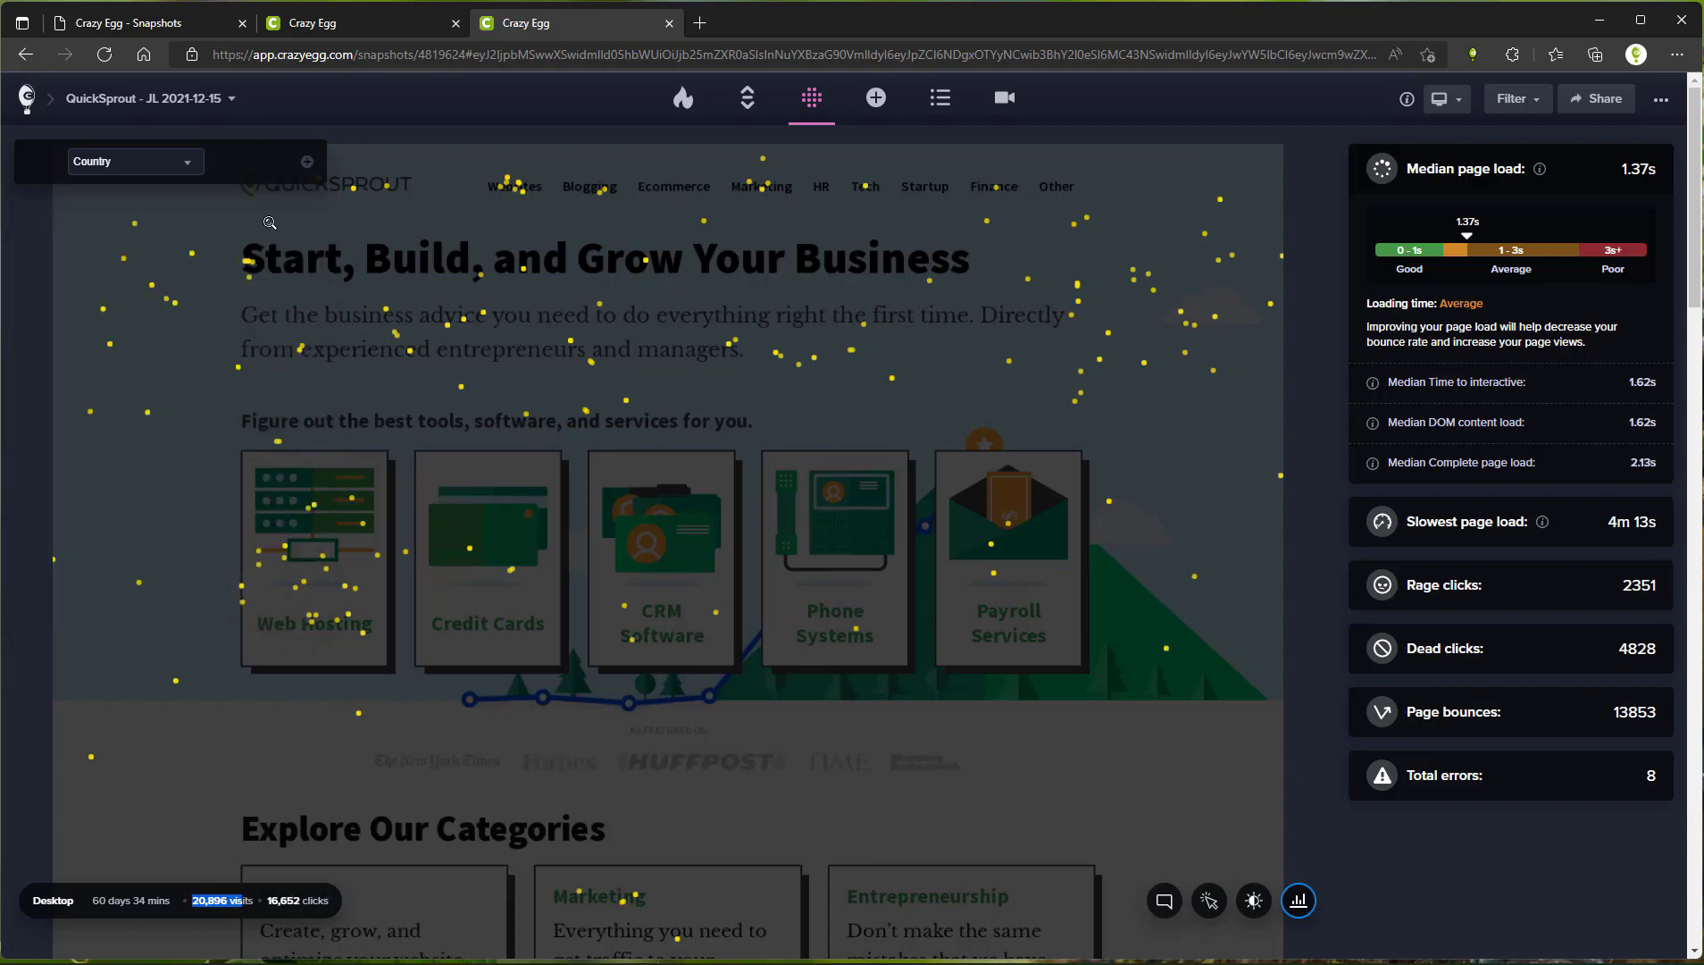
pyautogui.moveTo(638, 572)
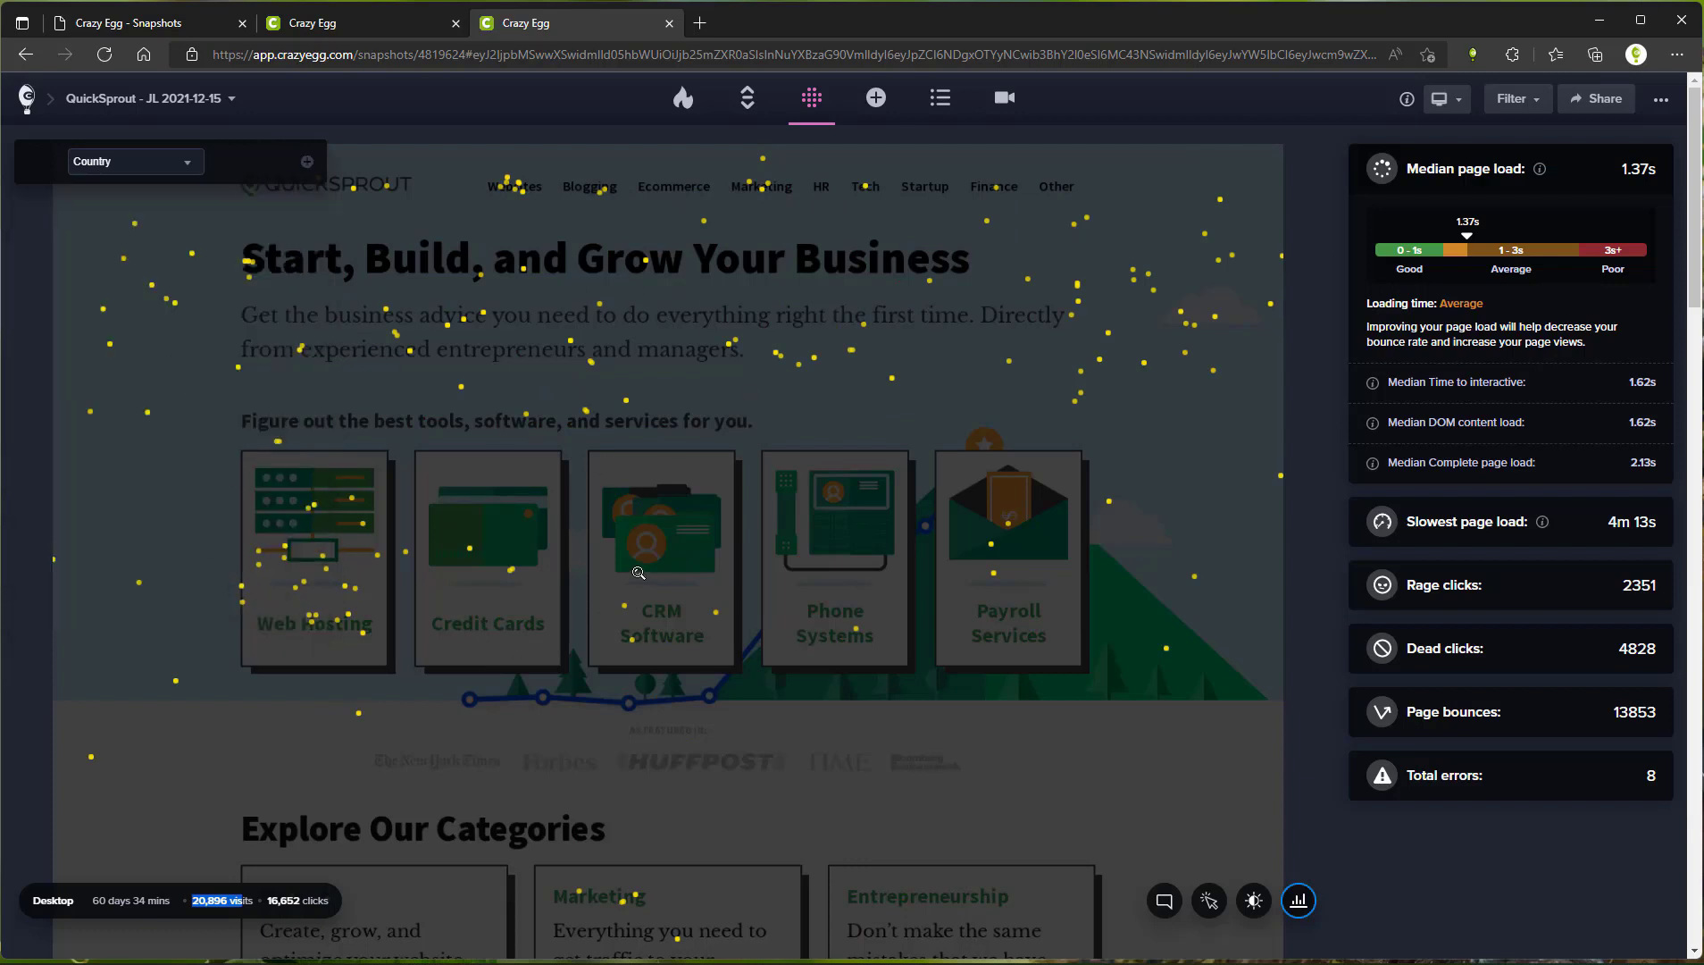
pyautogui.moveTo(579, 332)
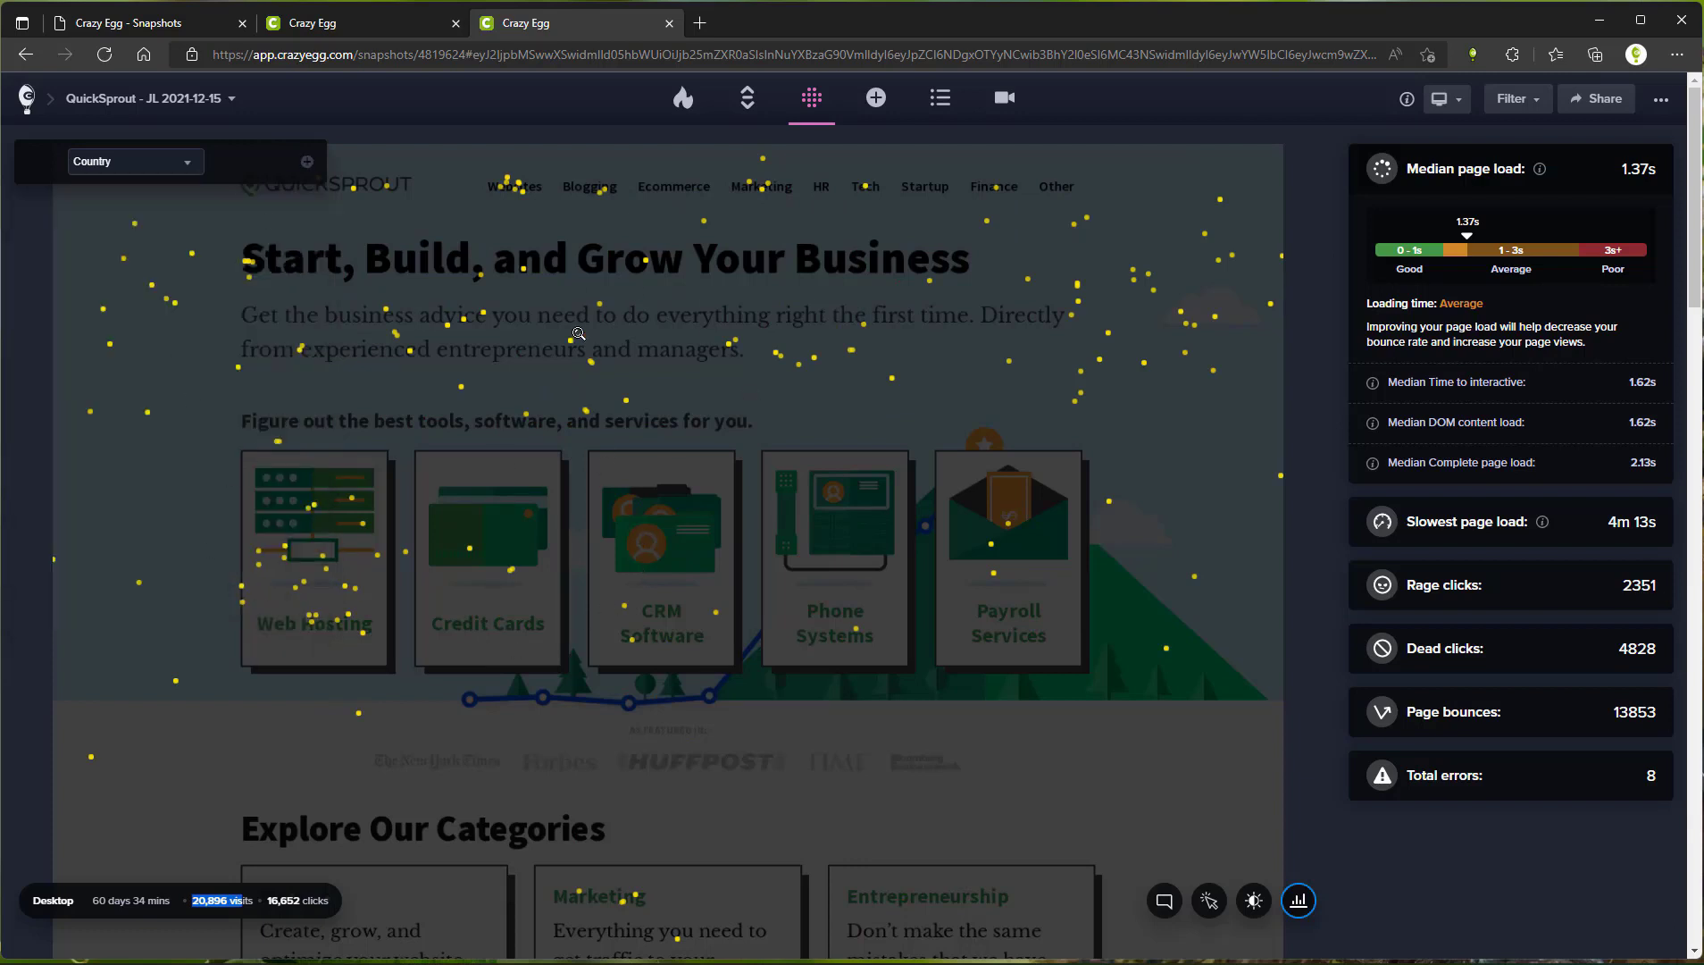
pyautogui.moveTo(520, 220)
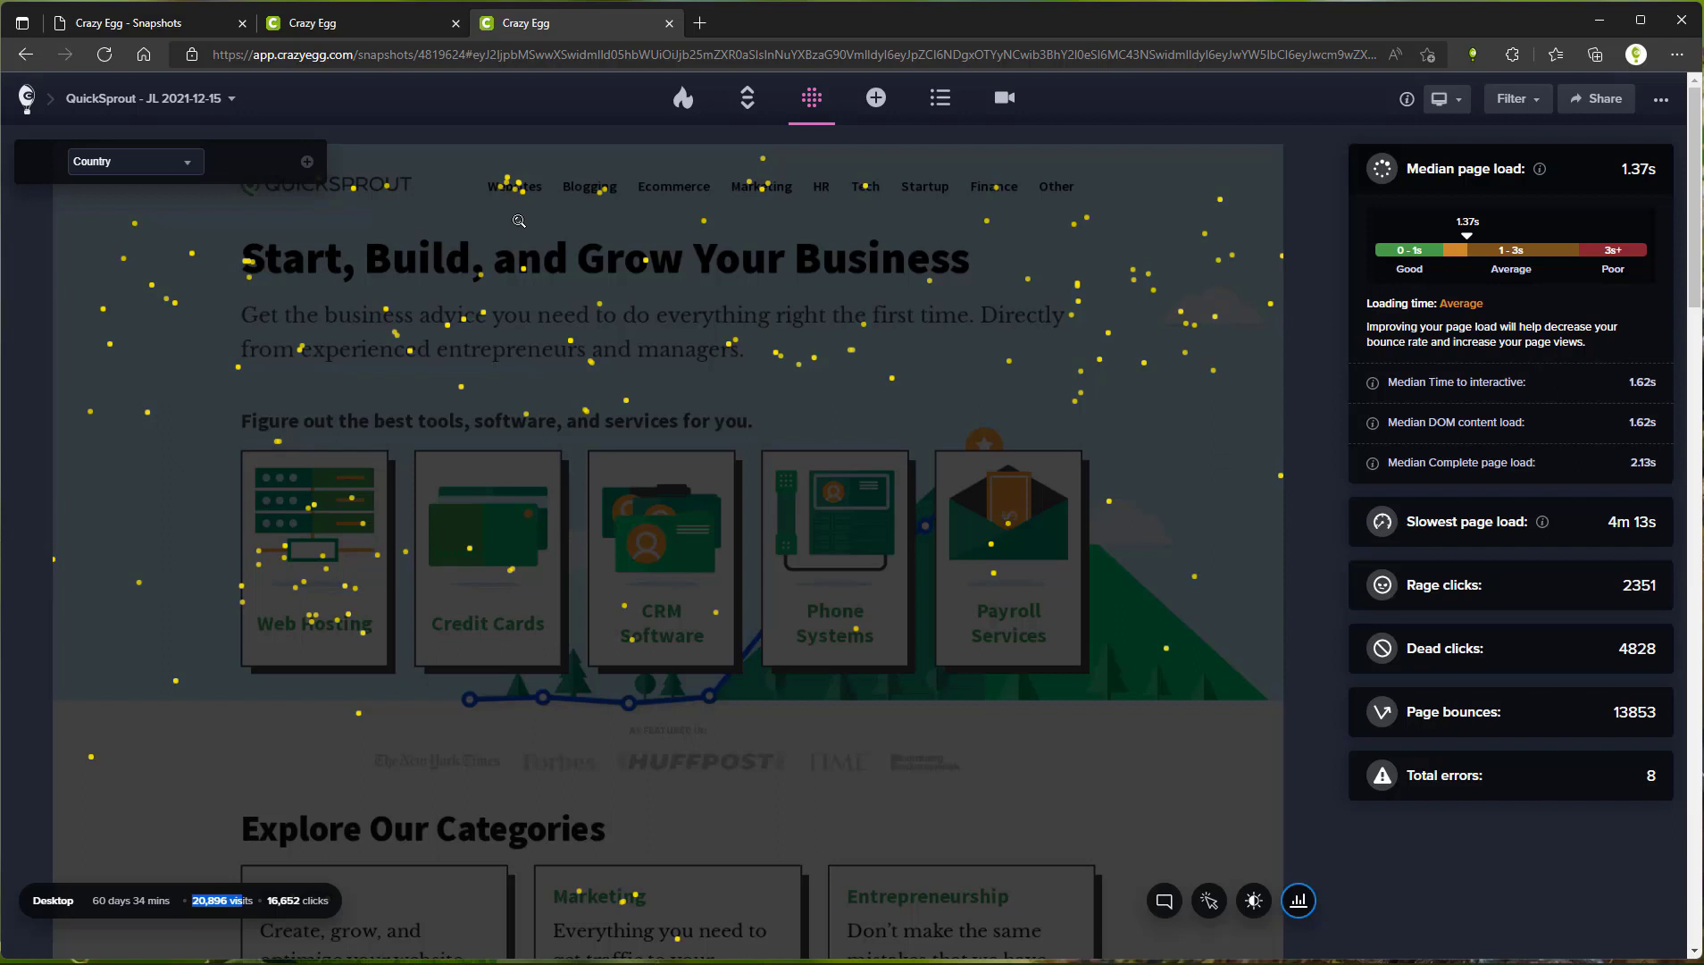
pyautogui.moveTo(1015, 193)
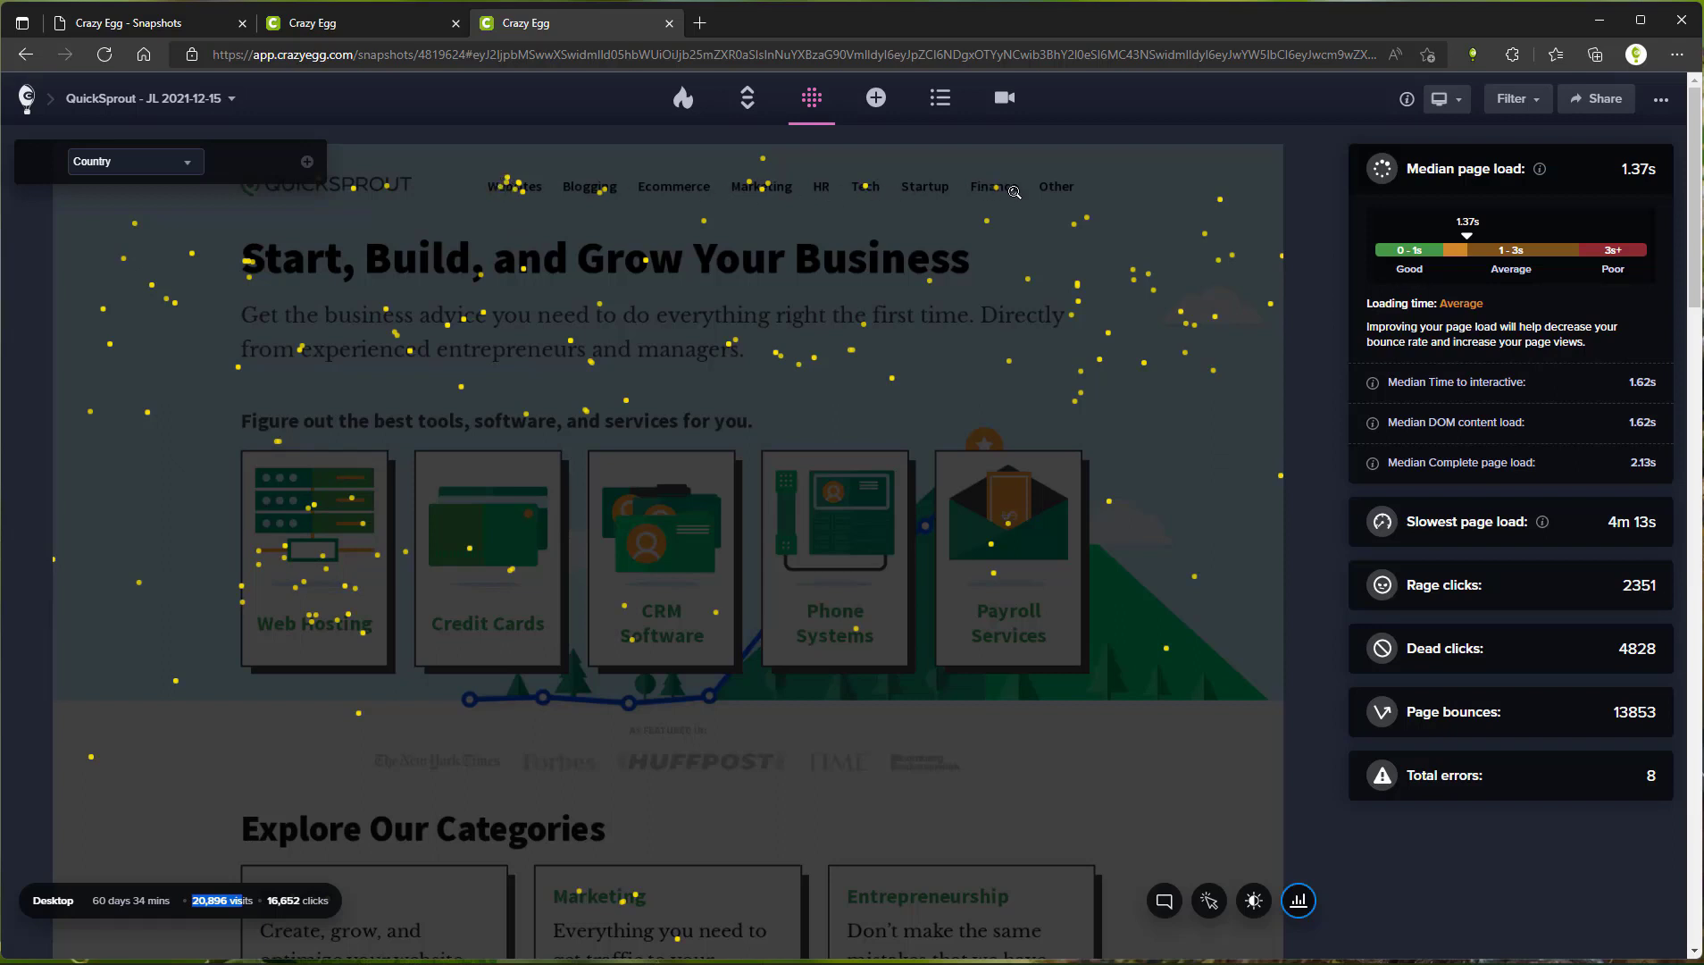
pyautogui.moveTo(738, 606)
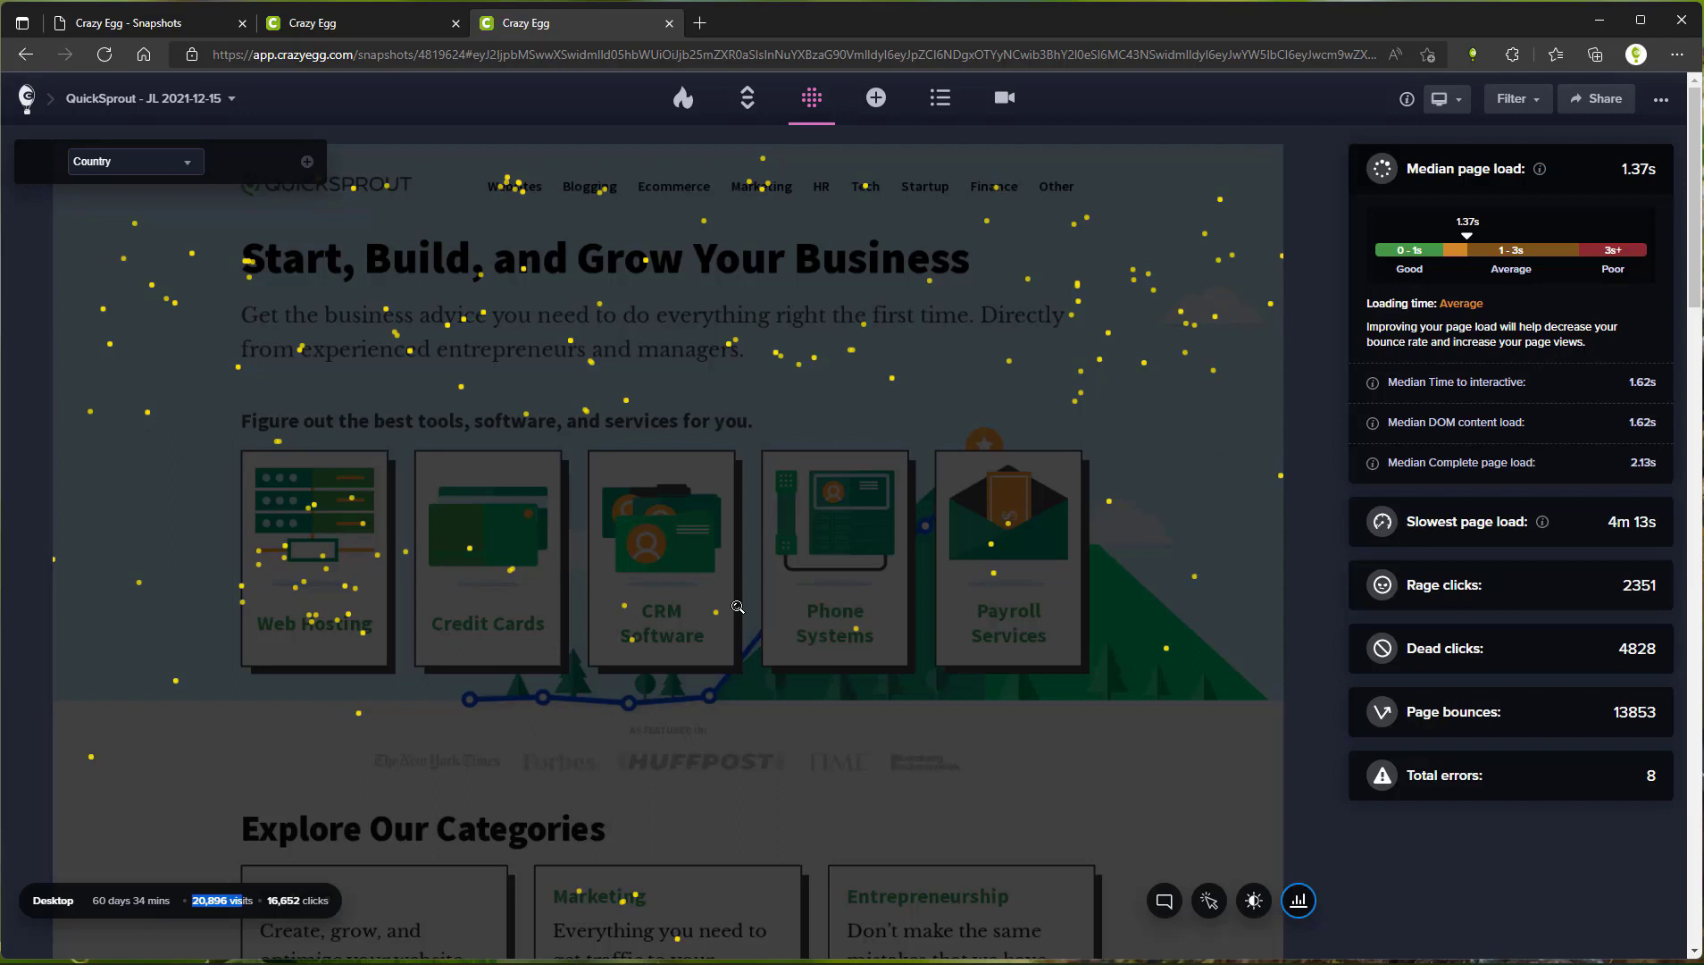
pyautogui.moveTo(134, 218)
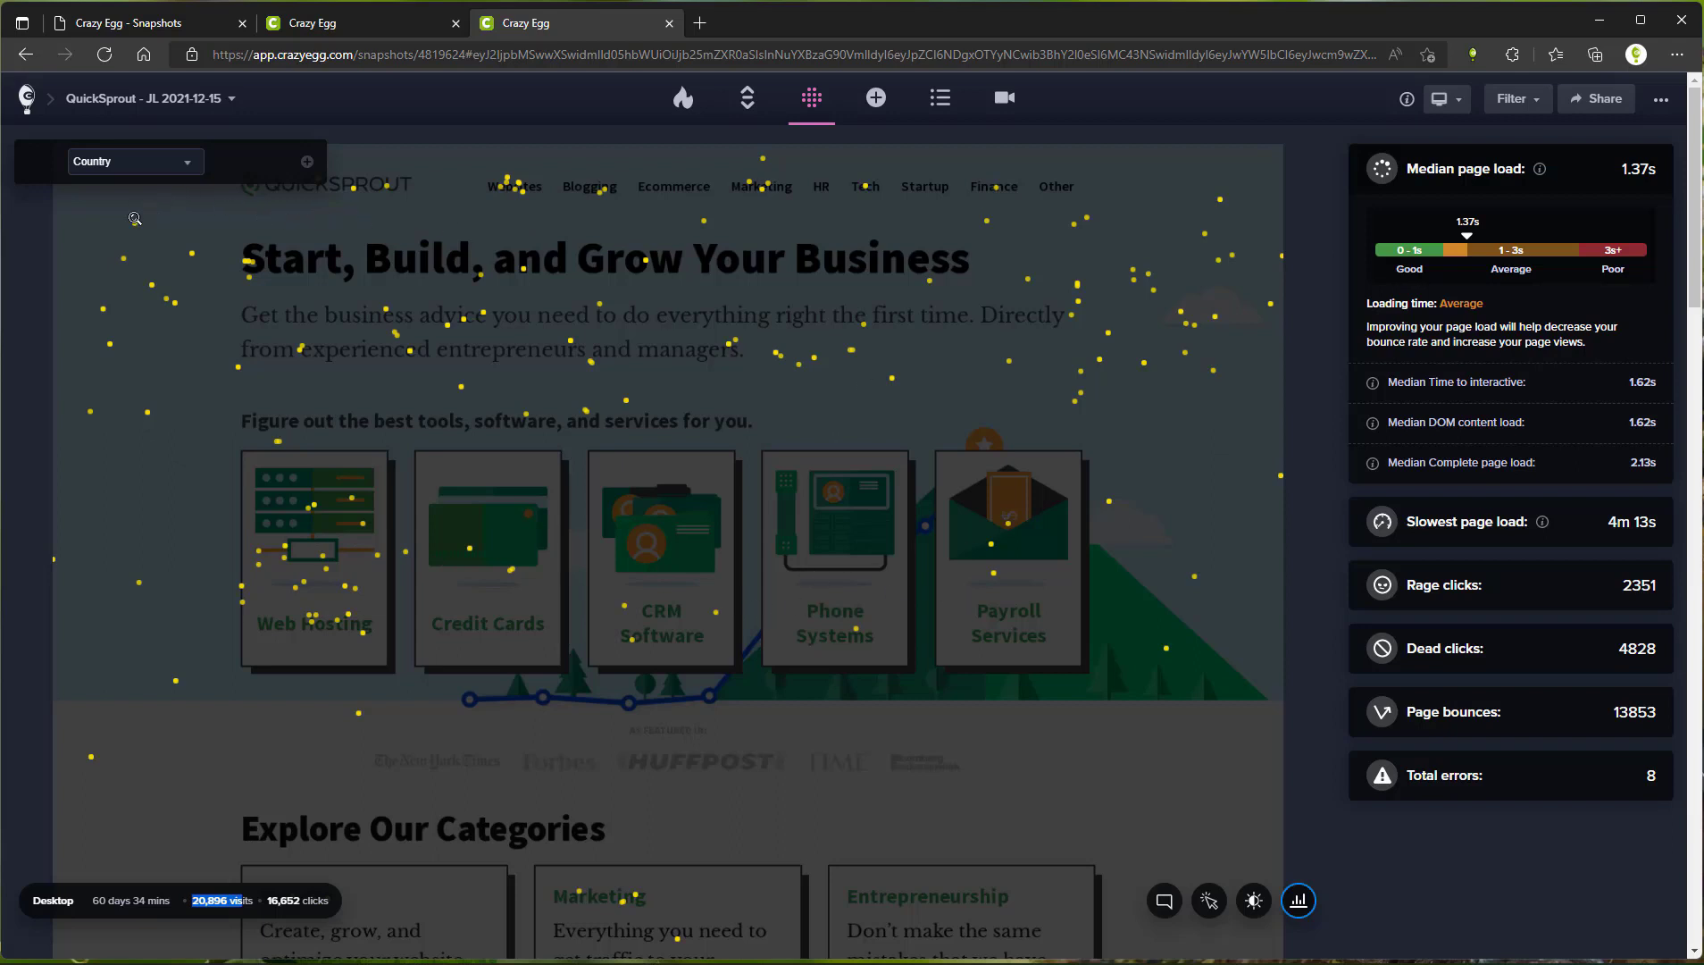
pyautogui.moveTo(1188, 339)
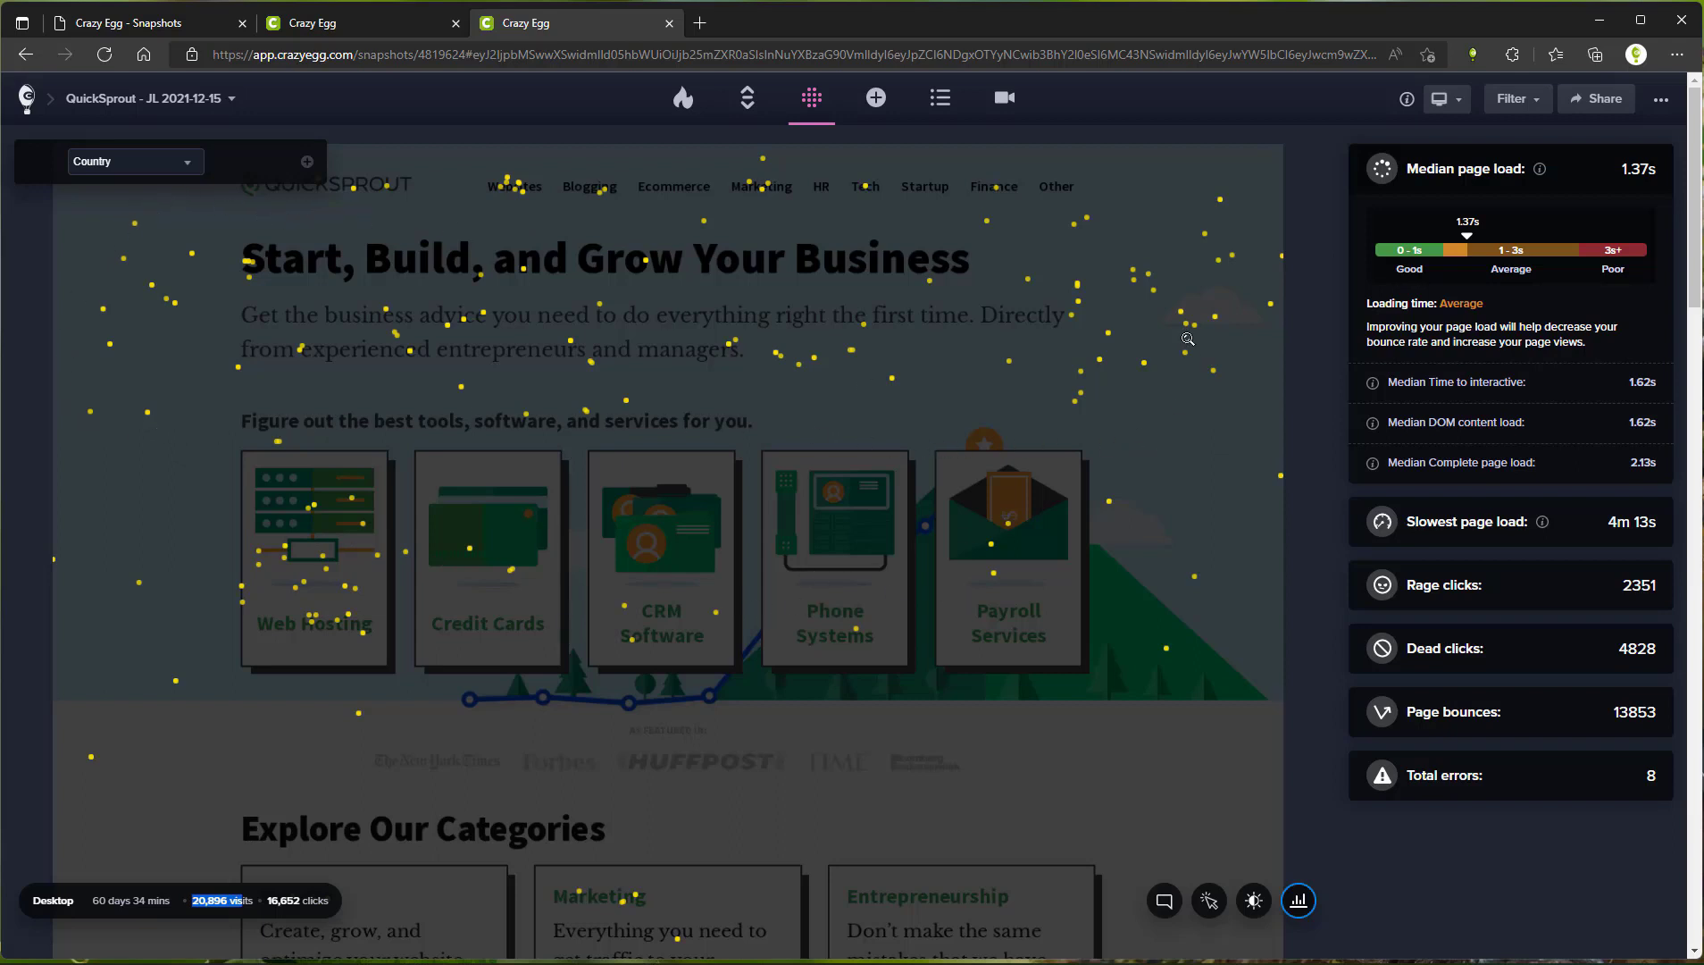
pyautogui.click(134, 161)
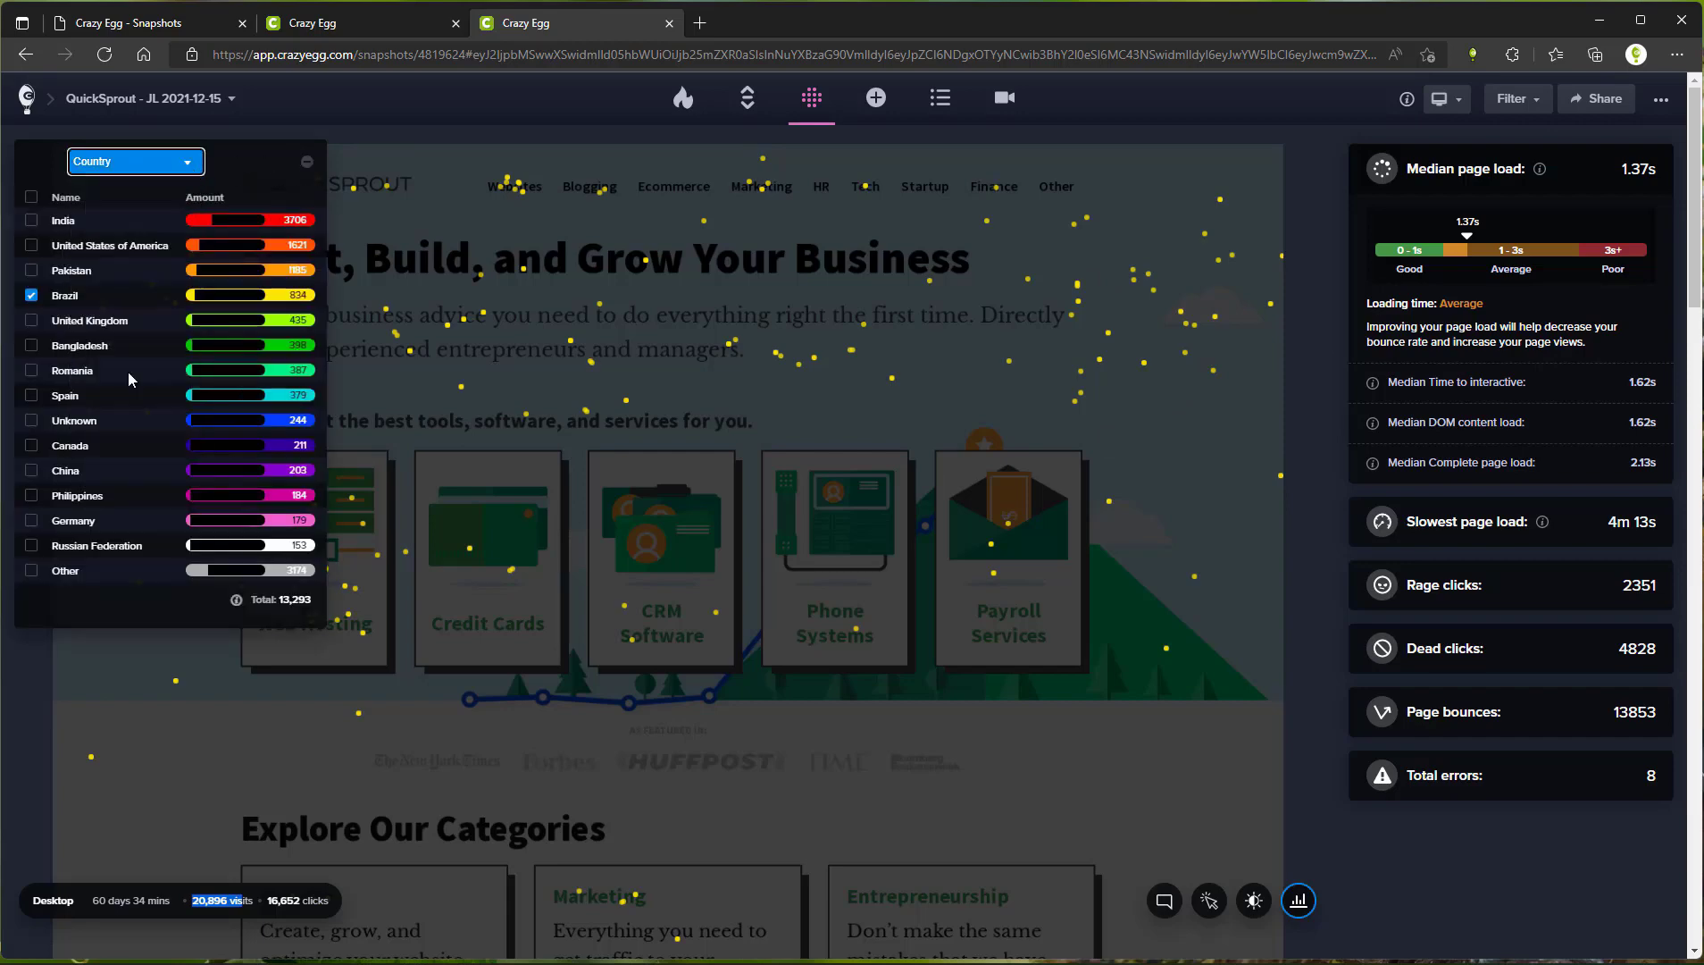
# - Group clicks by UTM Campaign Name, keeping only the Marketing blog weekly email campaign
pyautogui.click(134, 160)
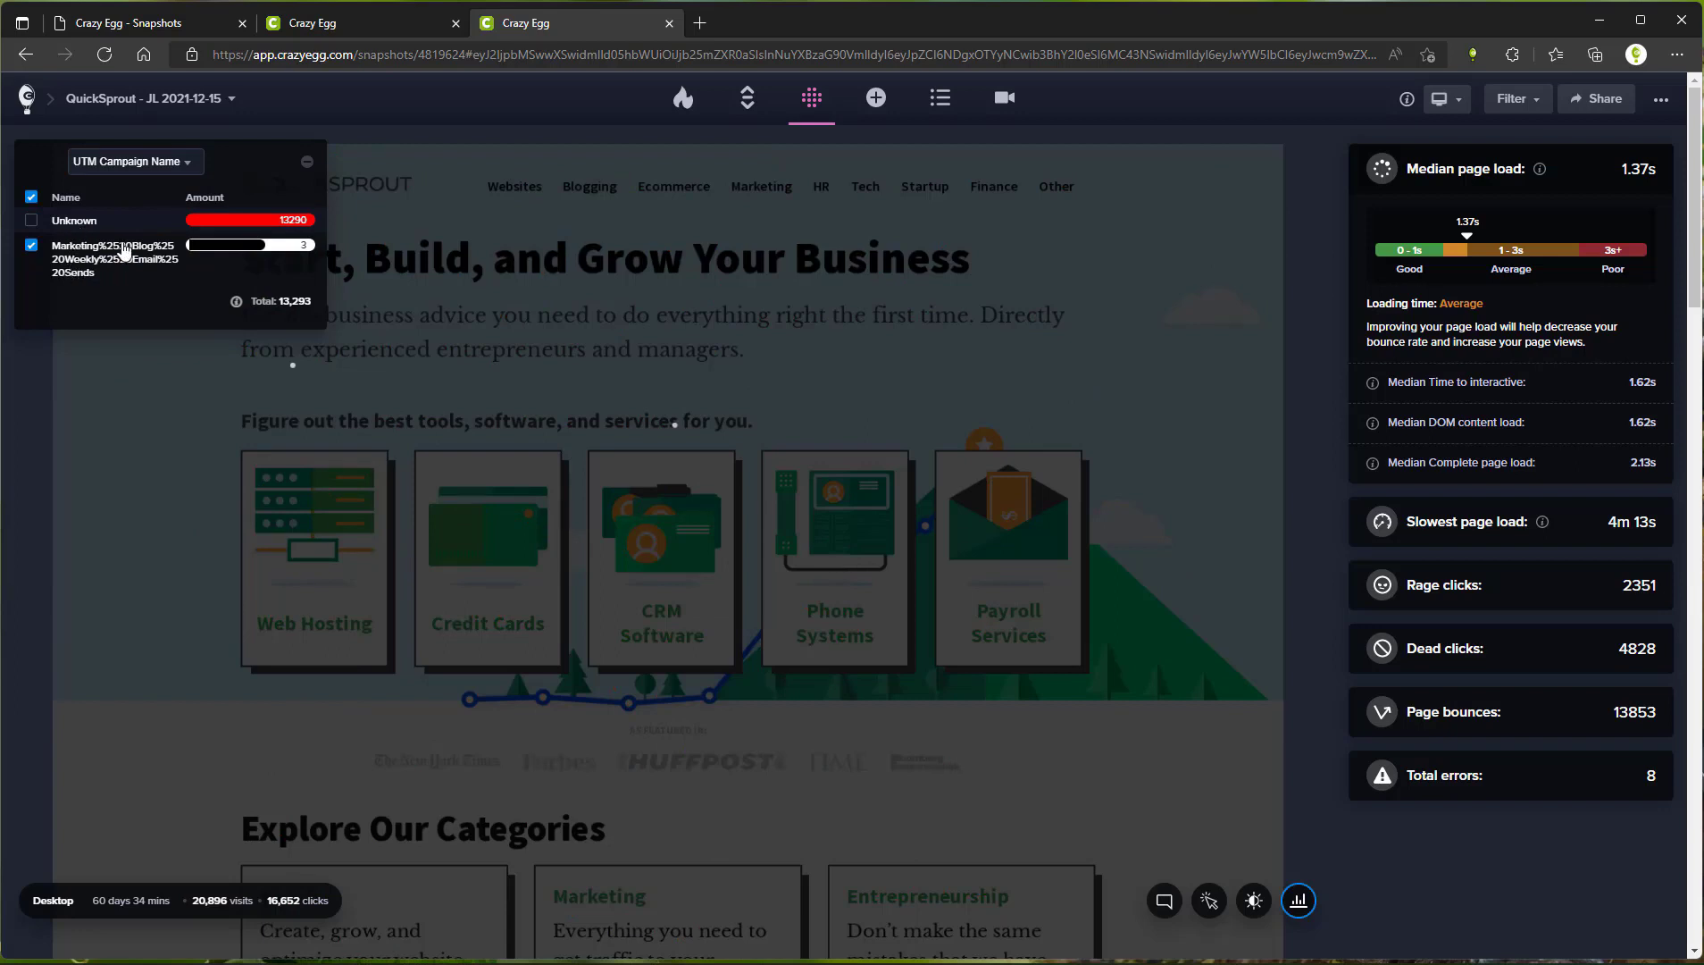
pyautogui.moveTo(113, 252)
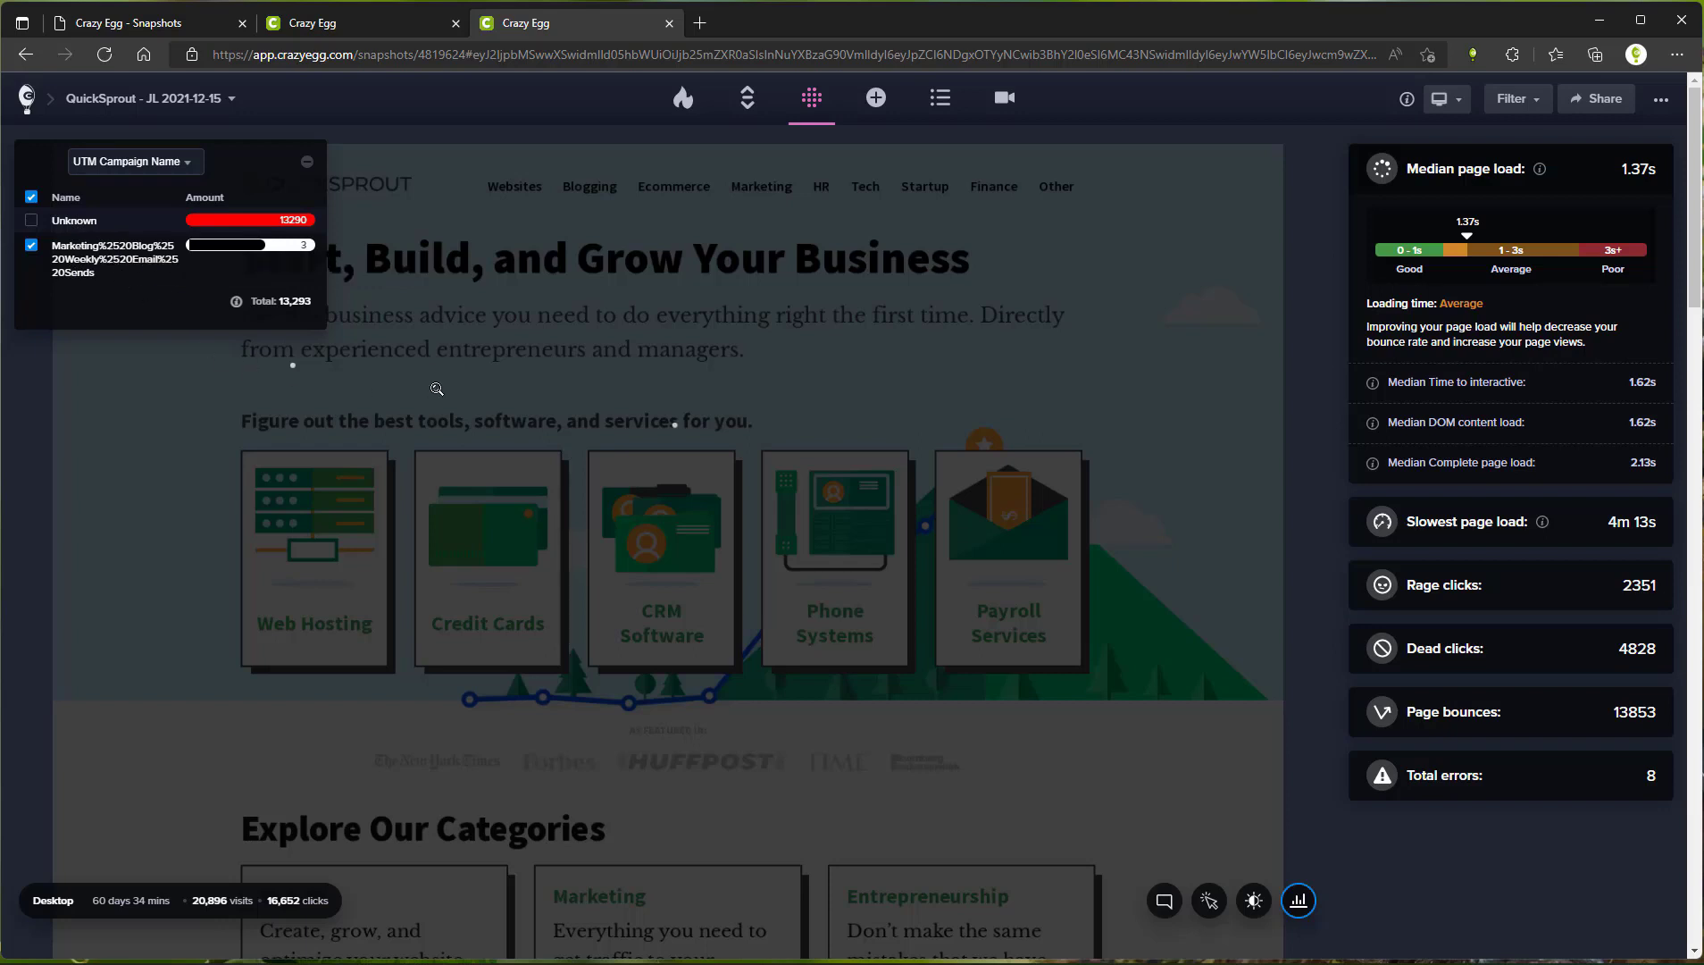
pyautogui.moveTo(292, 371)
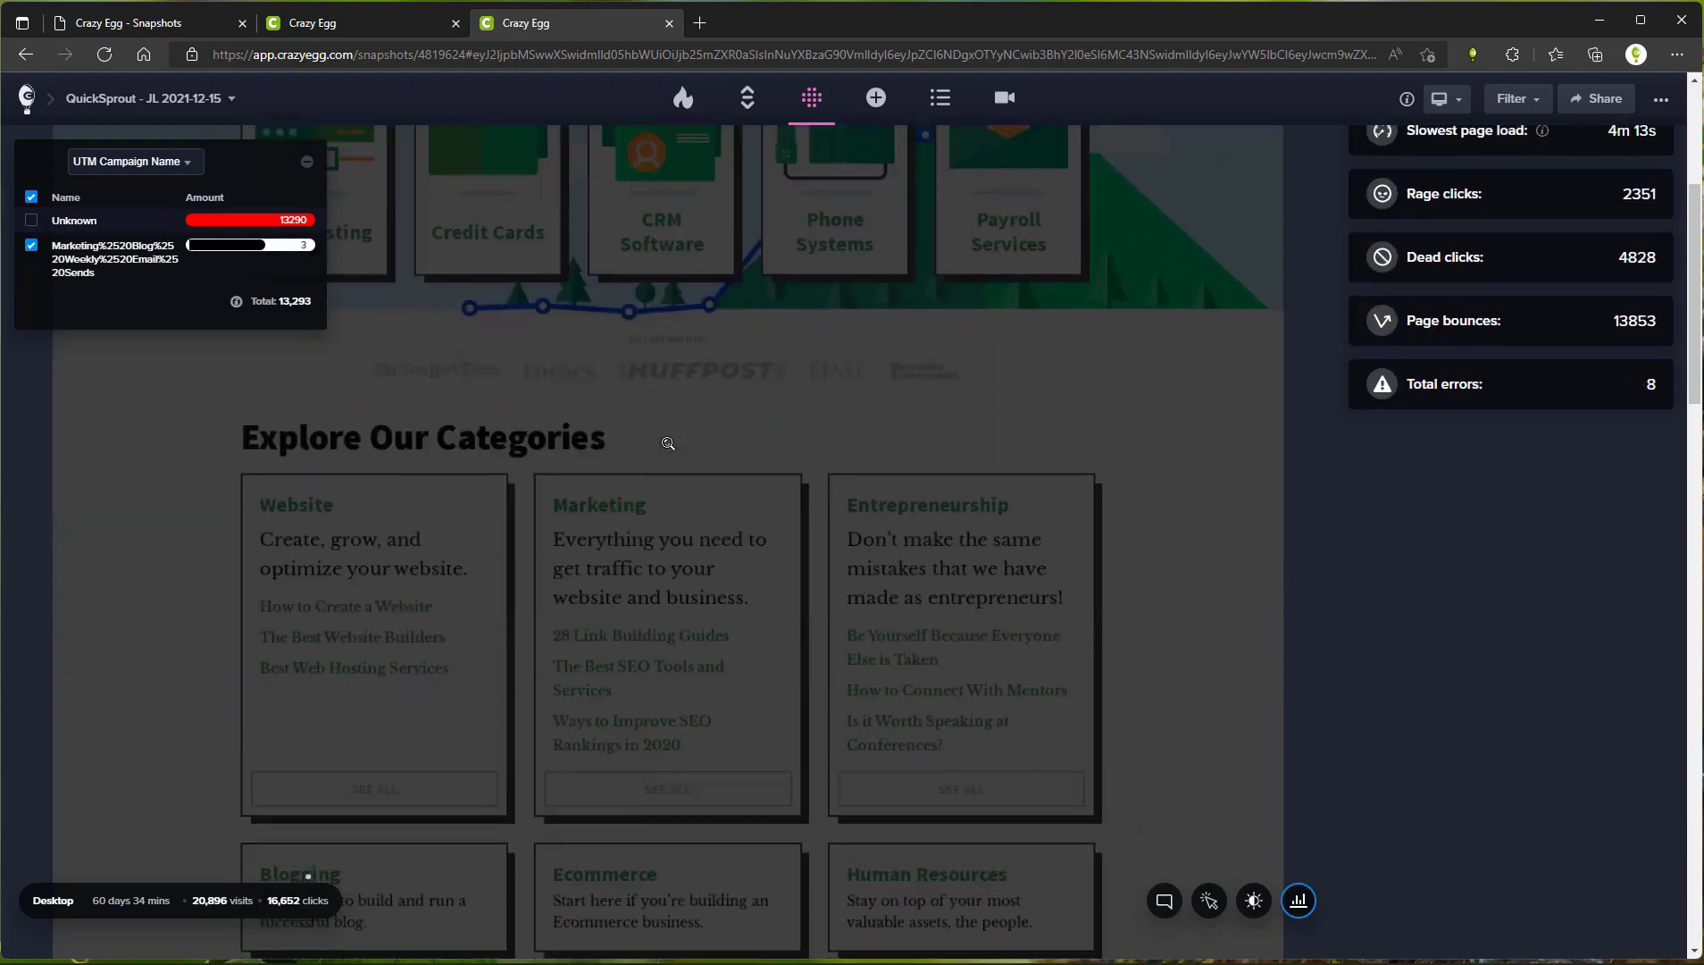
pyautogui.scroll(-3)
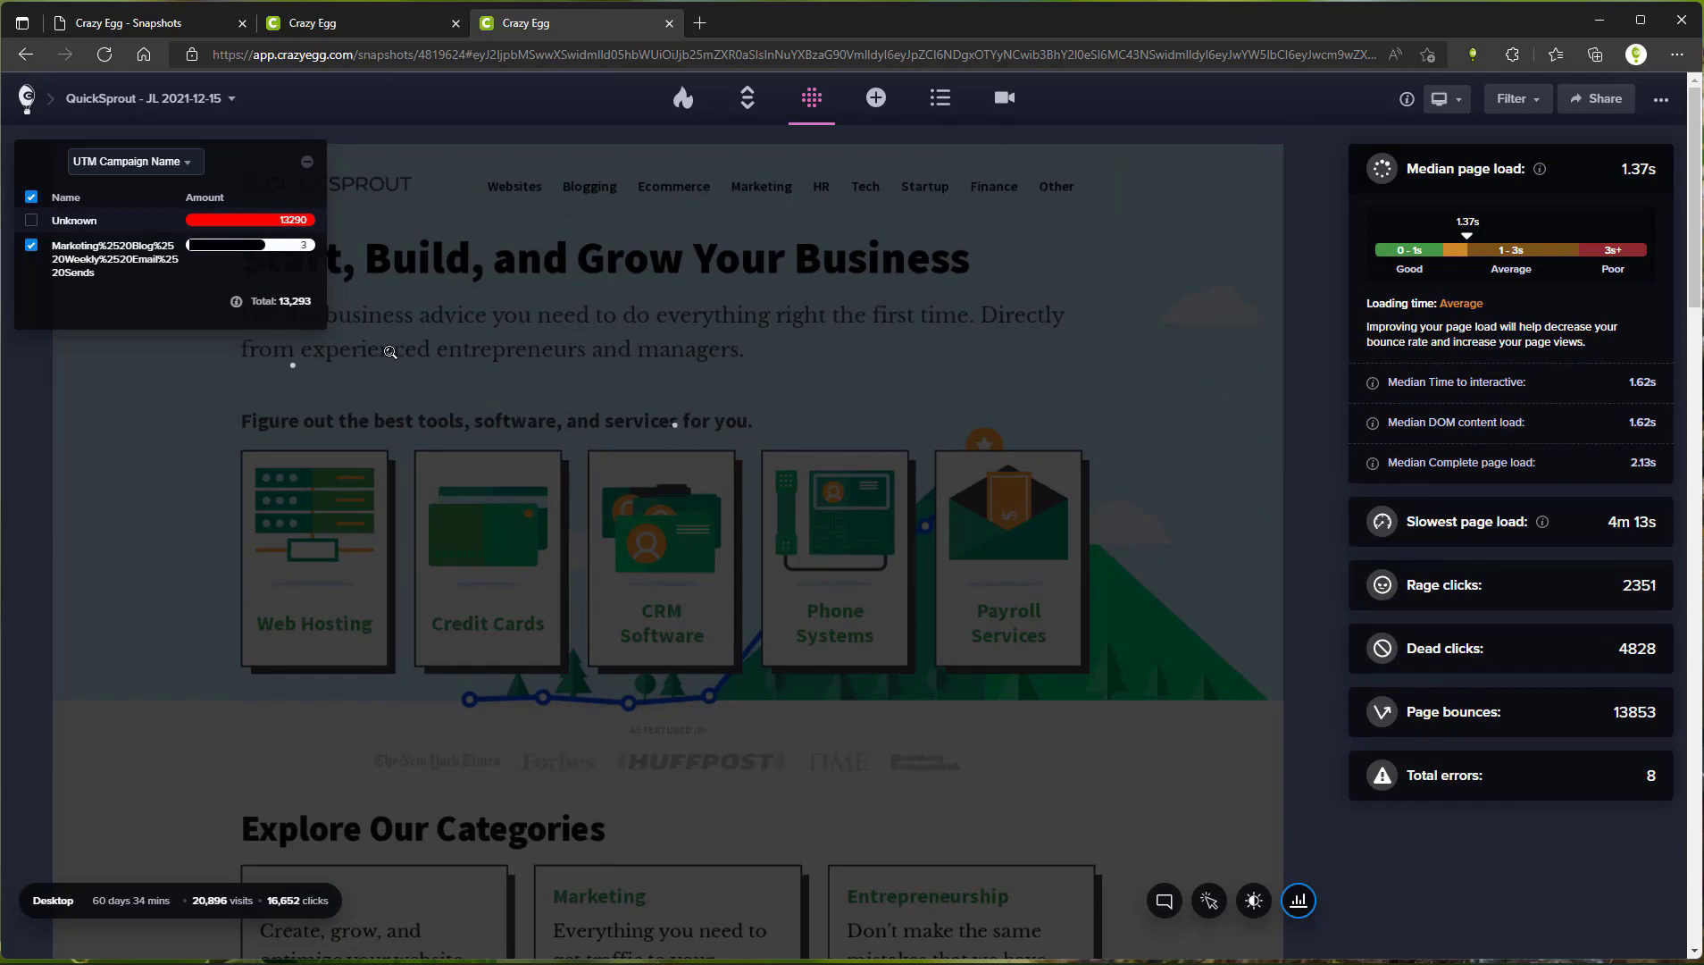
pyautogui.scroll(-3)
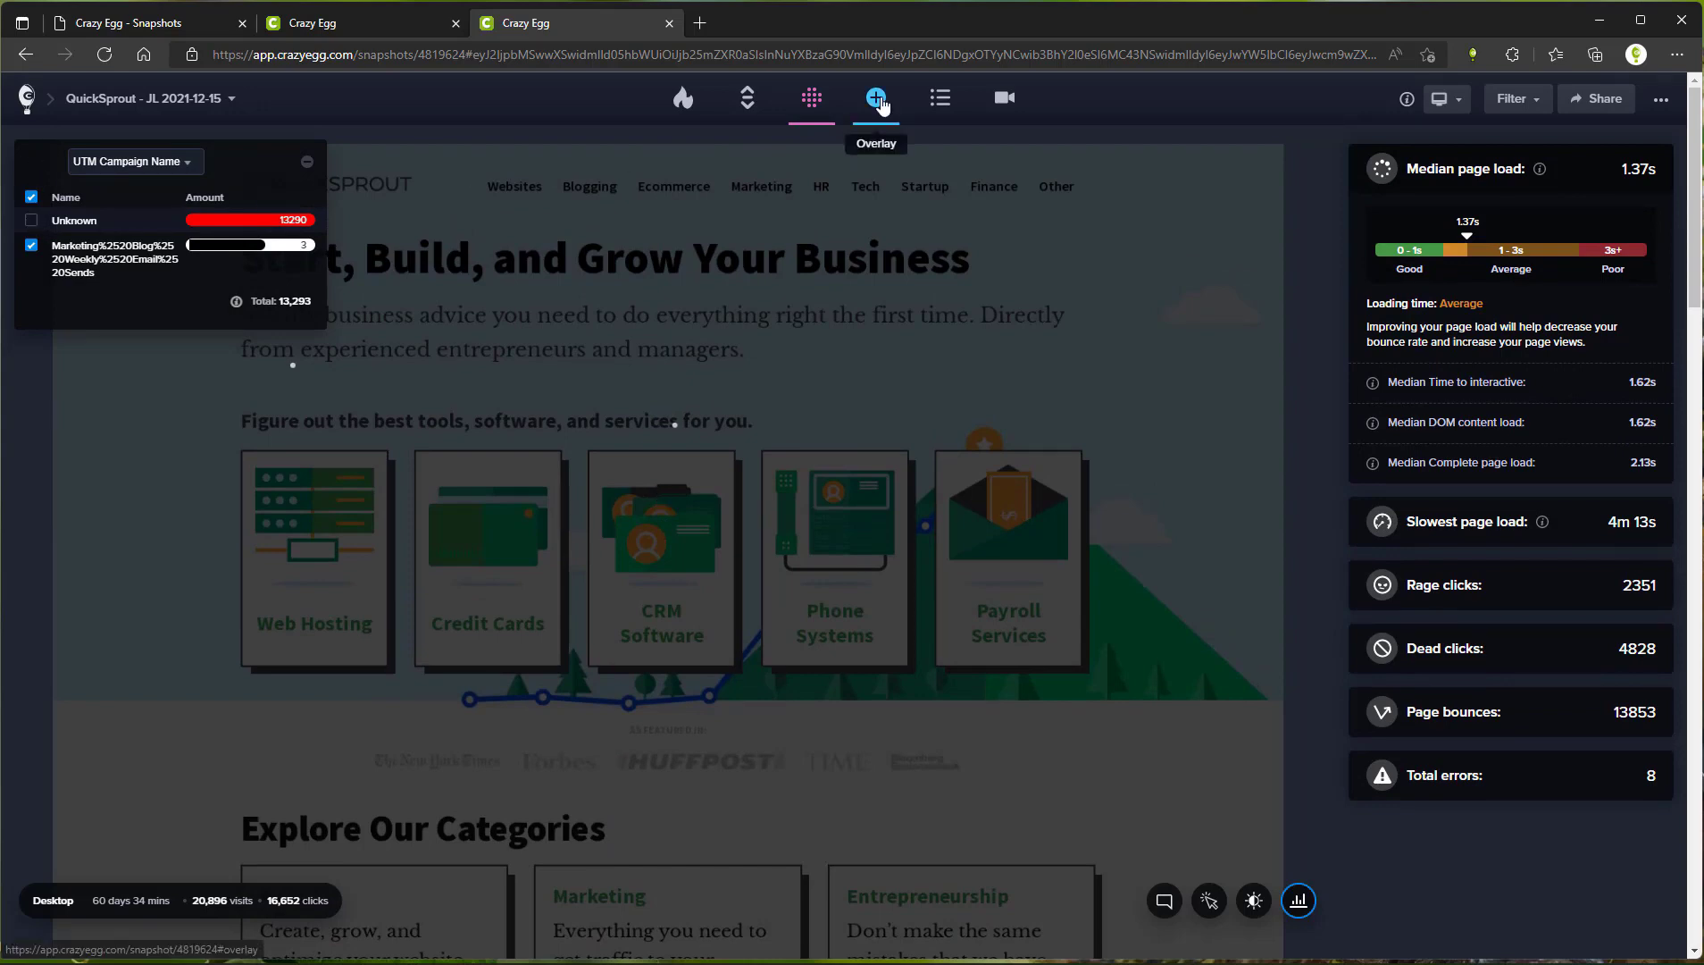
# - Inspect the Marketing link's 140 clicks by referrer in the overlay view, then close its details
pyautogui.click(876, 98)
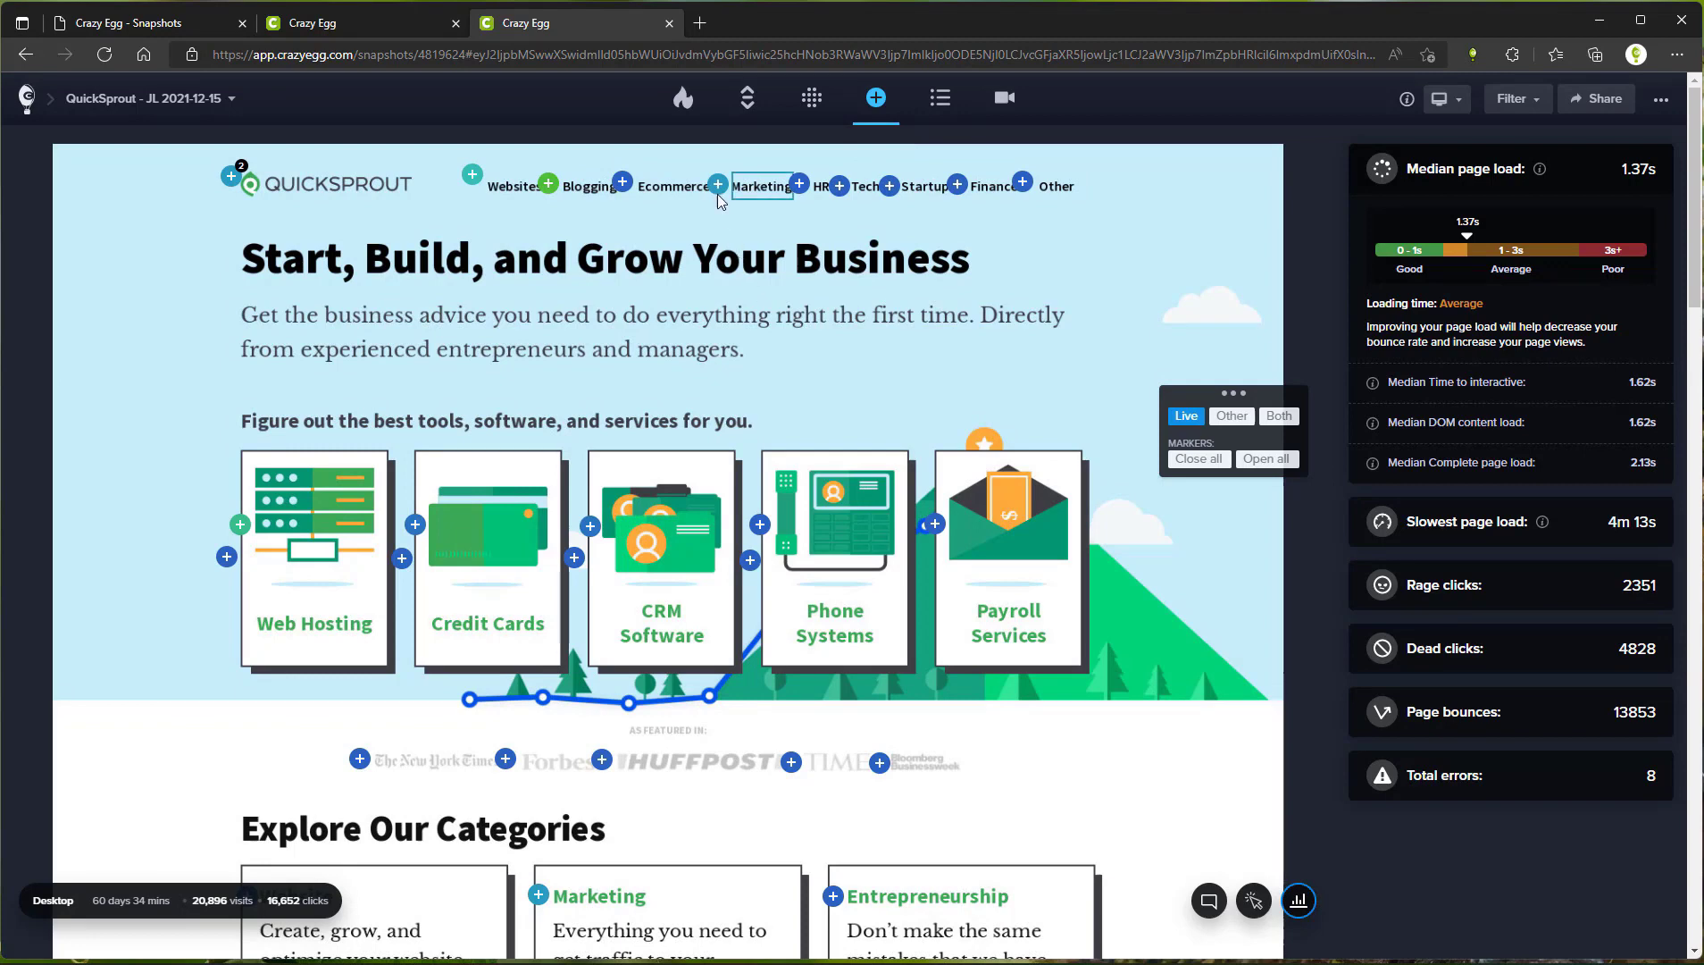
pyautogui.moveTo(718, 184)
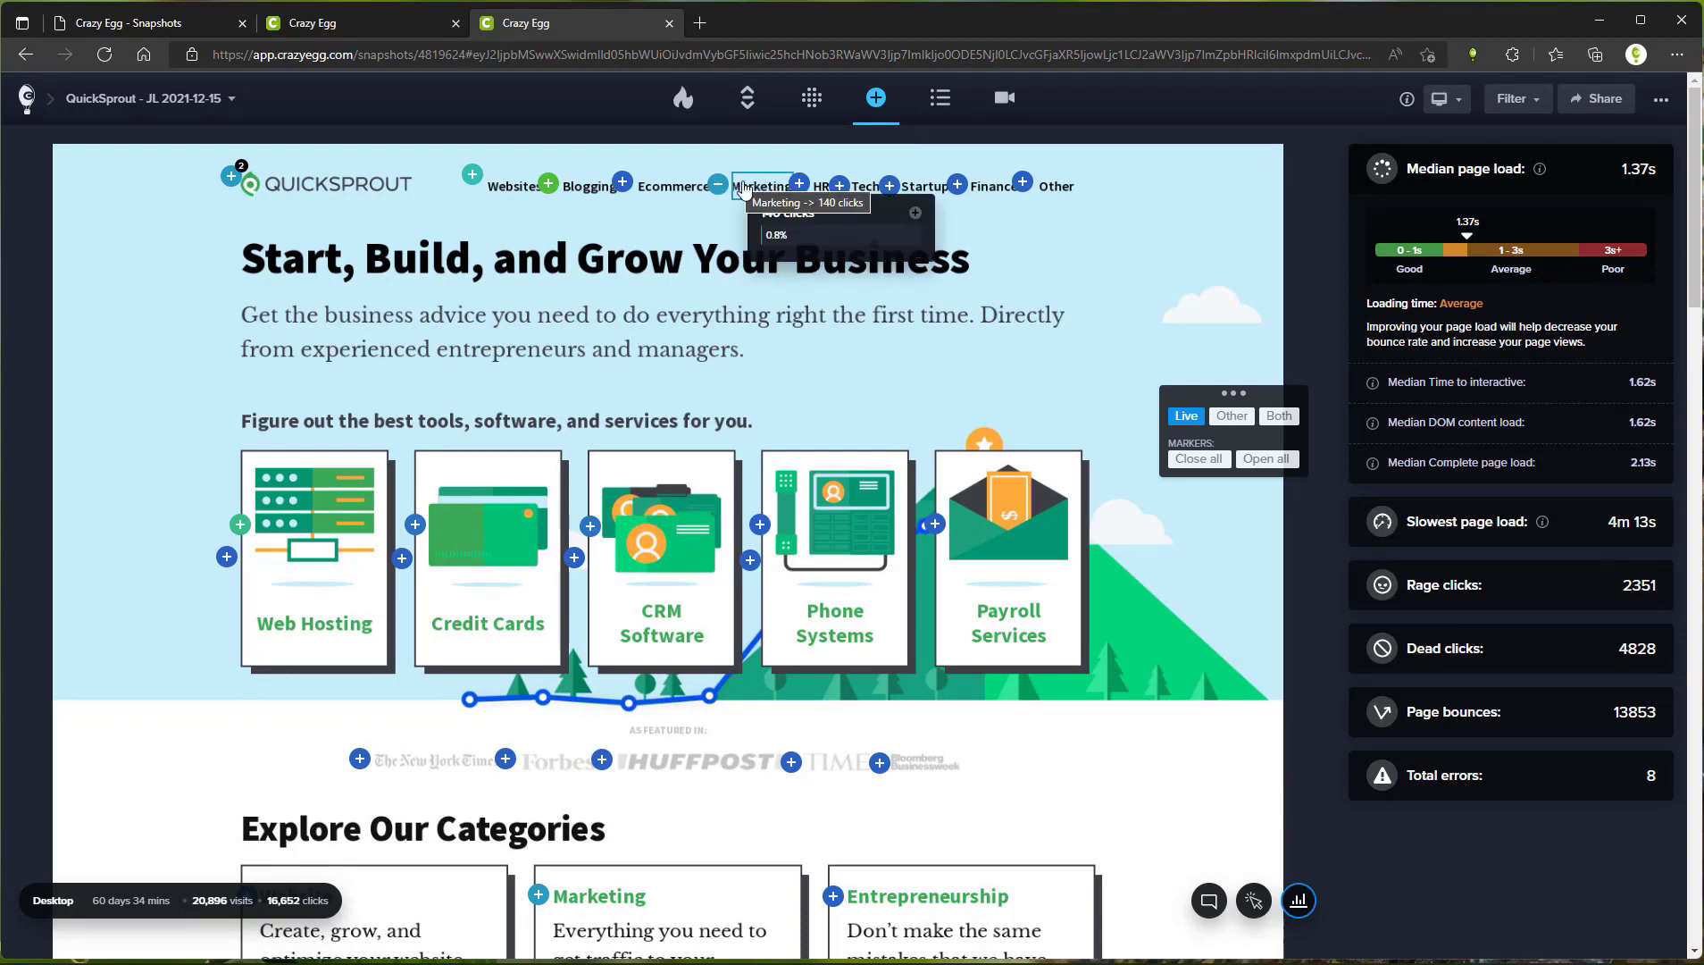
pyautogui.moveTo(745, 195)
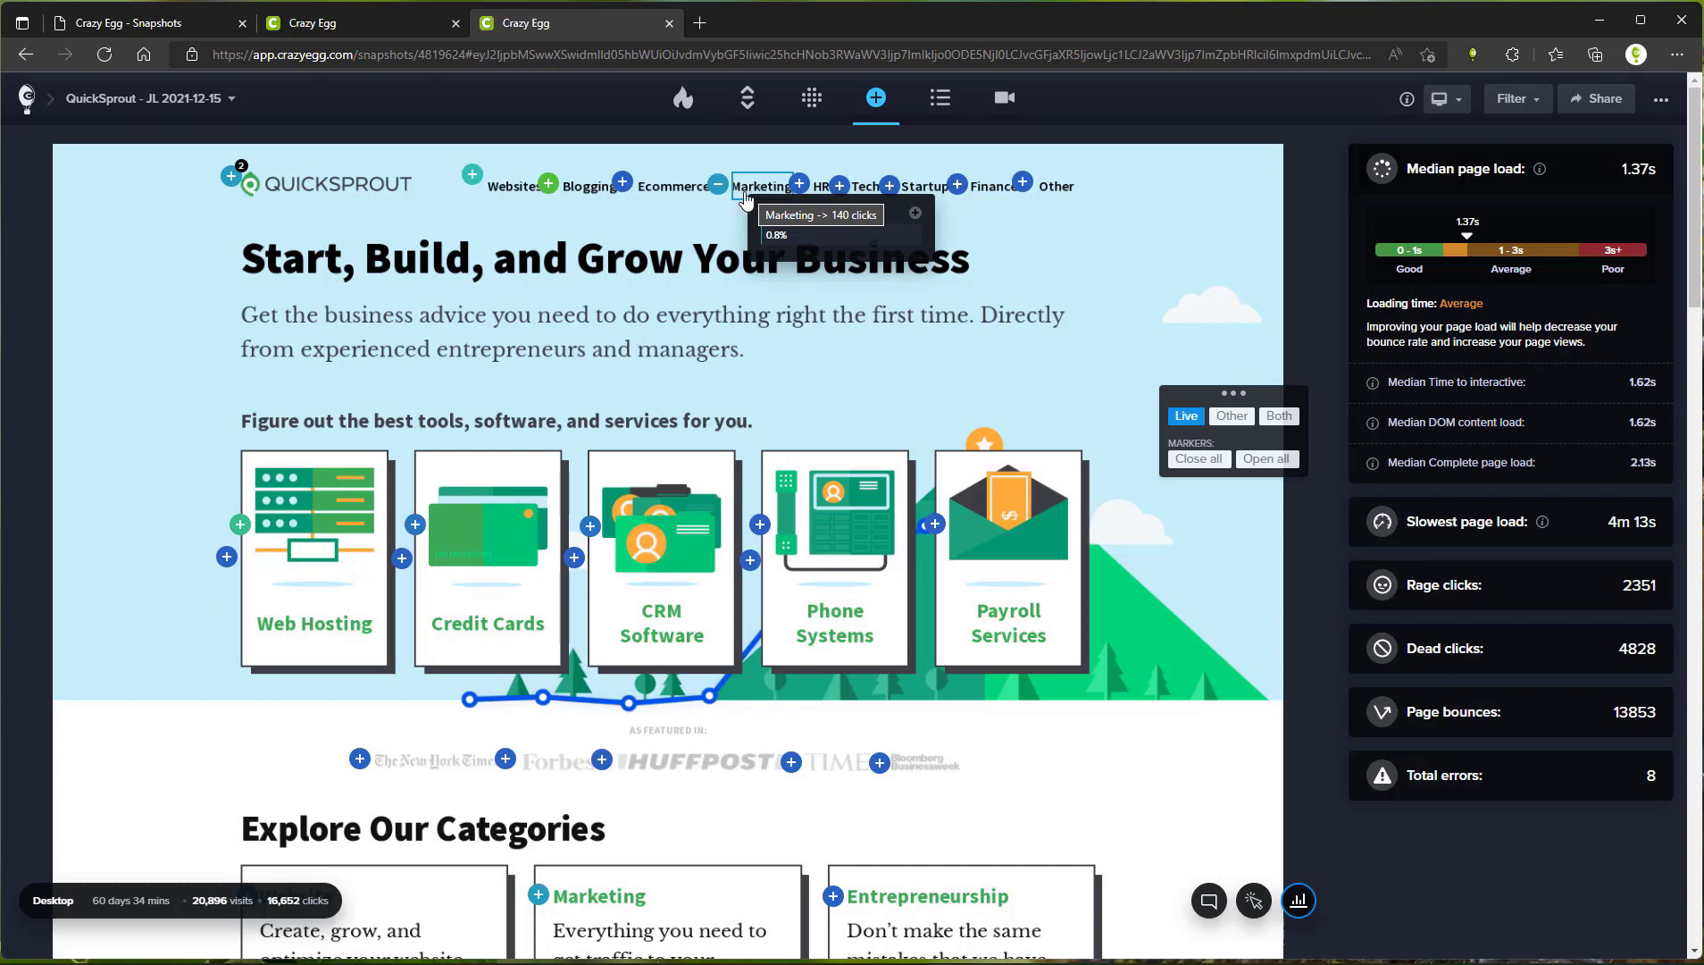
pyautogui.click(914, 213)
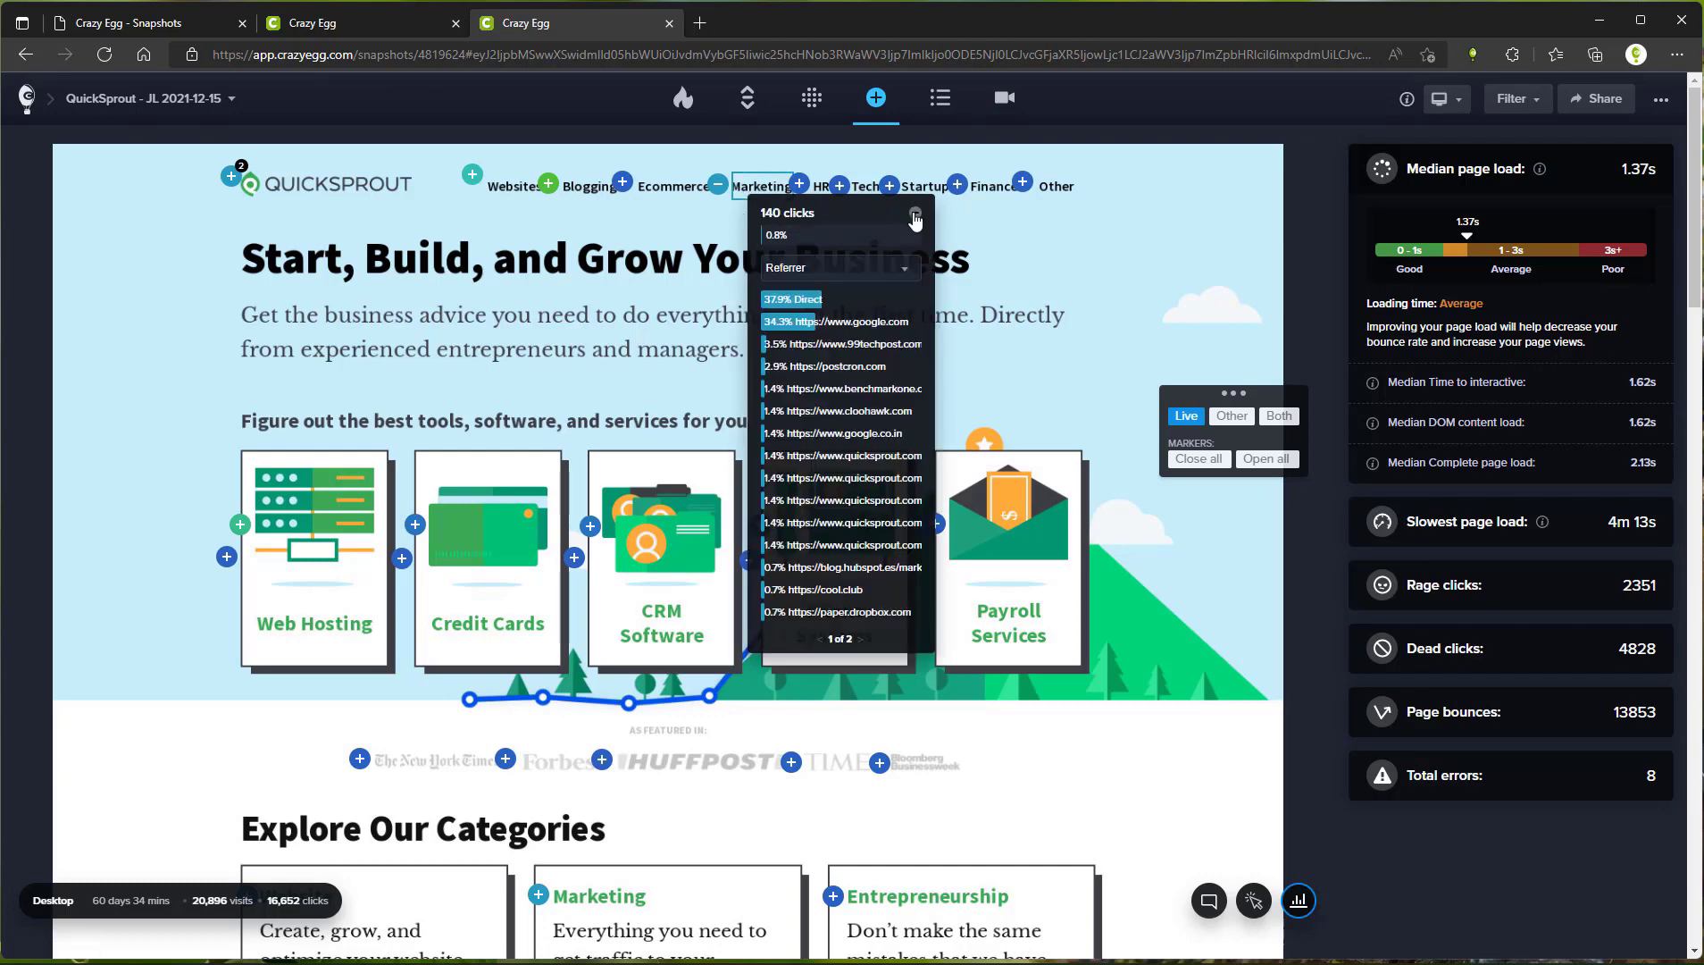
pyautogui.click(838, 268)
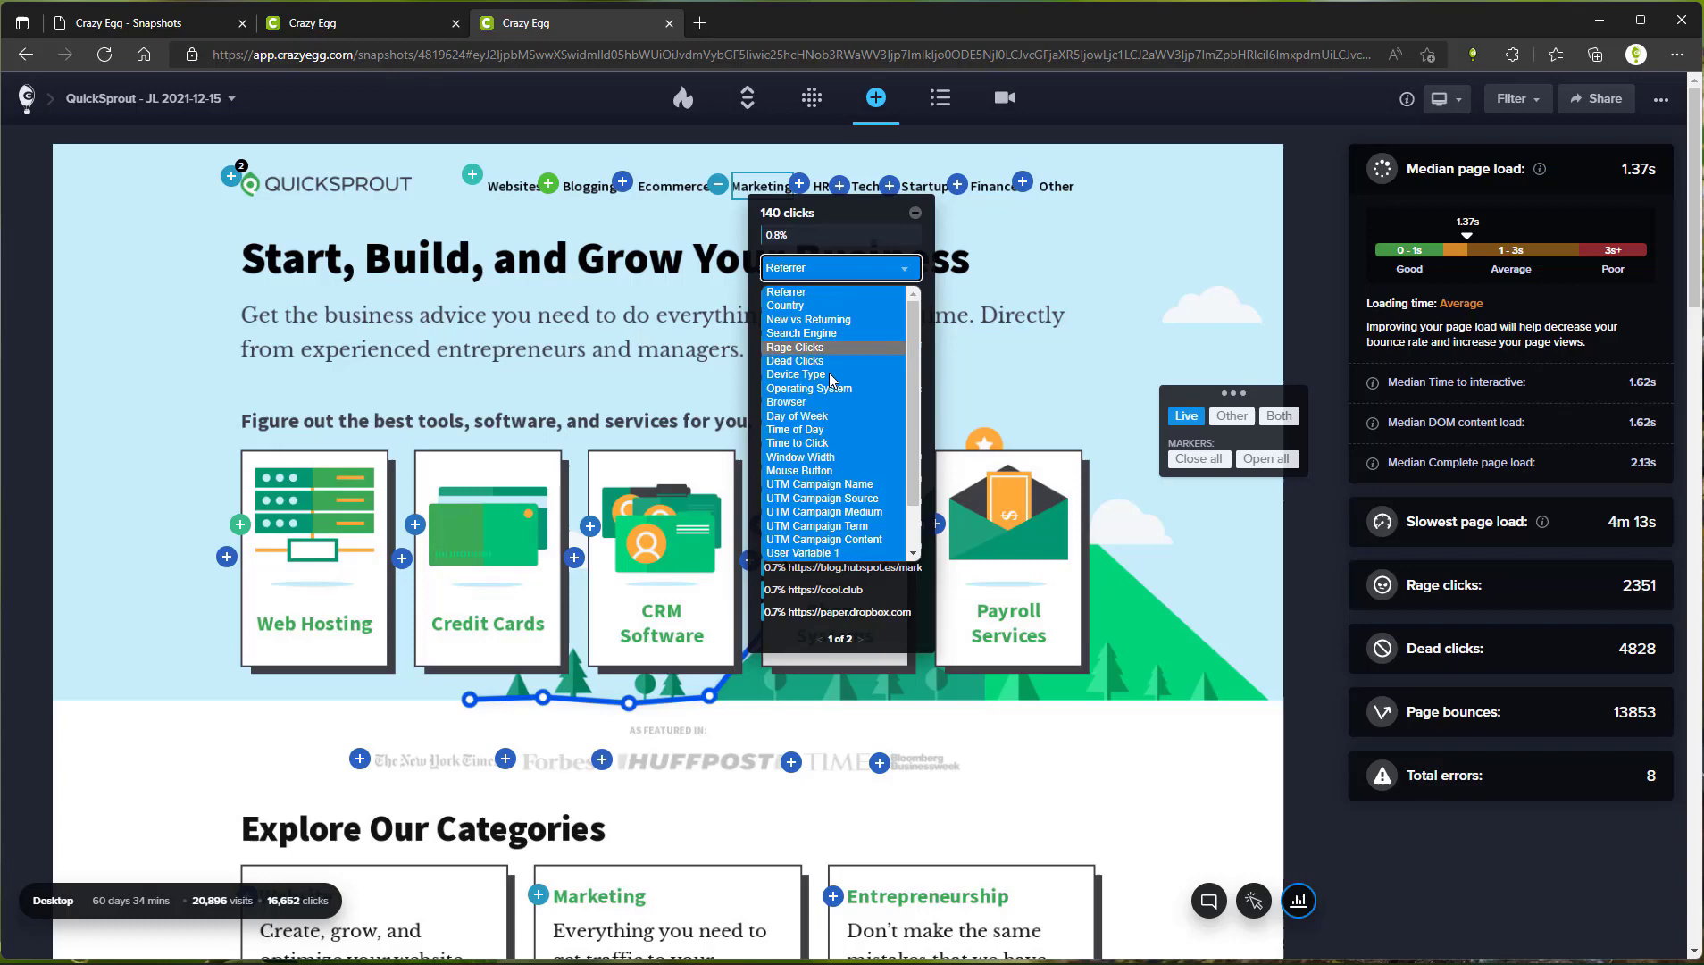
pyautogui.scroll(-3)
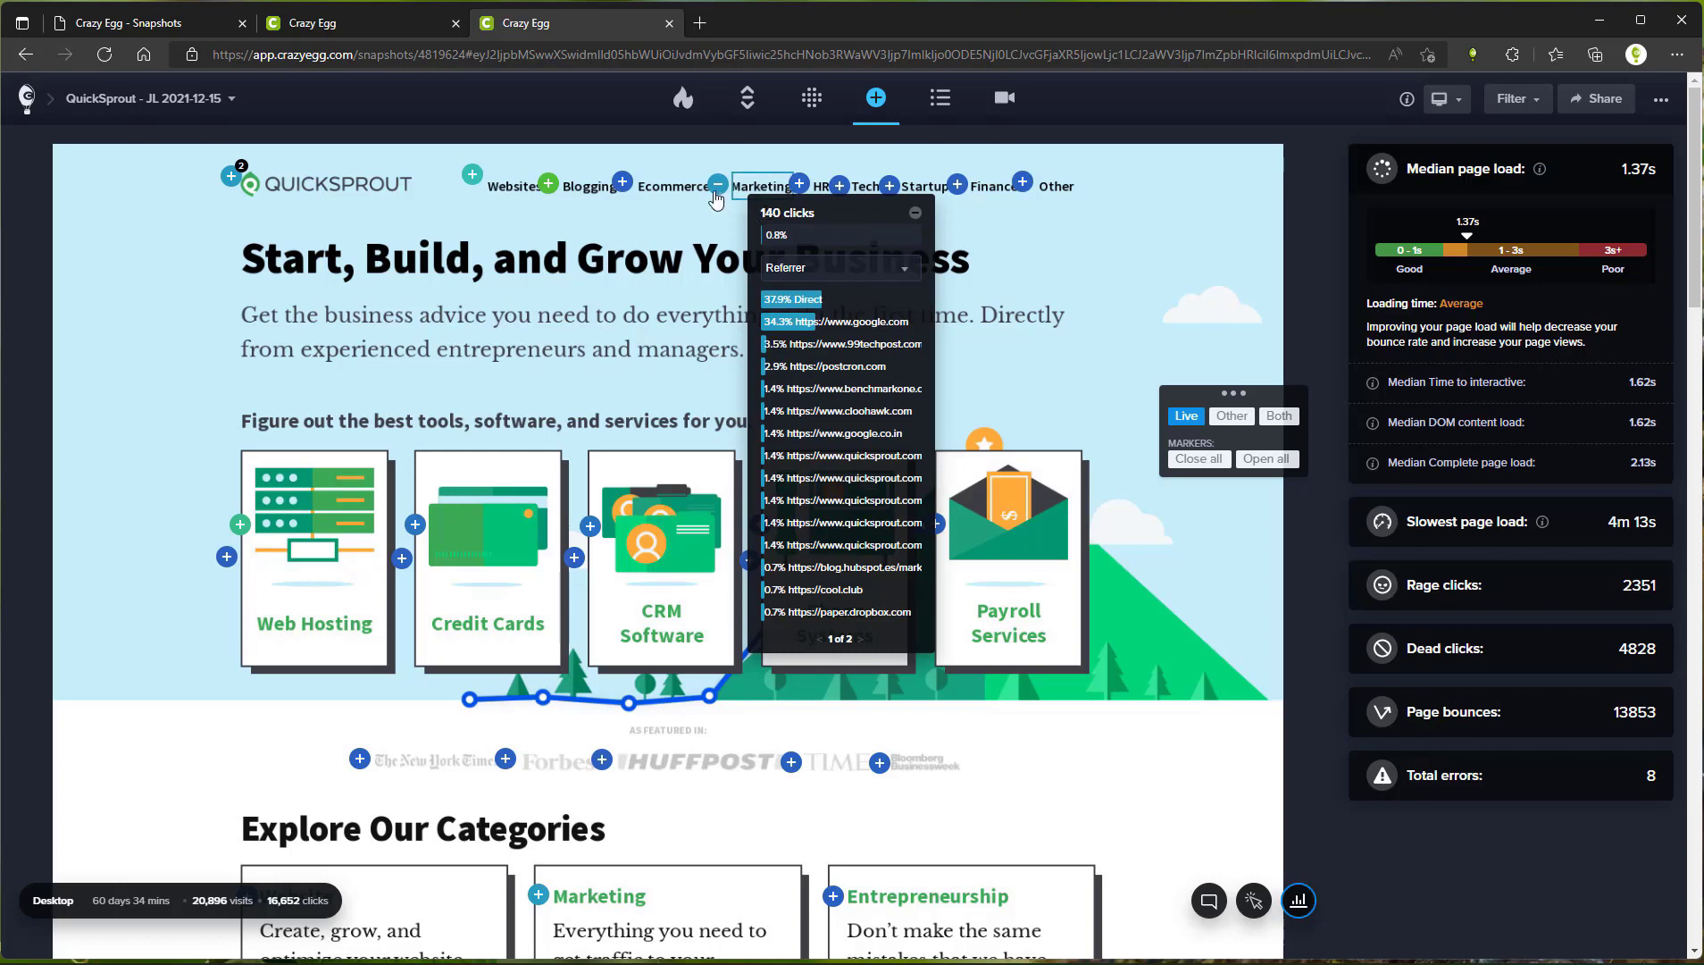
pyautogui.click(716, 184)
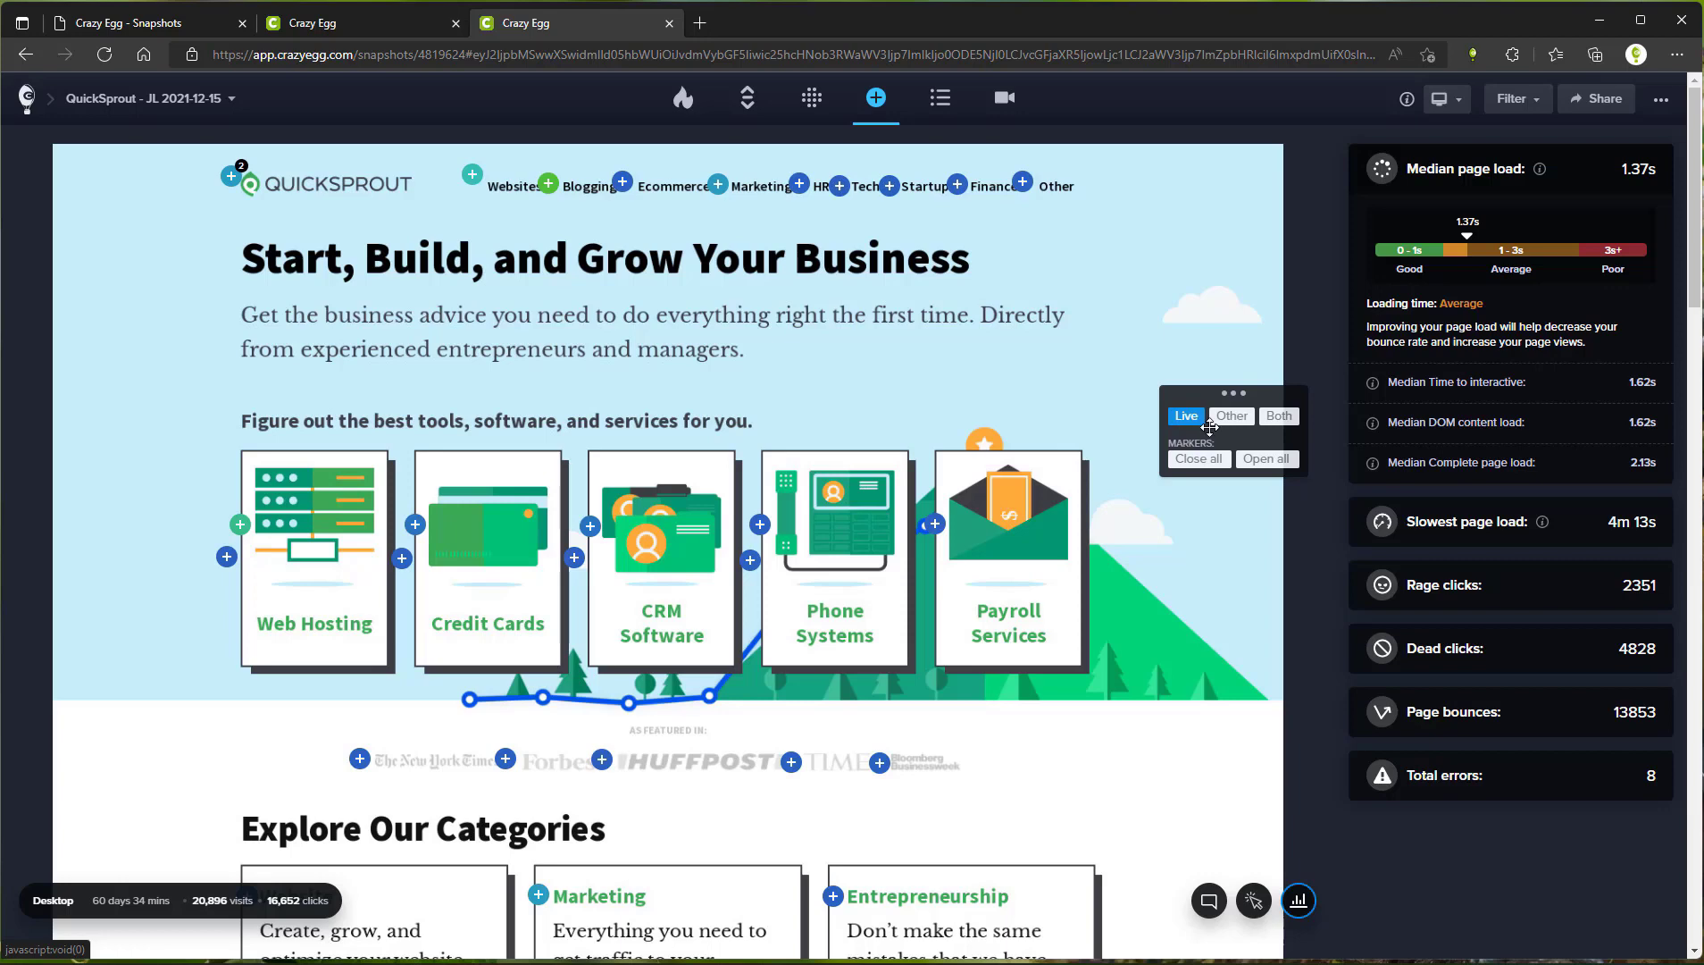
# - Mark the other page elements and inspect the intro paragraph's 837 clicks
pyautogui.click(1231, 417)
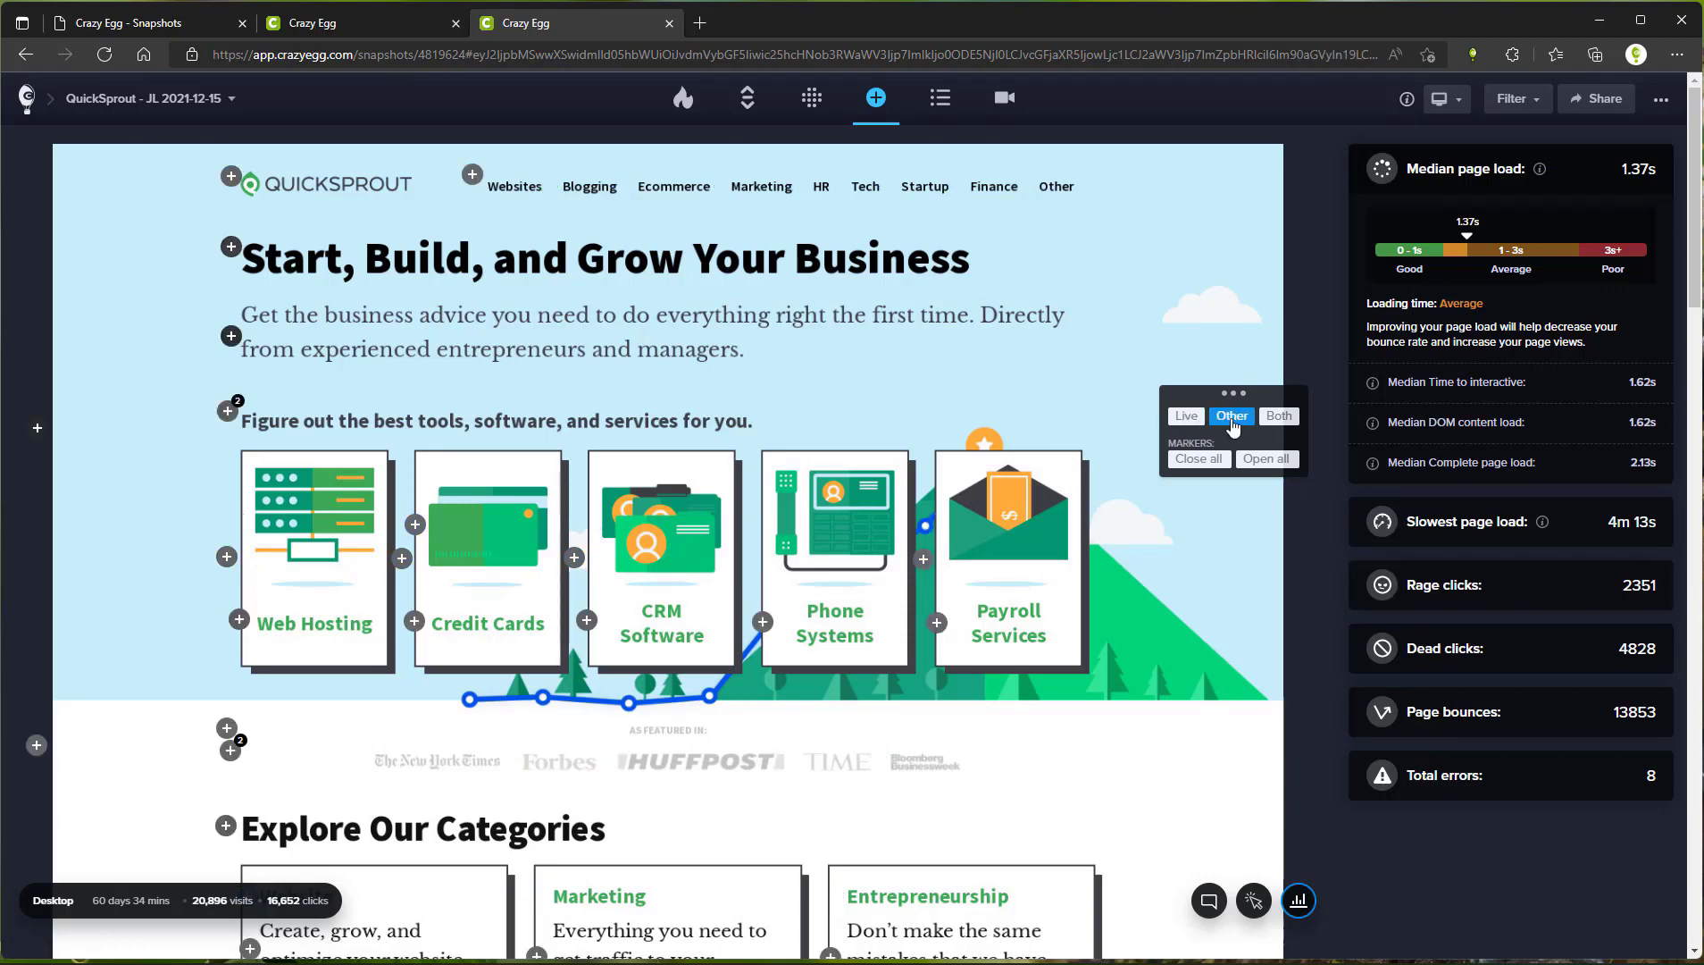
pyautogui.moveTo(538, 353)
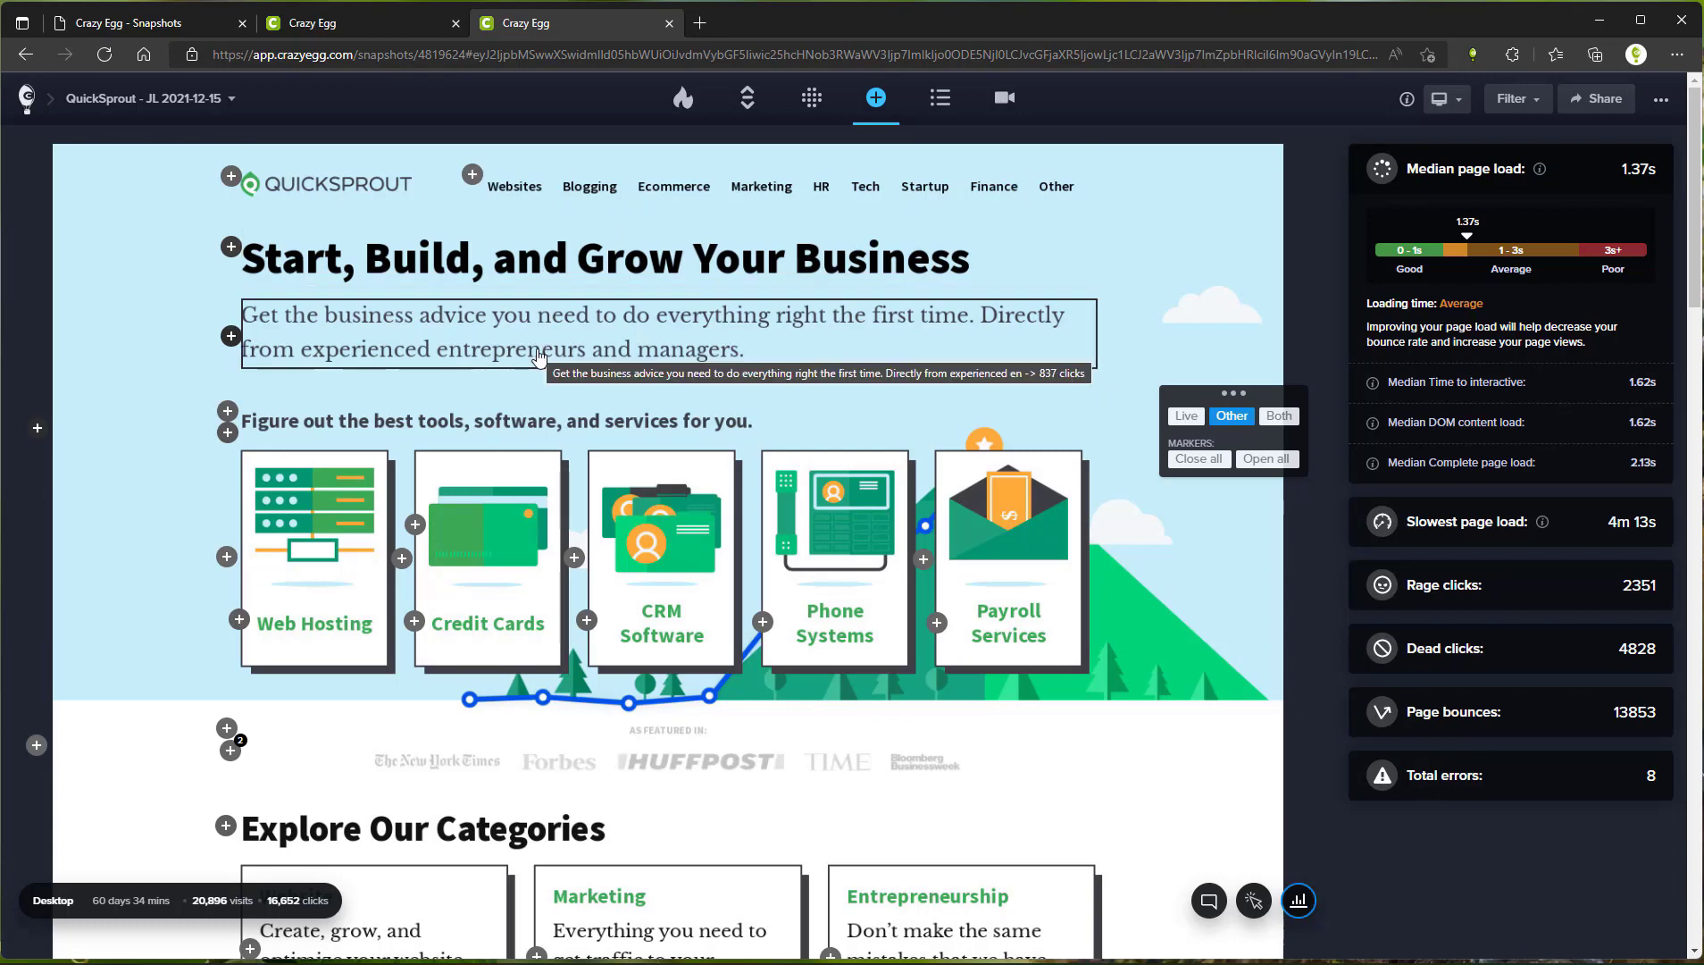
pyautogui.click(229, 336)
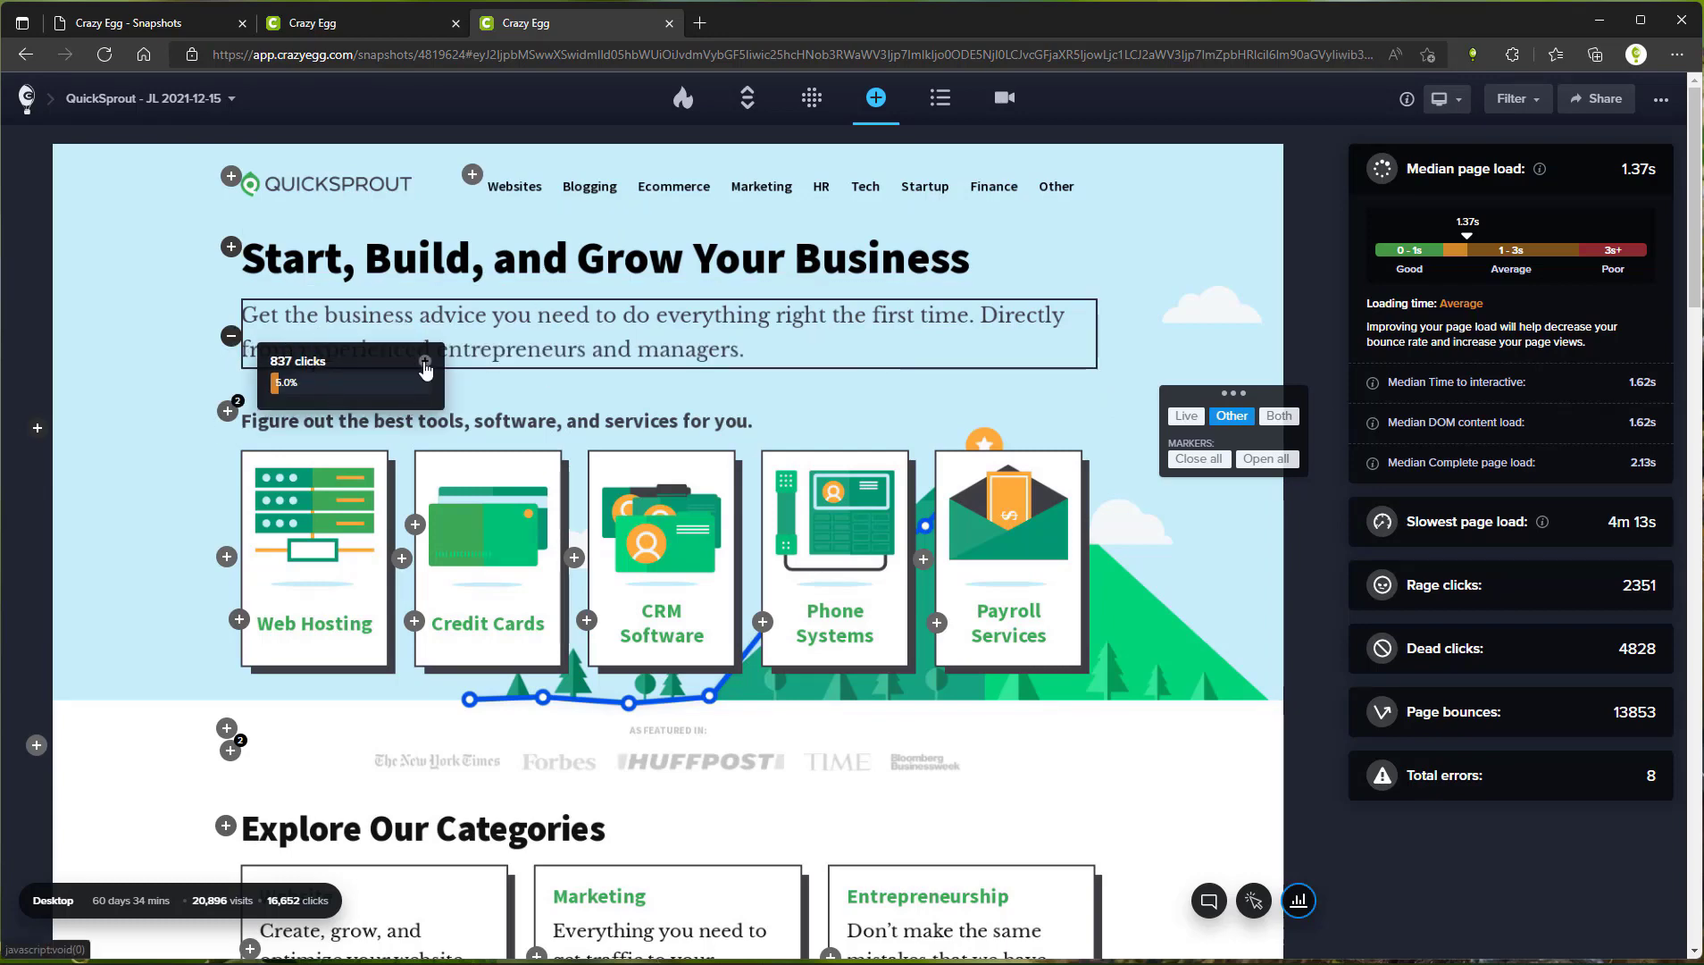
pyautogui.click(349, 417)
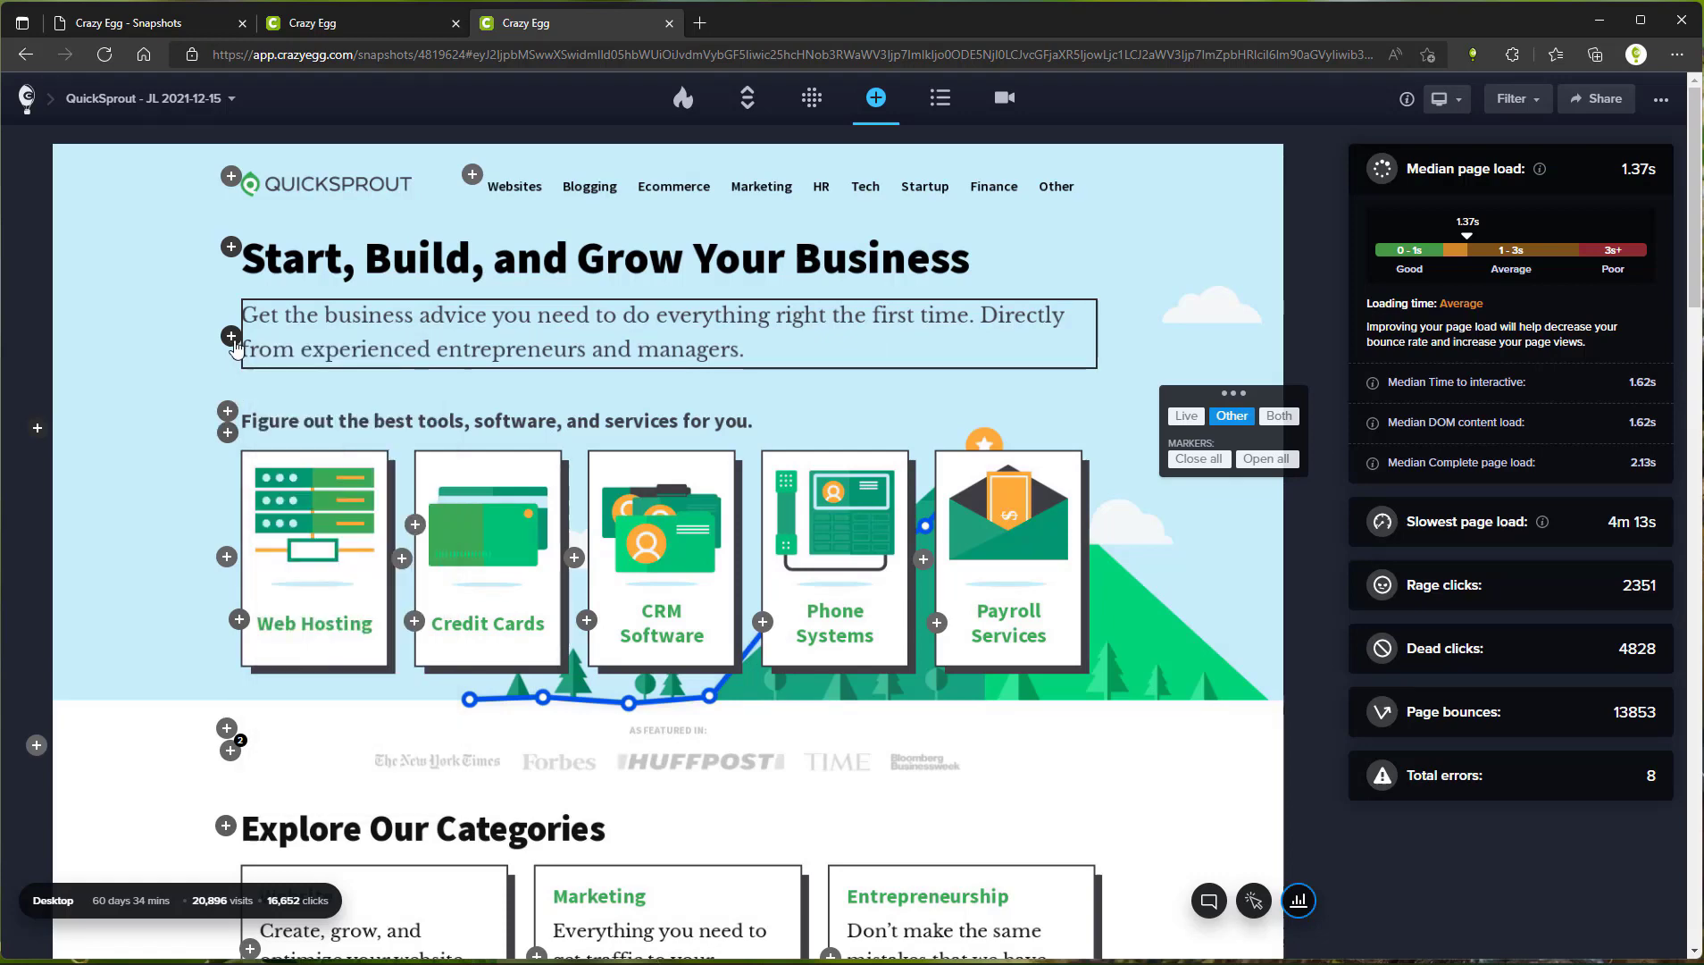
pyautogui.moveTo(396, 370)
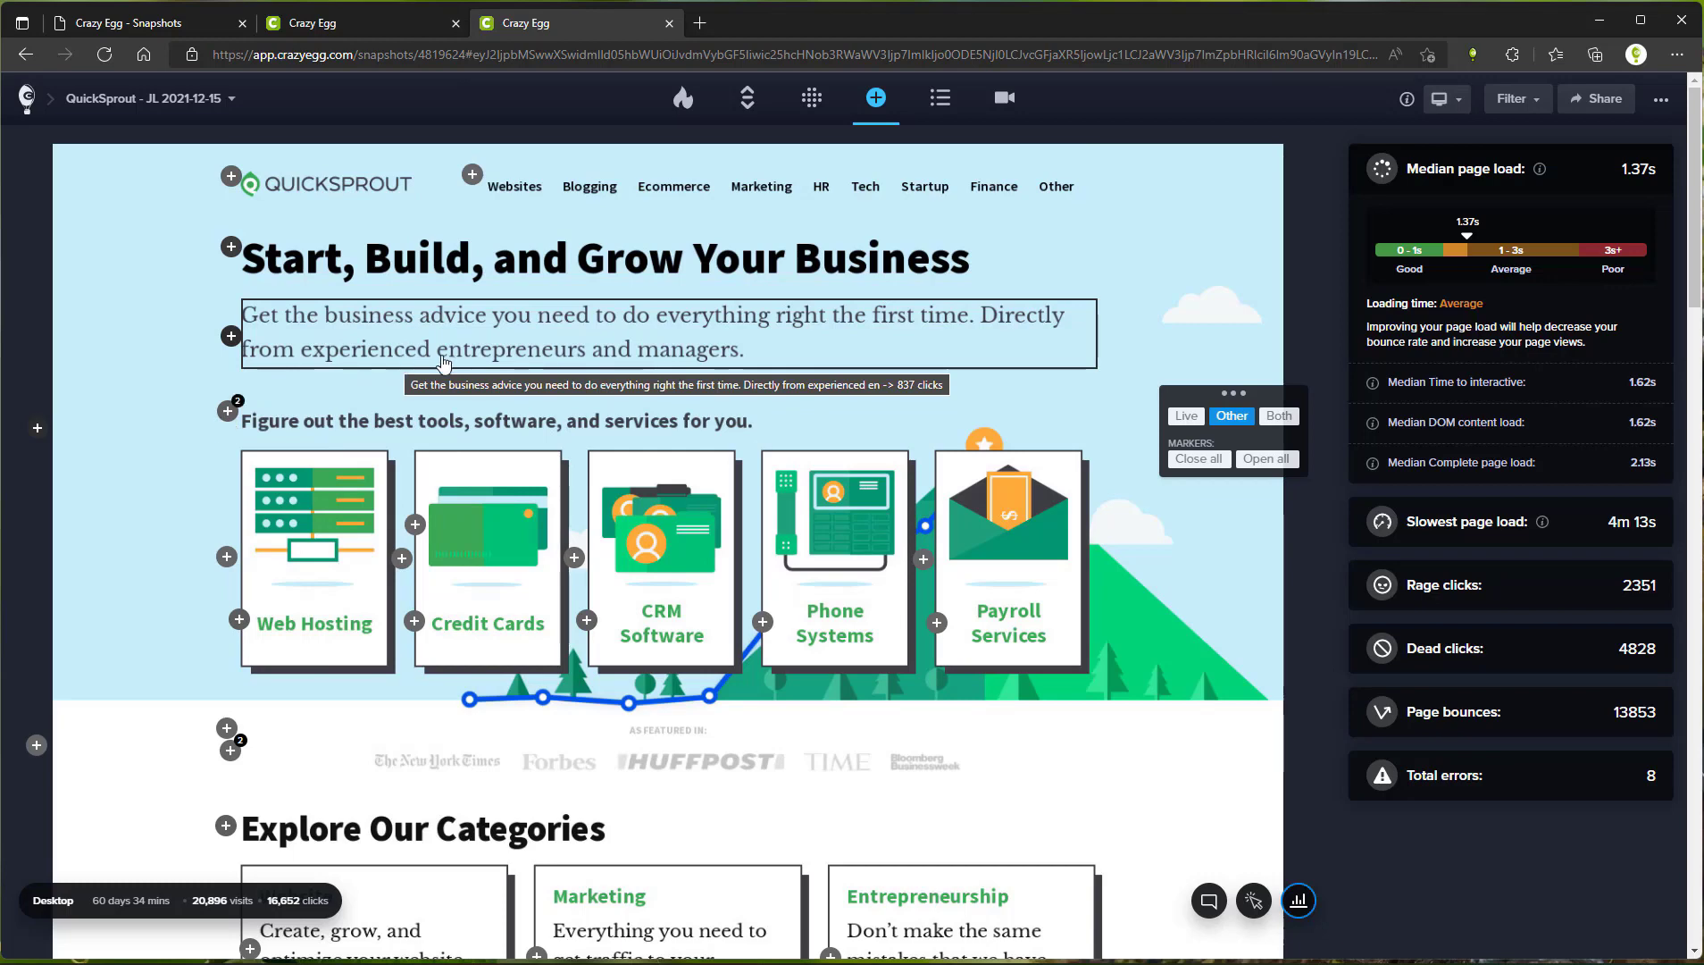
pyautogui.moveTo(536, 347)
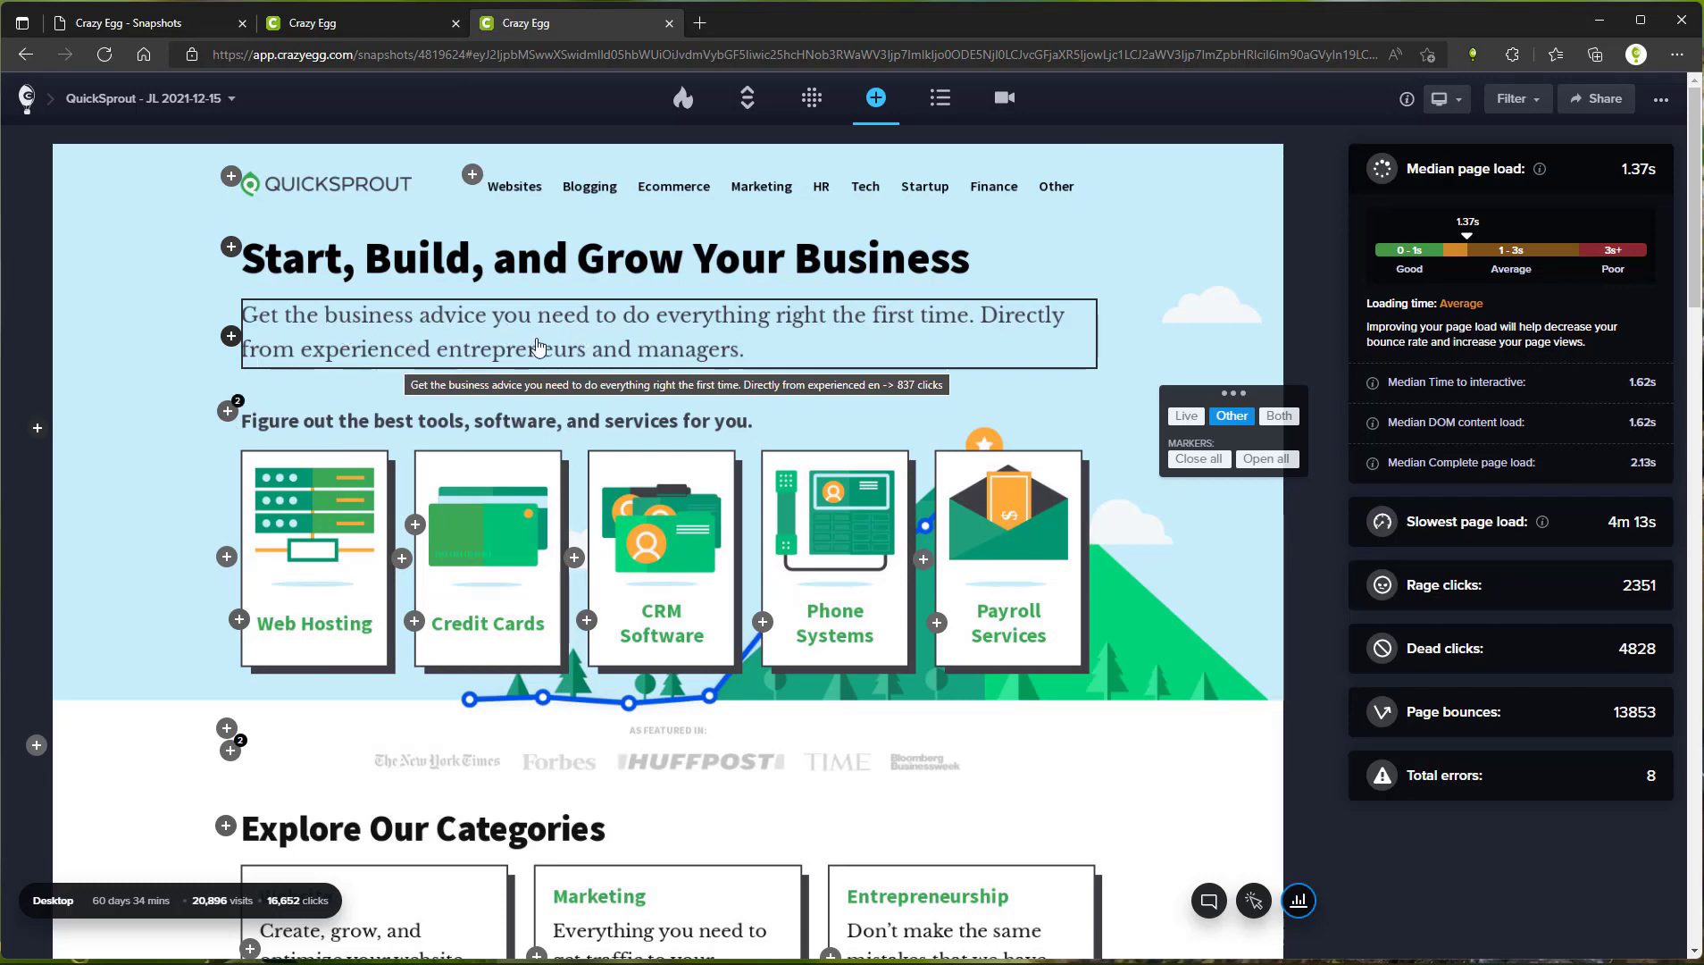
pyautogui.moveTo(554, 332)
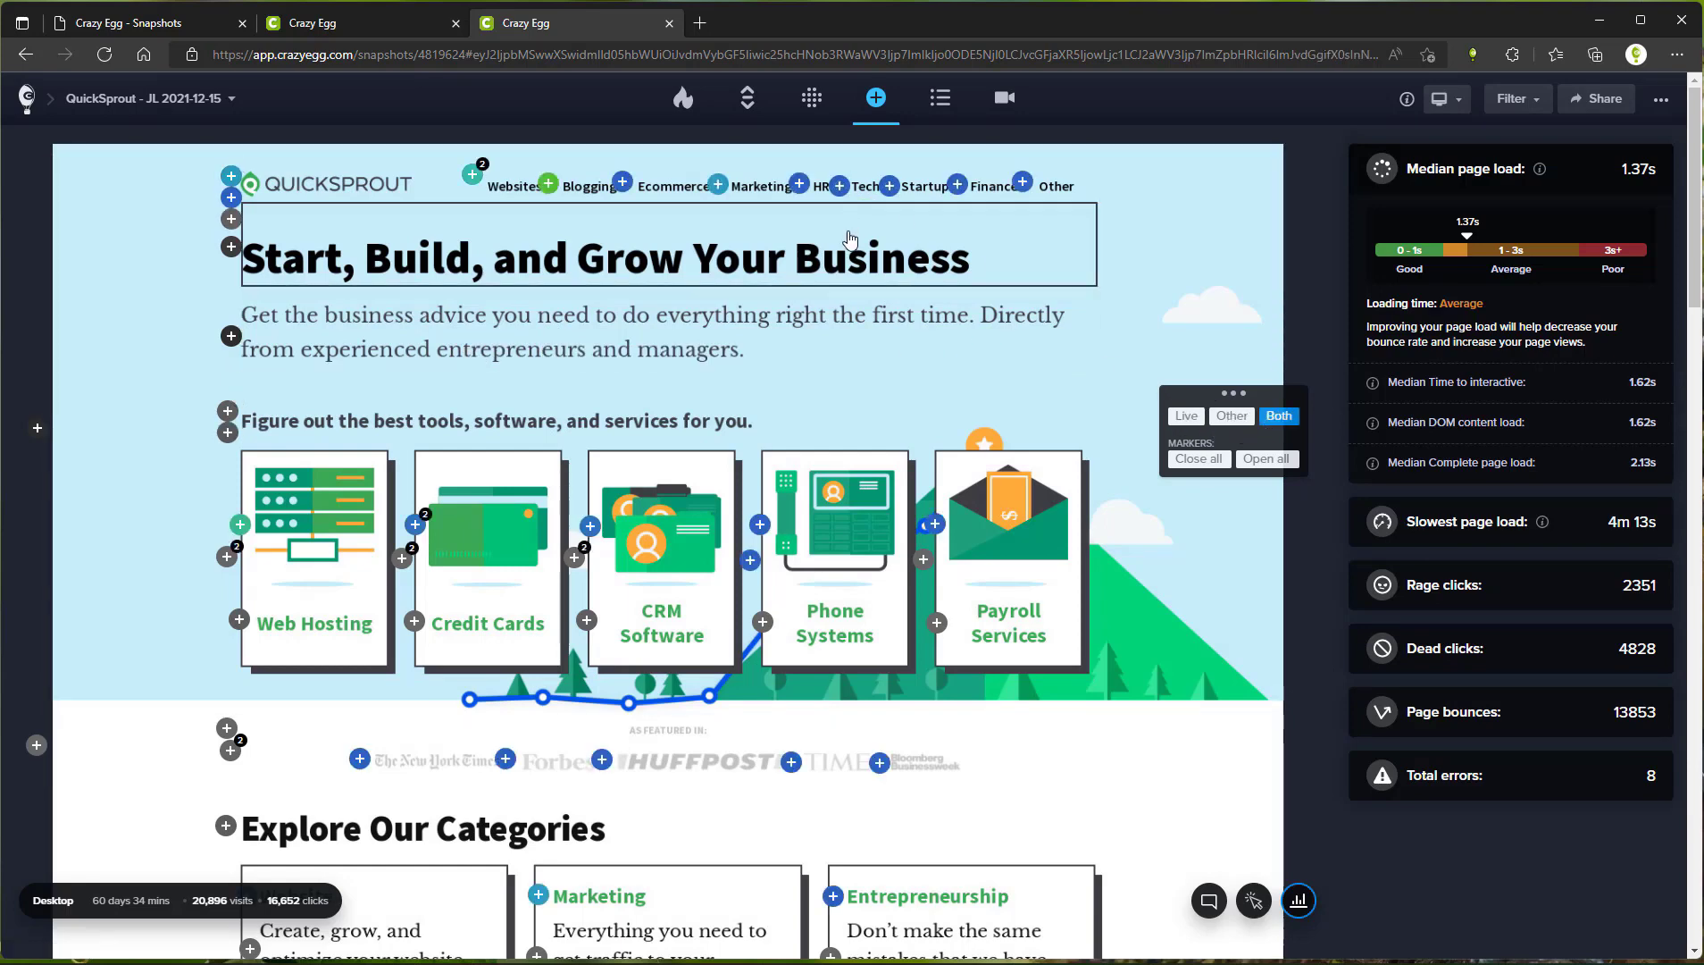
pyautogui.moveTo(850, 241)
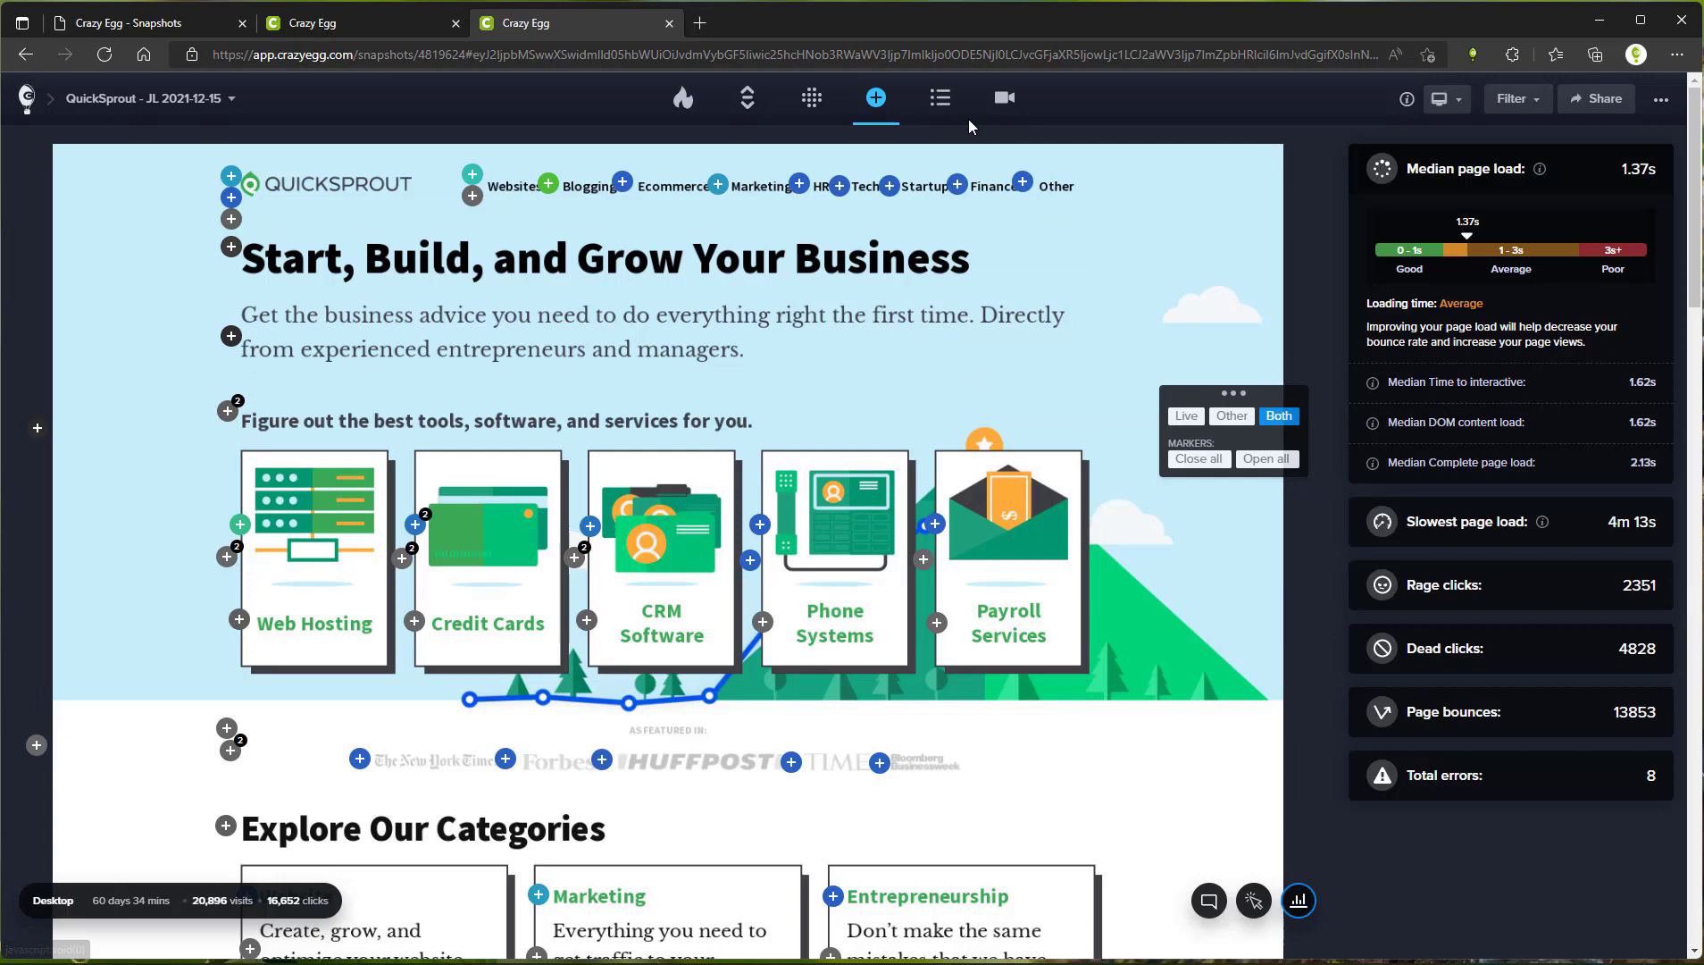
# - List the visible clicked elements, led by 'Enter your website URL' with 1014 clicks
pyautogui.click(940, 98)
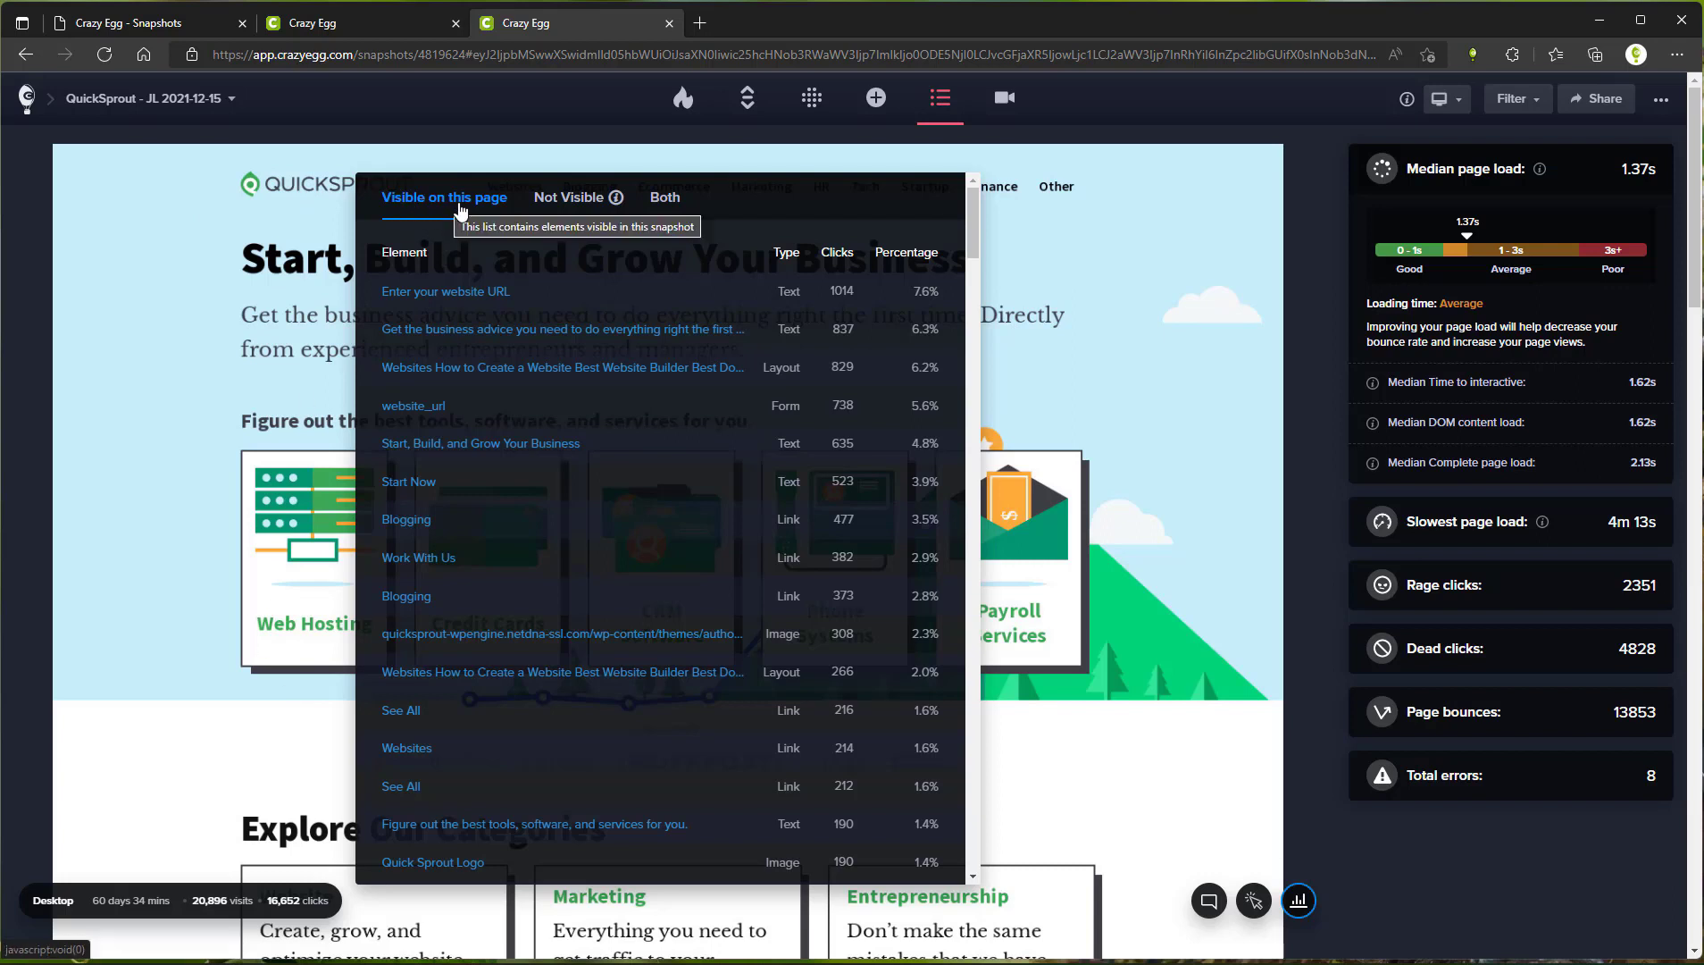
# - Show the not-visible clicked elements, topped by Customer Support with 513 clicks
pyautogui.click(568, 196)
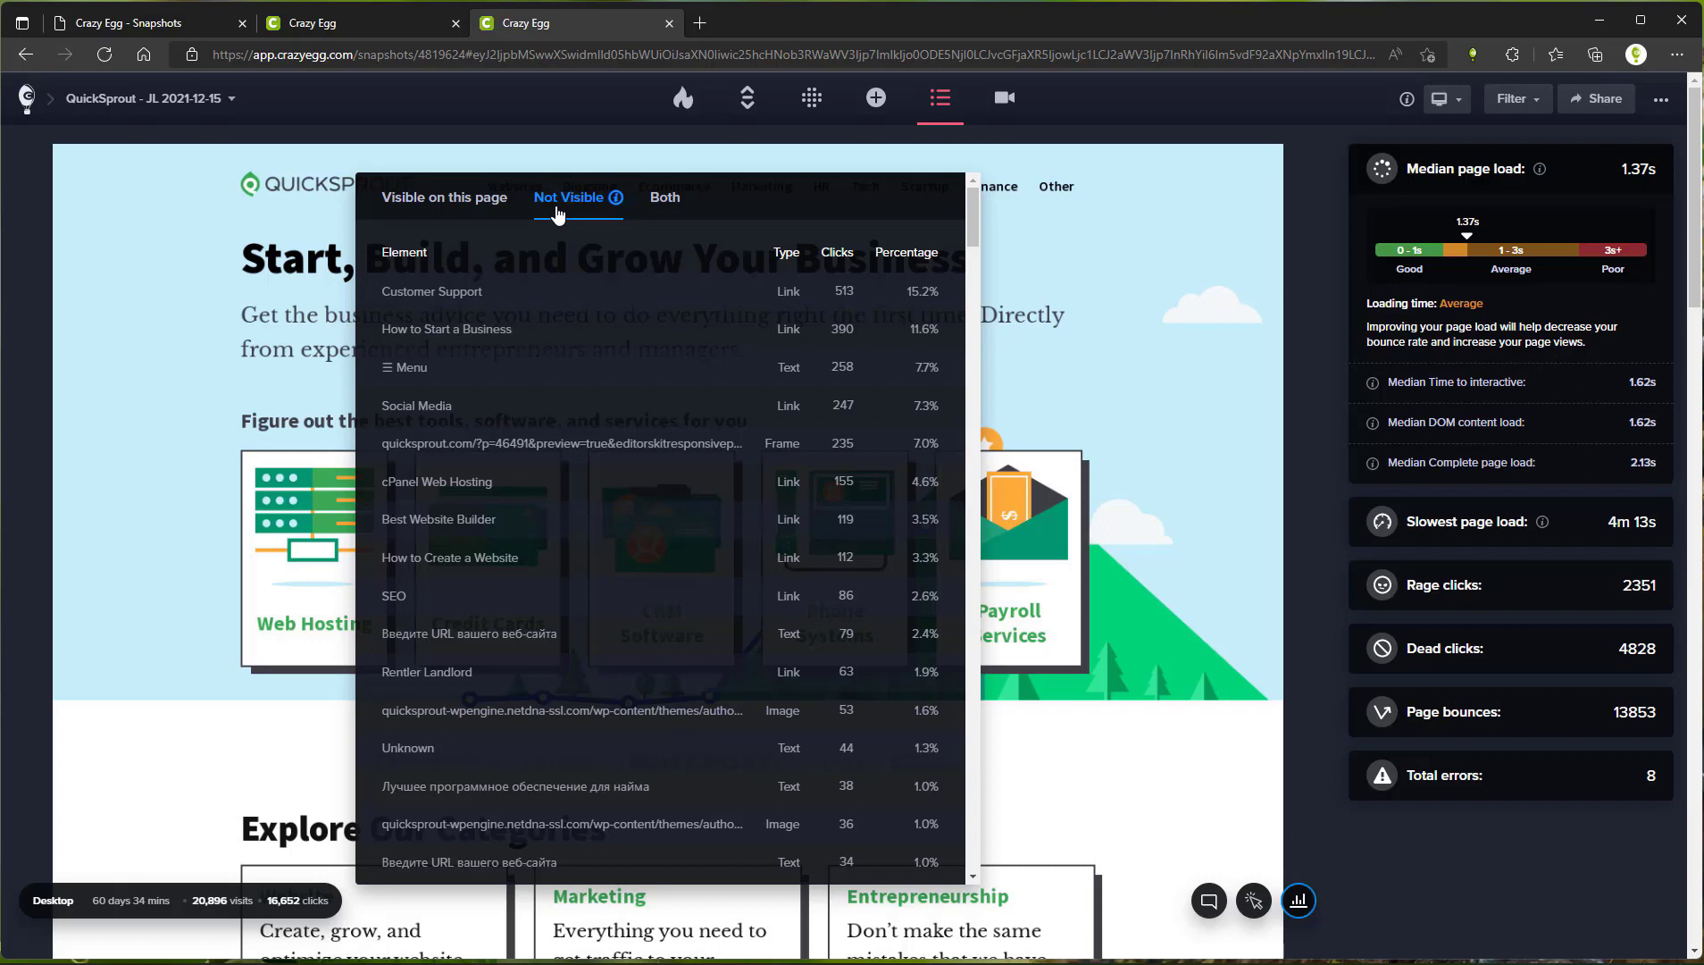
pyautogui.moveTo(1059, 199)
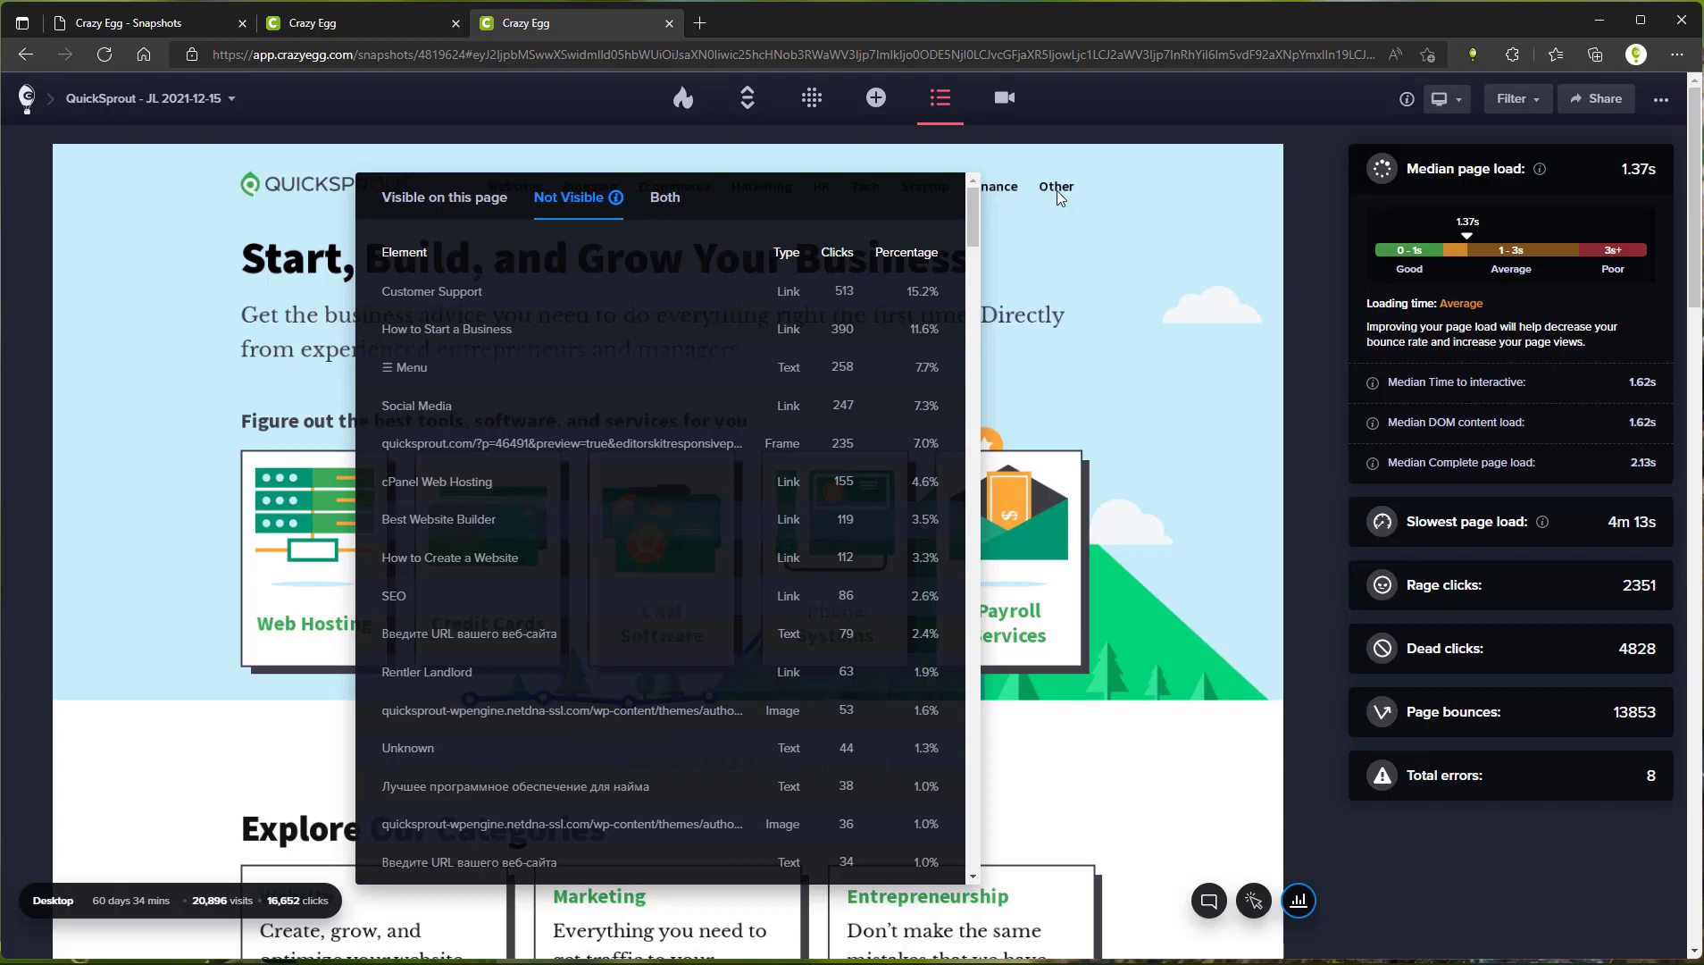
pyautogui.moveTo(568, 219)
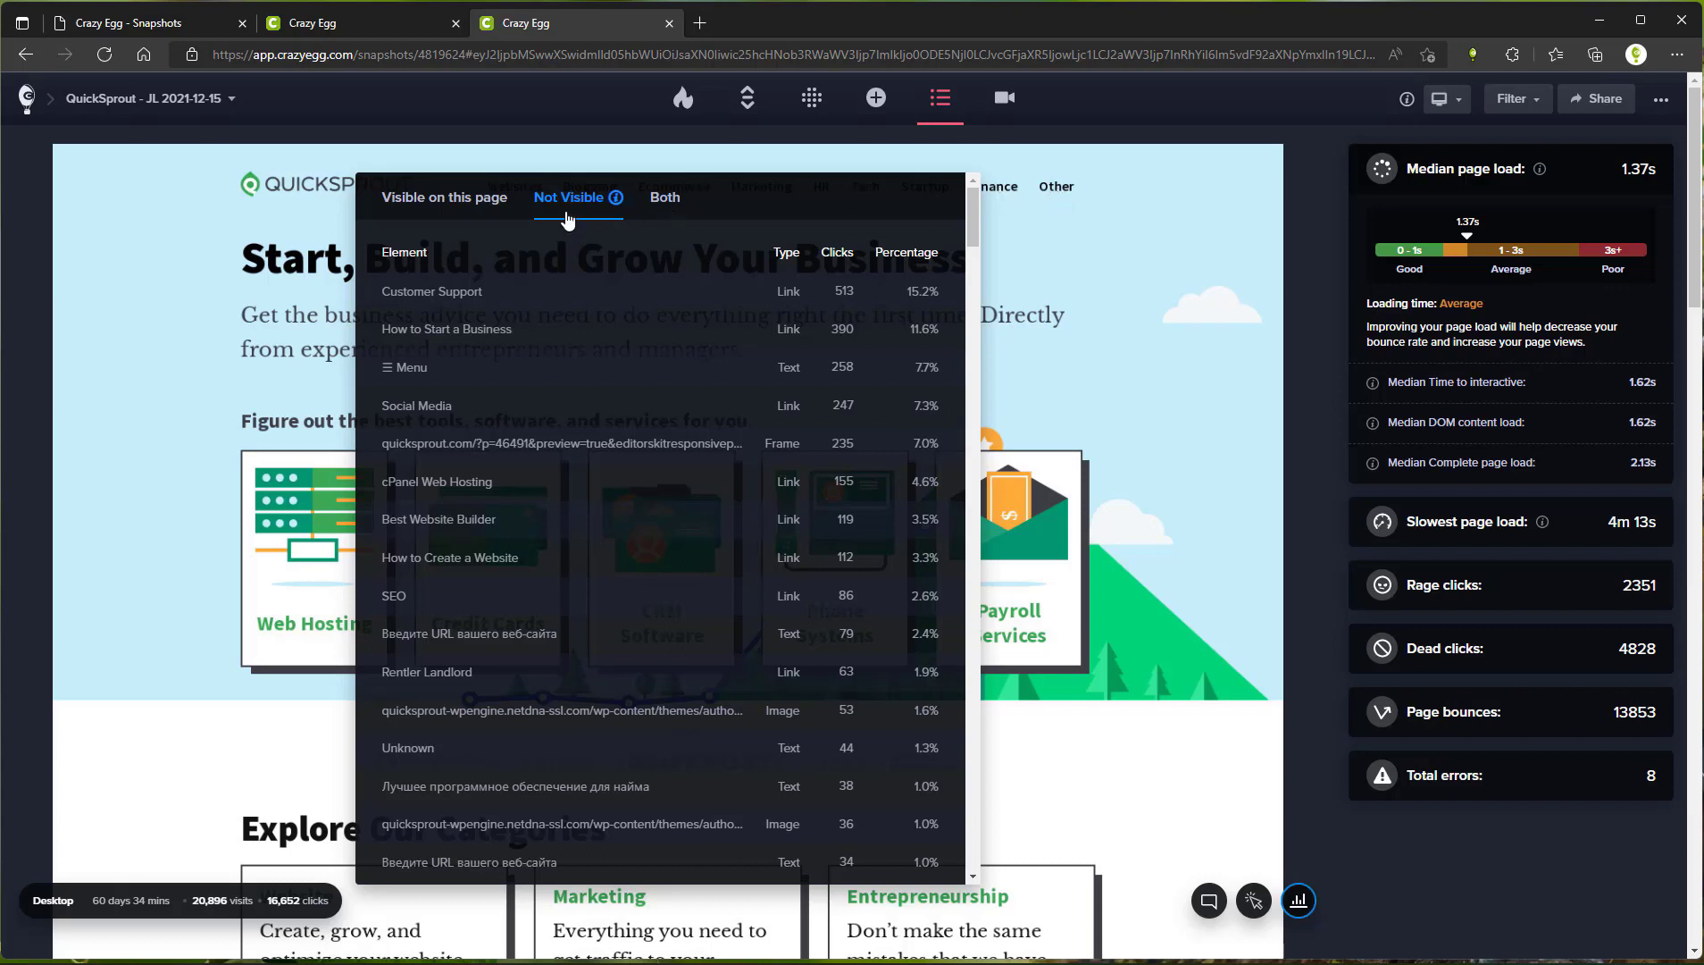
pyautogui.moveTo(604, 248)
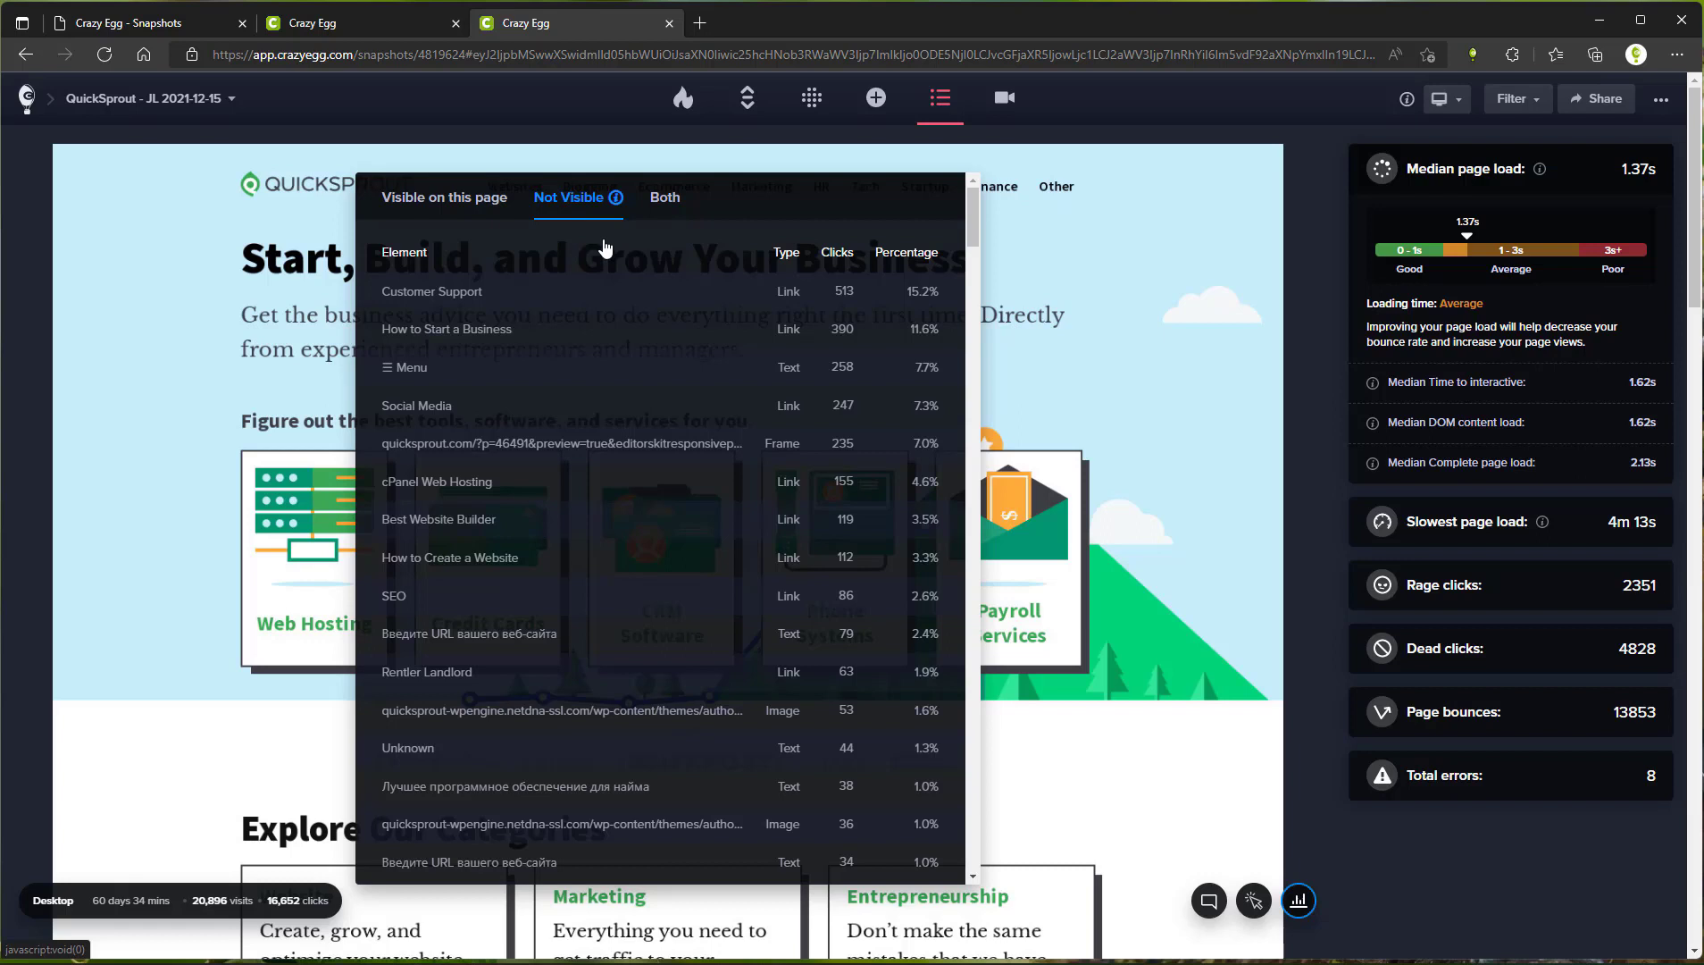
pyautogui.moveTo(1253, 903)
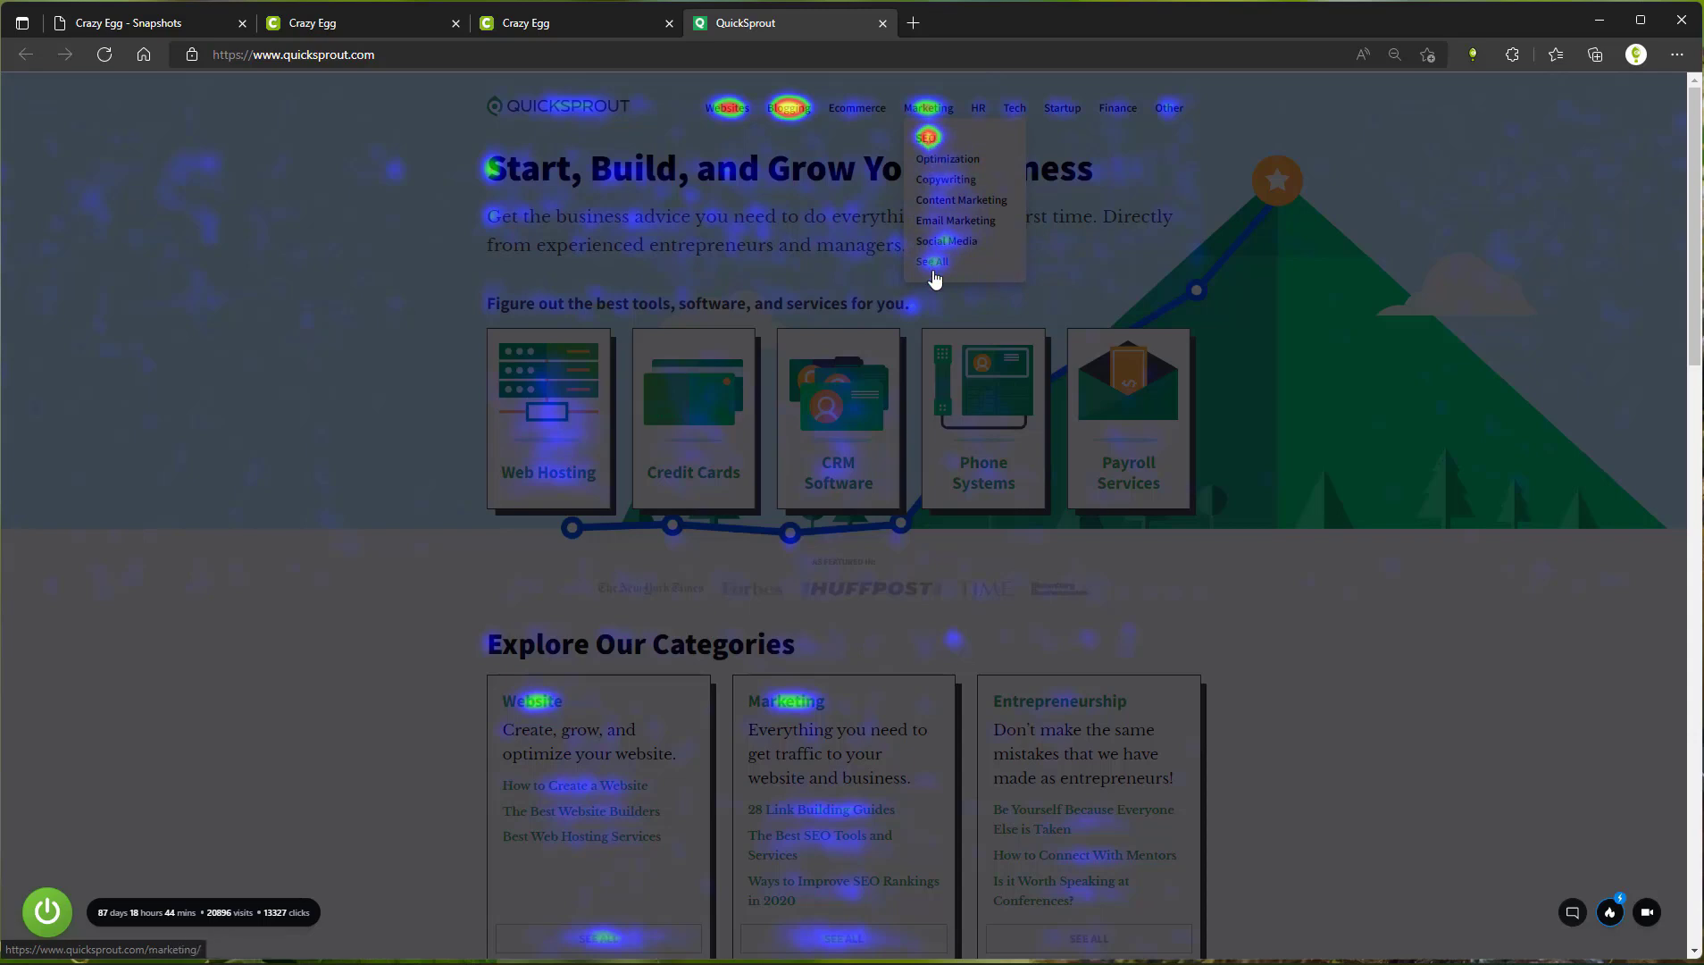
# - Return to the Crazy Egg snapshot tab showing the not-visible element list with SEO's 86 clicks
pyautogui.click(532, 23)
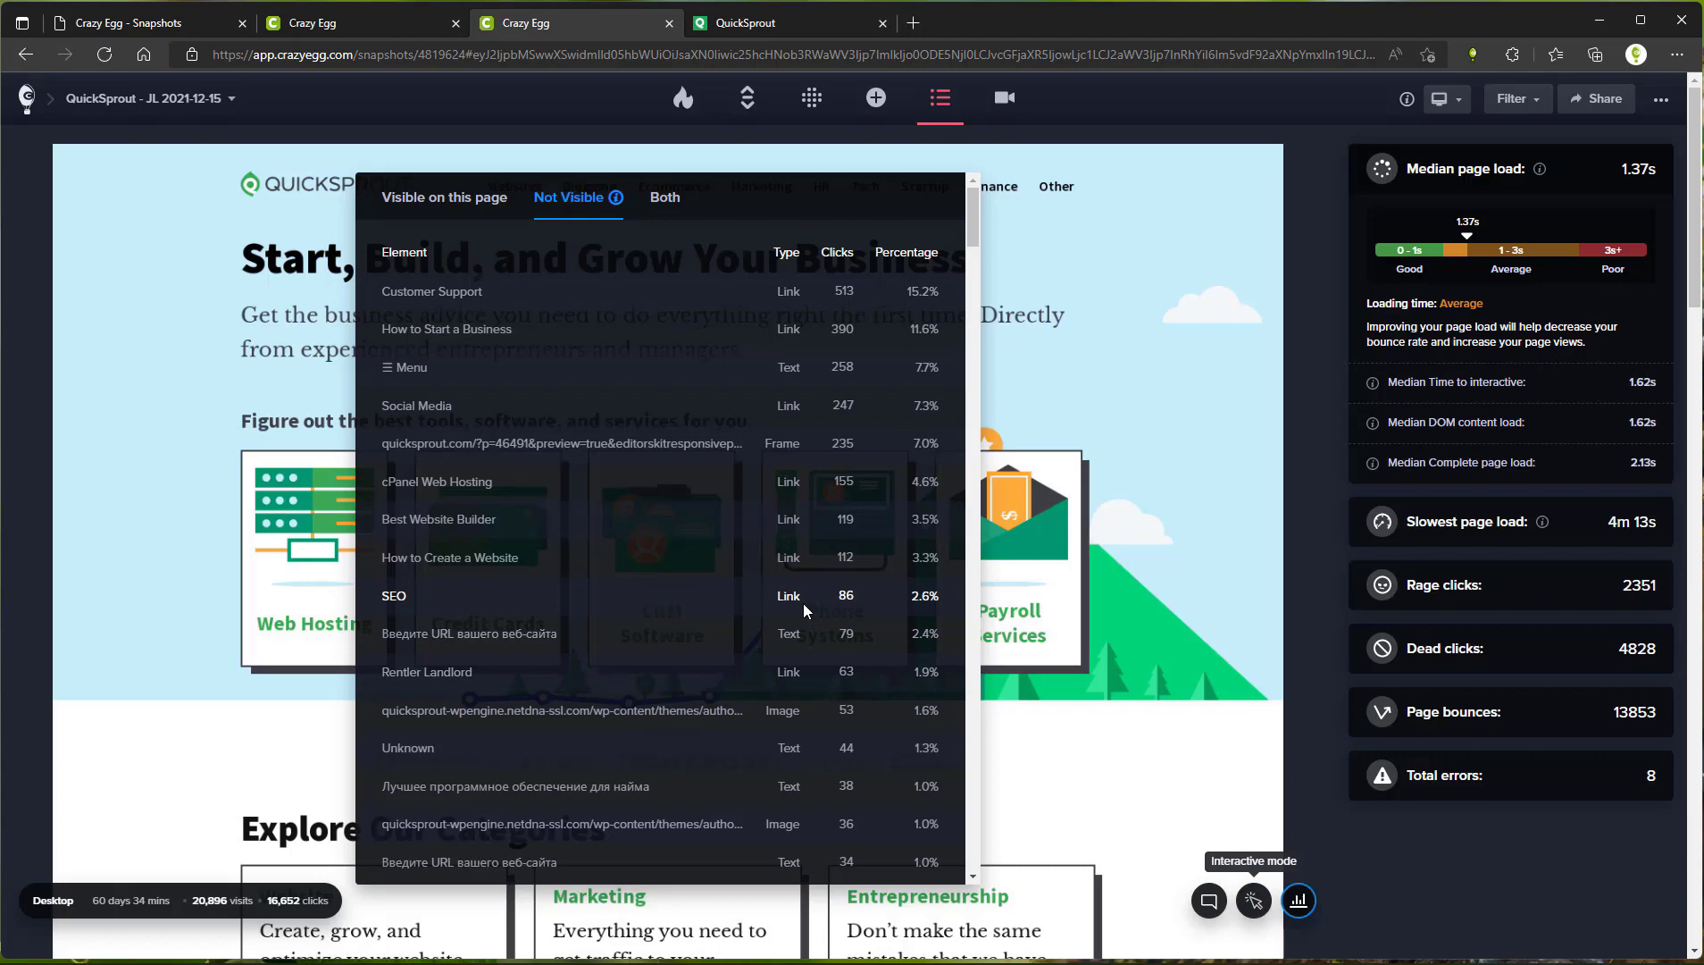
pyautogui.moveTo(856, 603)
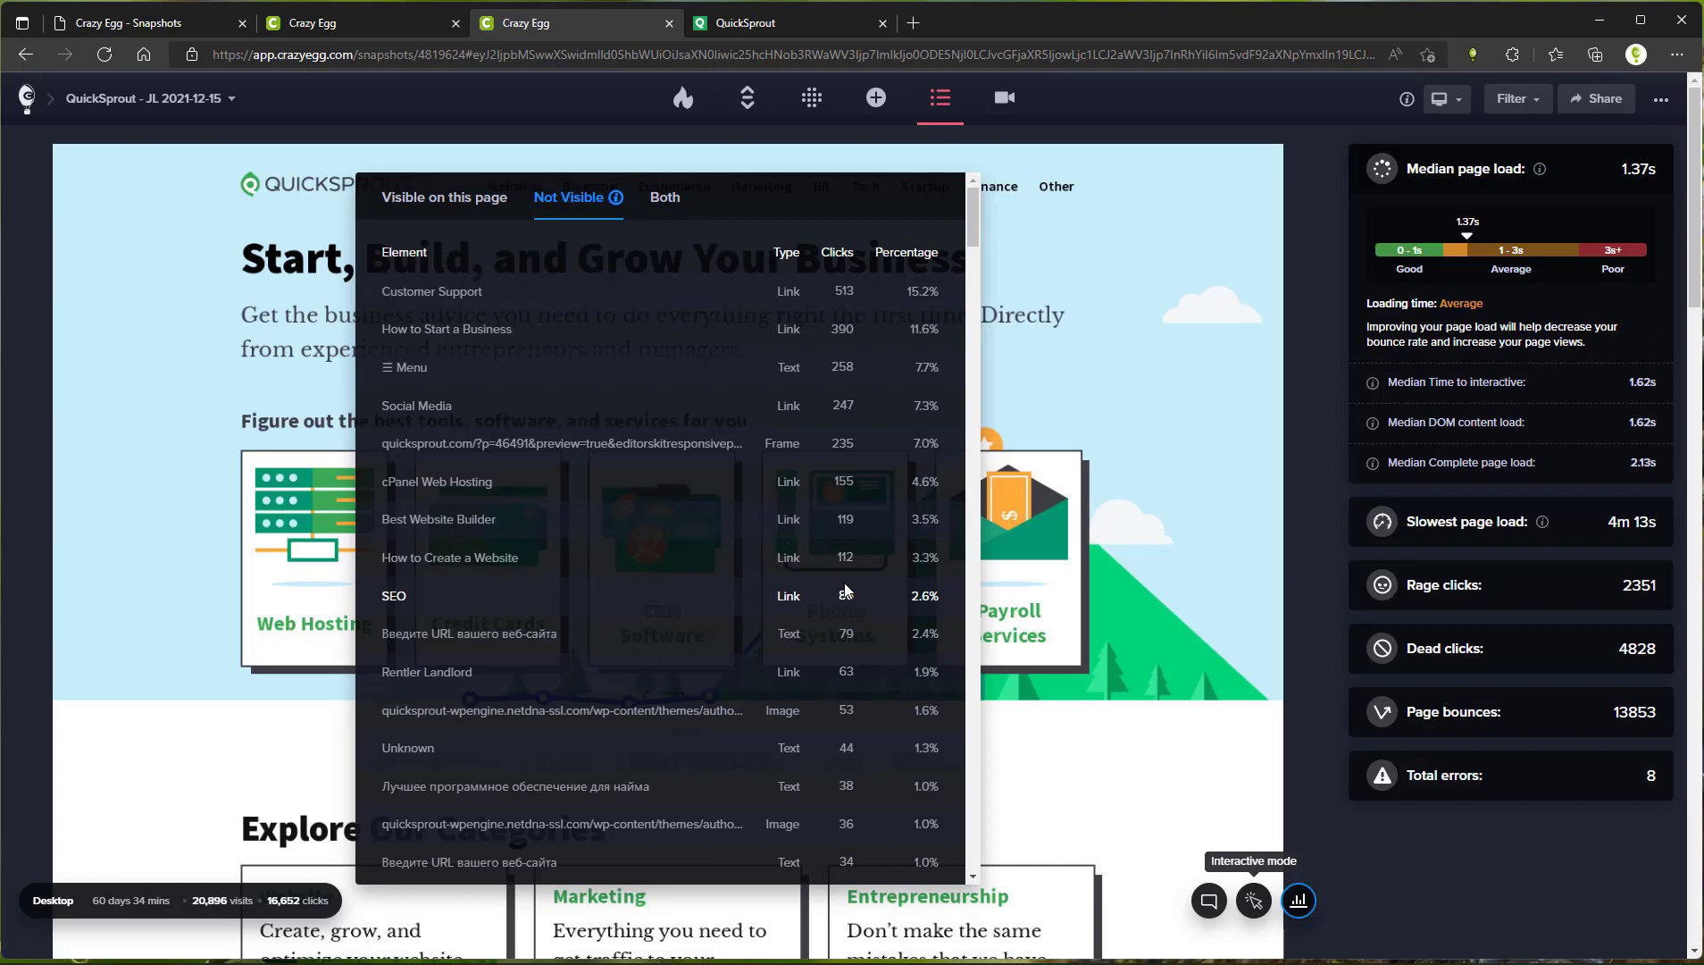
pyautogui.moveTo(840, 614)
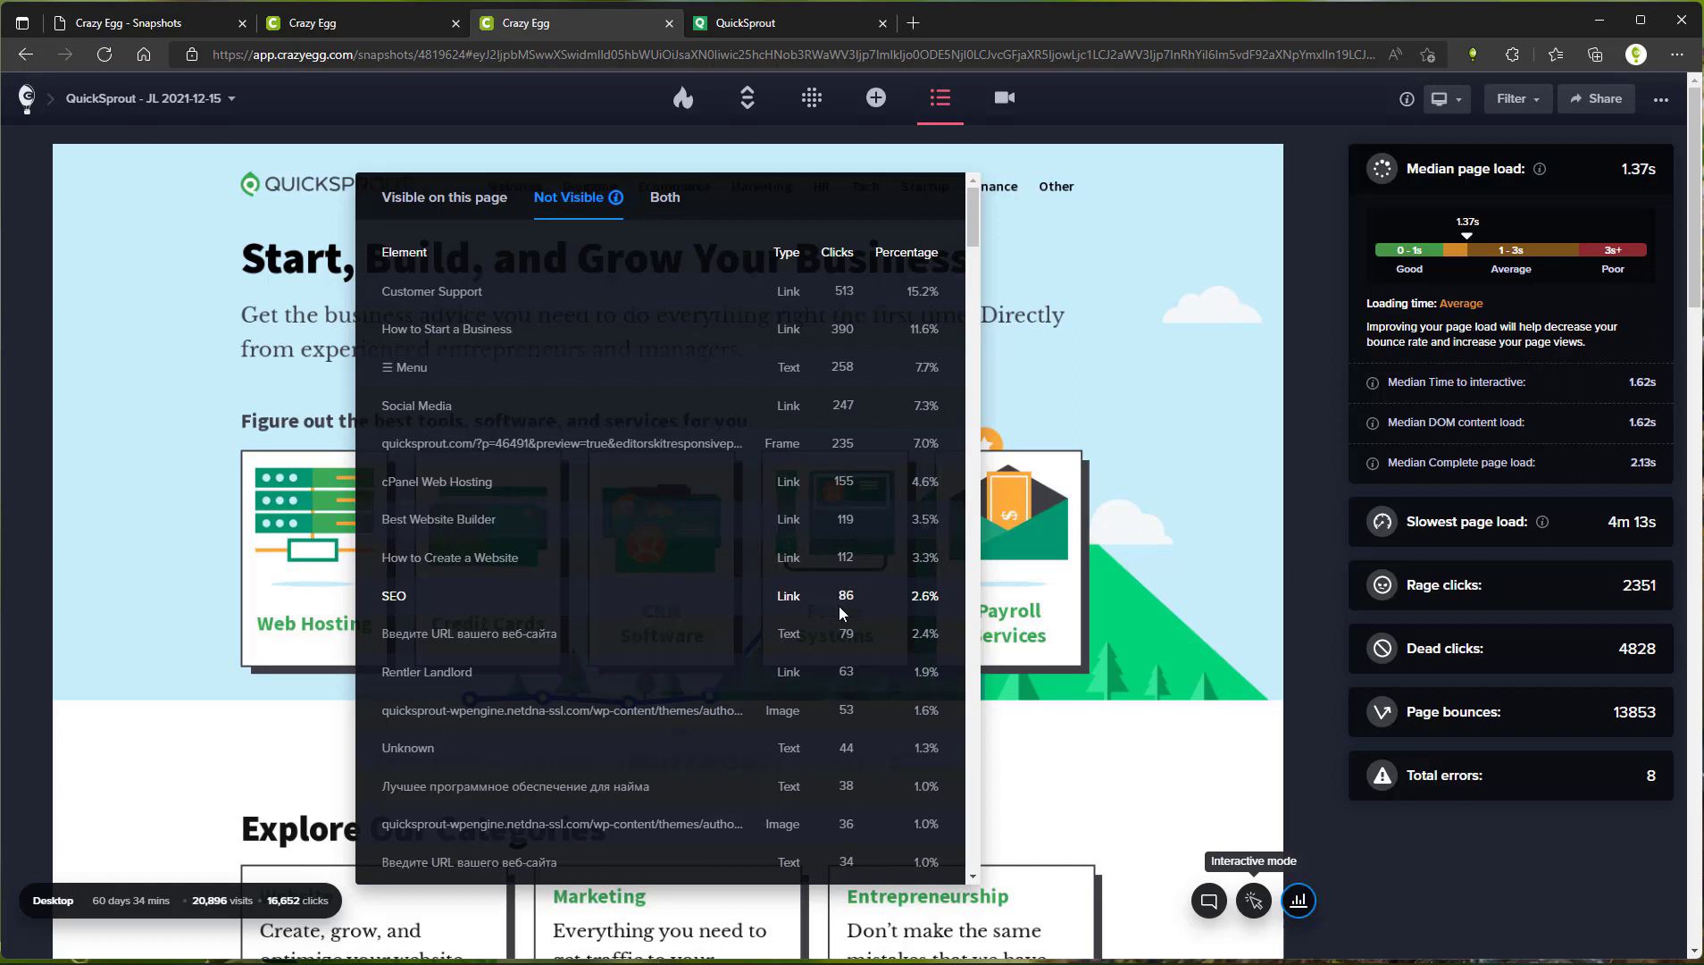
pyautogui.moveTo(854, 614)
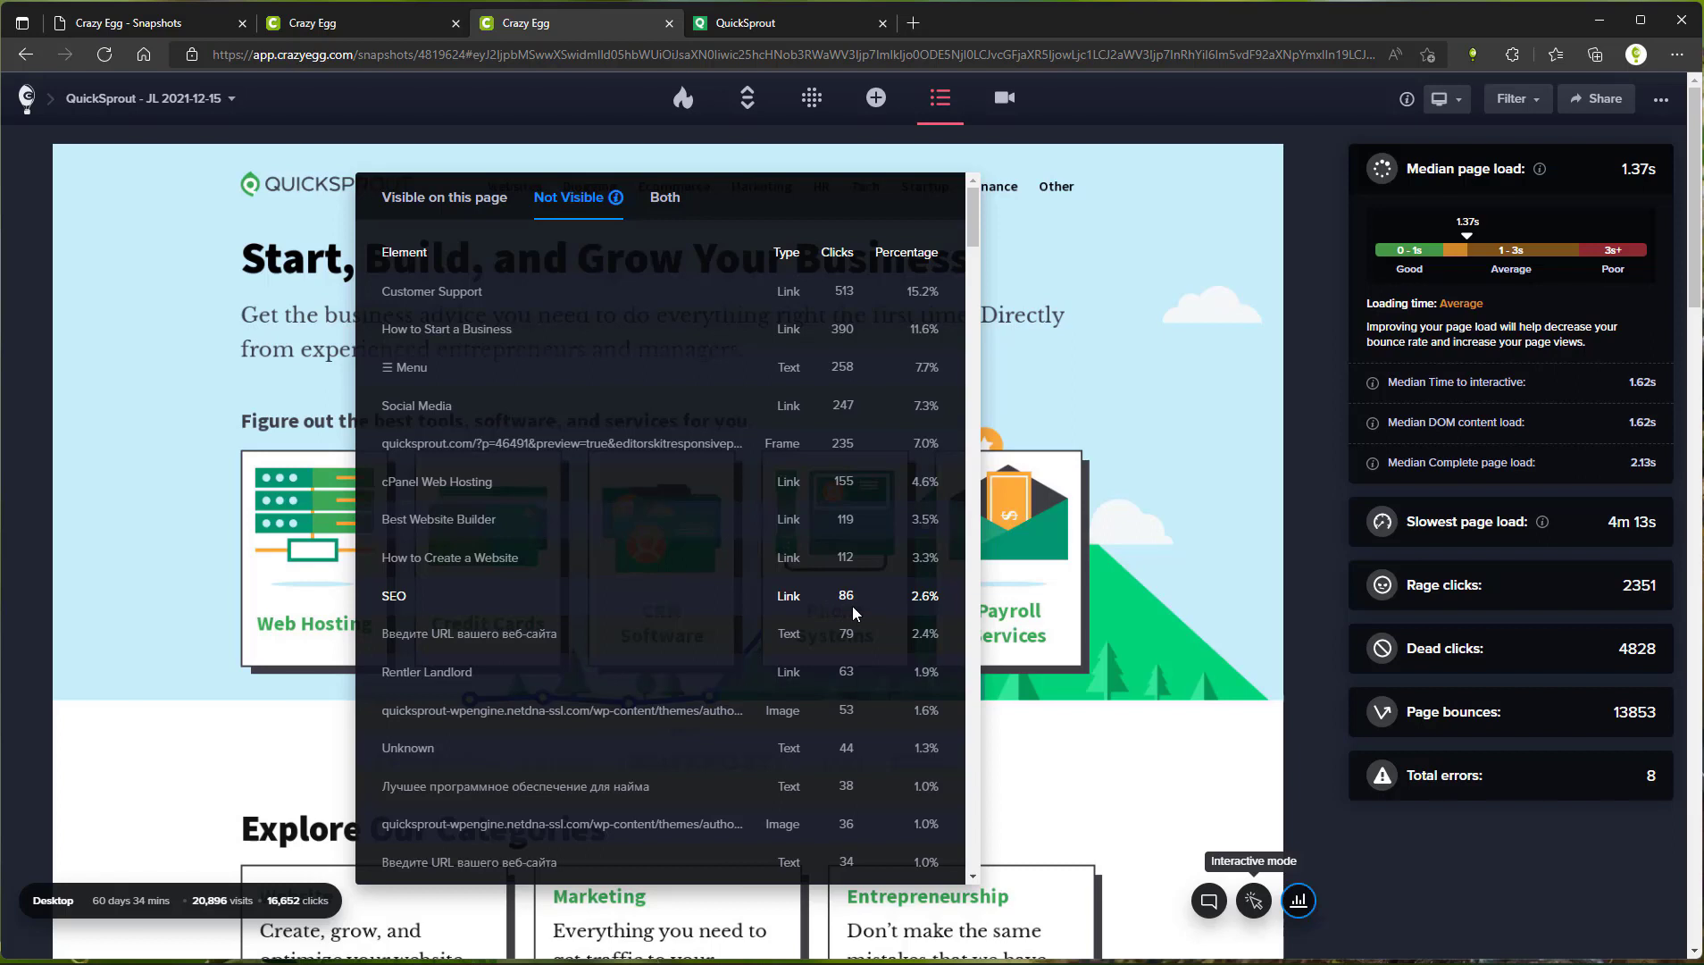
pyautogui.moveTo(1508, 189)
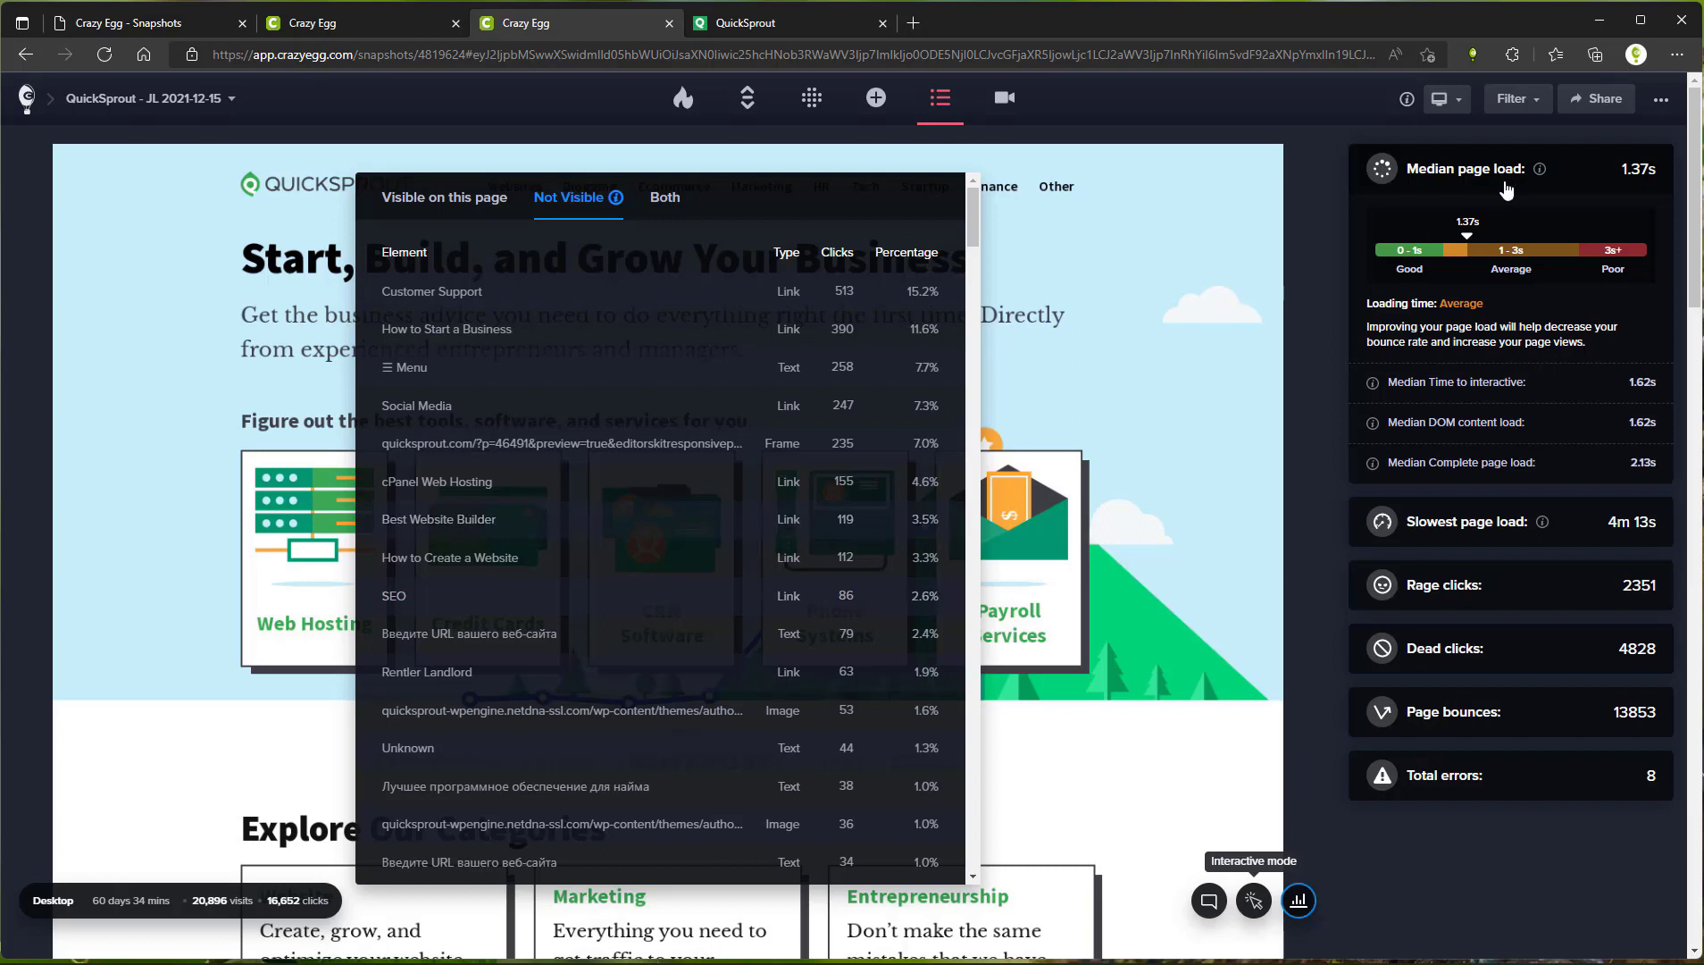
pyautogui.moveTo(1402, 238)
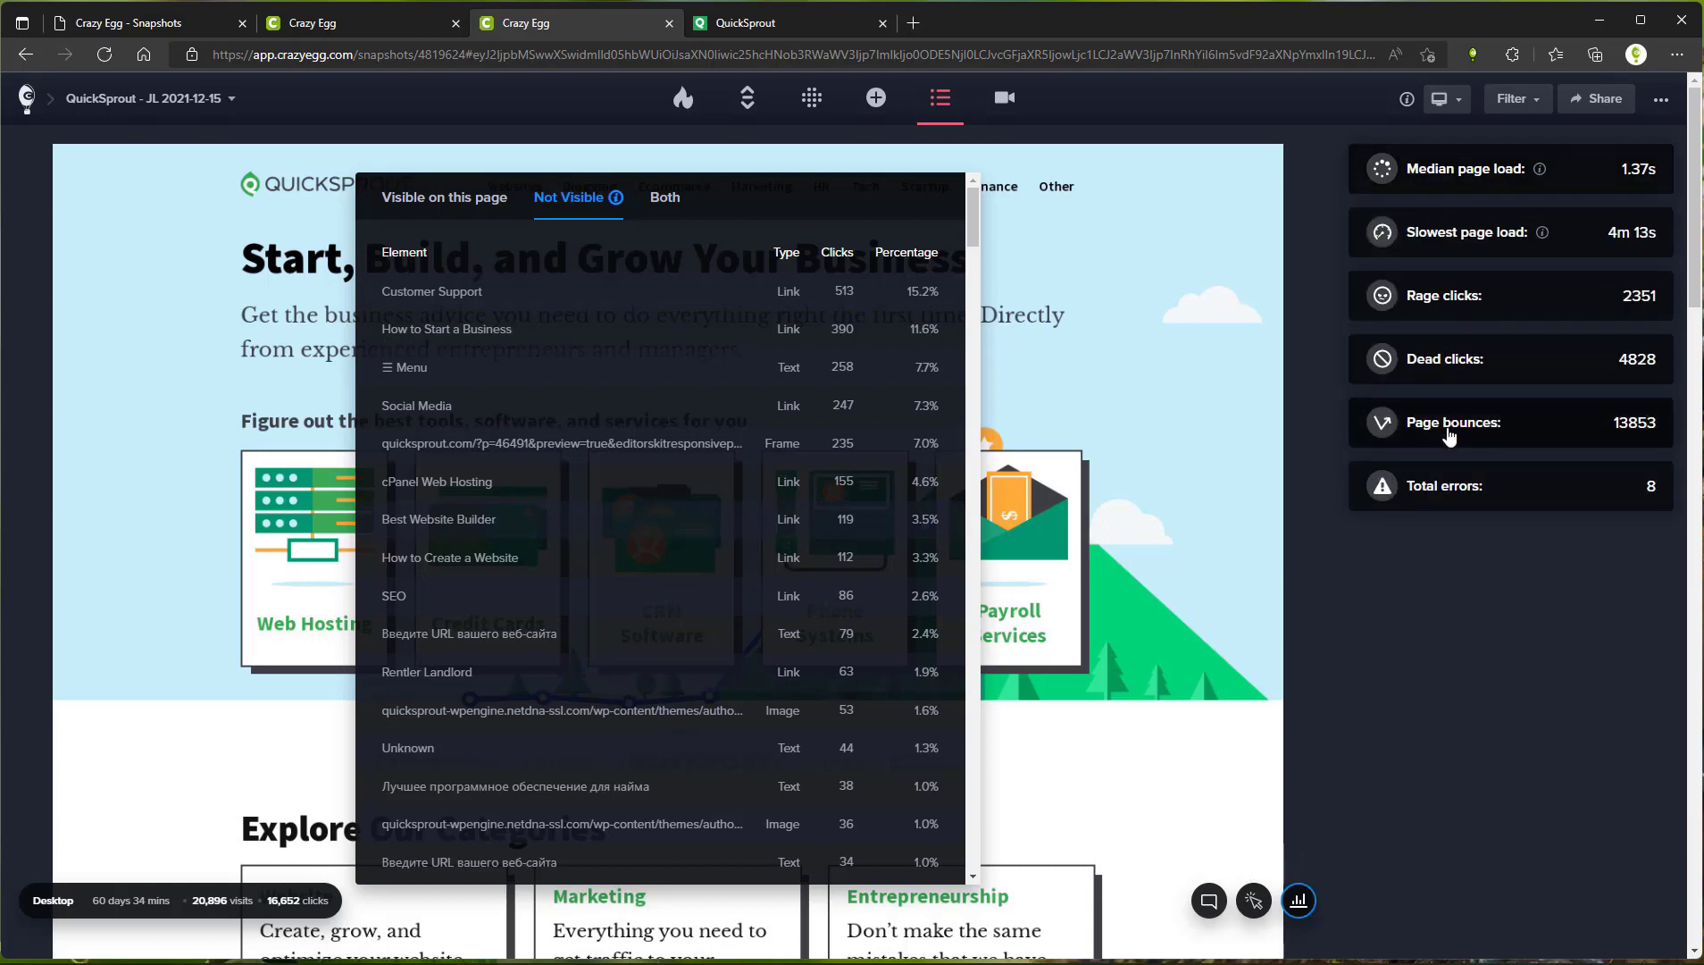
pyautogui.moveTo(1442, 187)
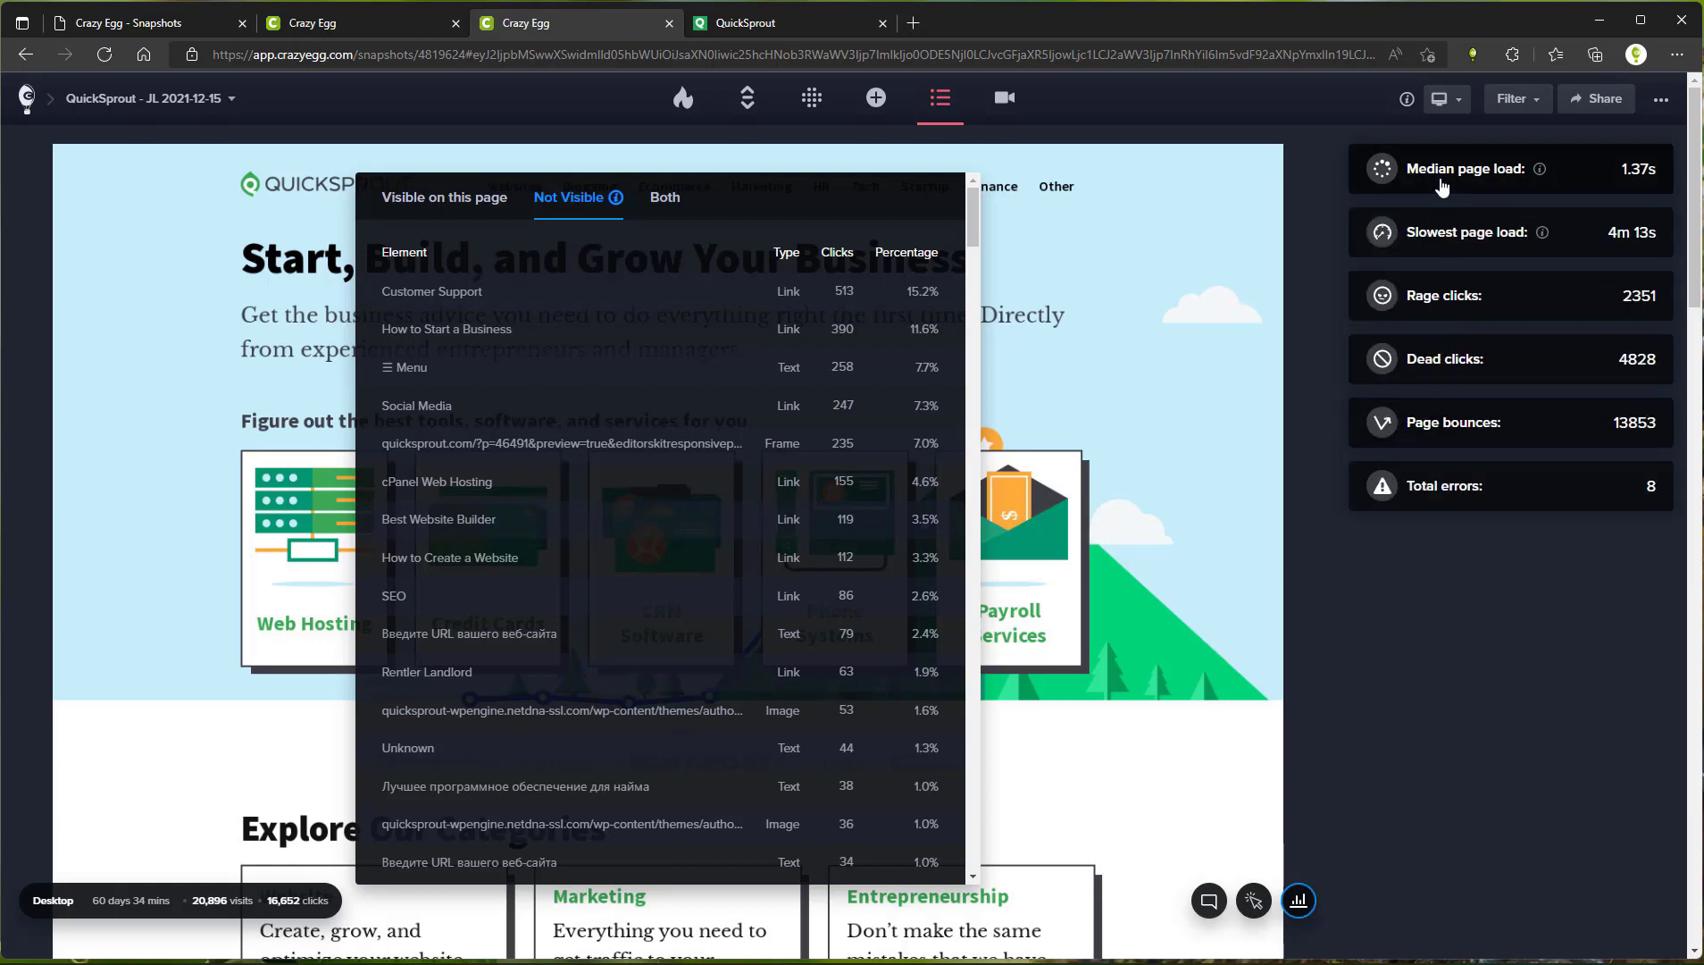
# - Expand the slowest page load breakdown, then the rage clicks details (2351, Average at 17%)
pyautogui.click(1461, 168)
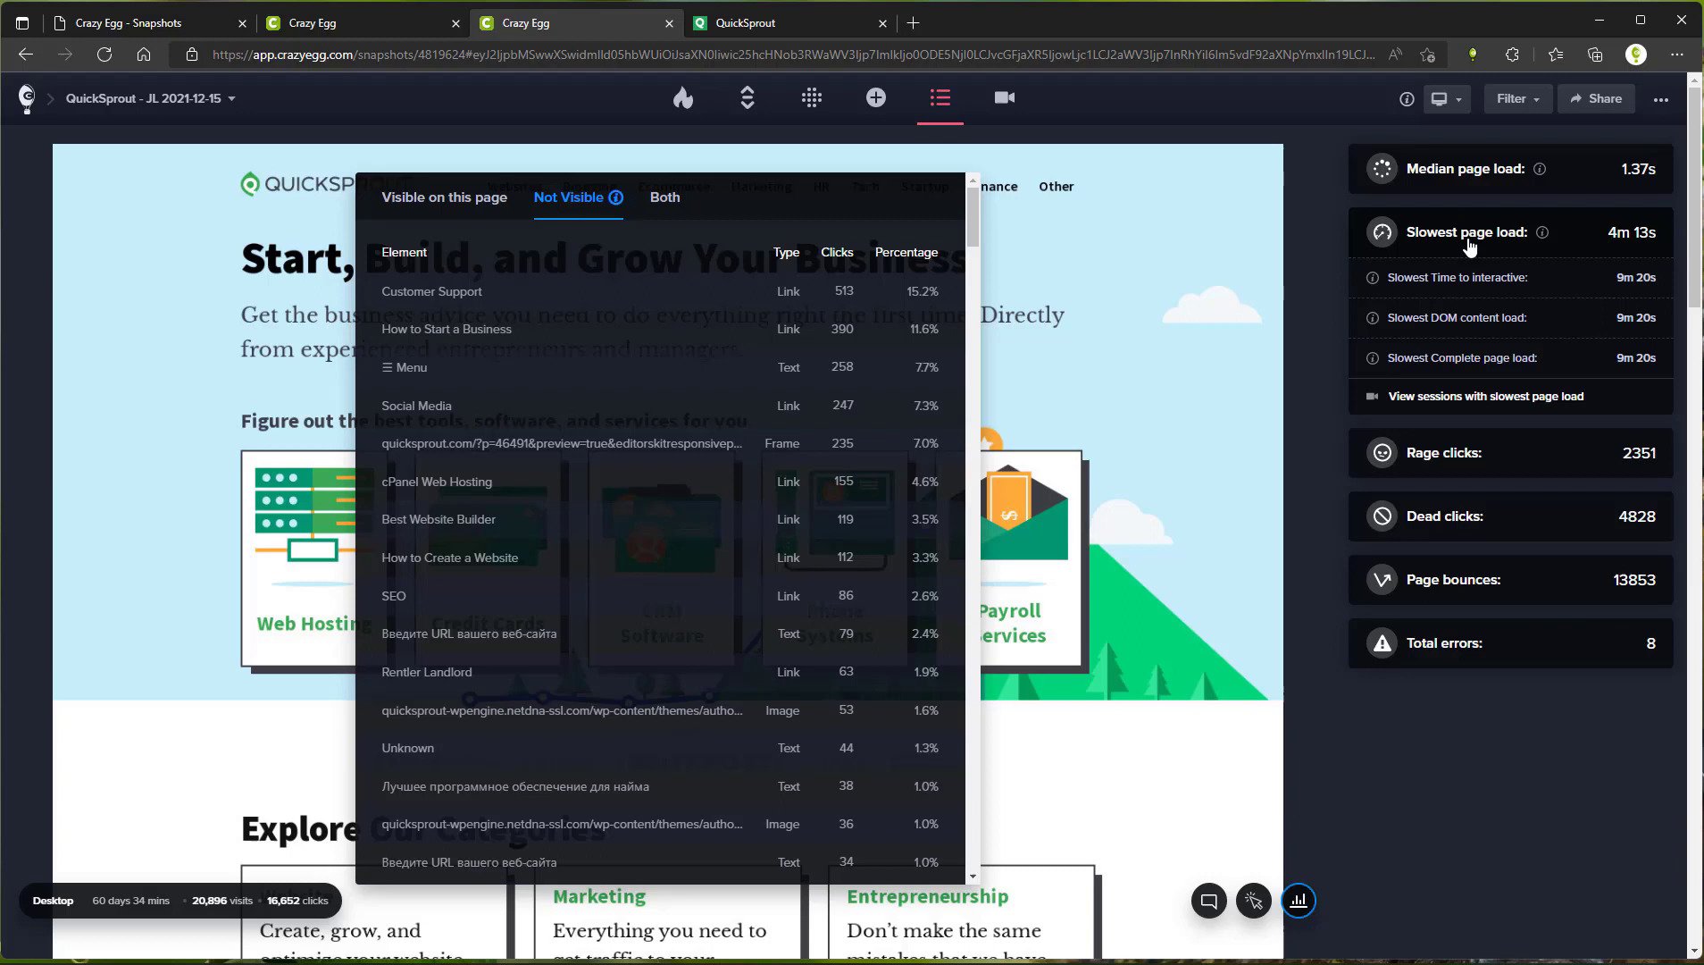
pyautogui.moveTo(1465, 452)
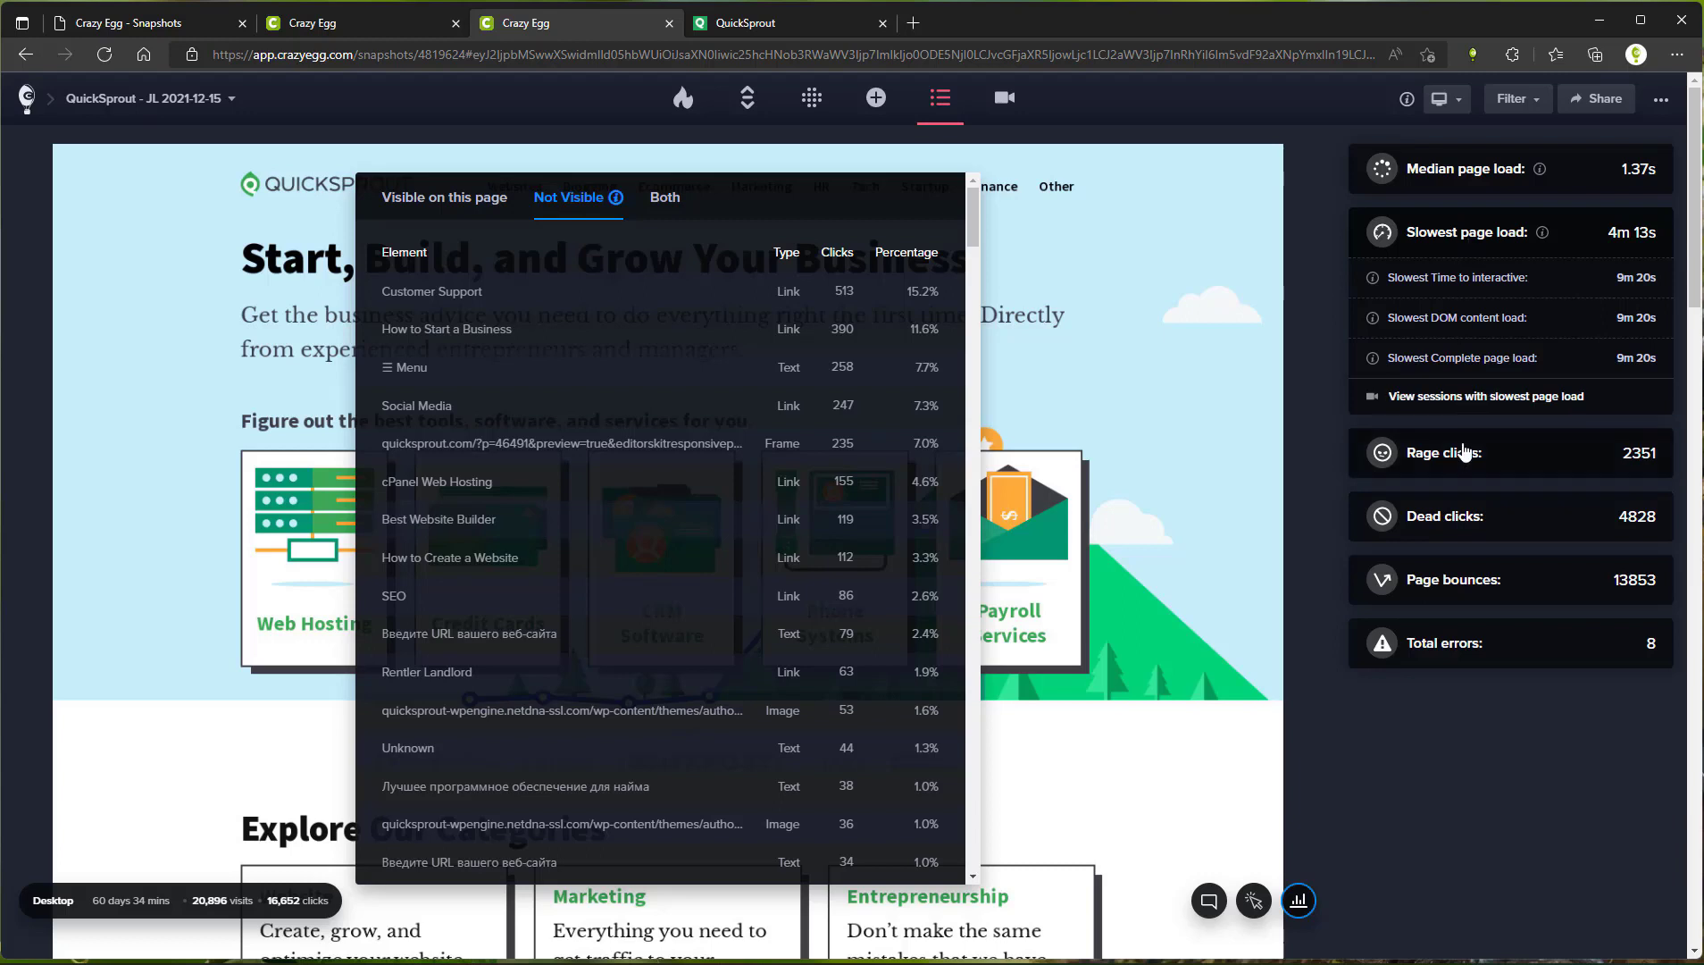
pyautogui.click(1444, 452)
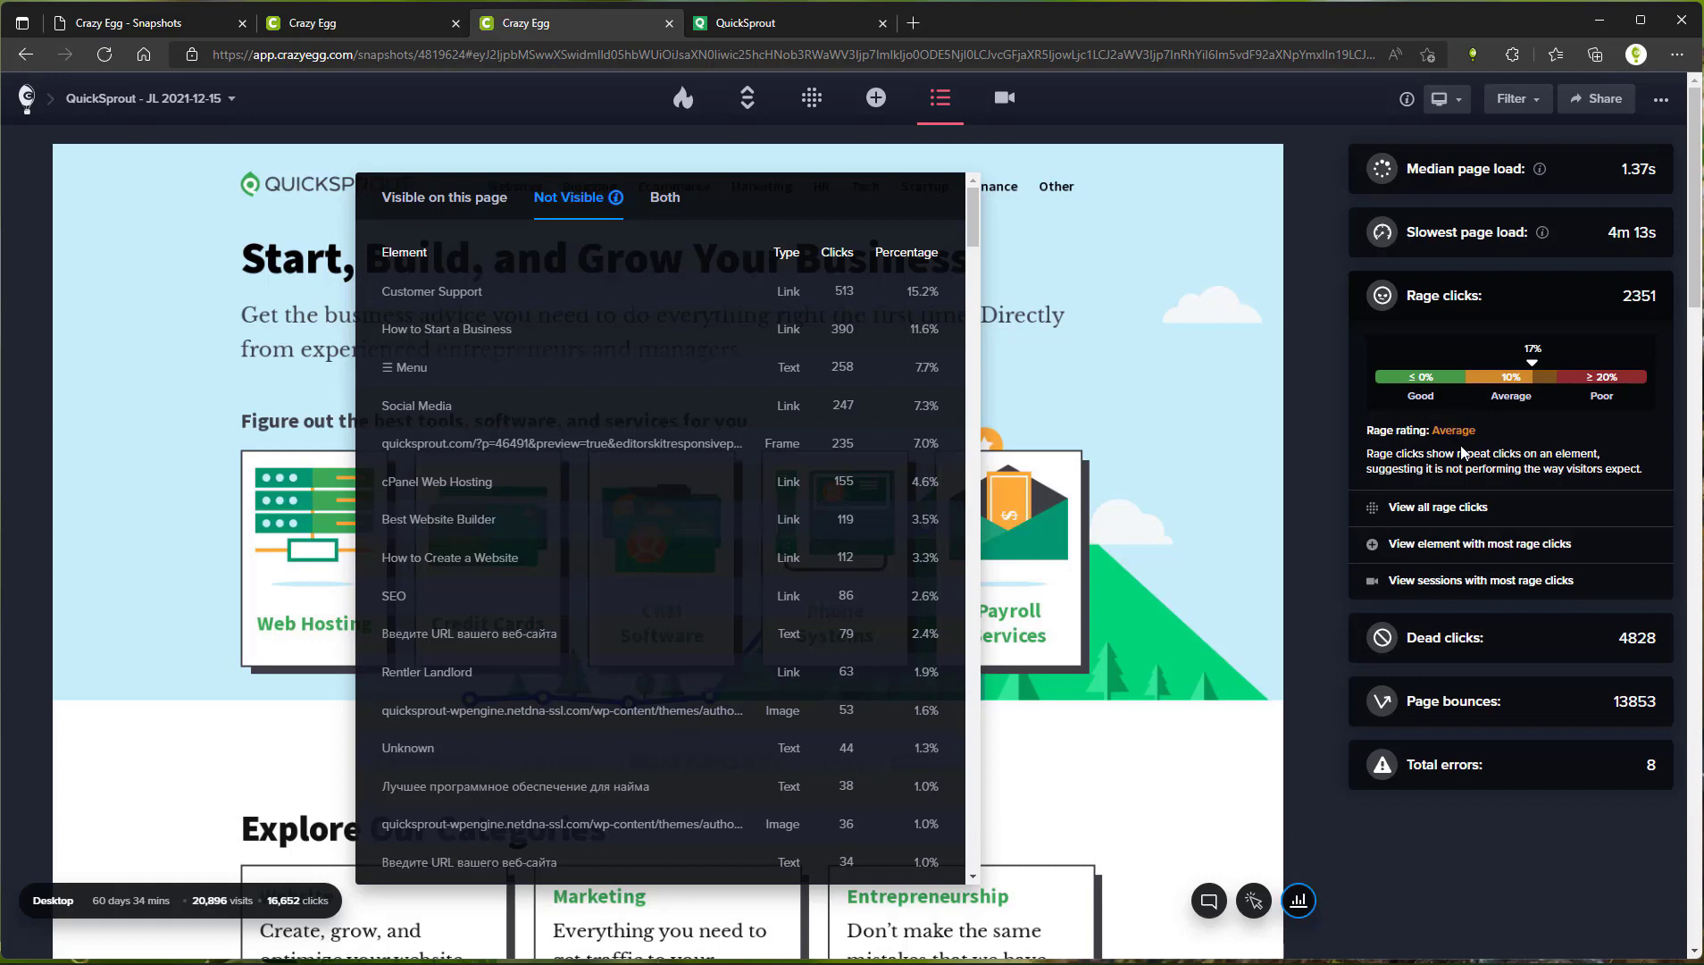
pyautogui.moveTo(1436, 505)
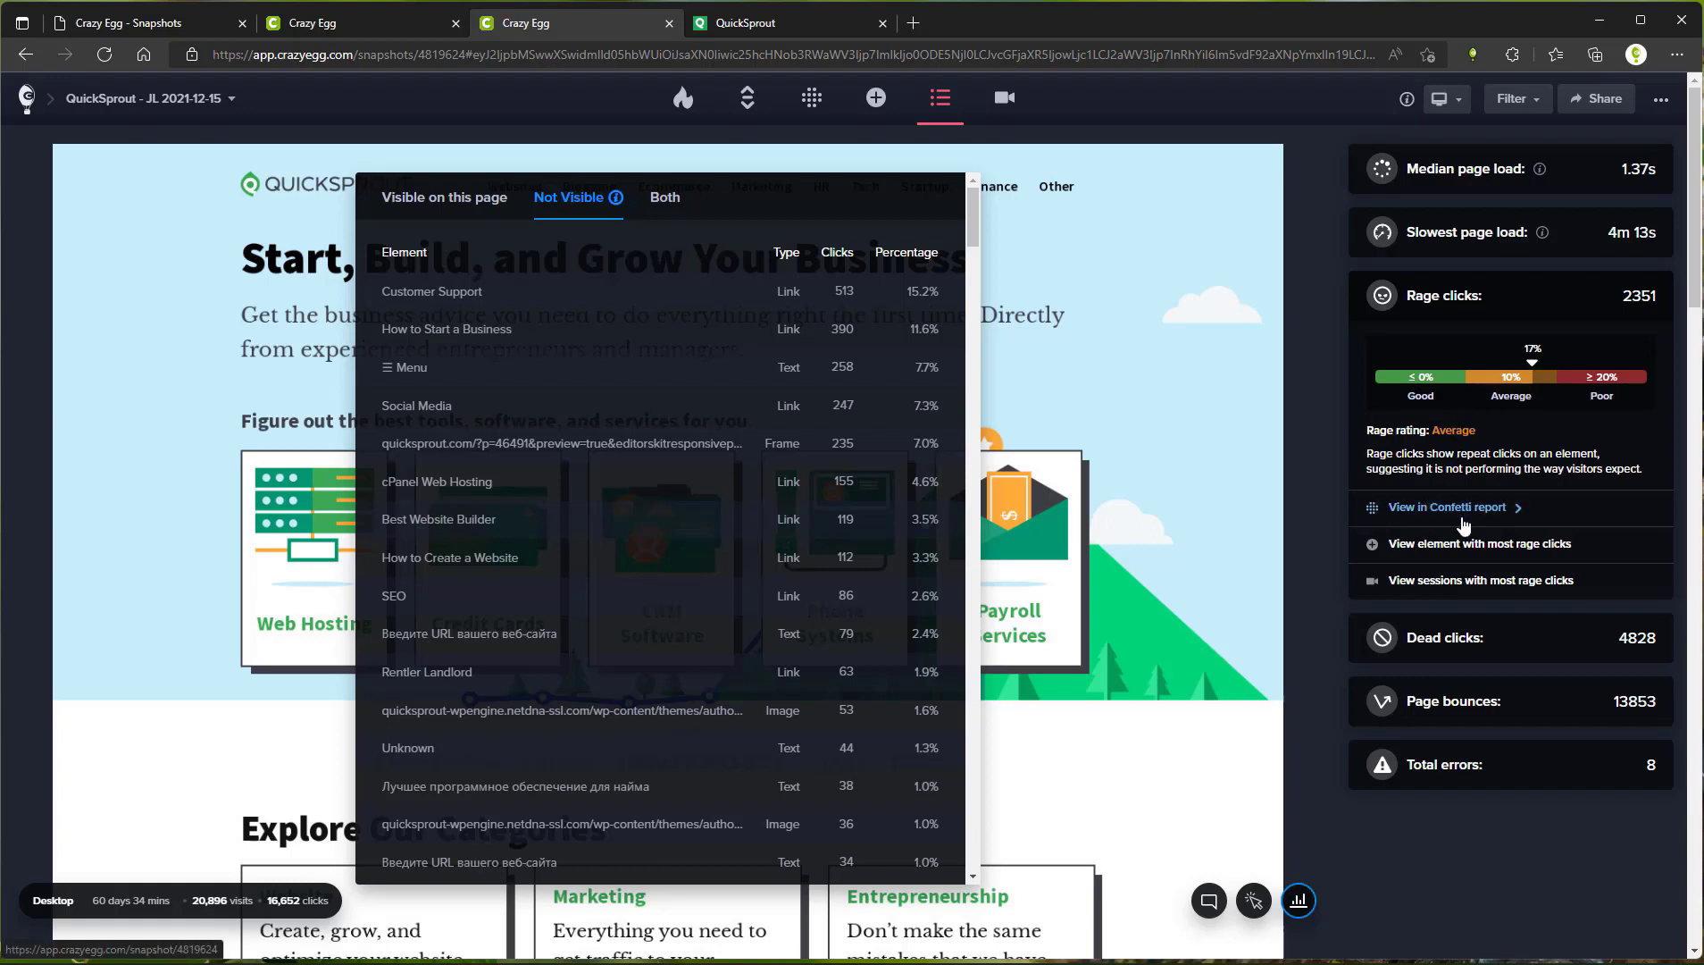
# - Show all rage clicks in the Confetti report with non-rage clicks hidden
pyautogui.click(809, 99)
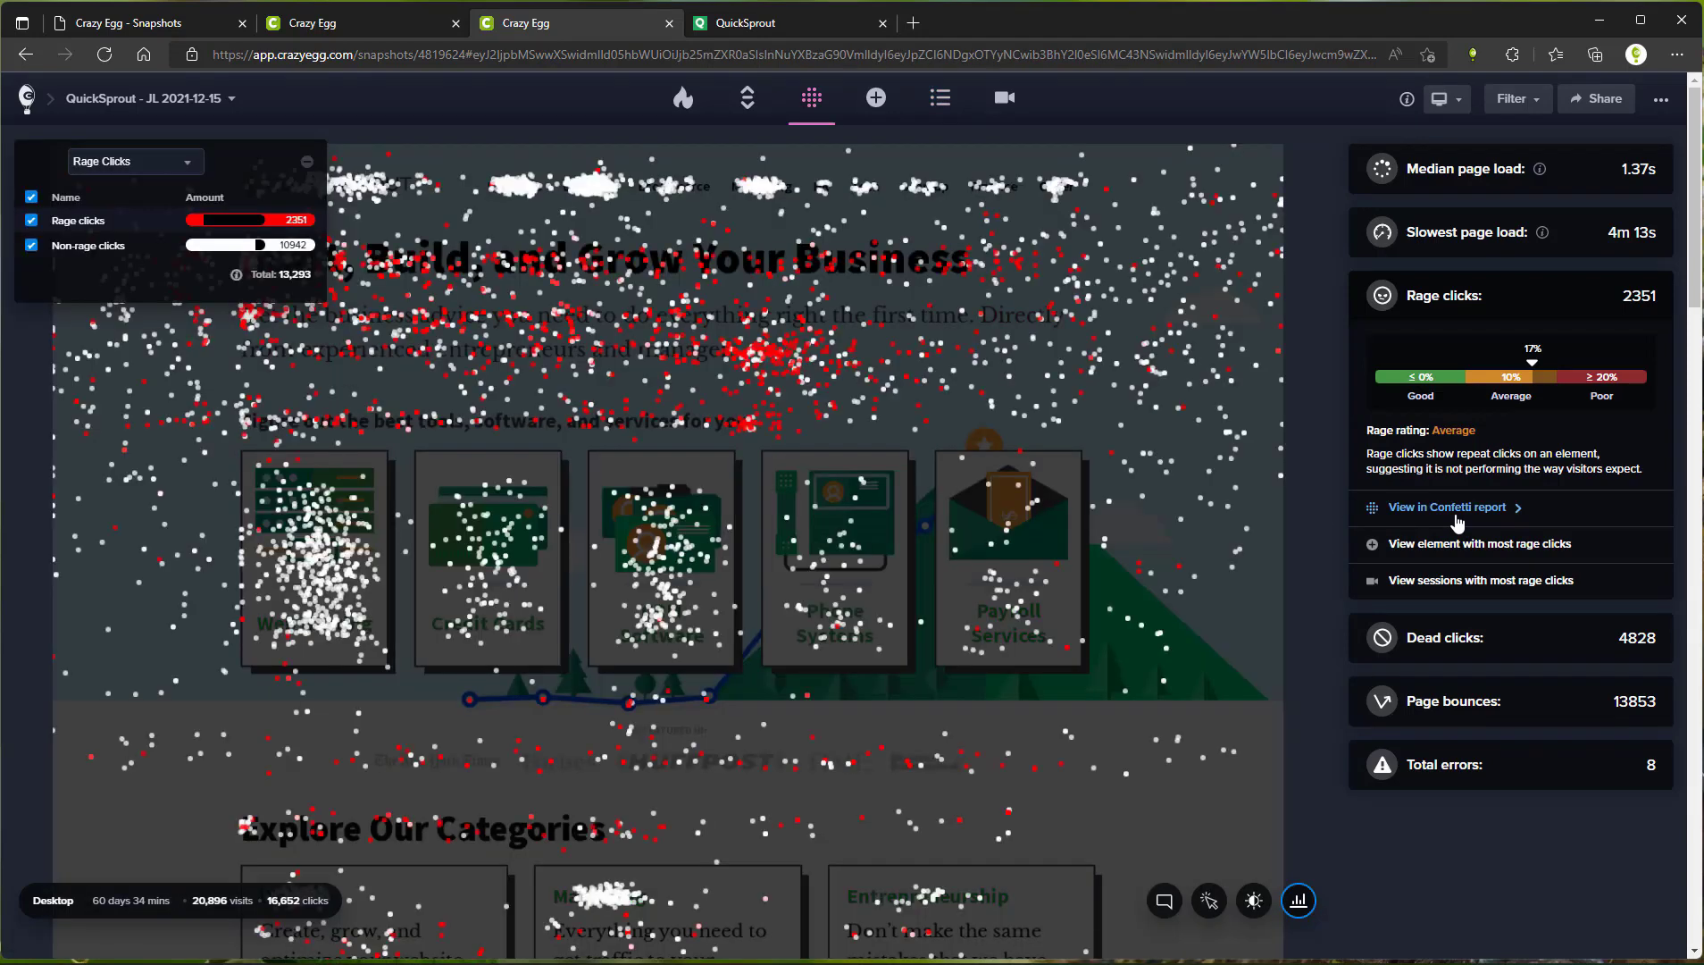
pyautogui.click(32, 245)
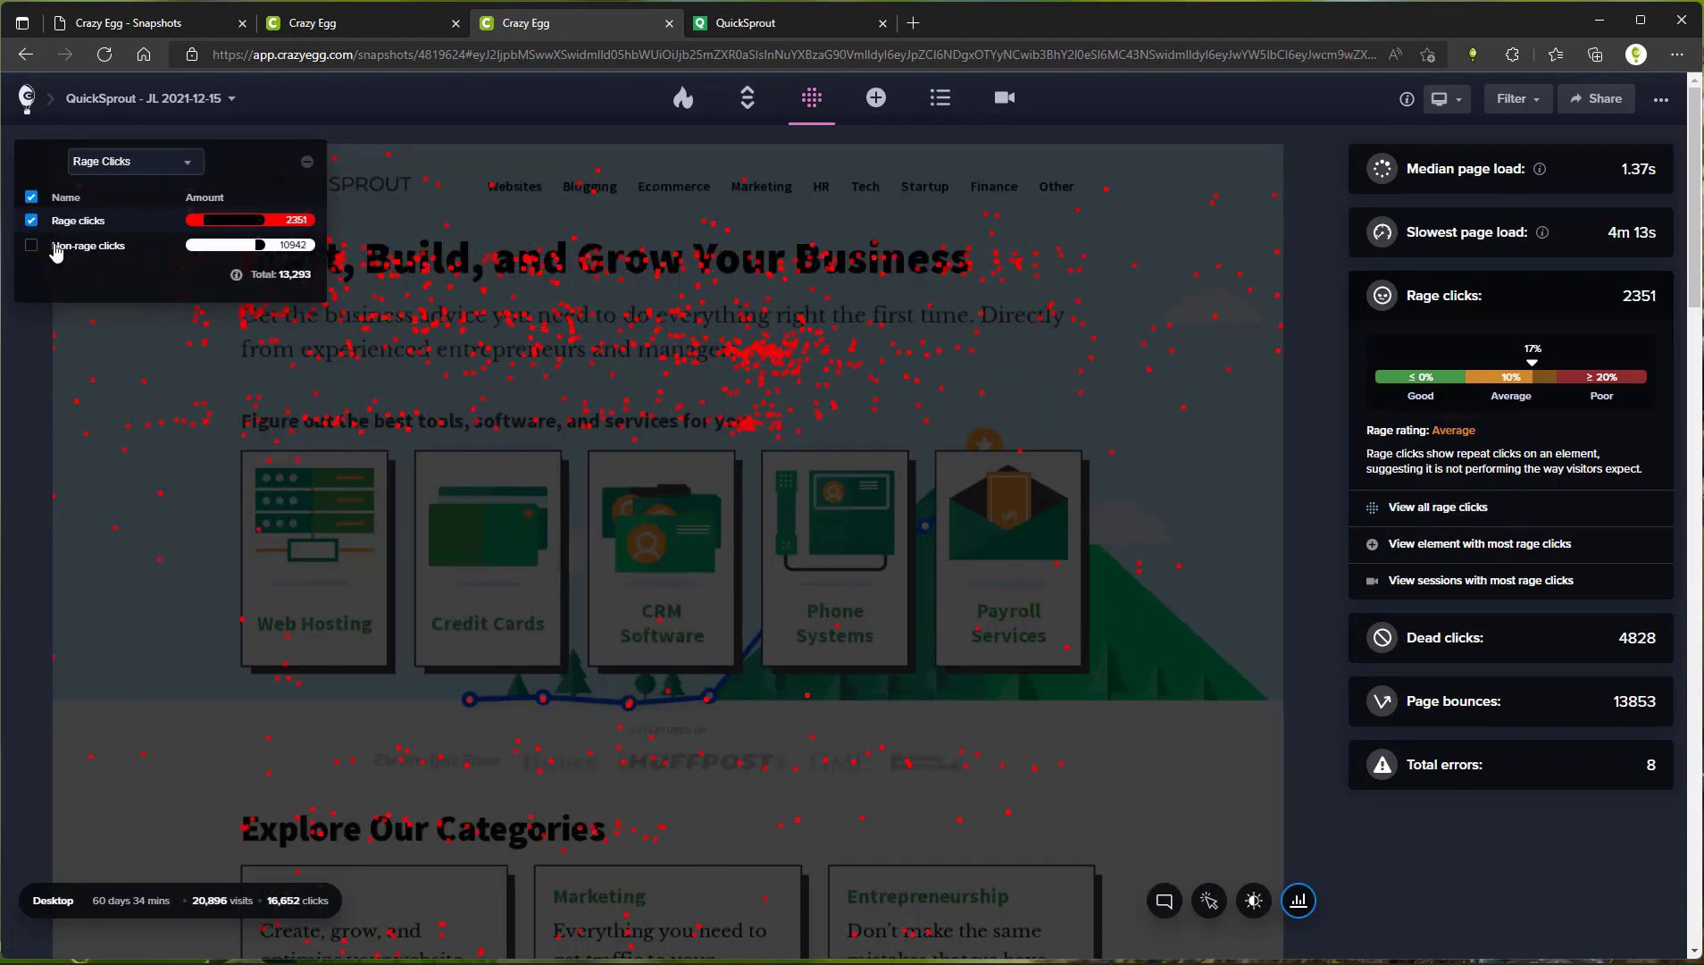
pyautogui.scroll(-3)
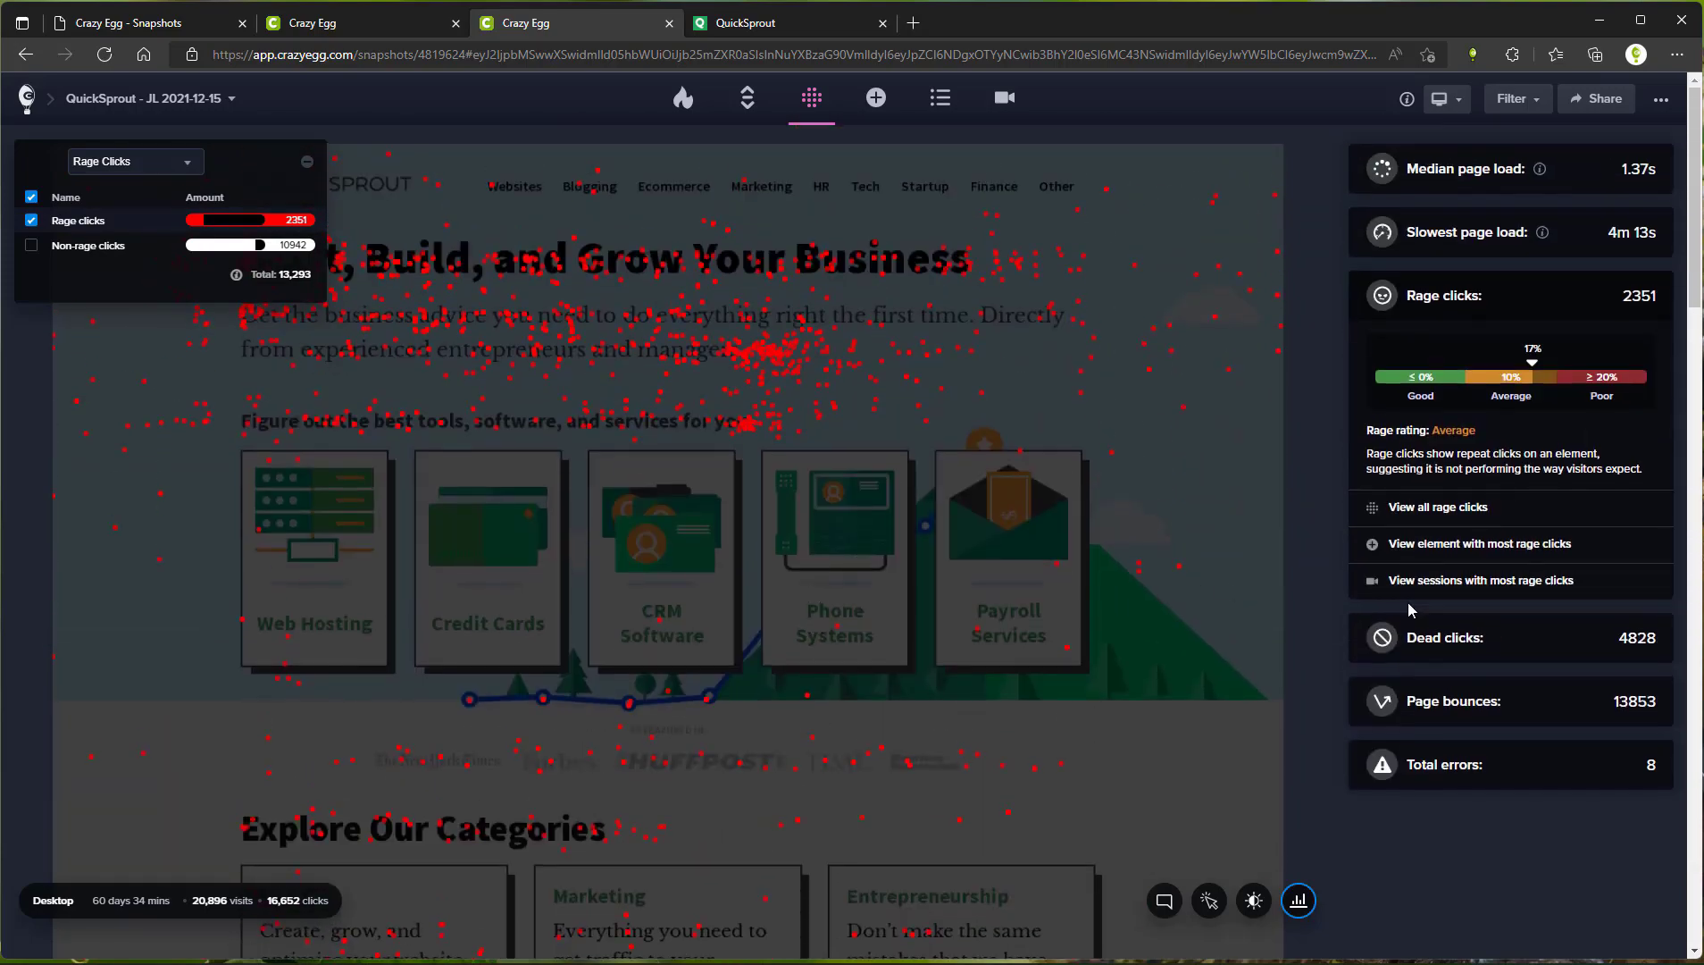
pyautogui.moveTo(1477, 543)
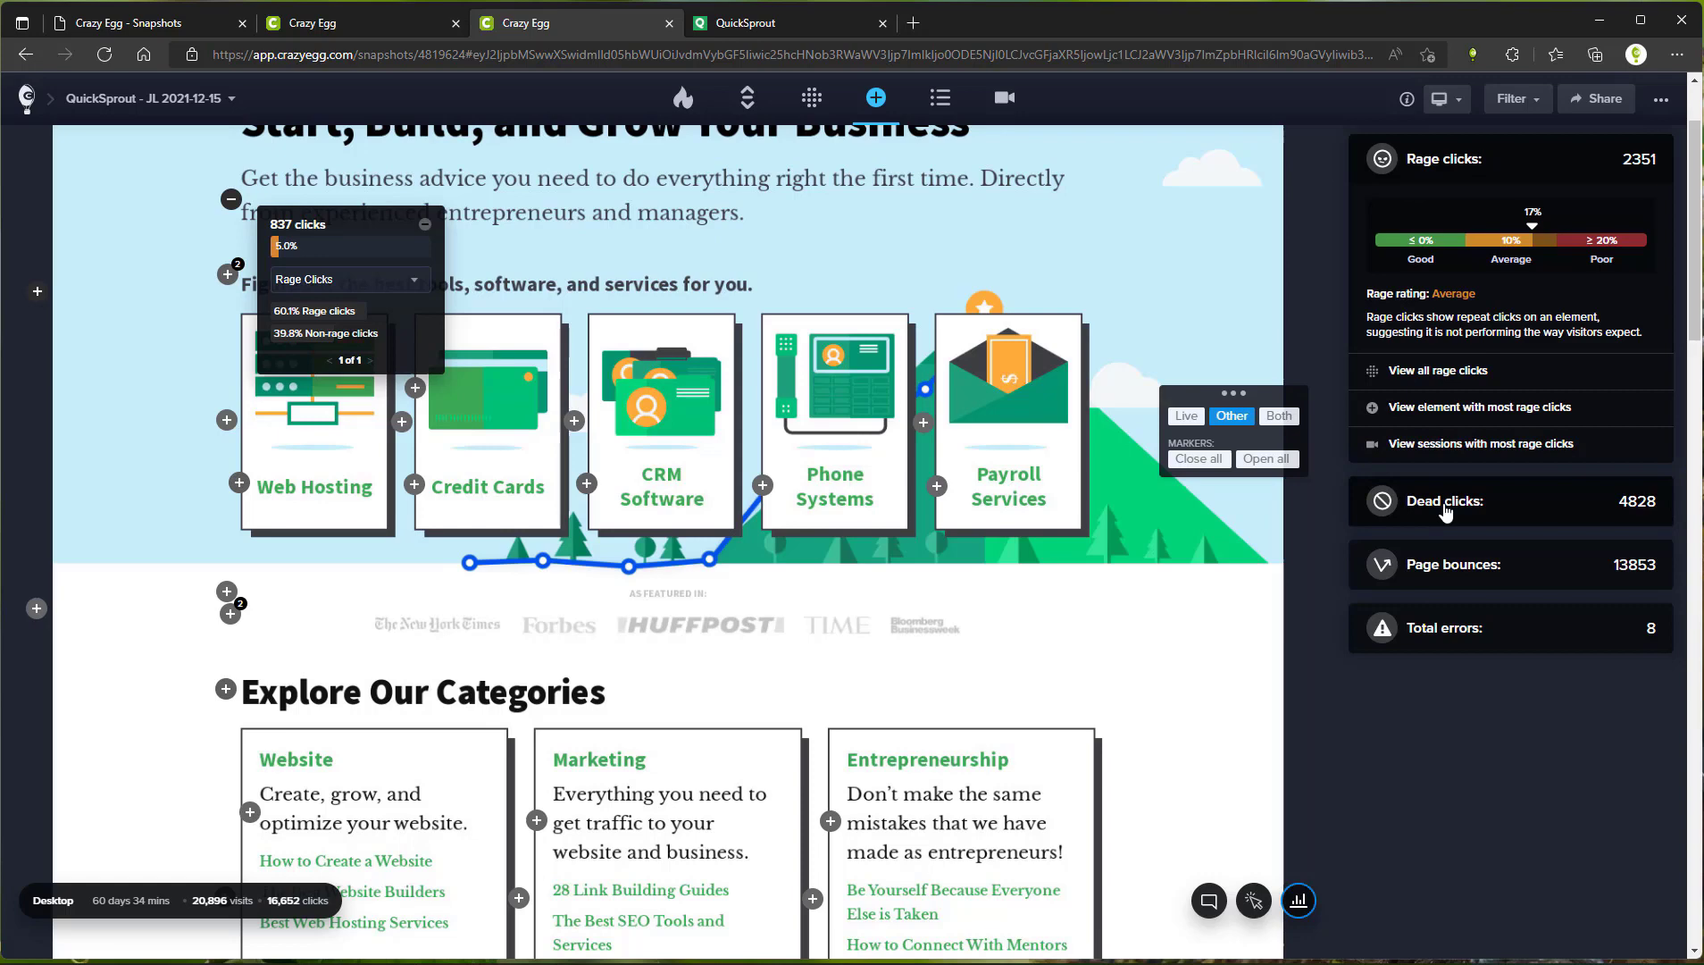
# - Expand the dead clicks frustration details showing 4828 clicks rated Poor
pyautogui.click(1444, 500)
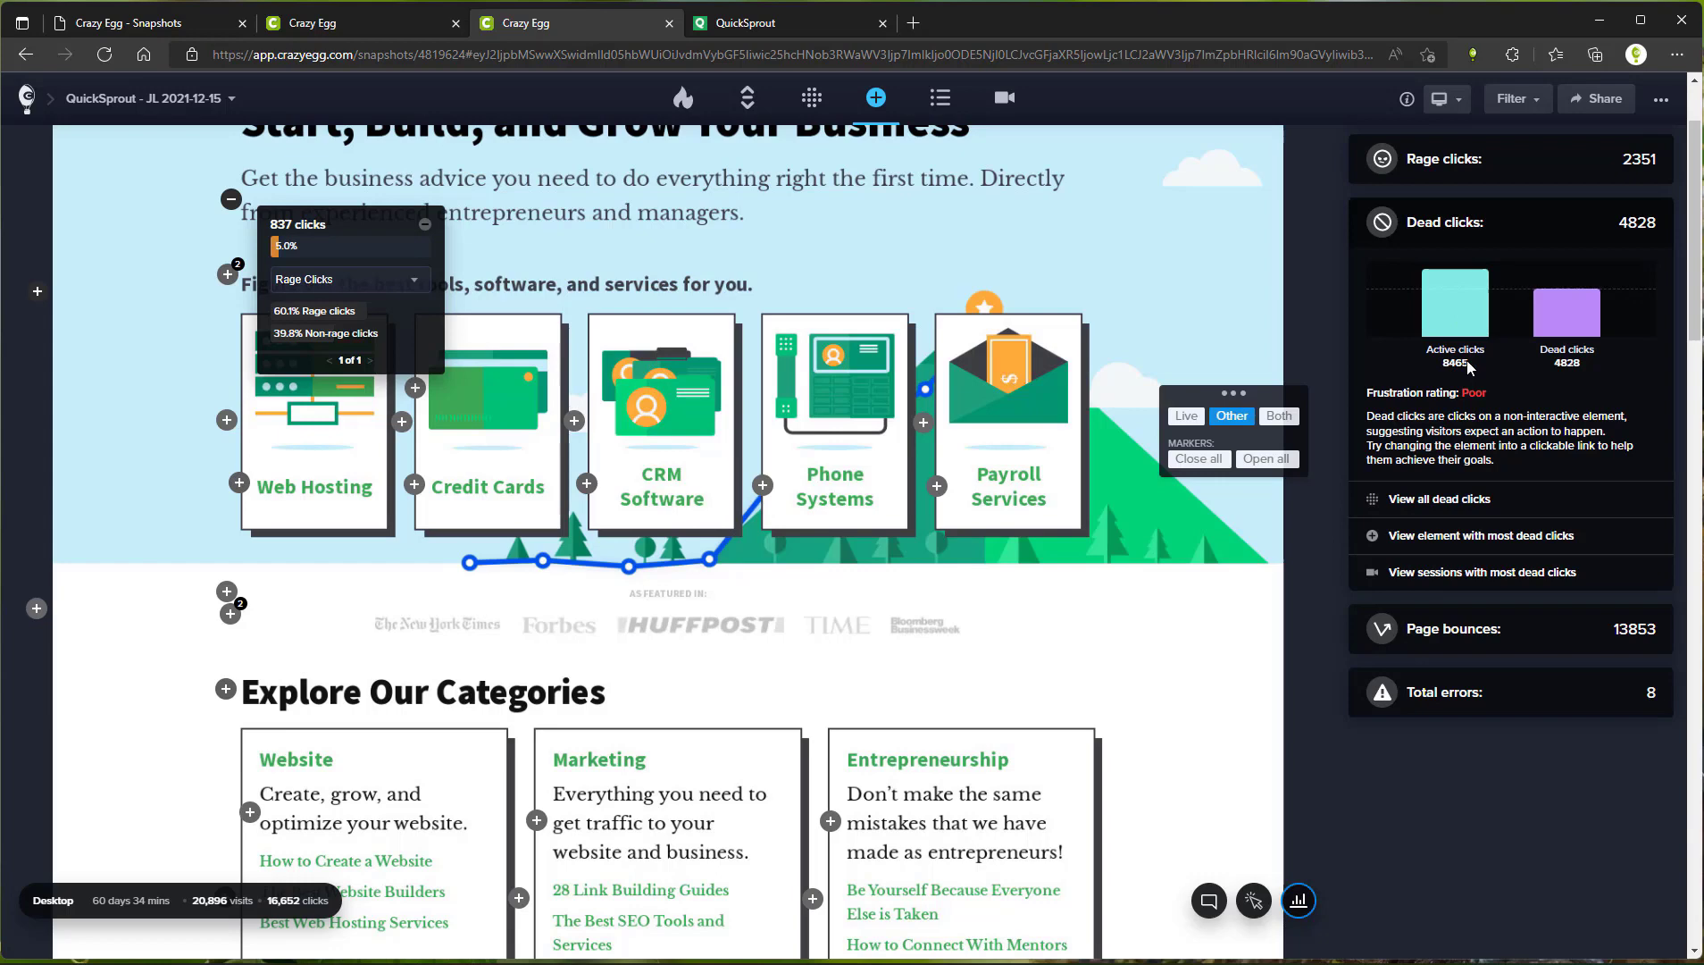
pyautogui.moveTo(1558, 349)
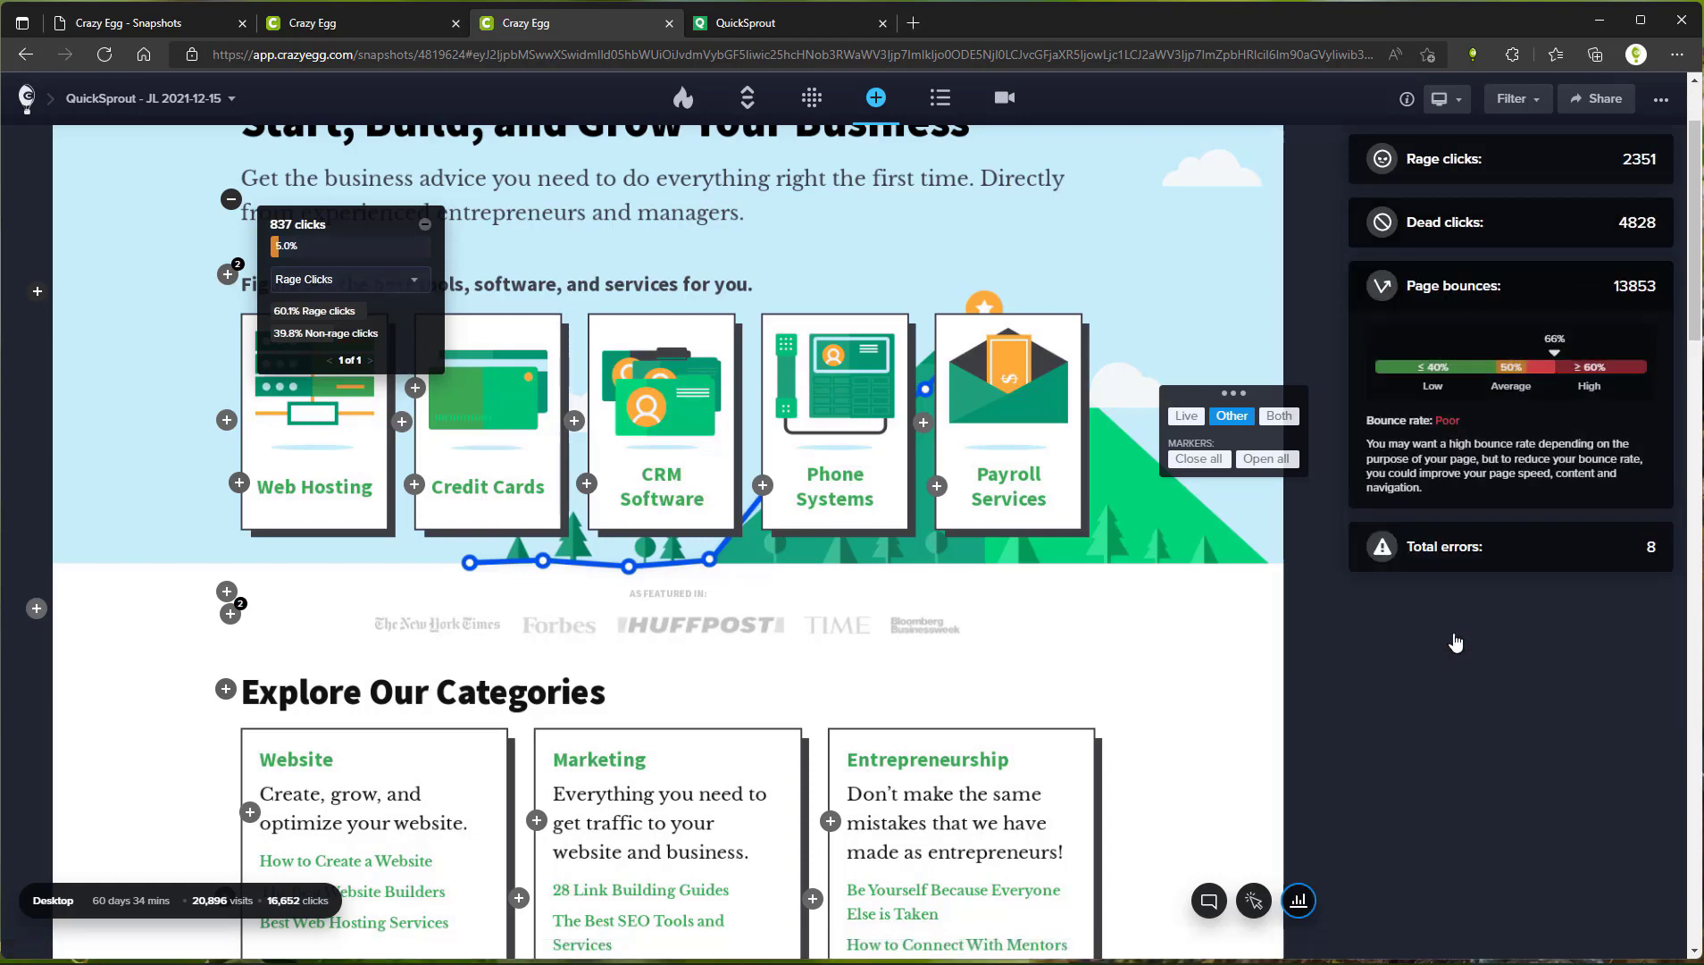
pyautogui.moveTo(1452, 334)
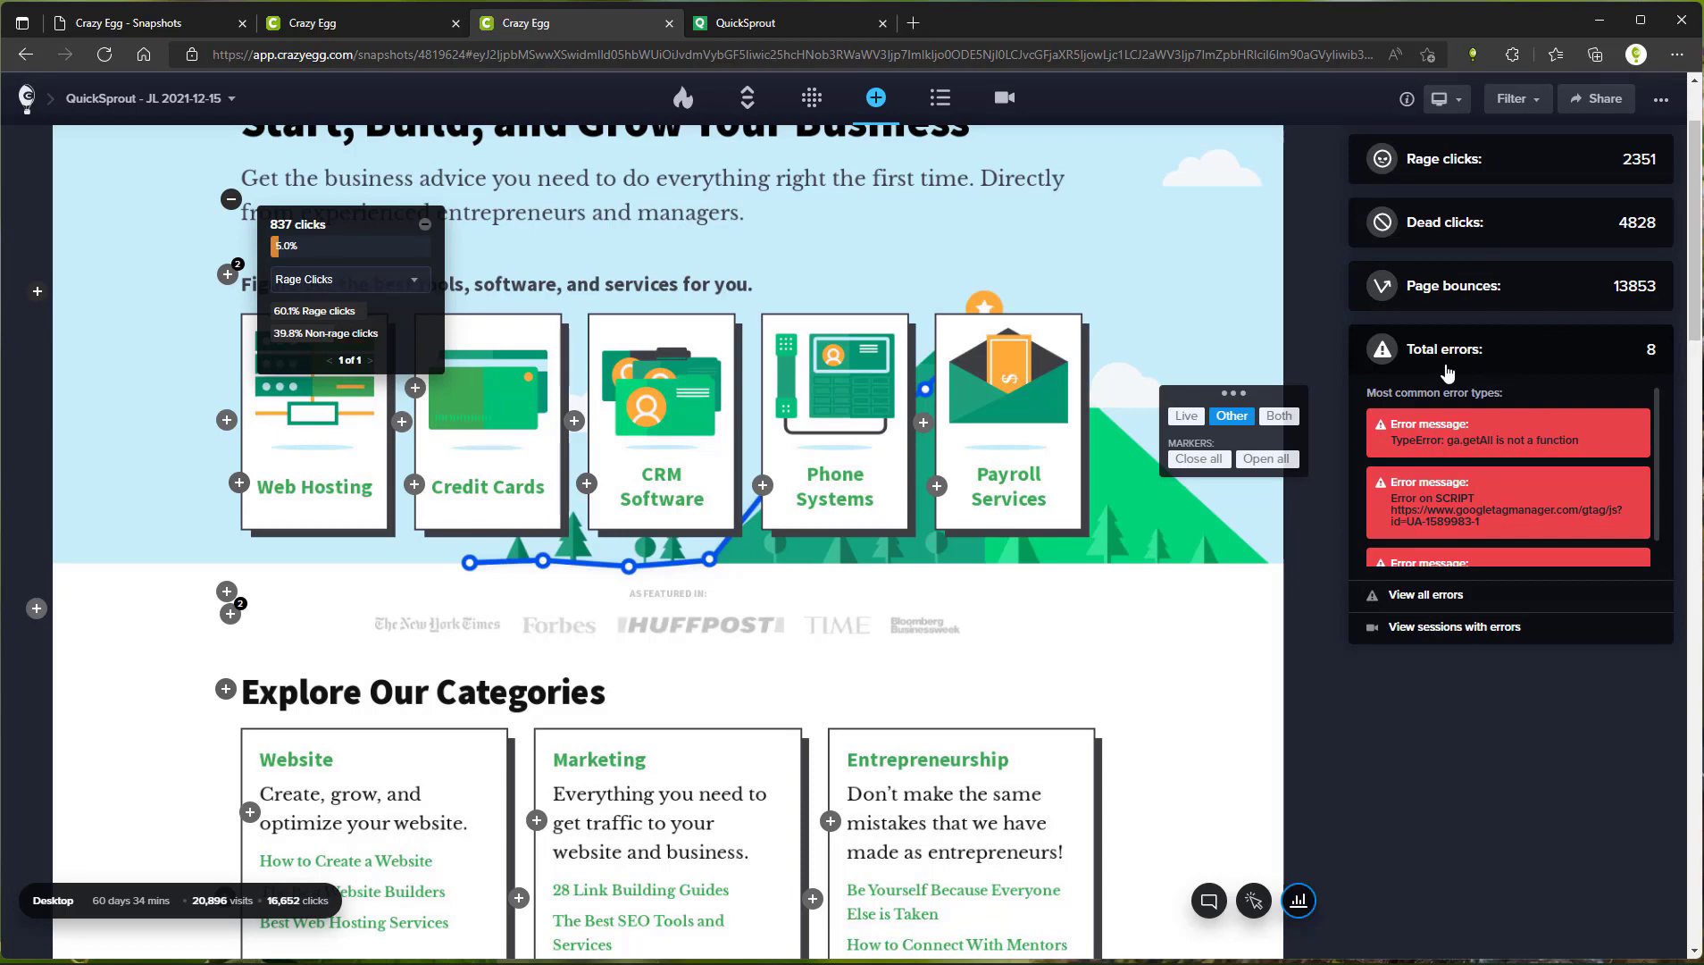
pyautogui.moveTo(1450, 373)
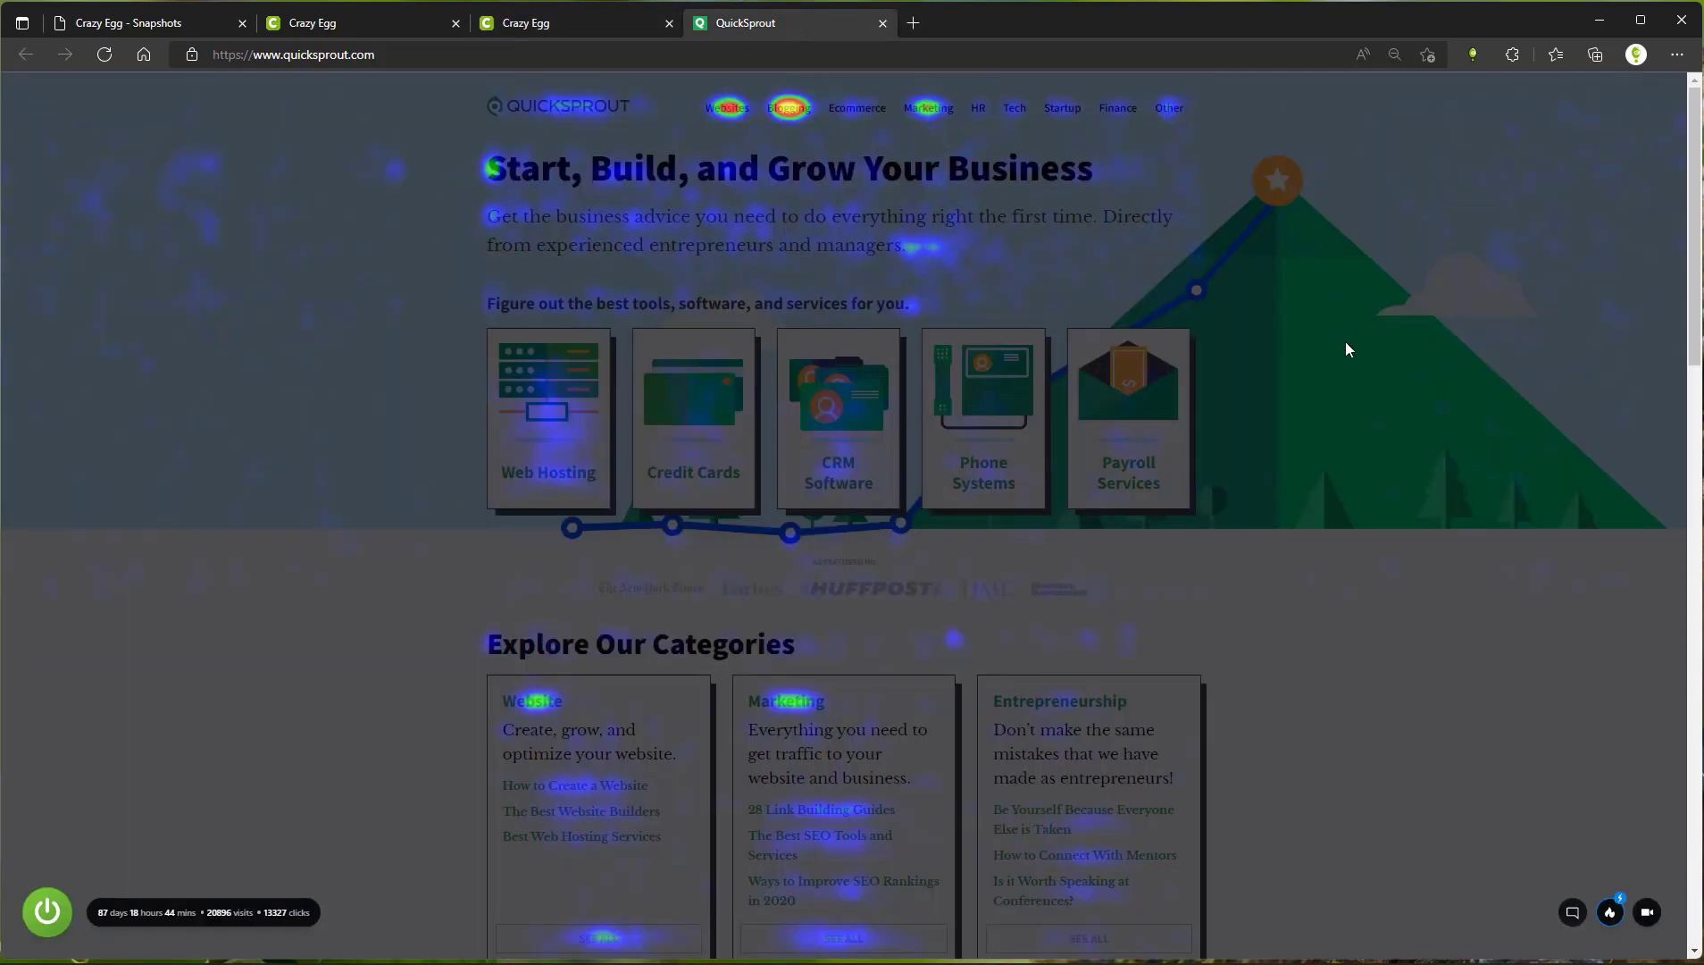
# - Show the developer console's heatmap click-logging messages, then return to the Crazy Egg snapshots tab
pyautogui.rightClick(1345, 349)
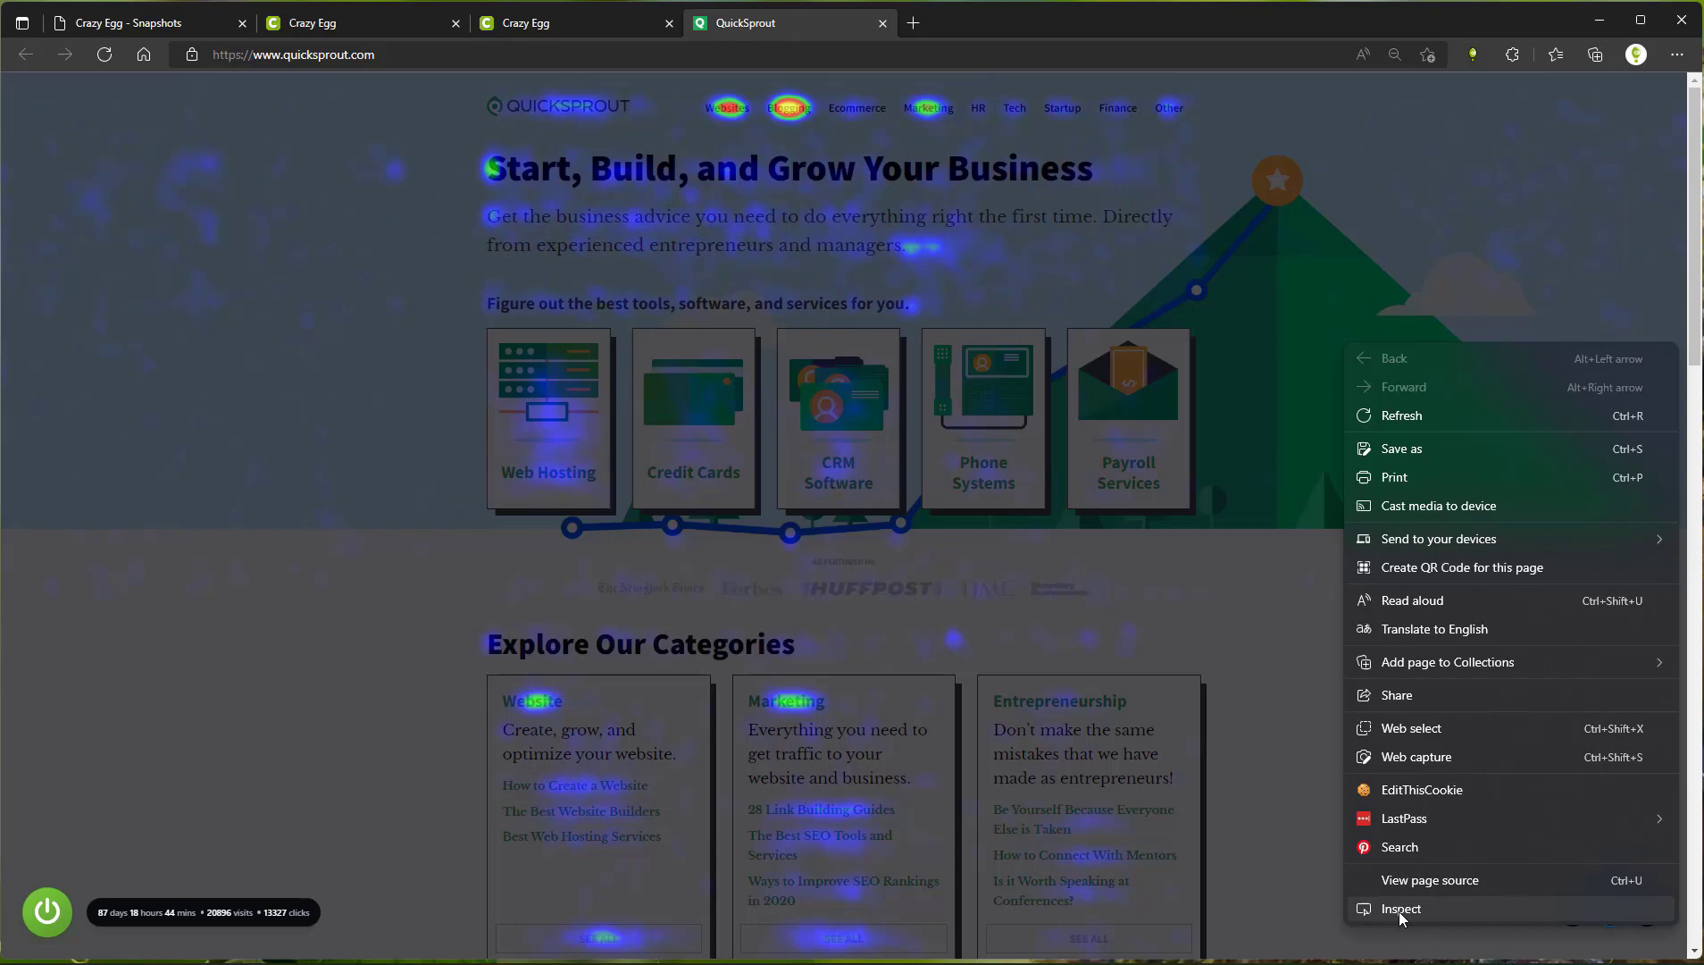
pyautogui.click(1400, 908)
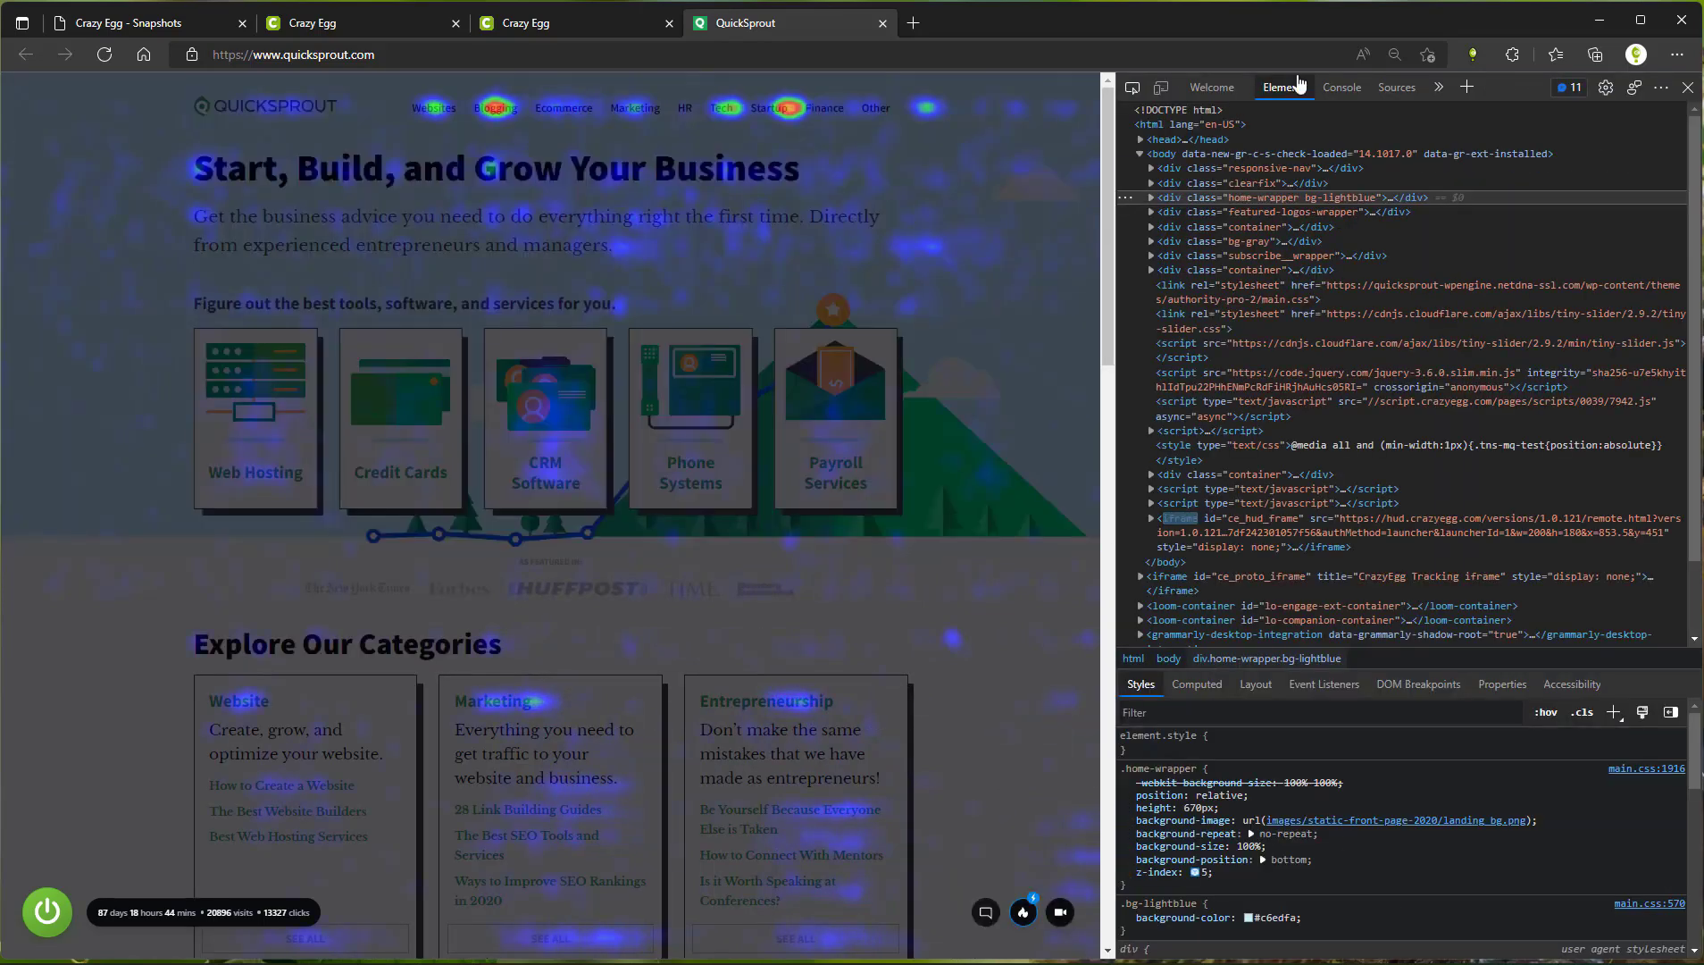
pyautogui.click(1342, 87)
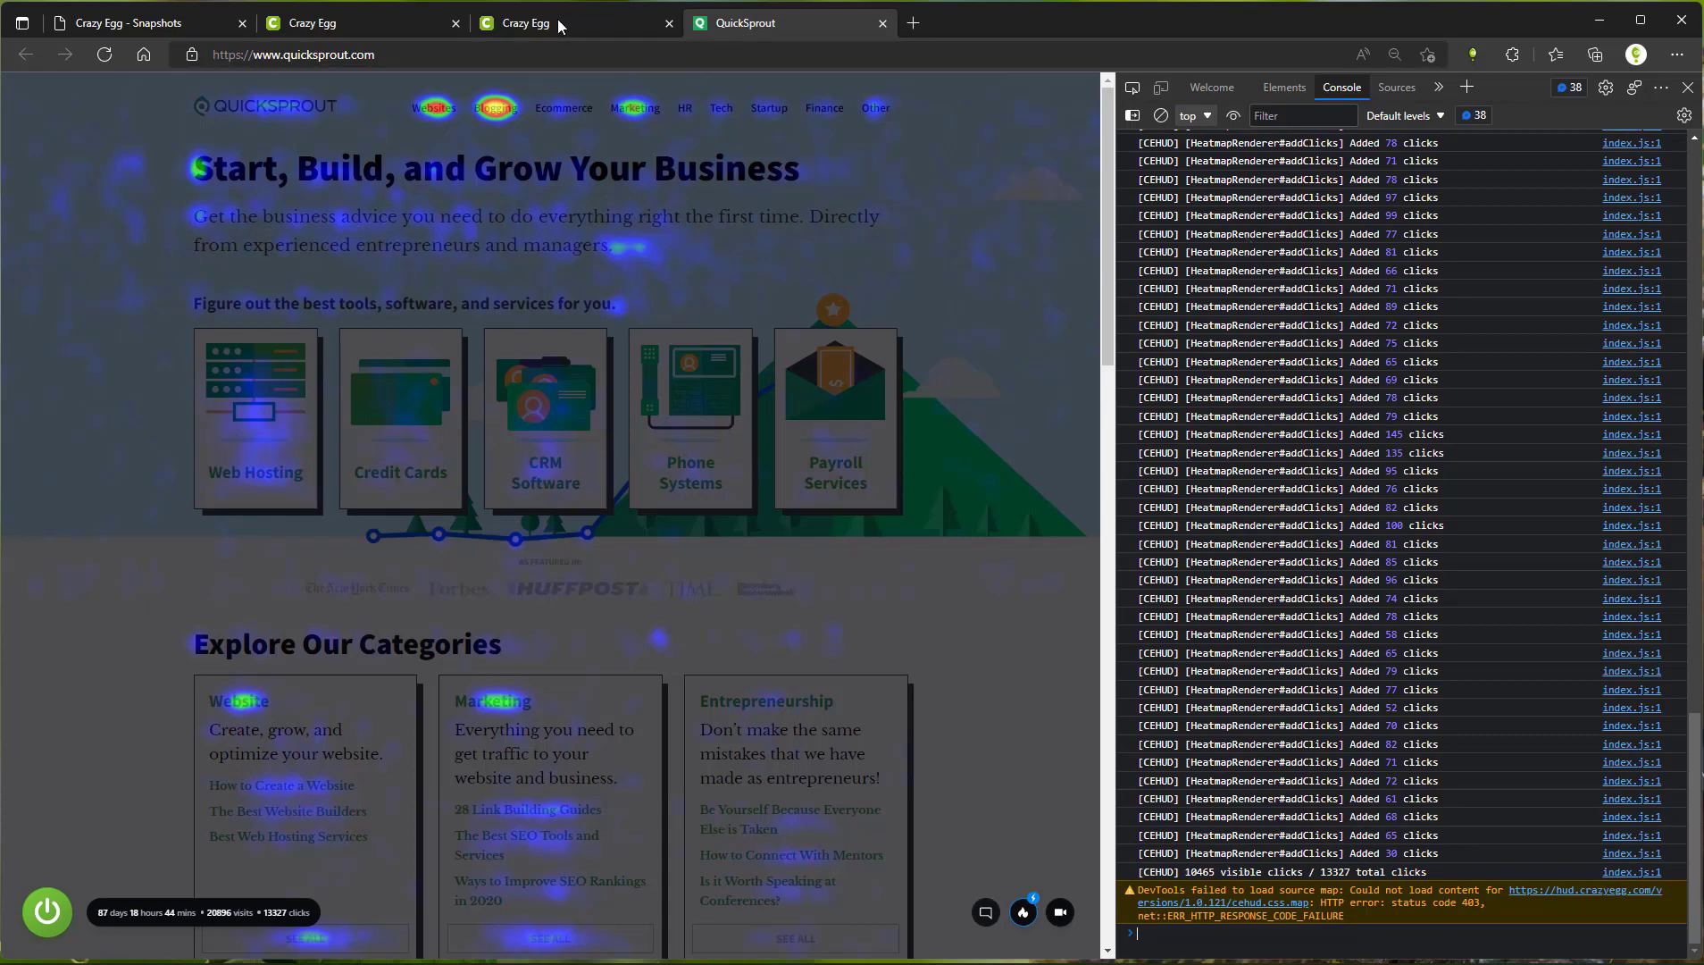
pyautogui.click(527, 23)
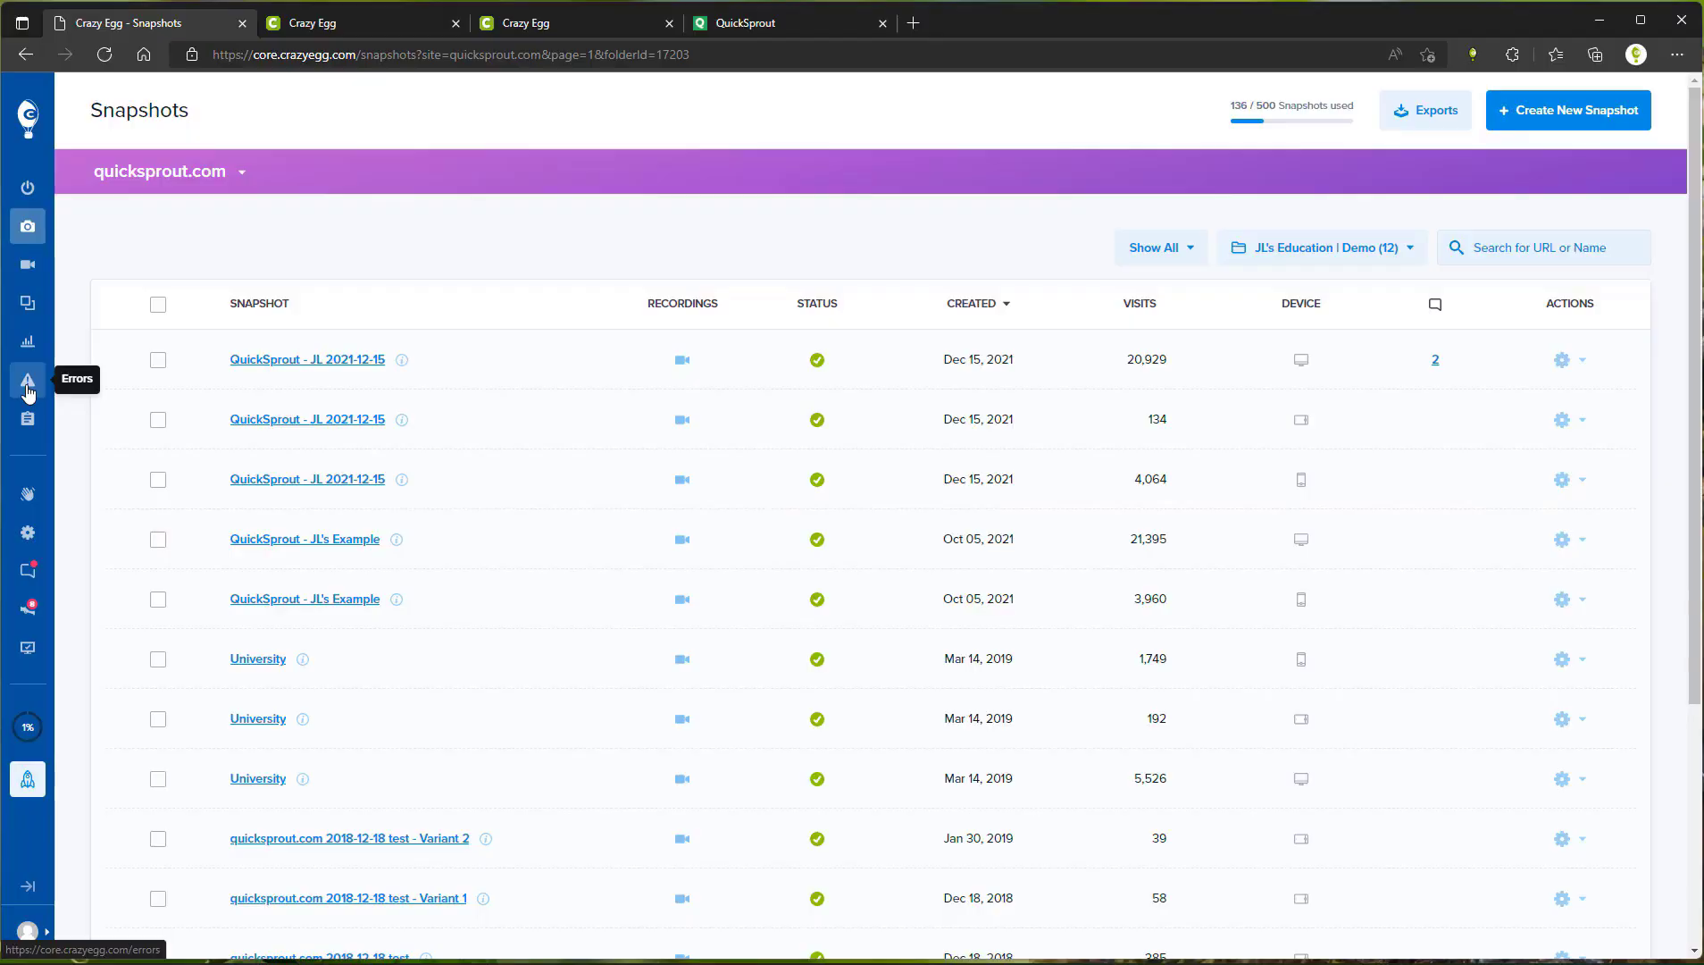
# - Bring up Errors Tracking for quicksprout.com listing 6 unresolved errors affecting 171 visitors
pyautogui.click(27, 381)
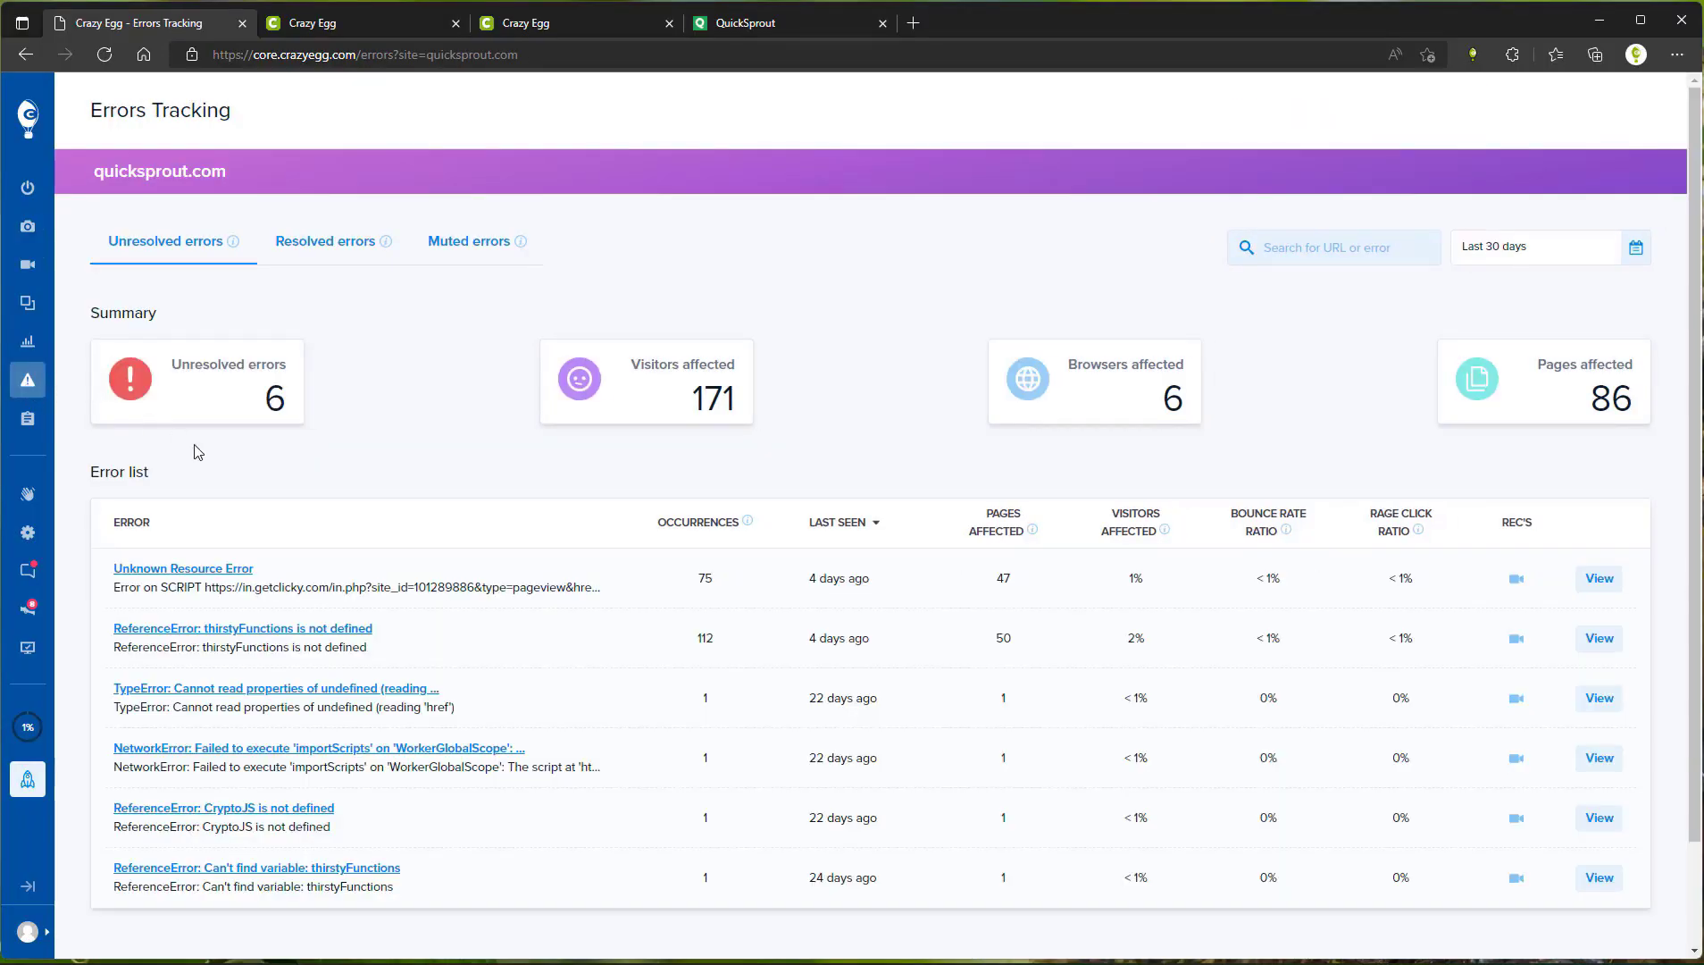
pyautogui.moveTo(364, 302)
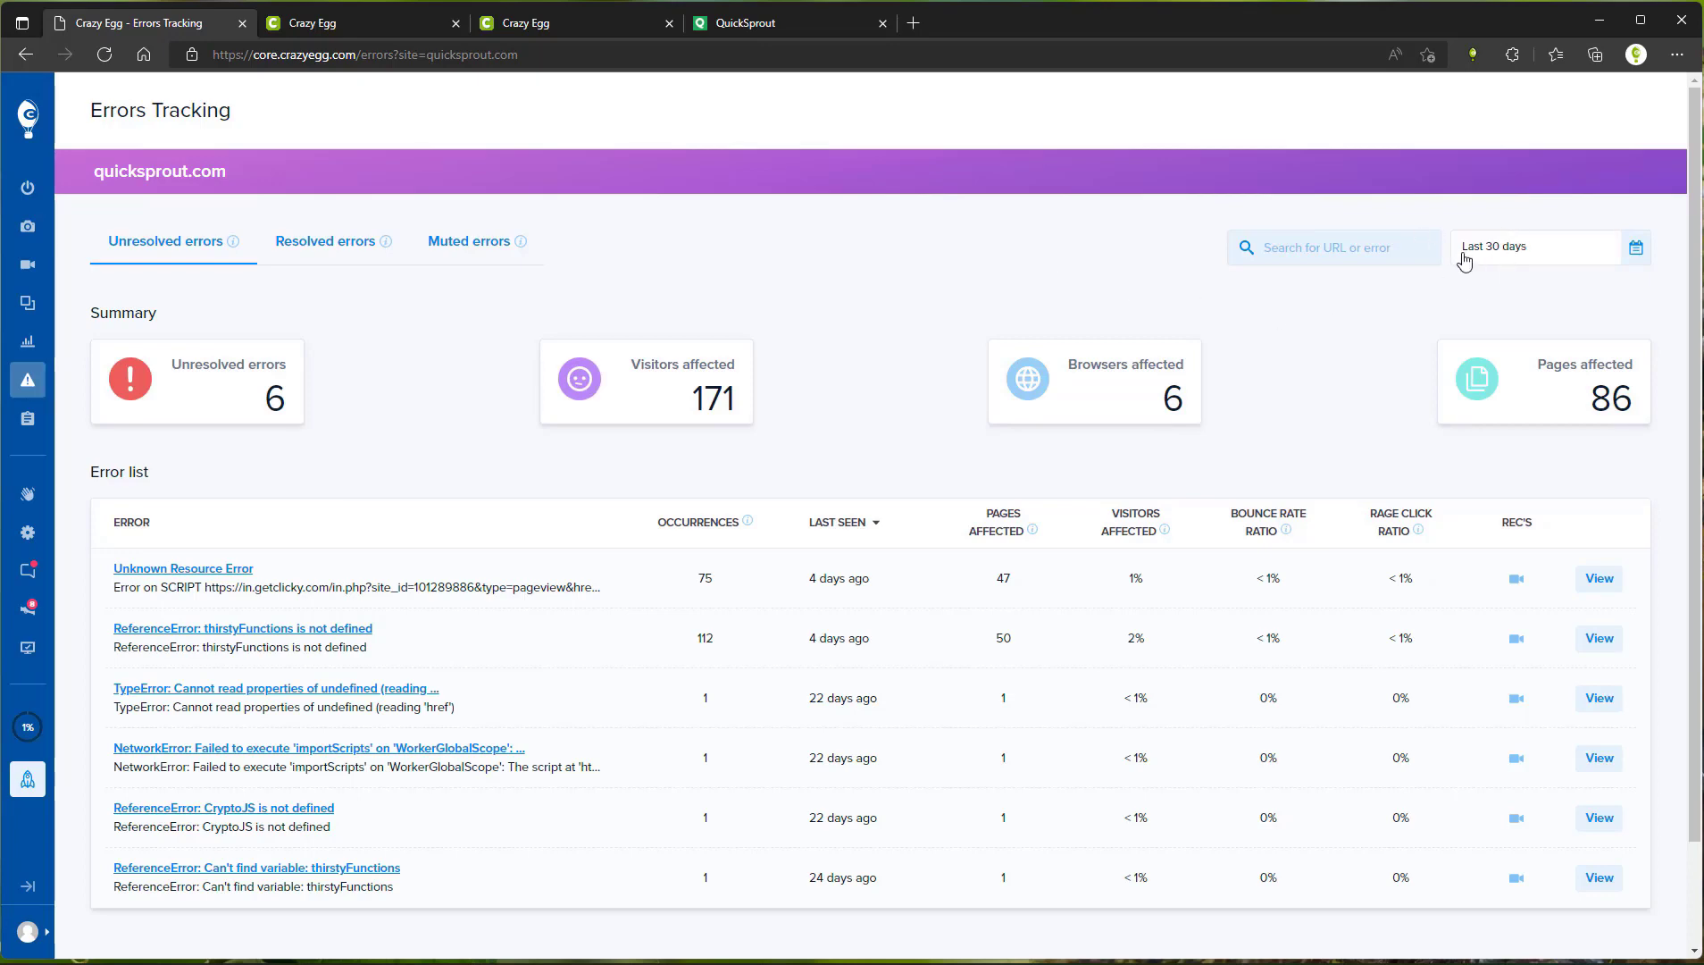
pyautogui.moveTo(222, 178)
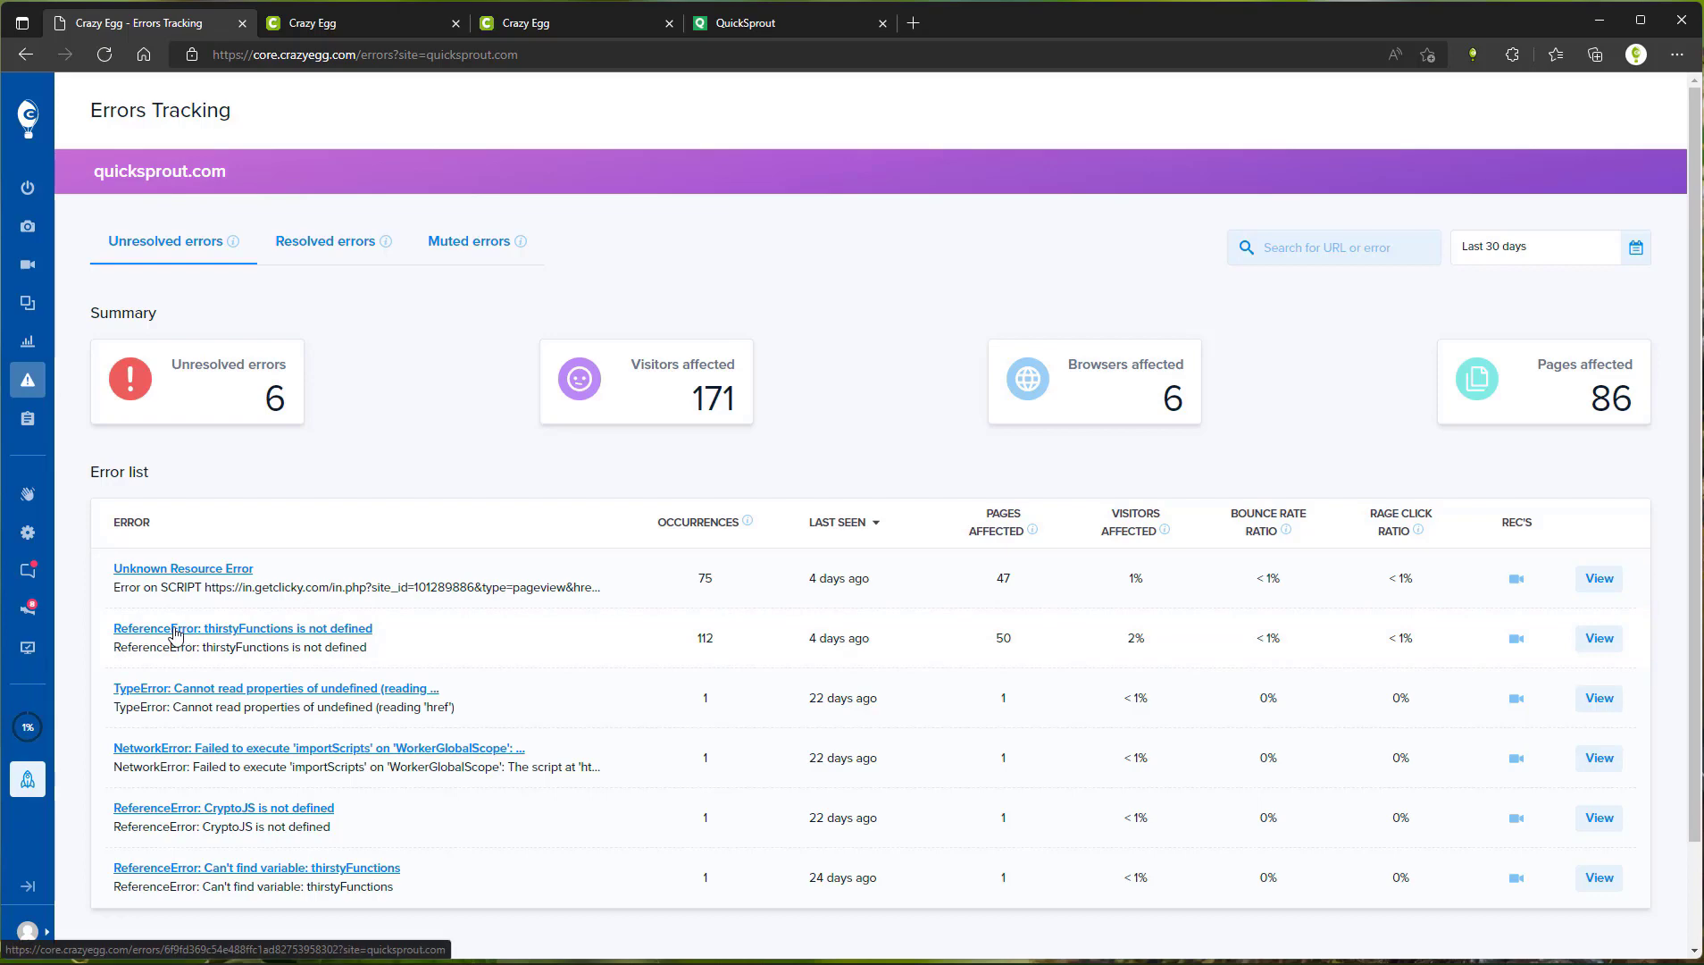
pyautogui.moveTo(207, 631)
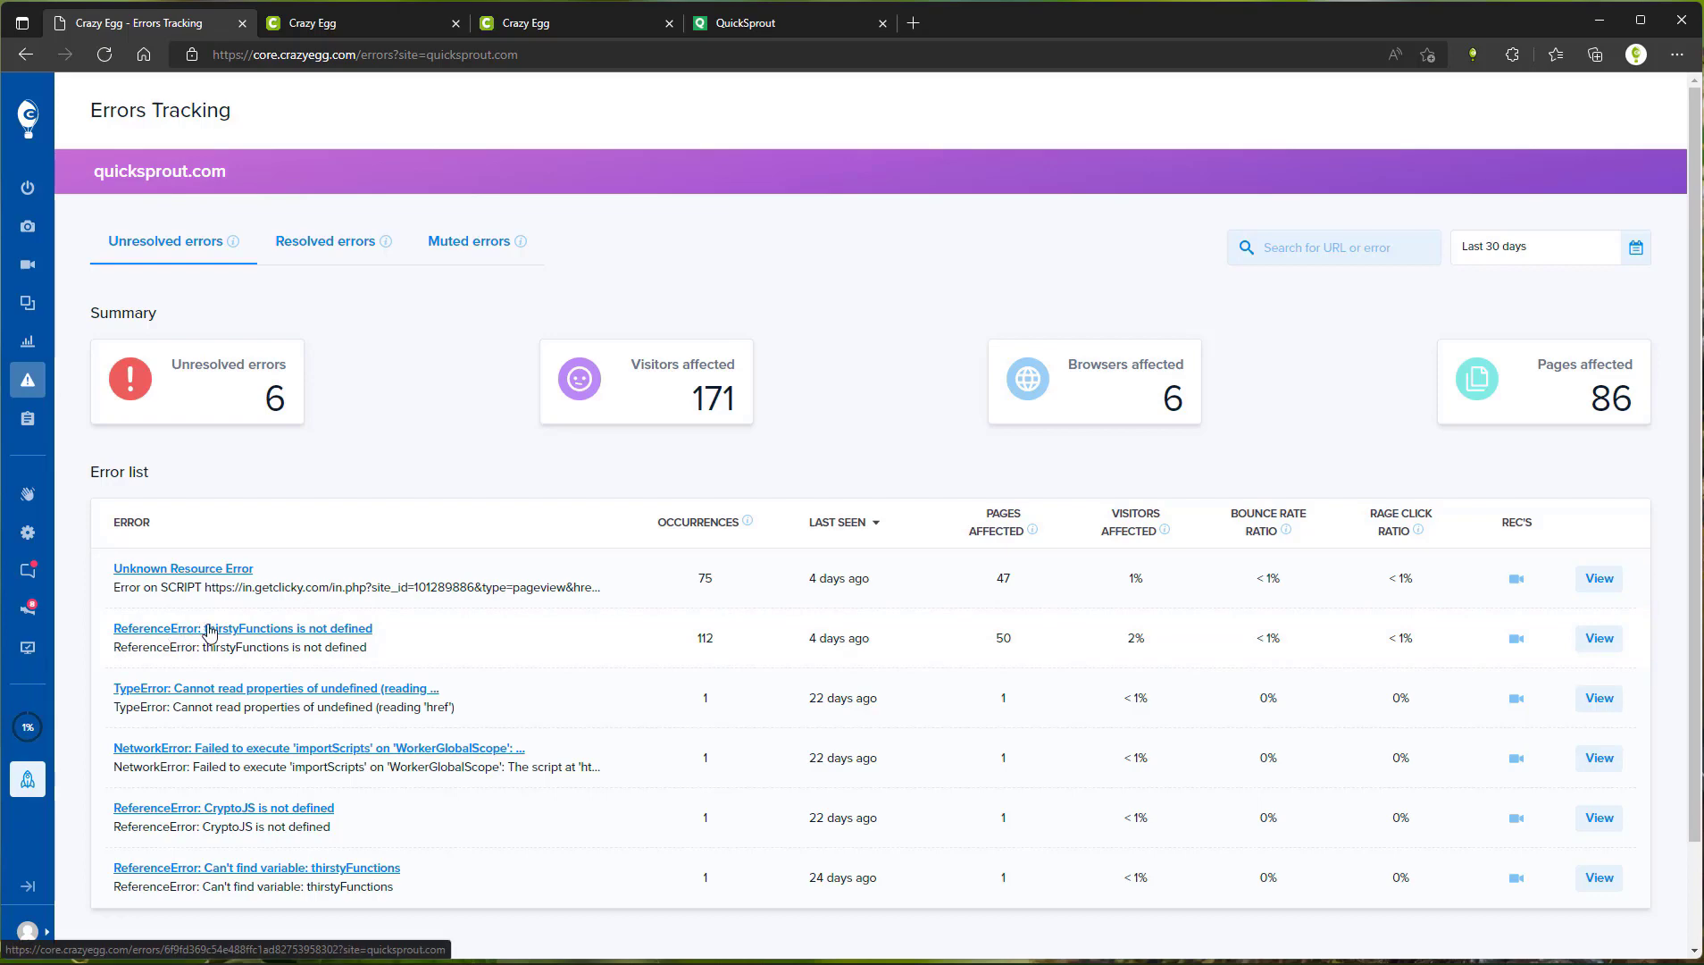
# - Open the 'ReferenceError: thirstyFunctions is not defined' report, highlight its first-occurrence date and reach the occurrences table
pyautogui.click(242, 627)
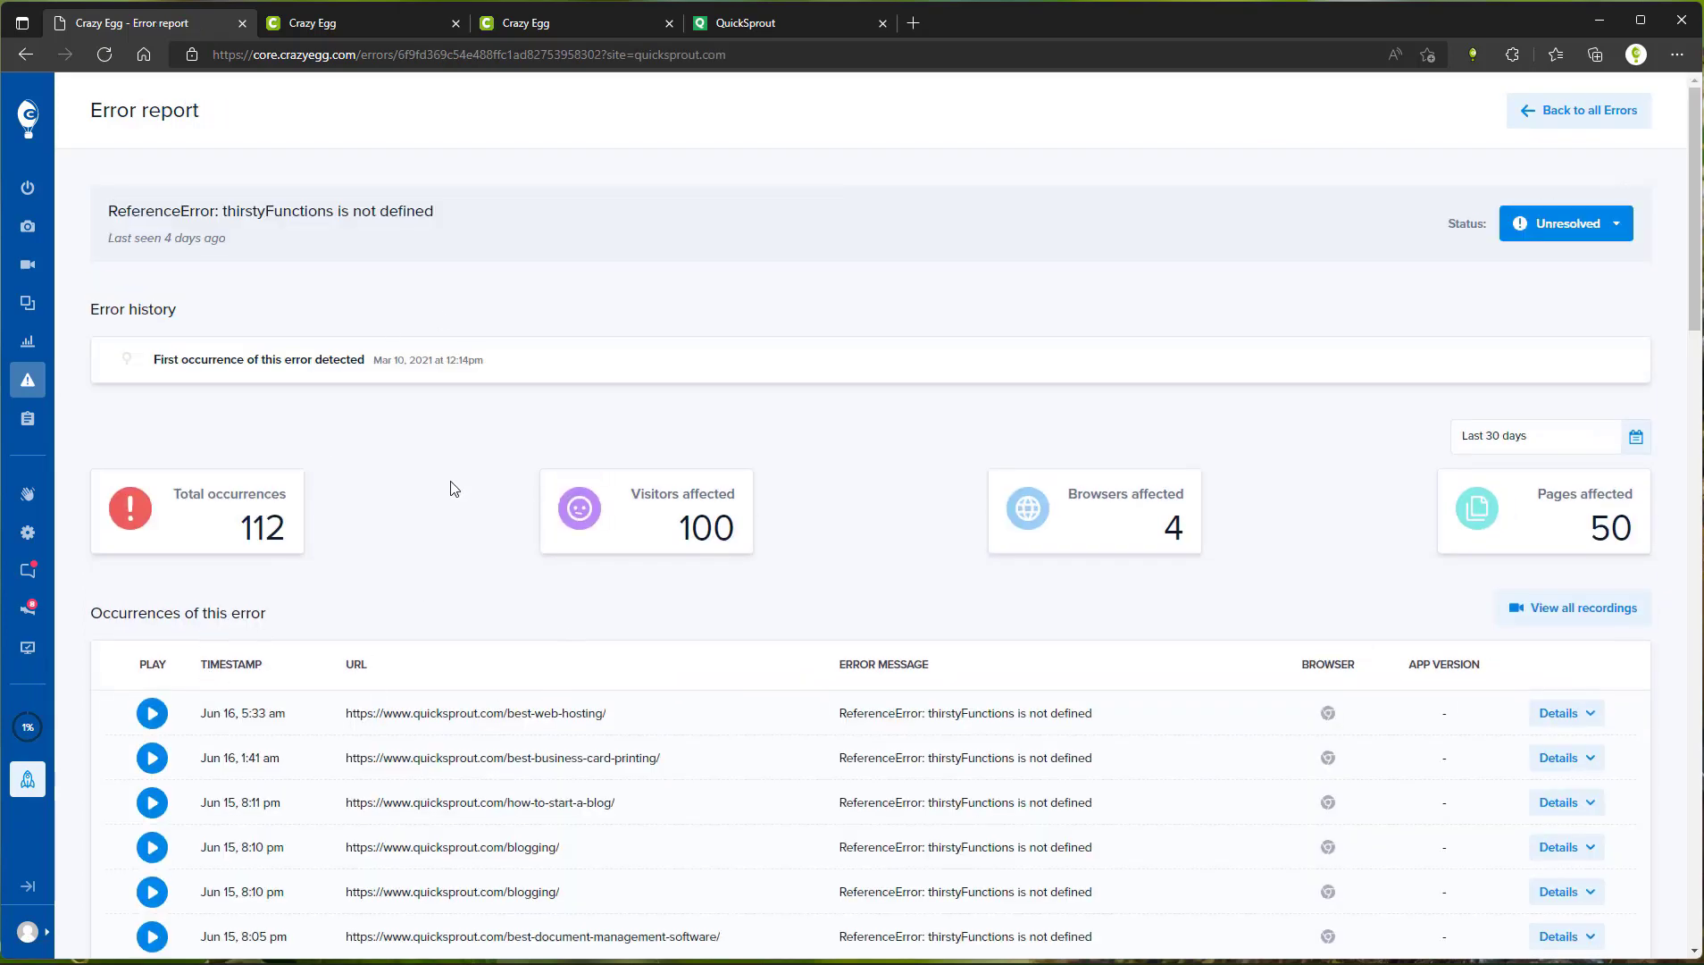
pyautogui.moveTo(249, 210); pyautogui.dragTo(431, 210)
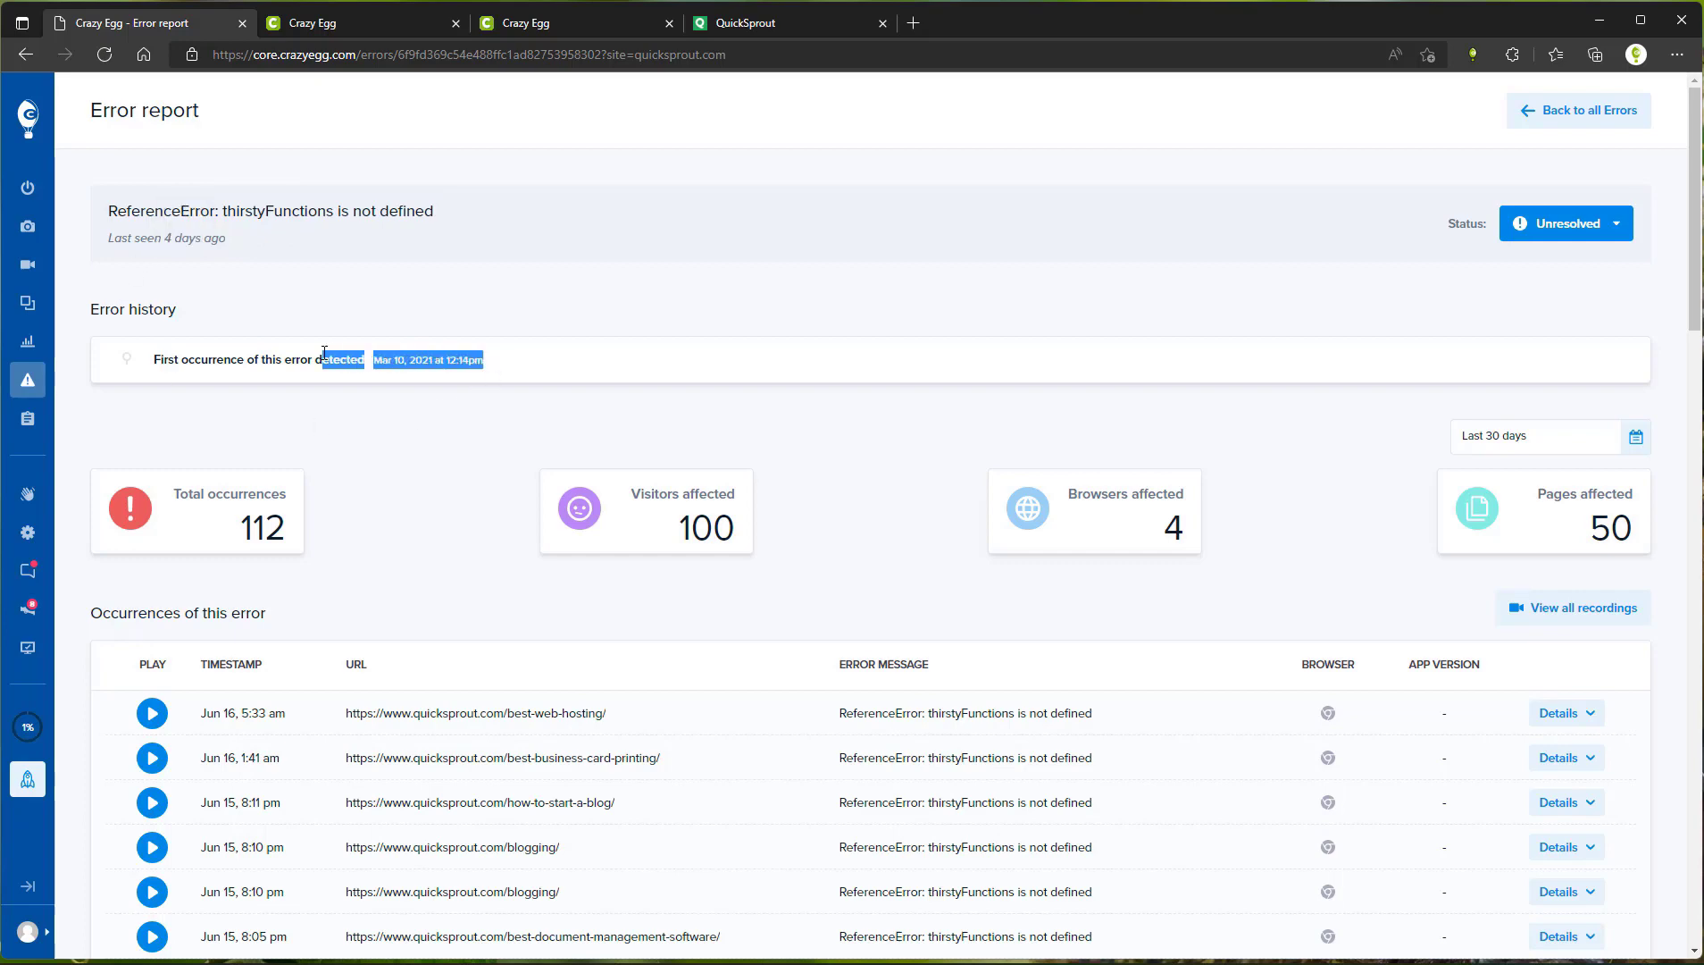
pyautogui.scroll(-3)
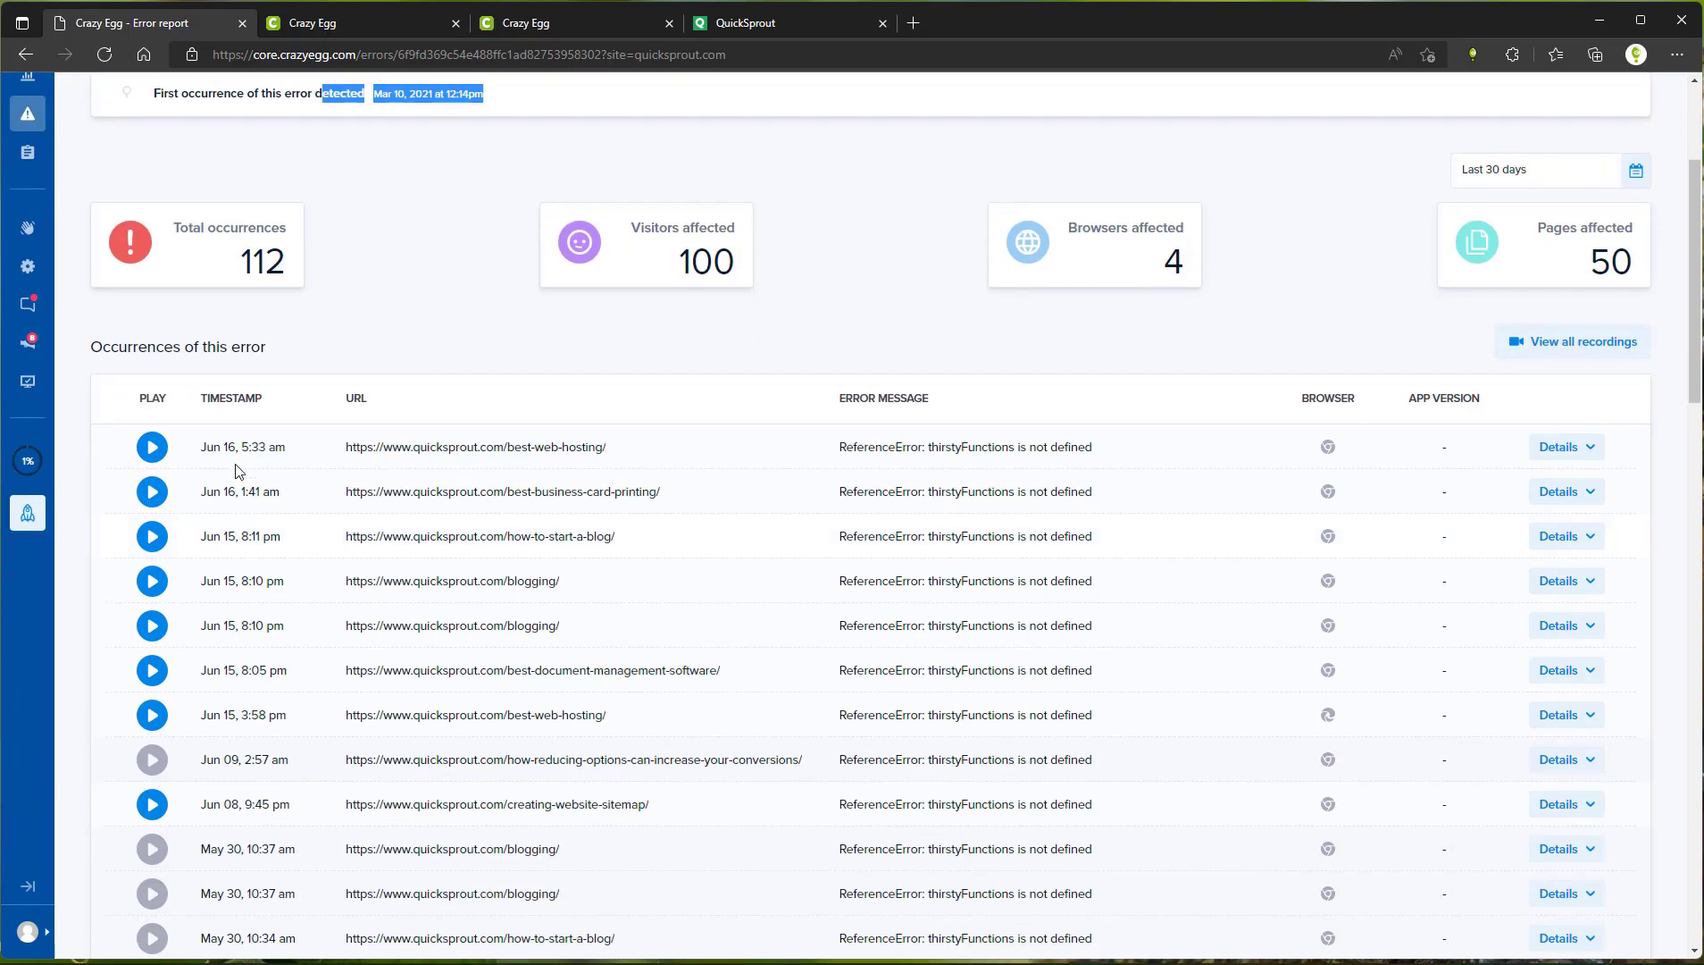
pyautogui.moveTo(1481, 173)
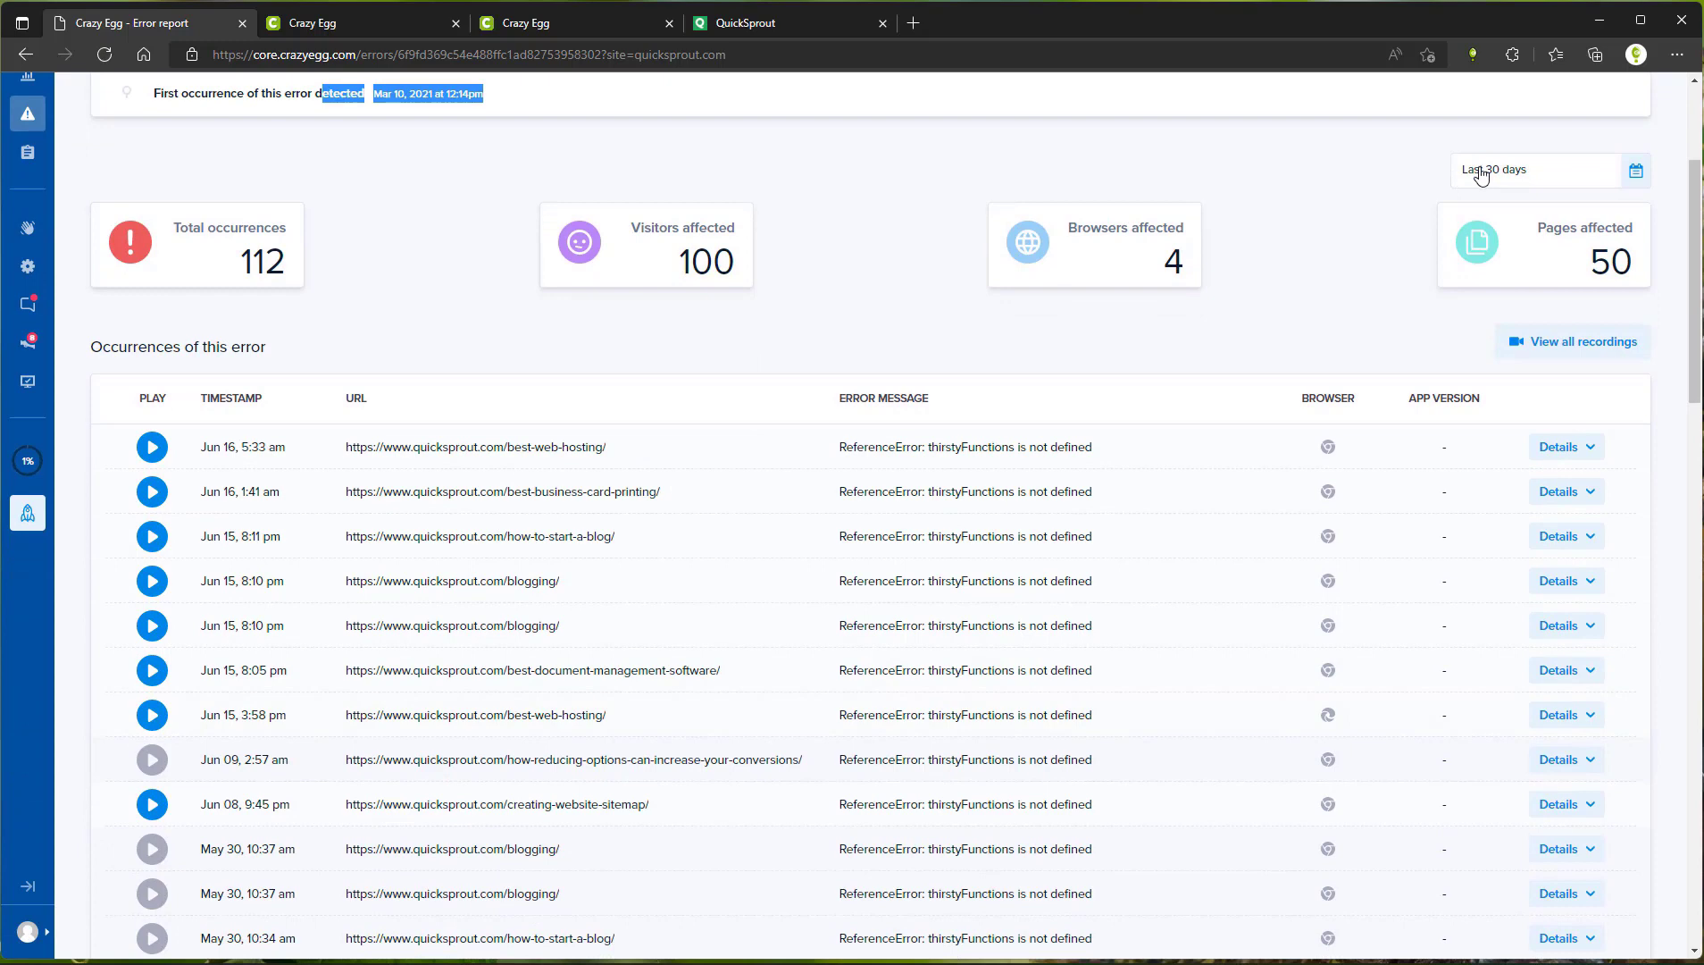
pyautogui.moveTo(178, 470)
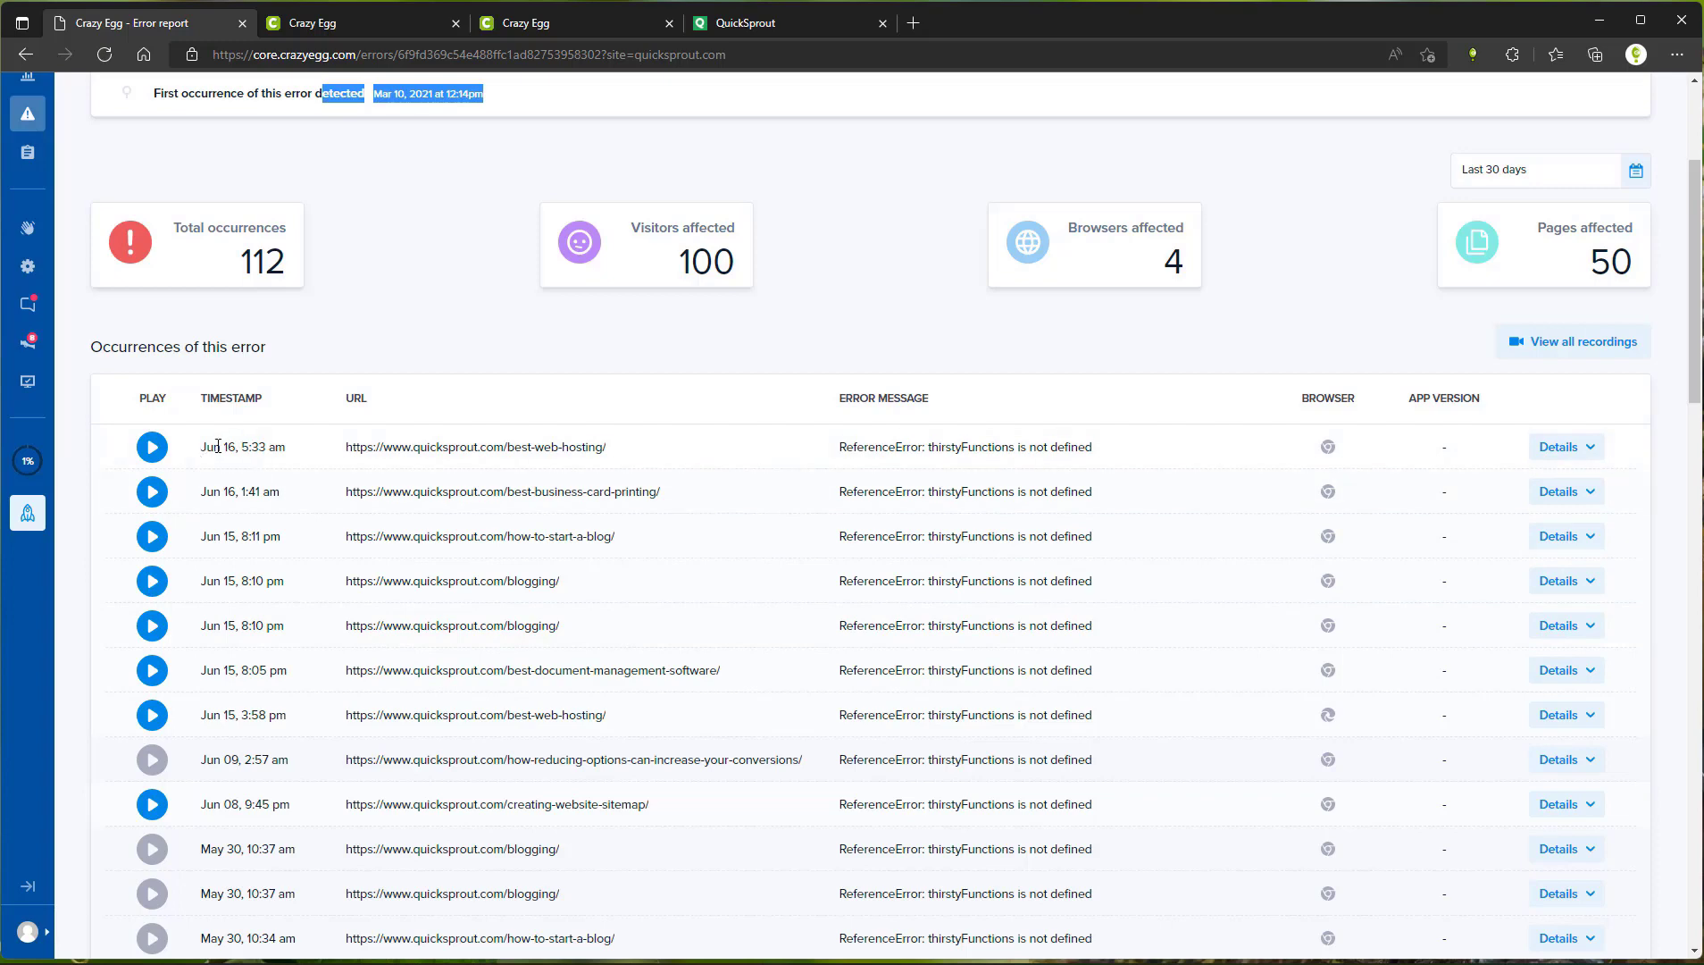
pyautogui.moveTo(191, 459)
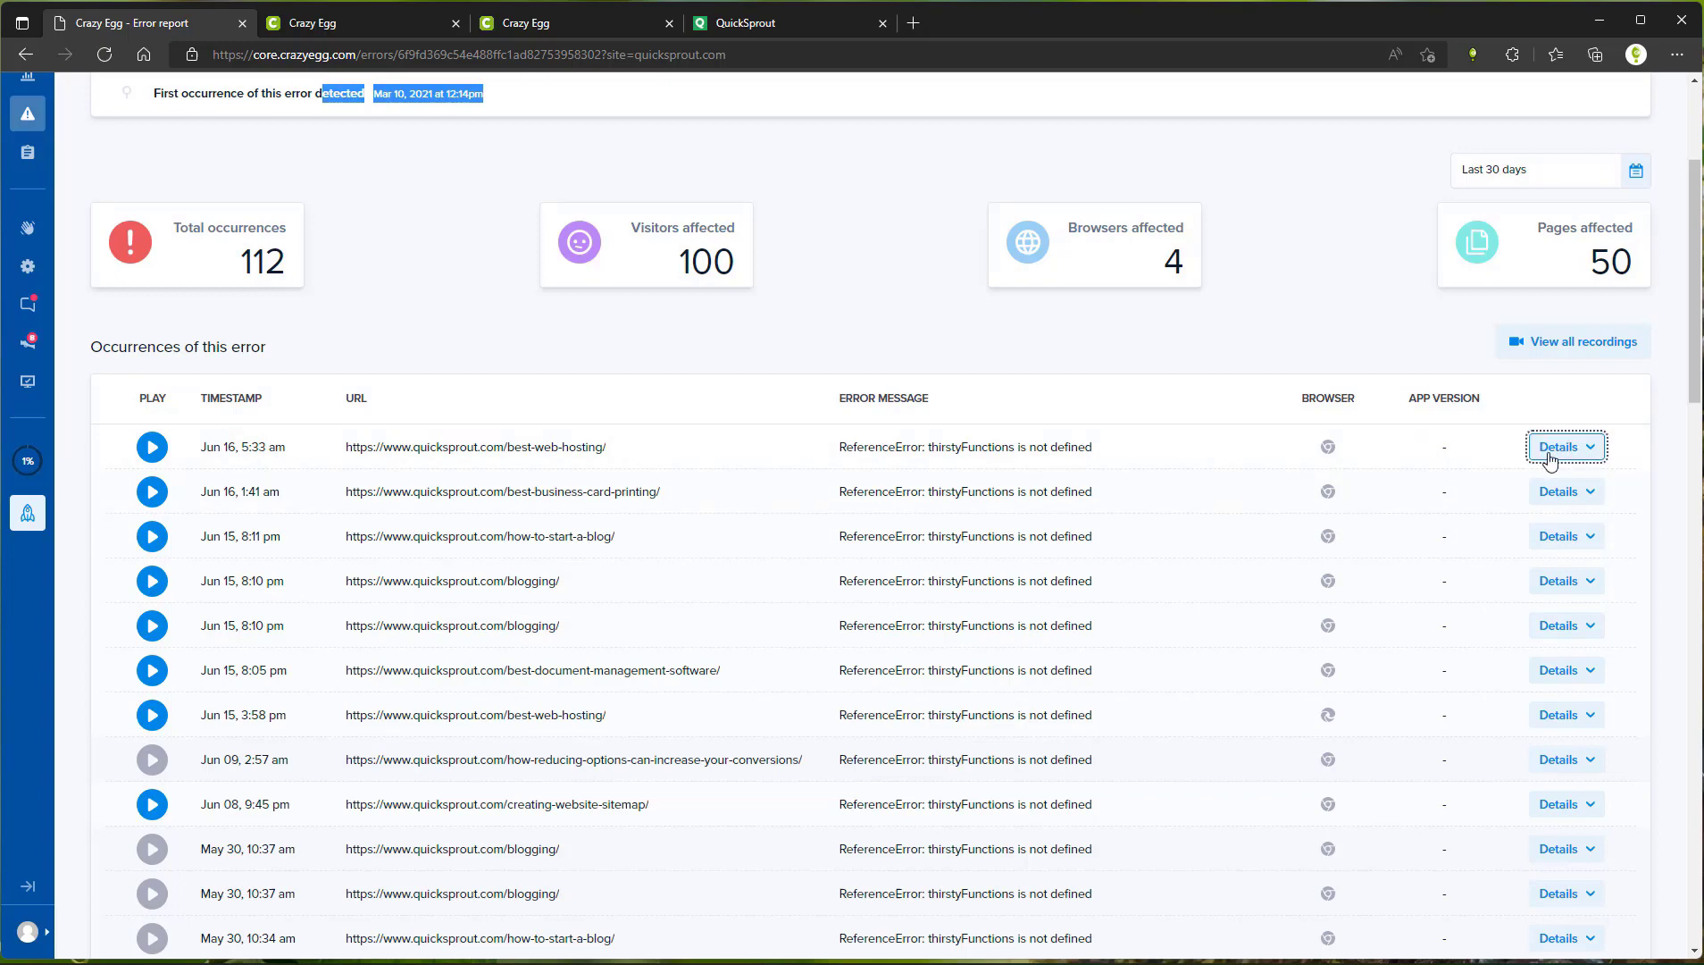
# - Expand the Jun 16, 5:33 am occurrence's details and highlight the Chrome version number
pyautogui.click(1565, 447)
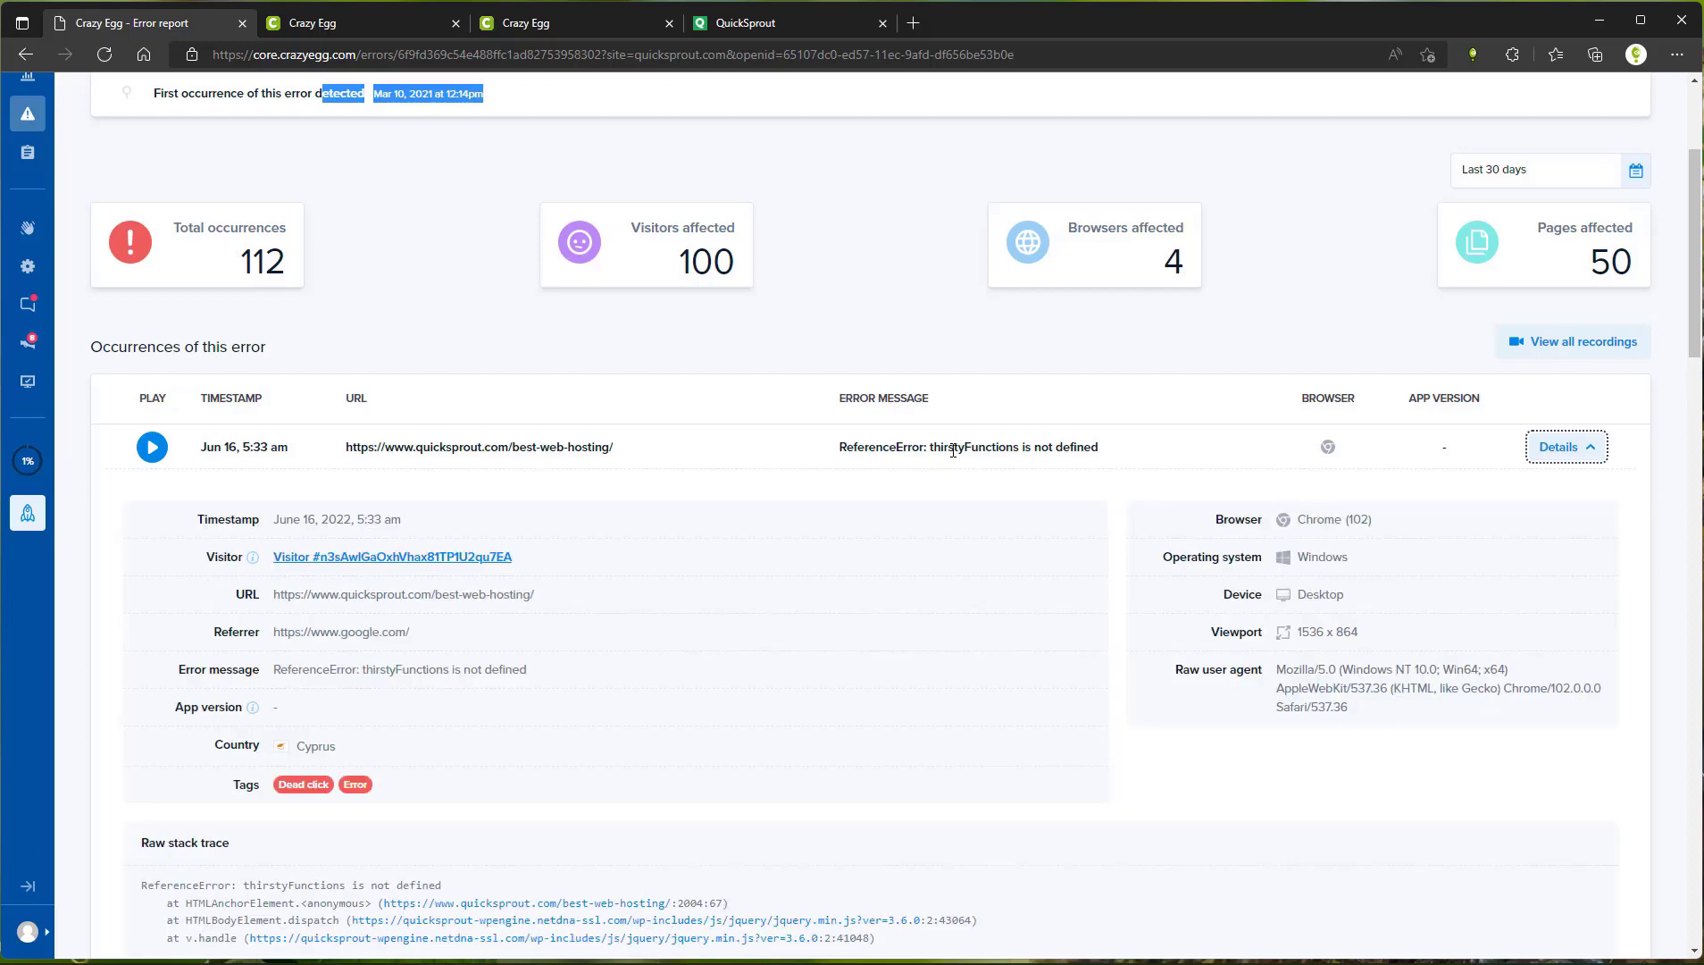
pyautogui.scroll(-3)
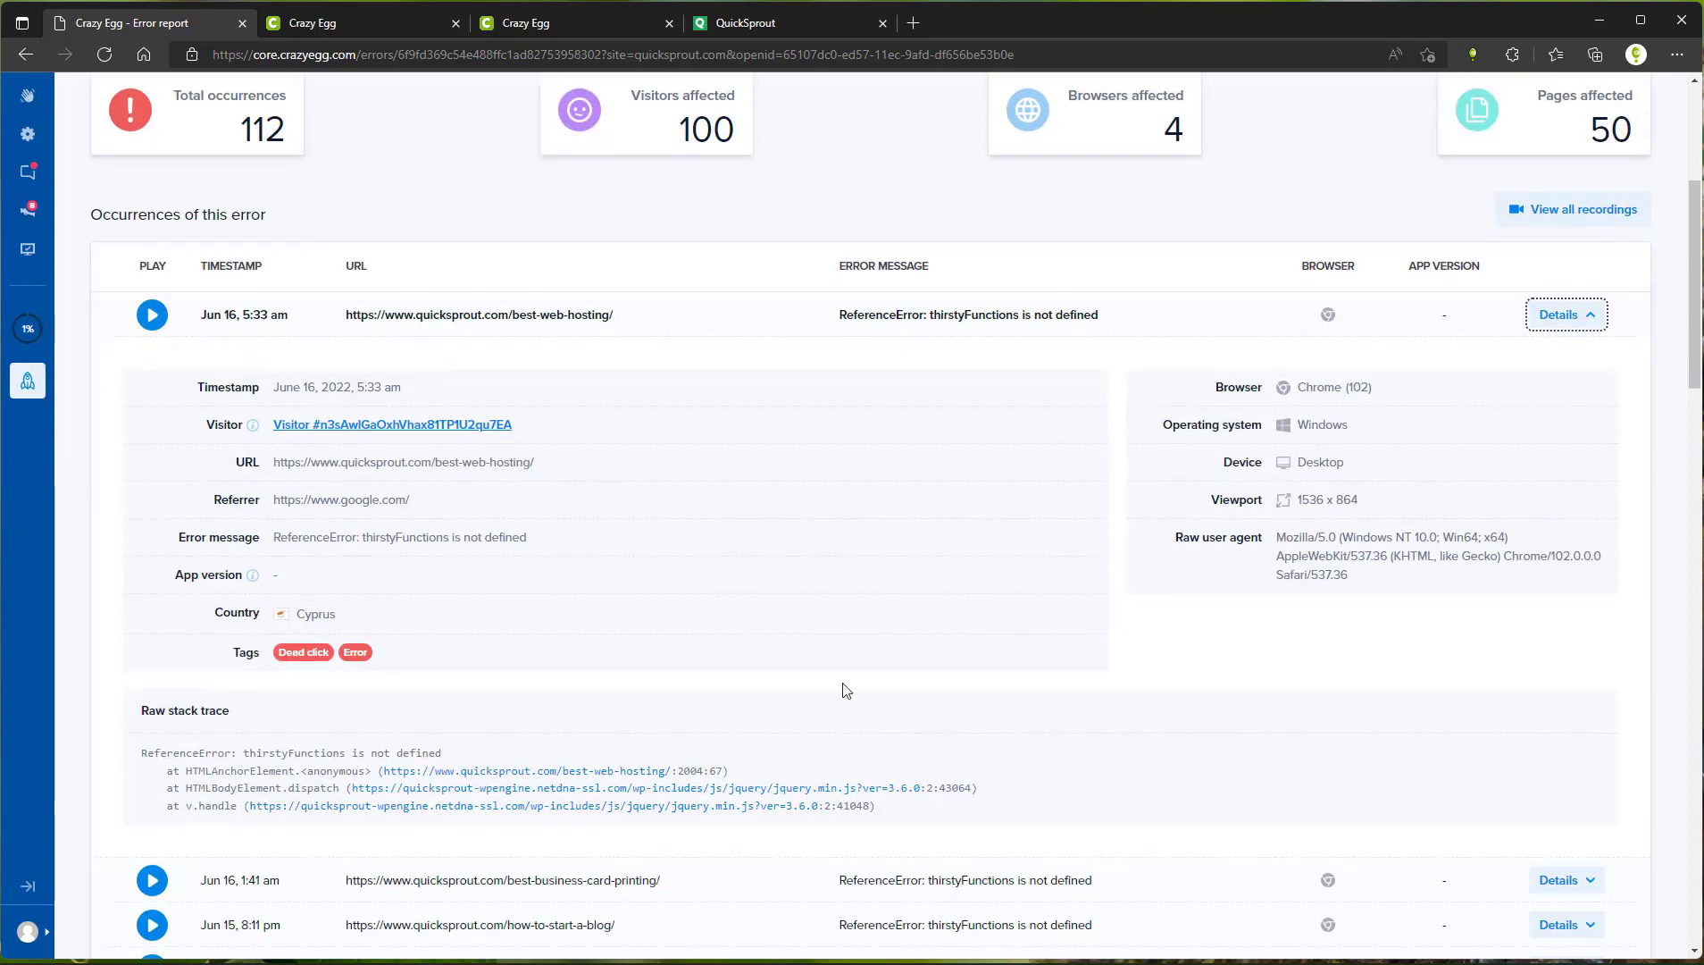
pyautogui.moveTo(1045, 585)
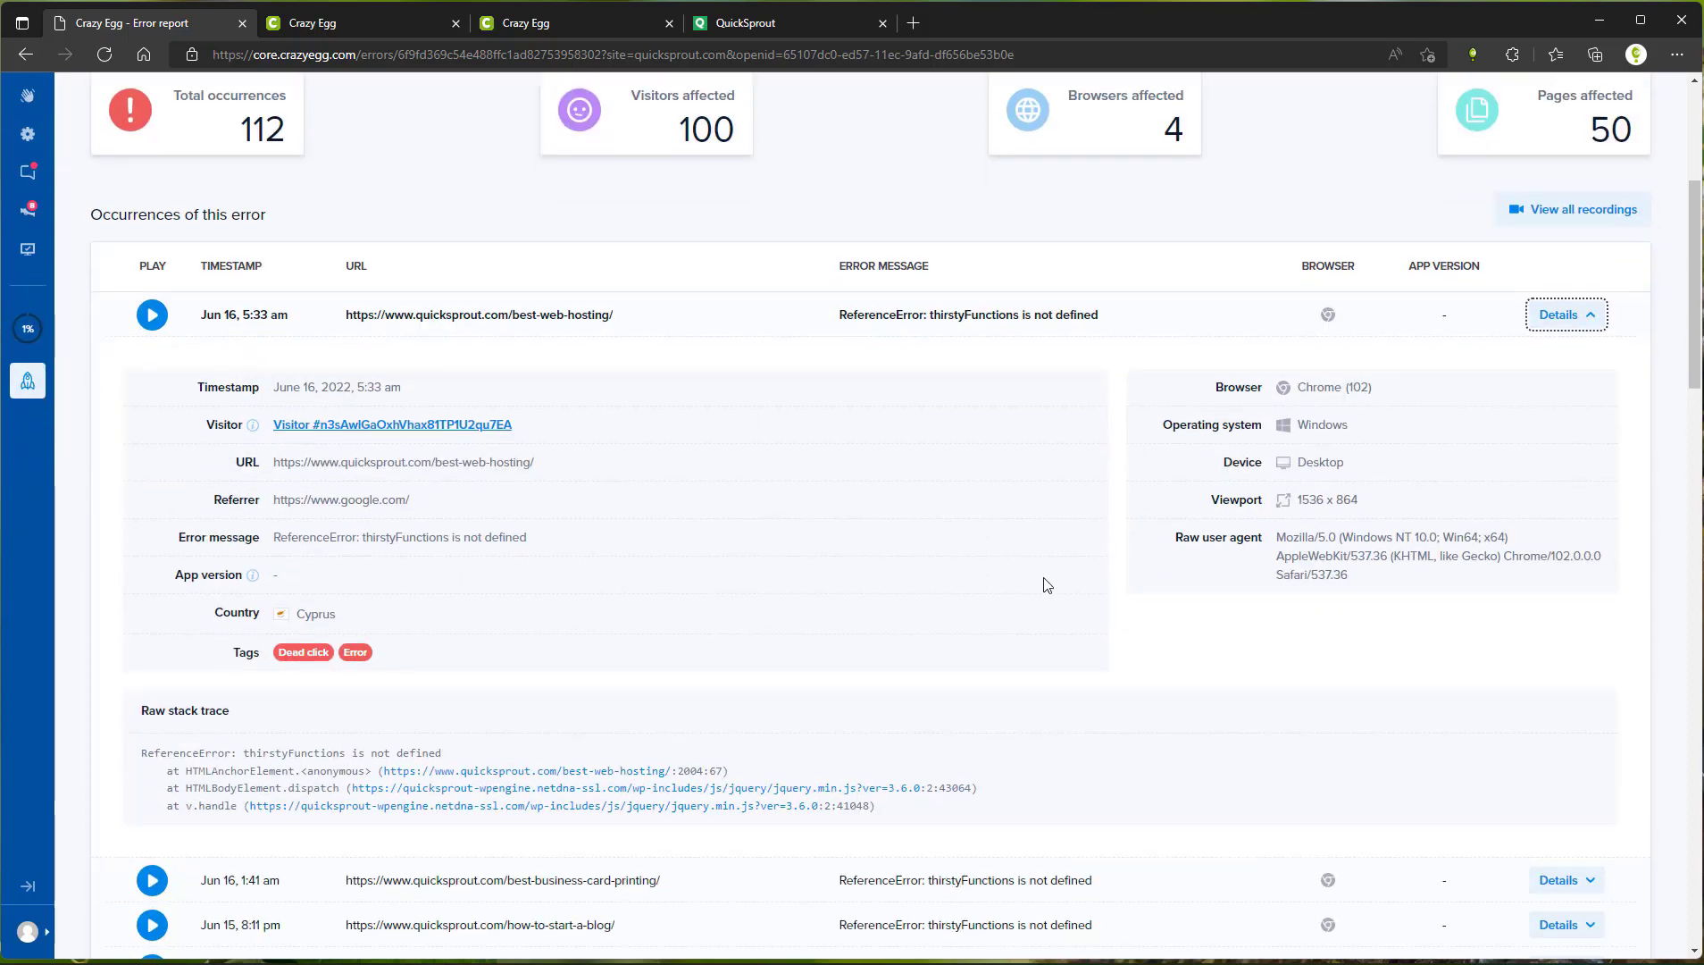
pyautogui.moveTo(961, 692)
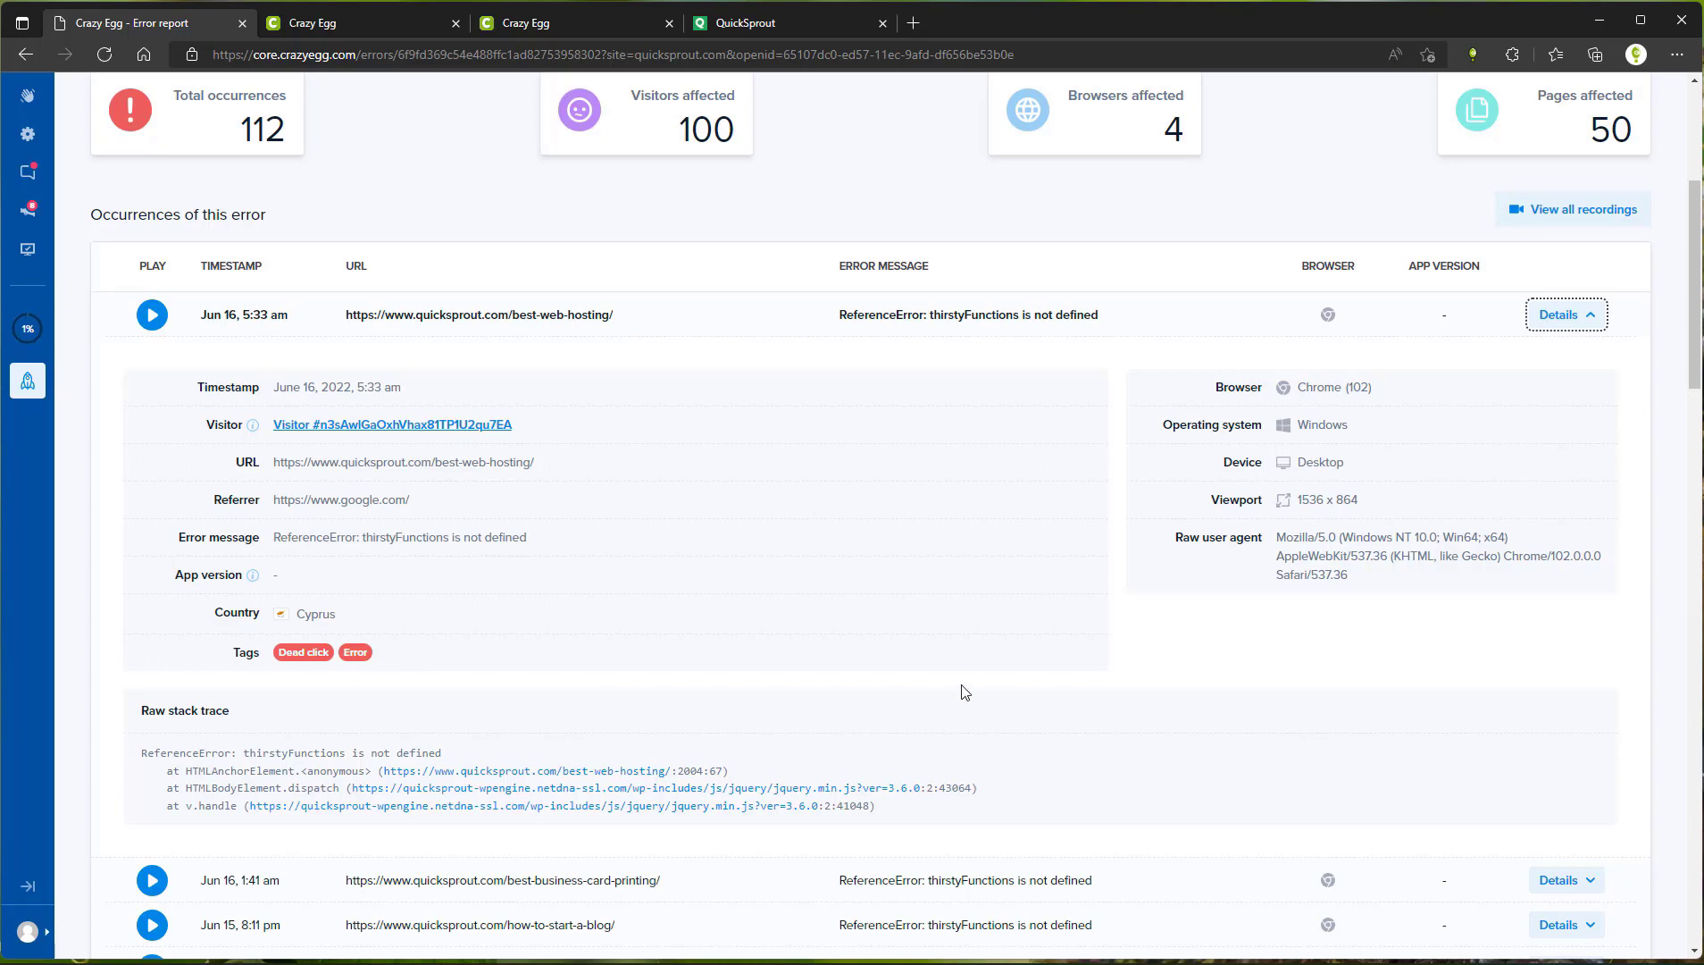
pyautogui.moveTo(979, 640)
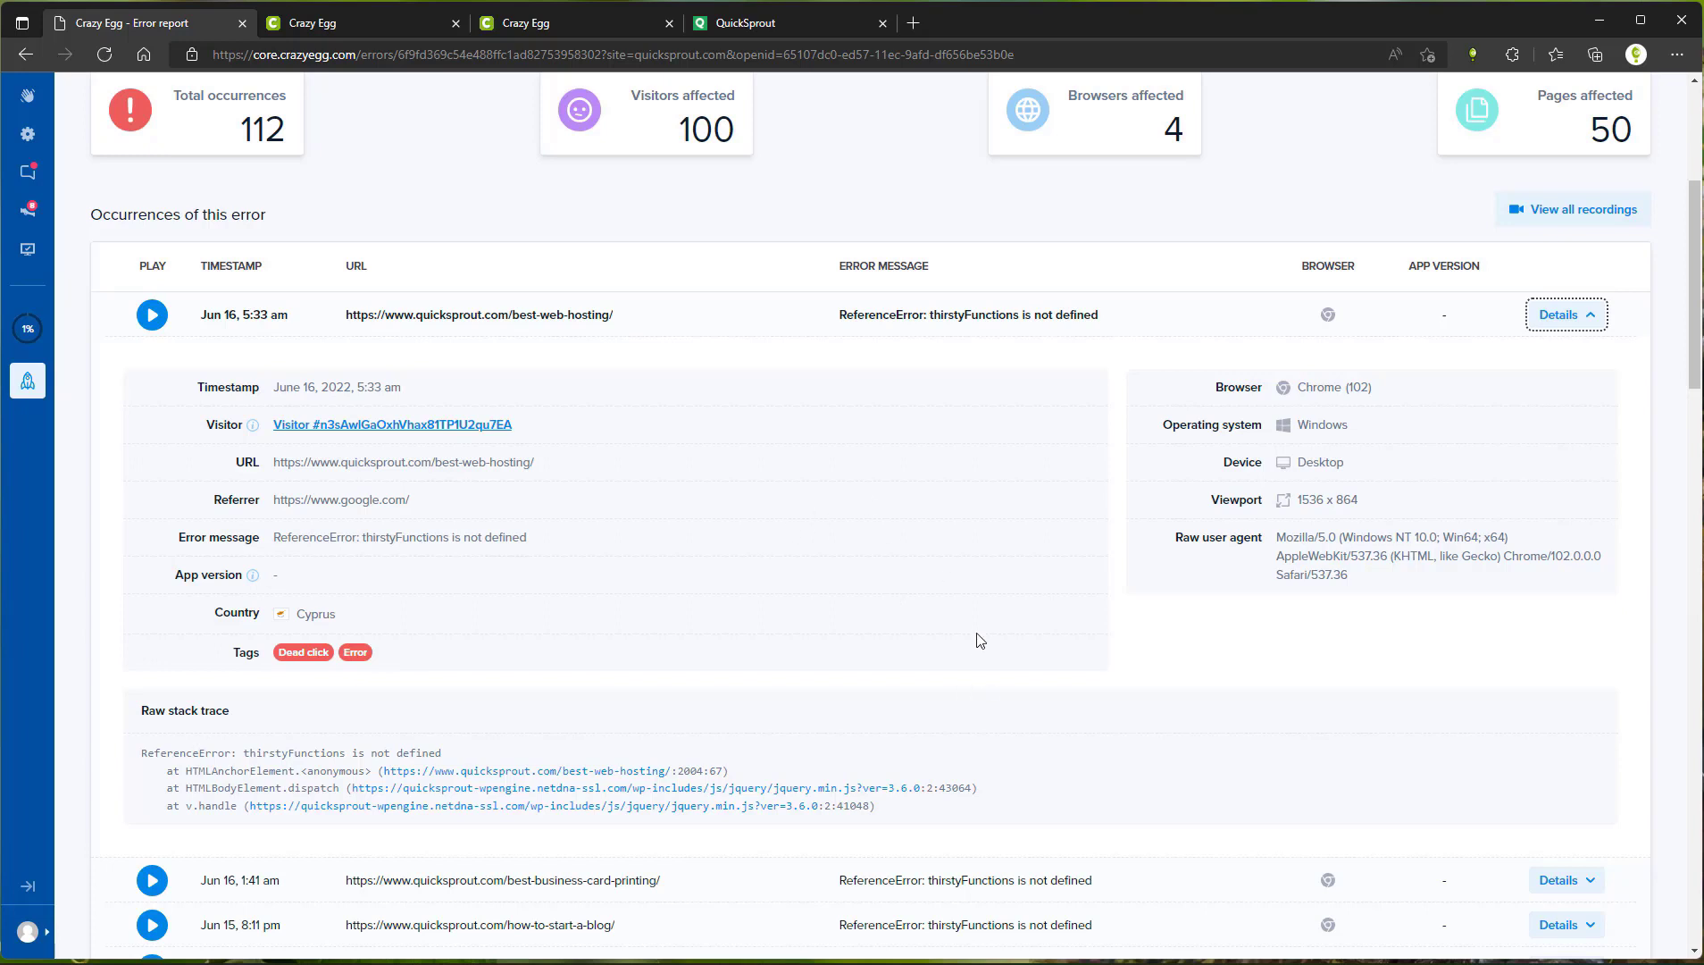
pyautogui.moveTo(1142, 639)
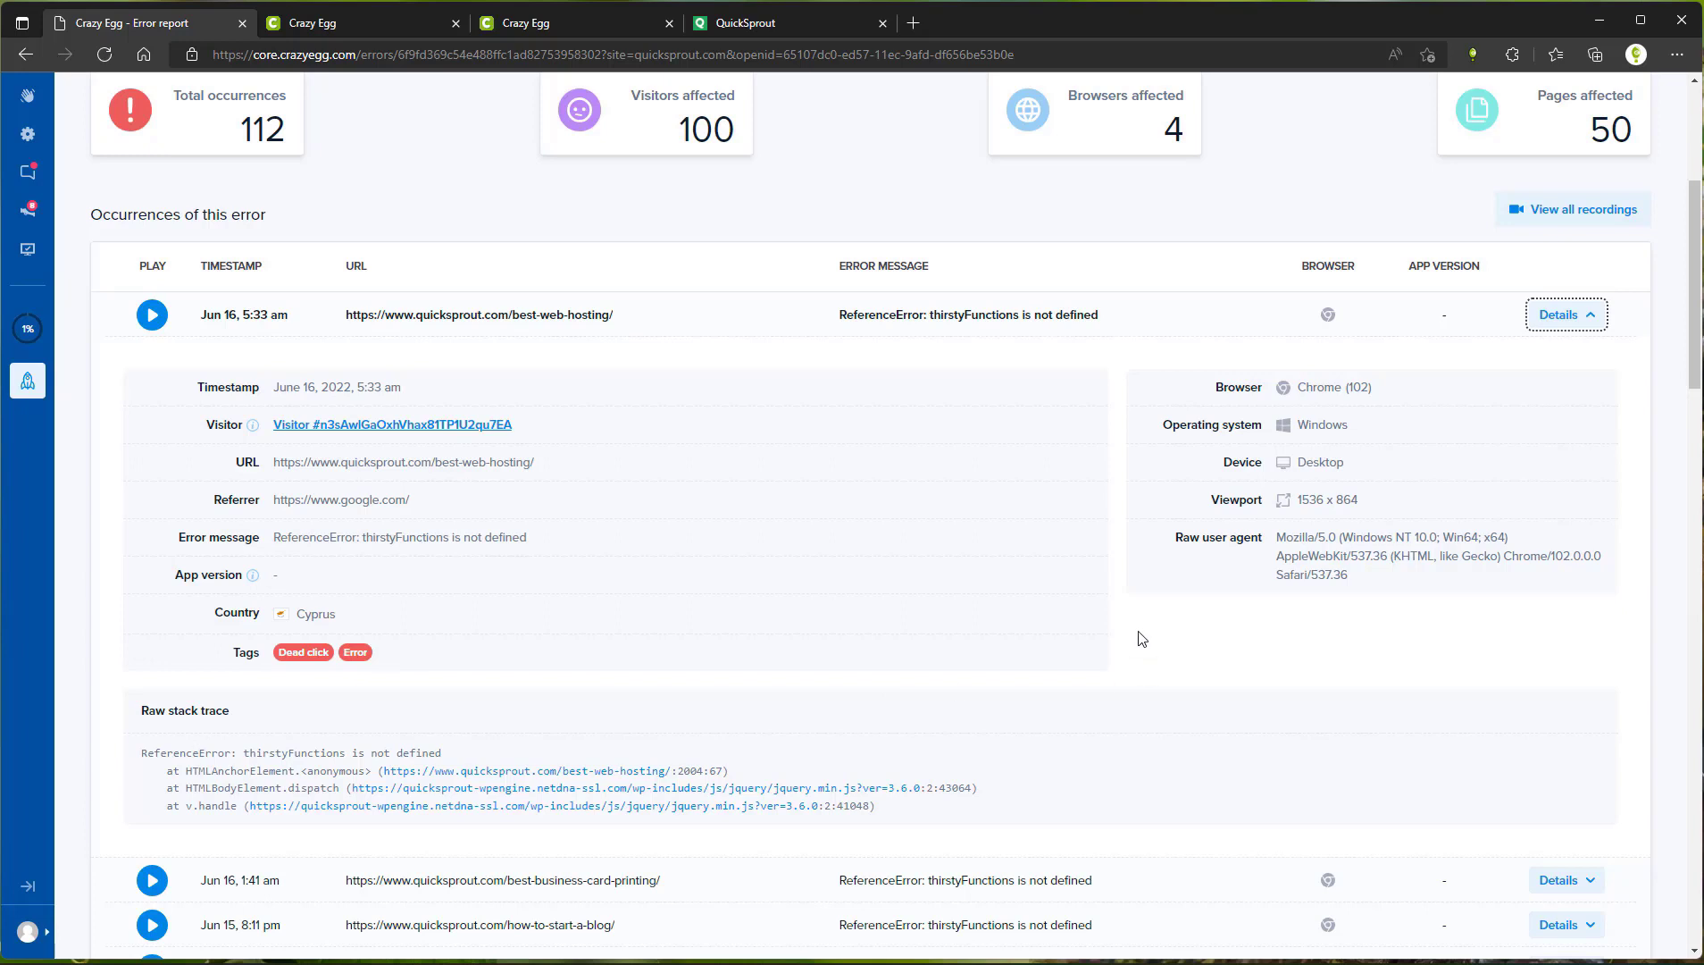
pyautogui.moveTo(1226, 529)
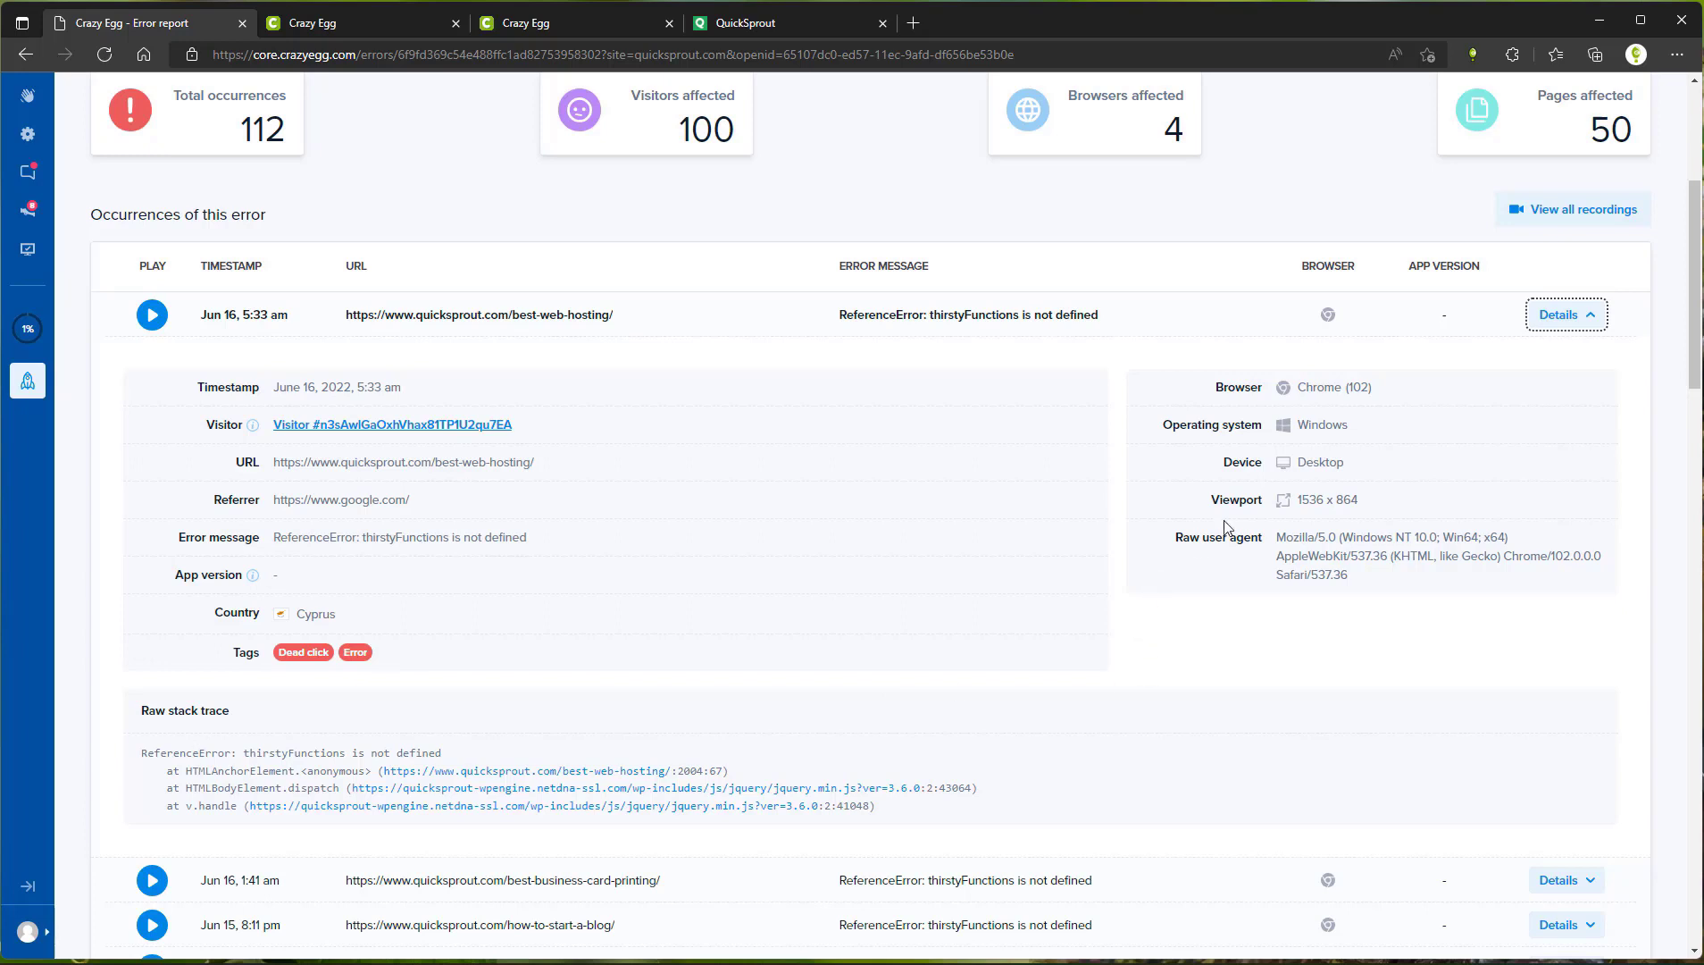
pyautogui.doubleClick(1362, 386)
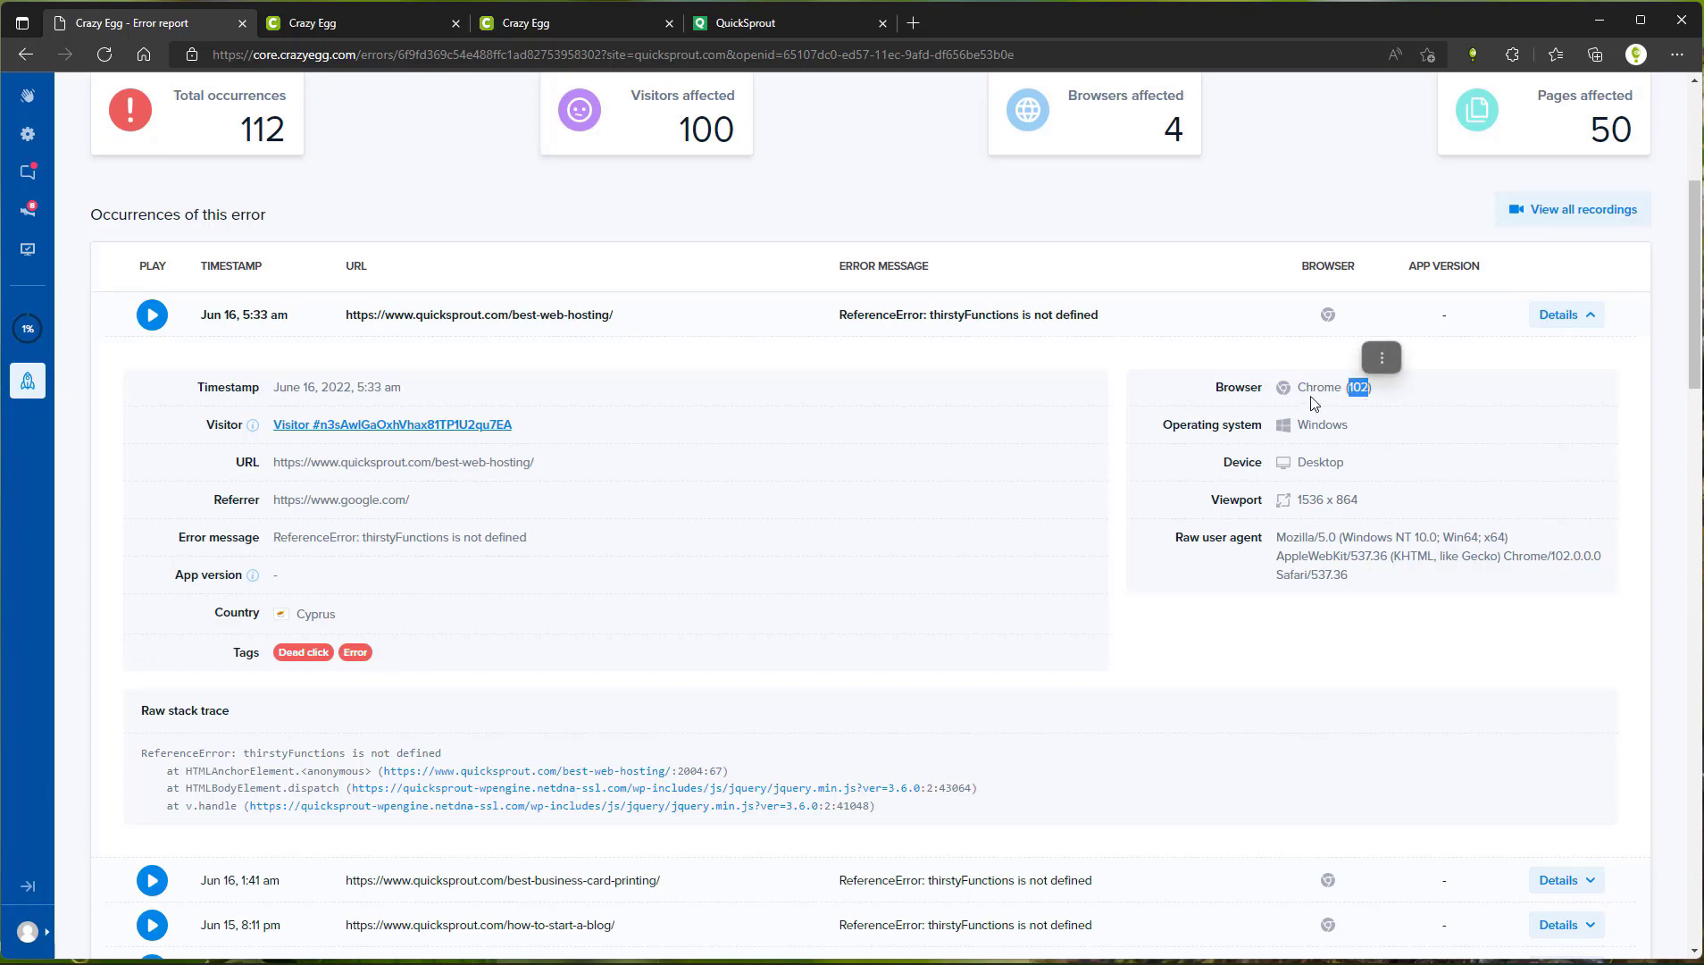
pyautogui.moveTo(1288, 457)
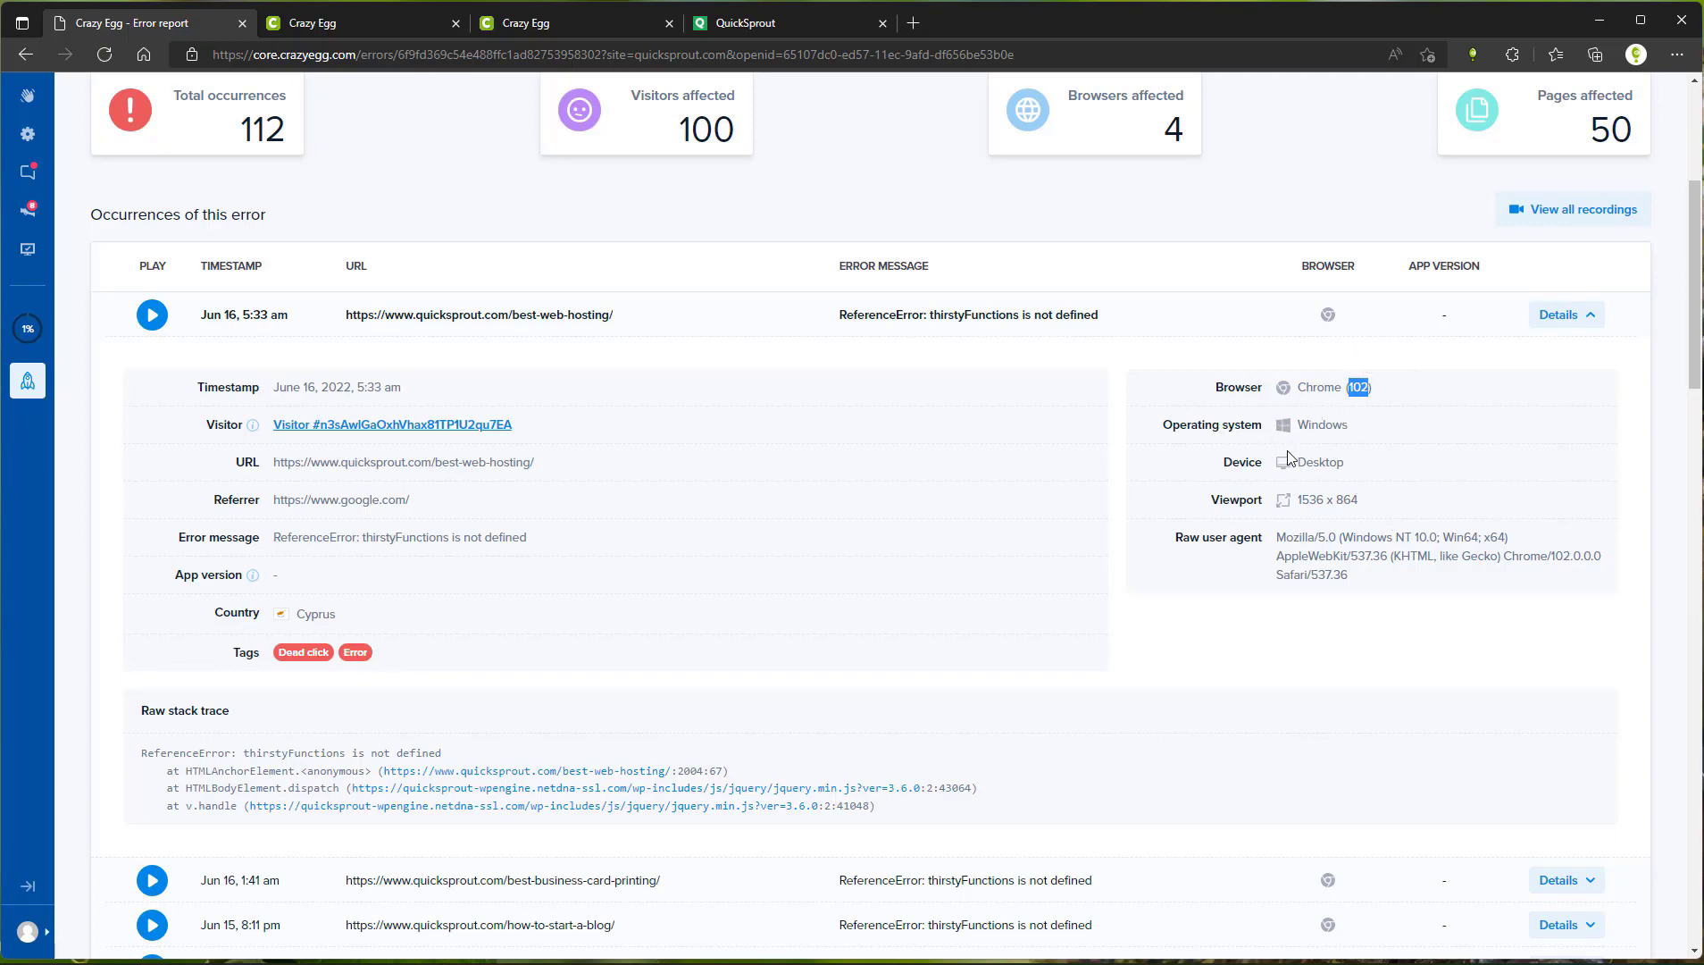
pyautogui.moveTo(1131, 609)
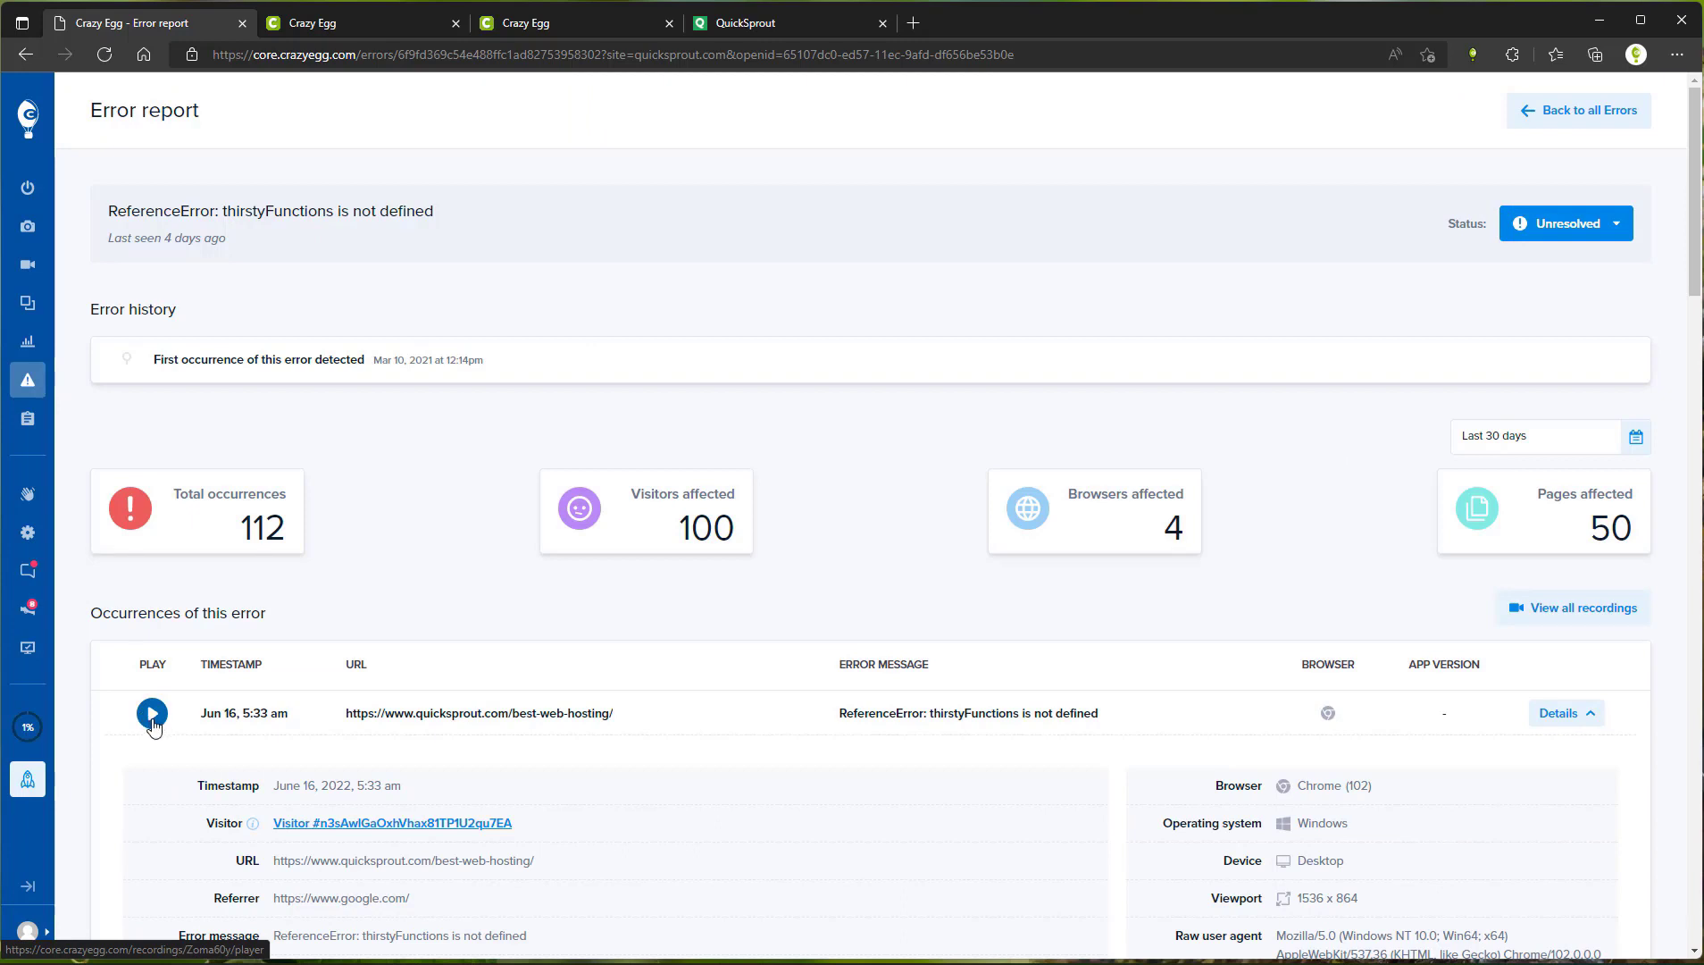
# - Play the session recording for the Jun 16, 5:33 am occurrence in the recording player
pyautogui.click(152, 713)
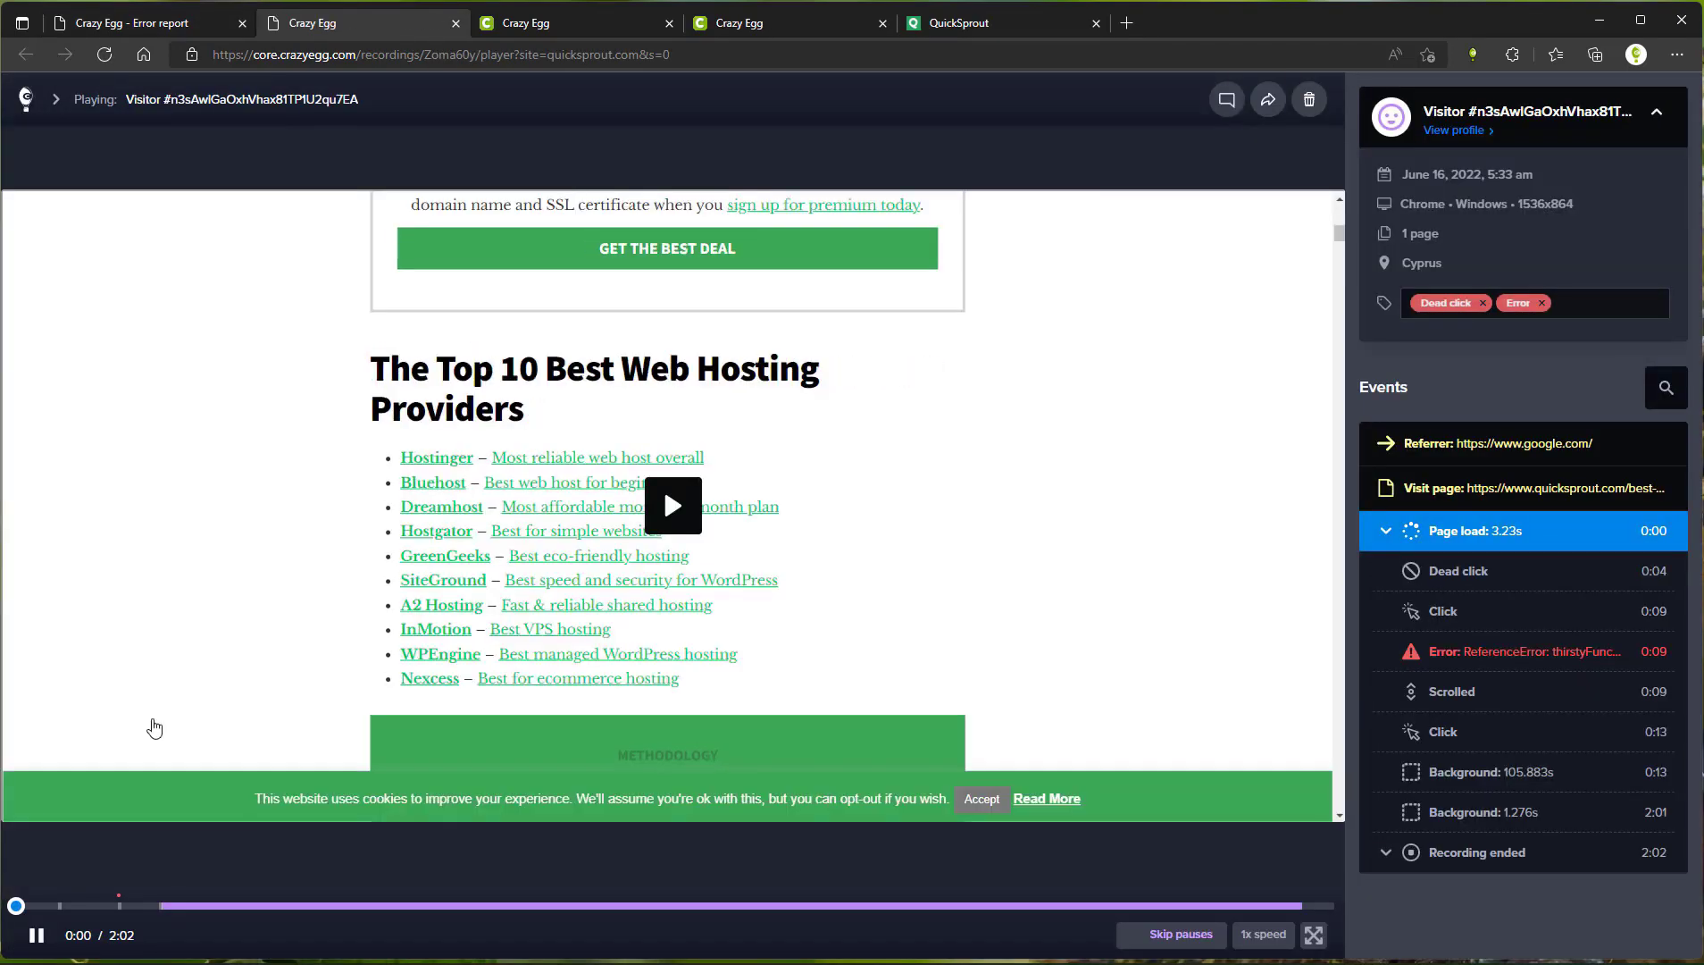
pyautogui.click(672, 505)
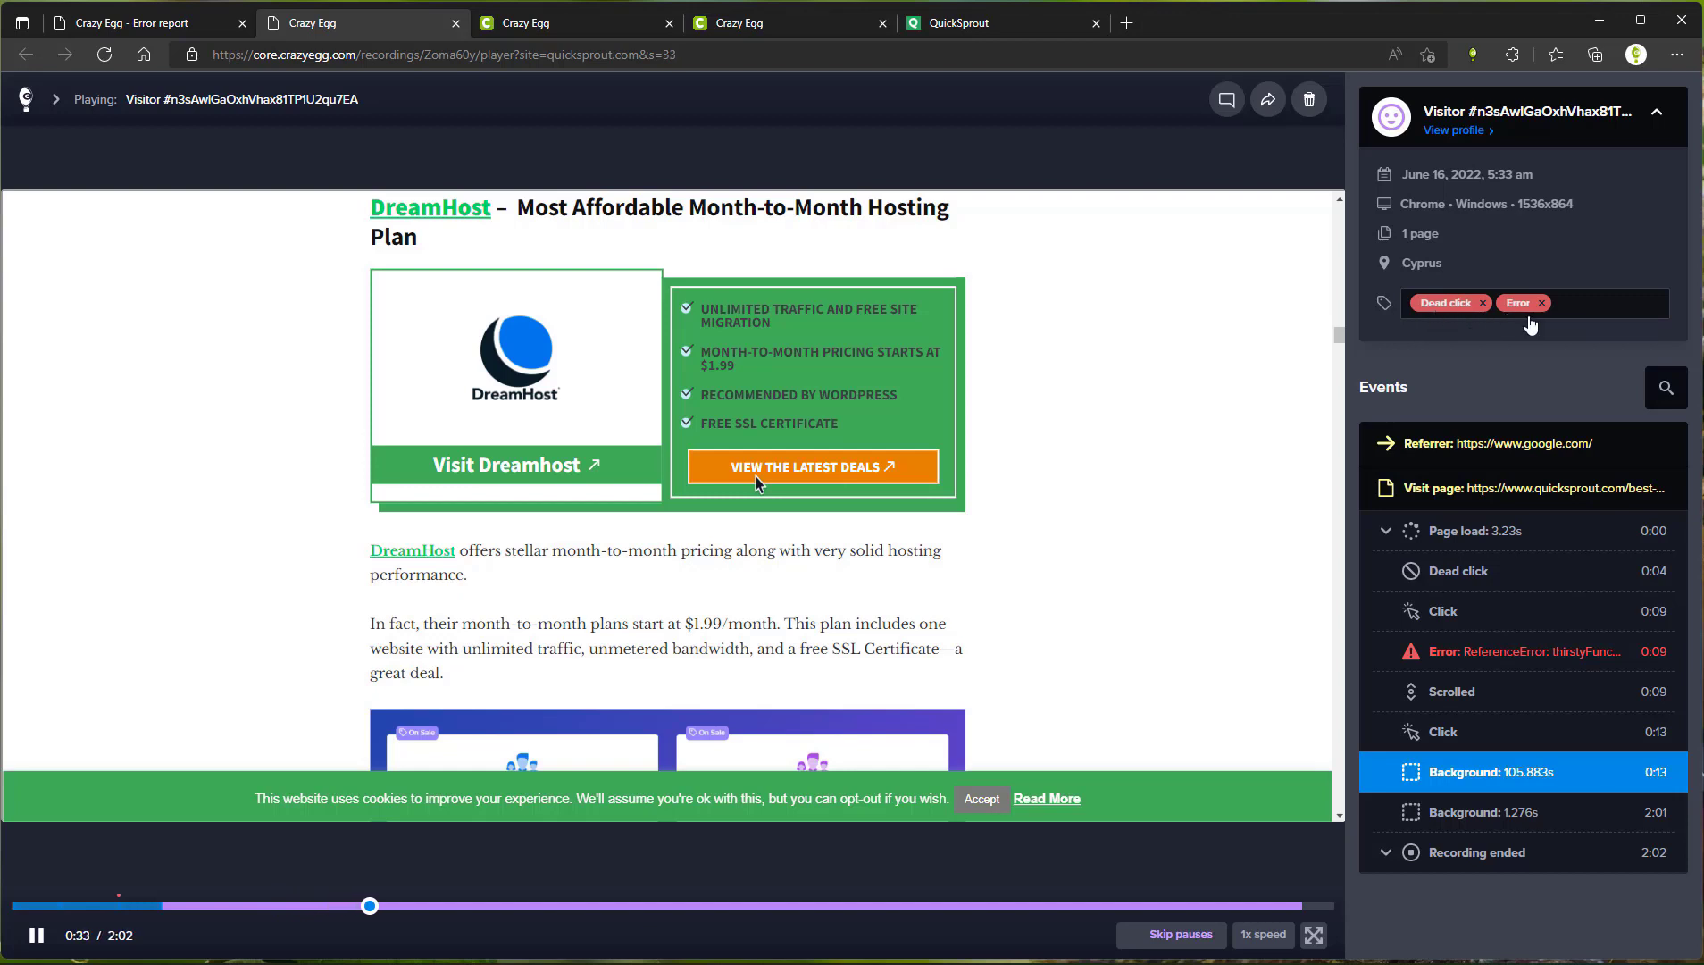
pyautogui.click(1581, 302)
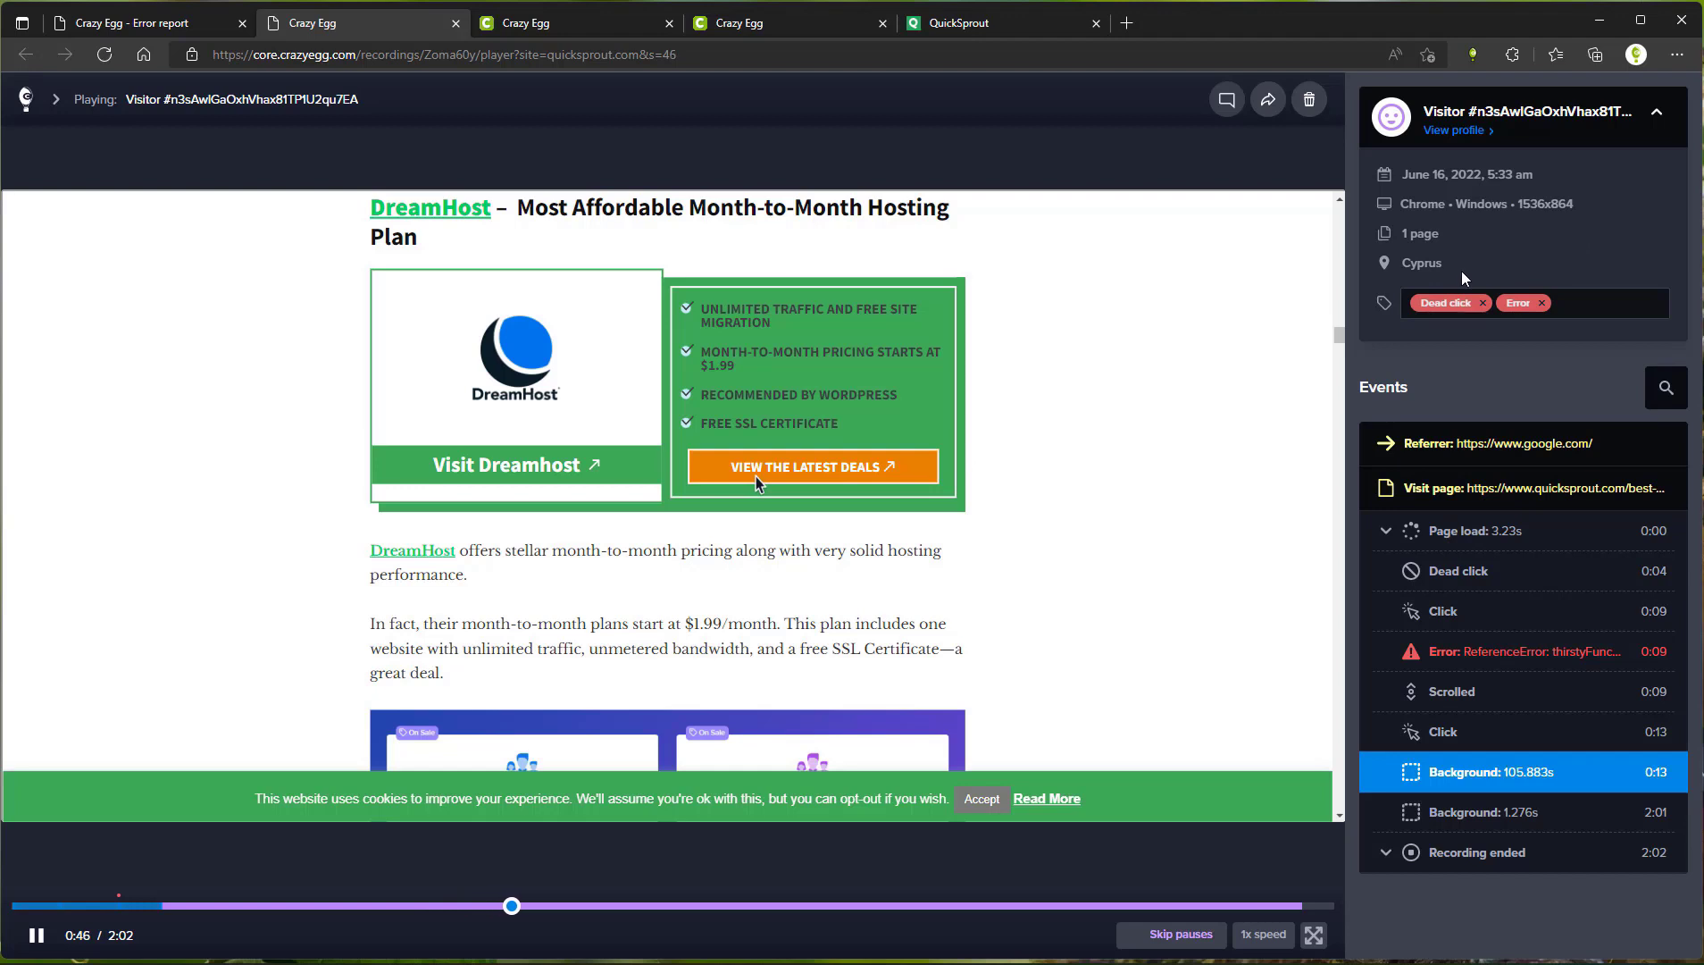
pyautogui.moveTo(1508, 340)
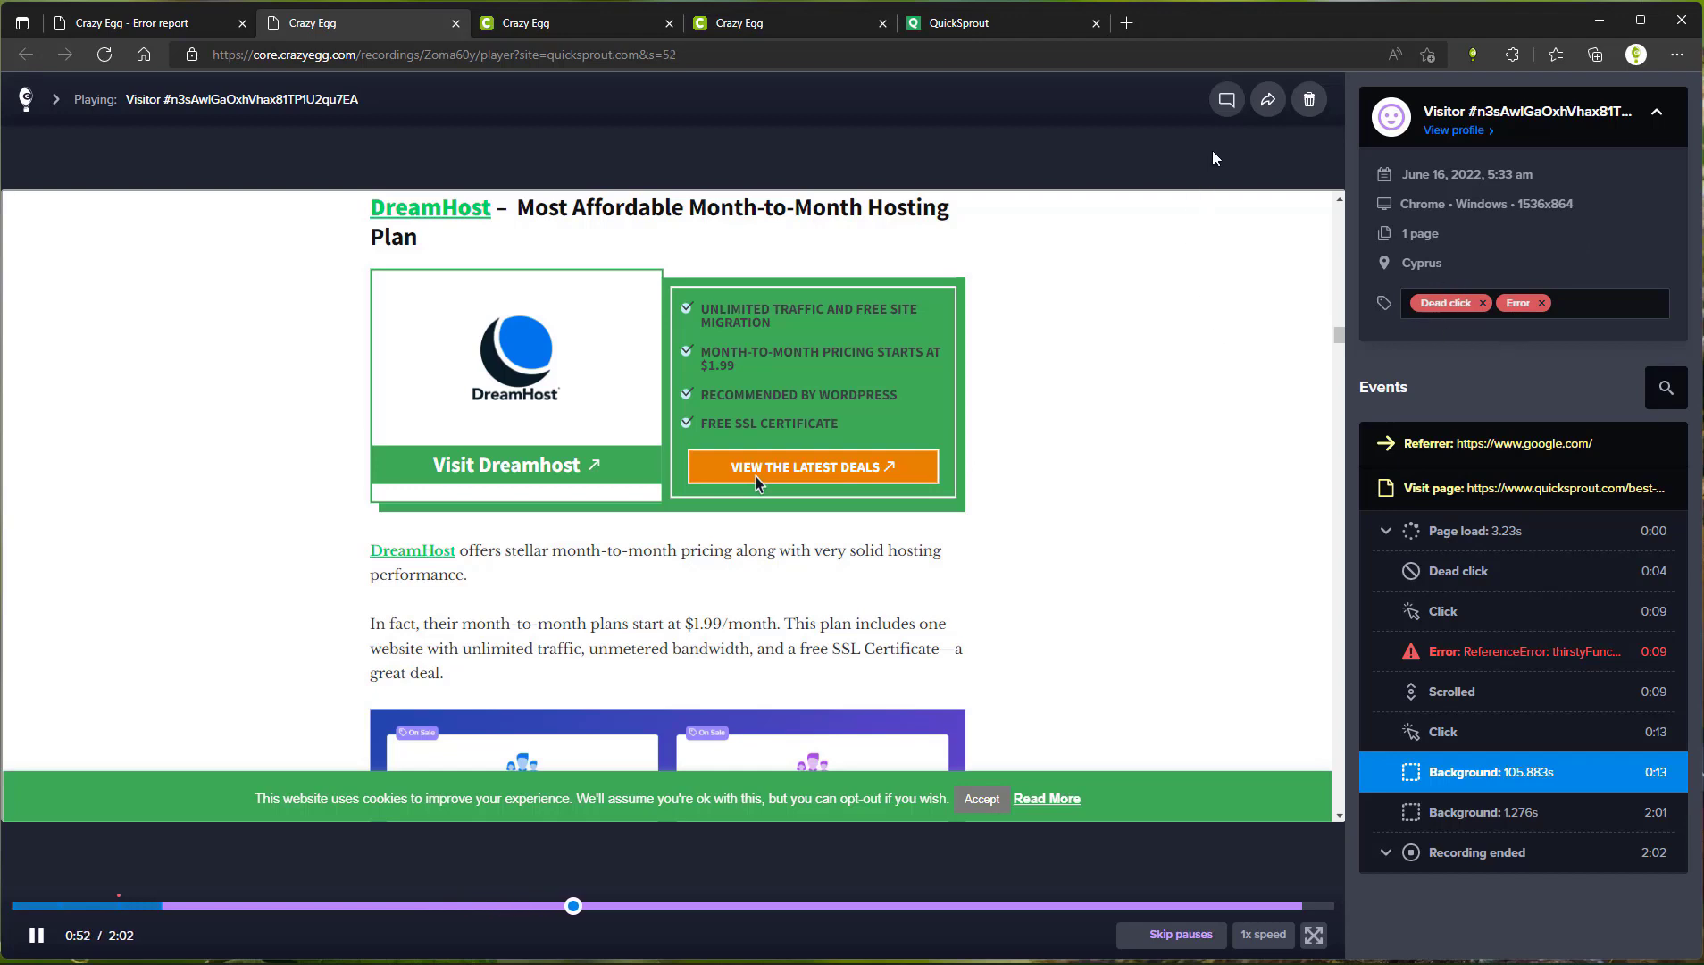
pyautogui.click(1226, 99)
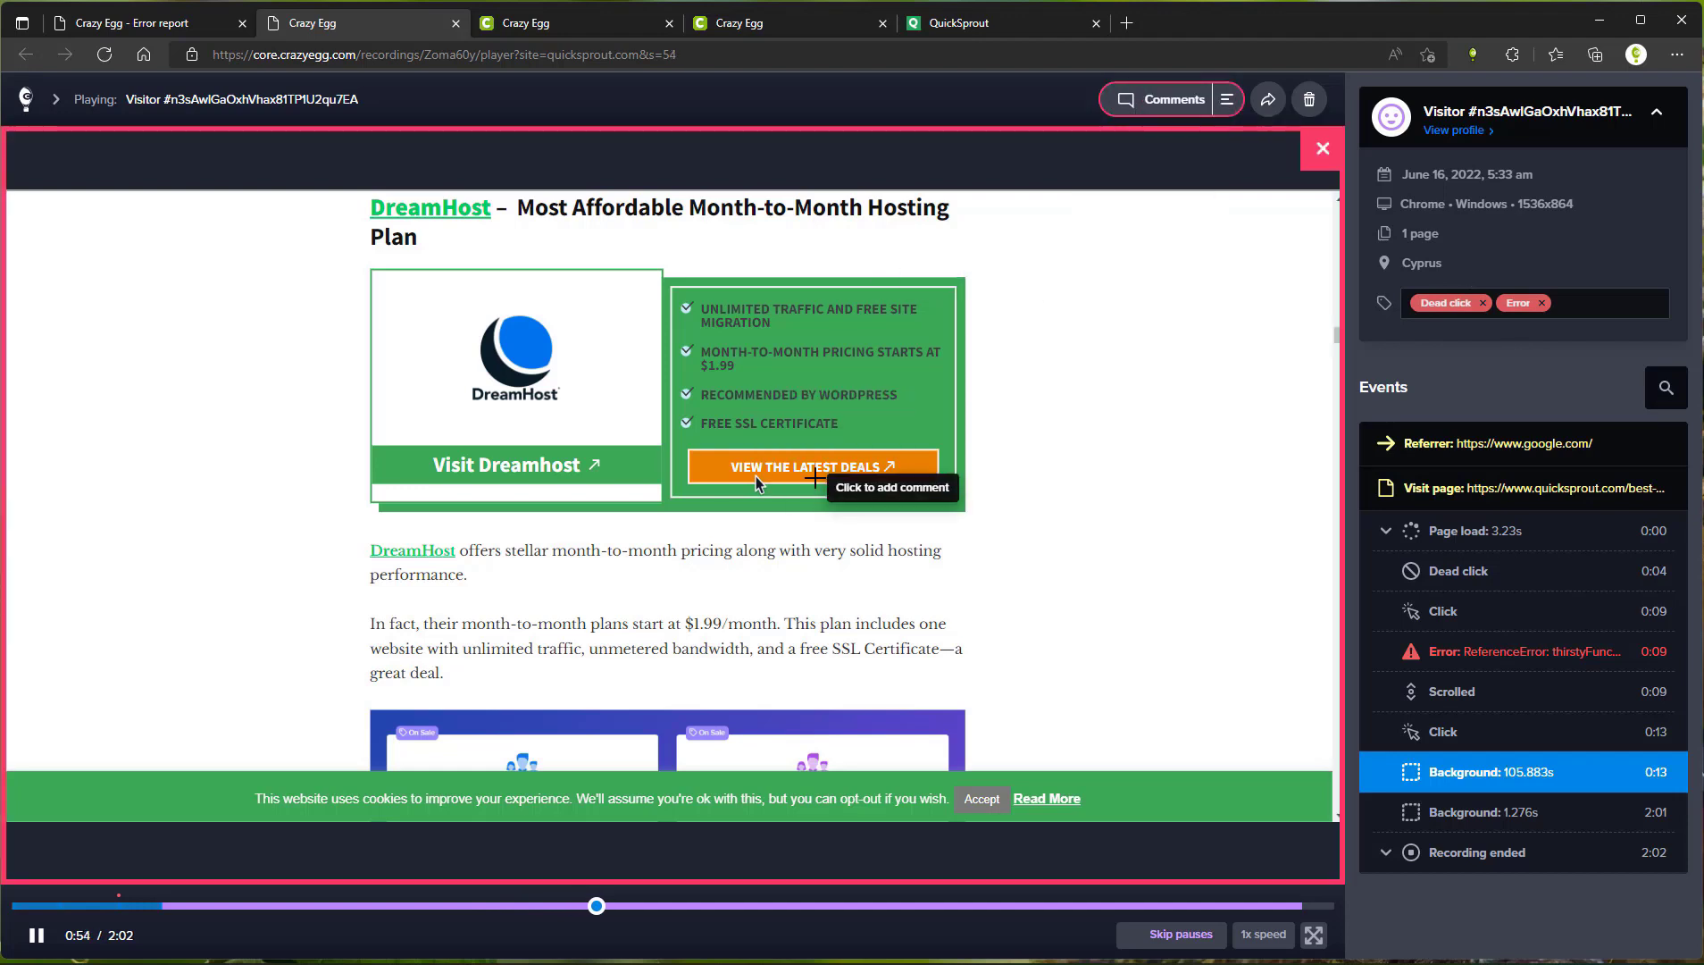
pyautogui.click(797, 479)
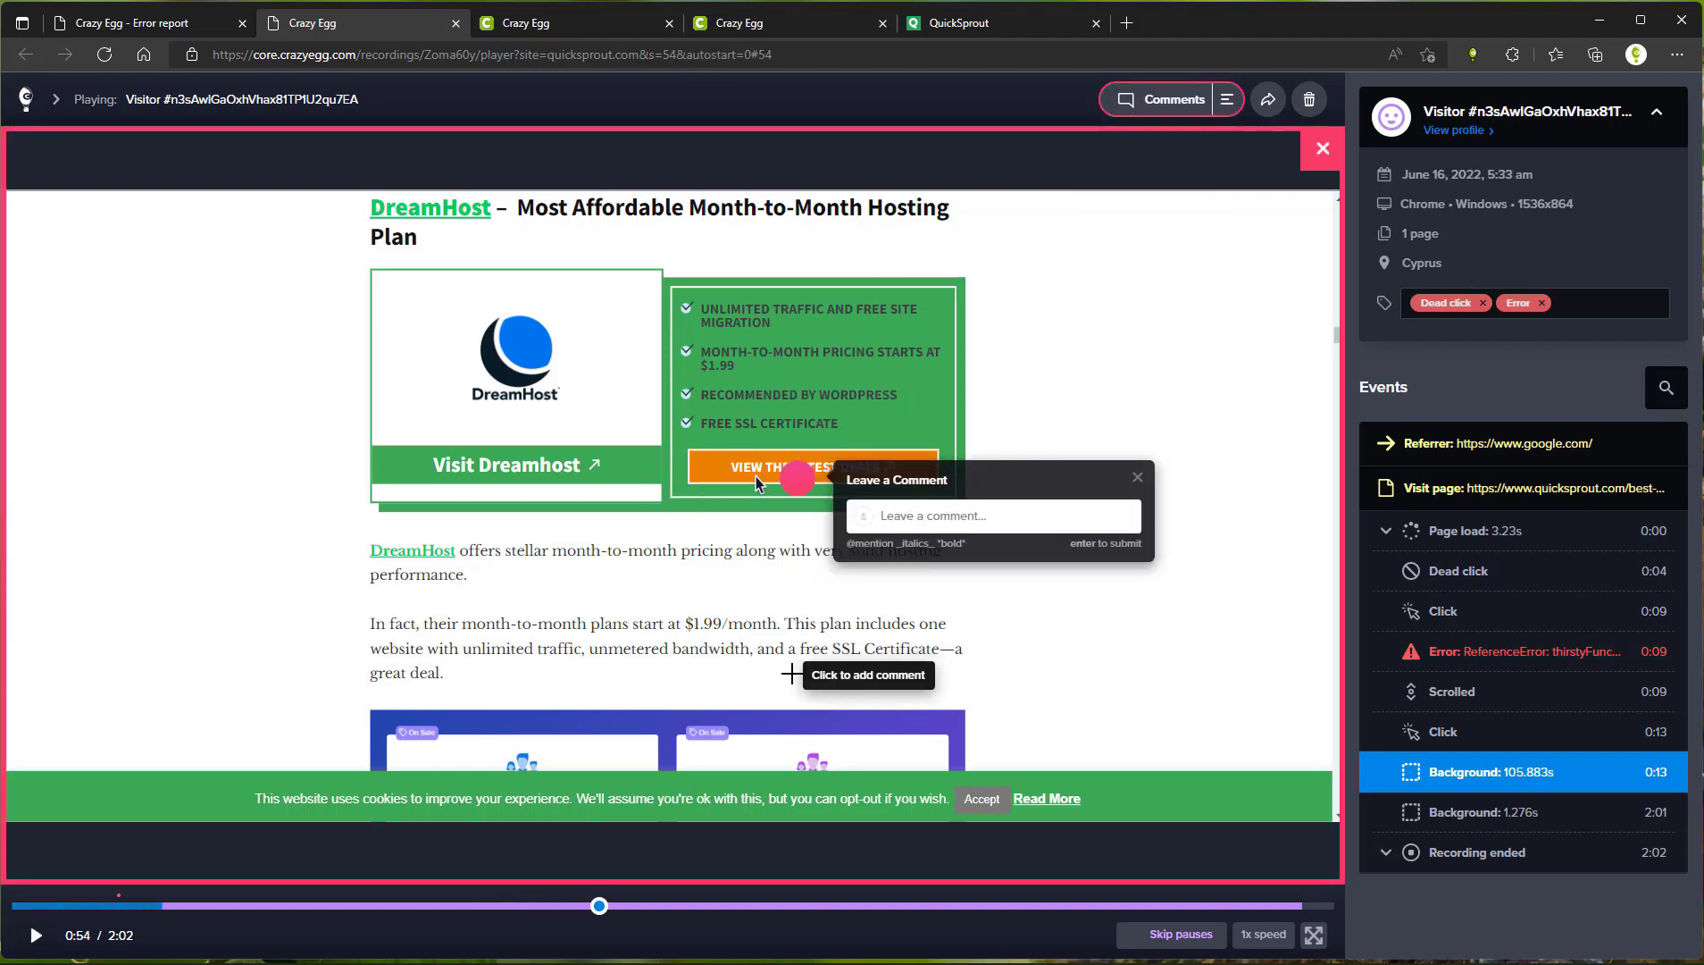
pyautogui.write('@')
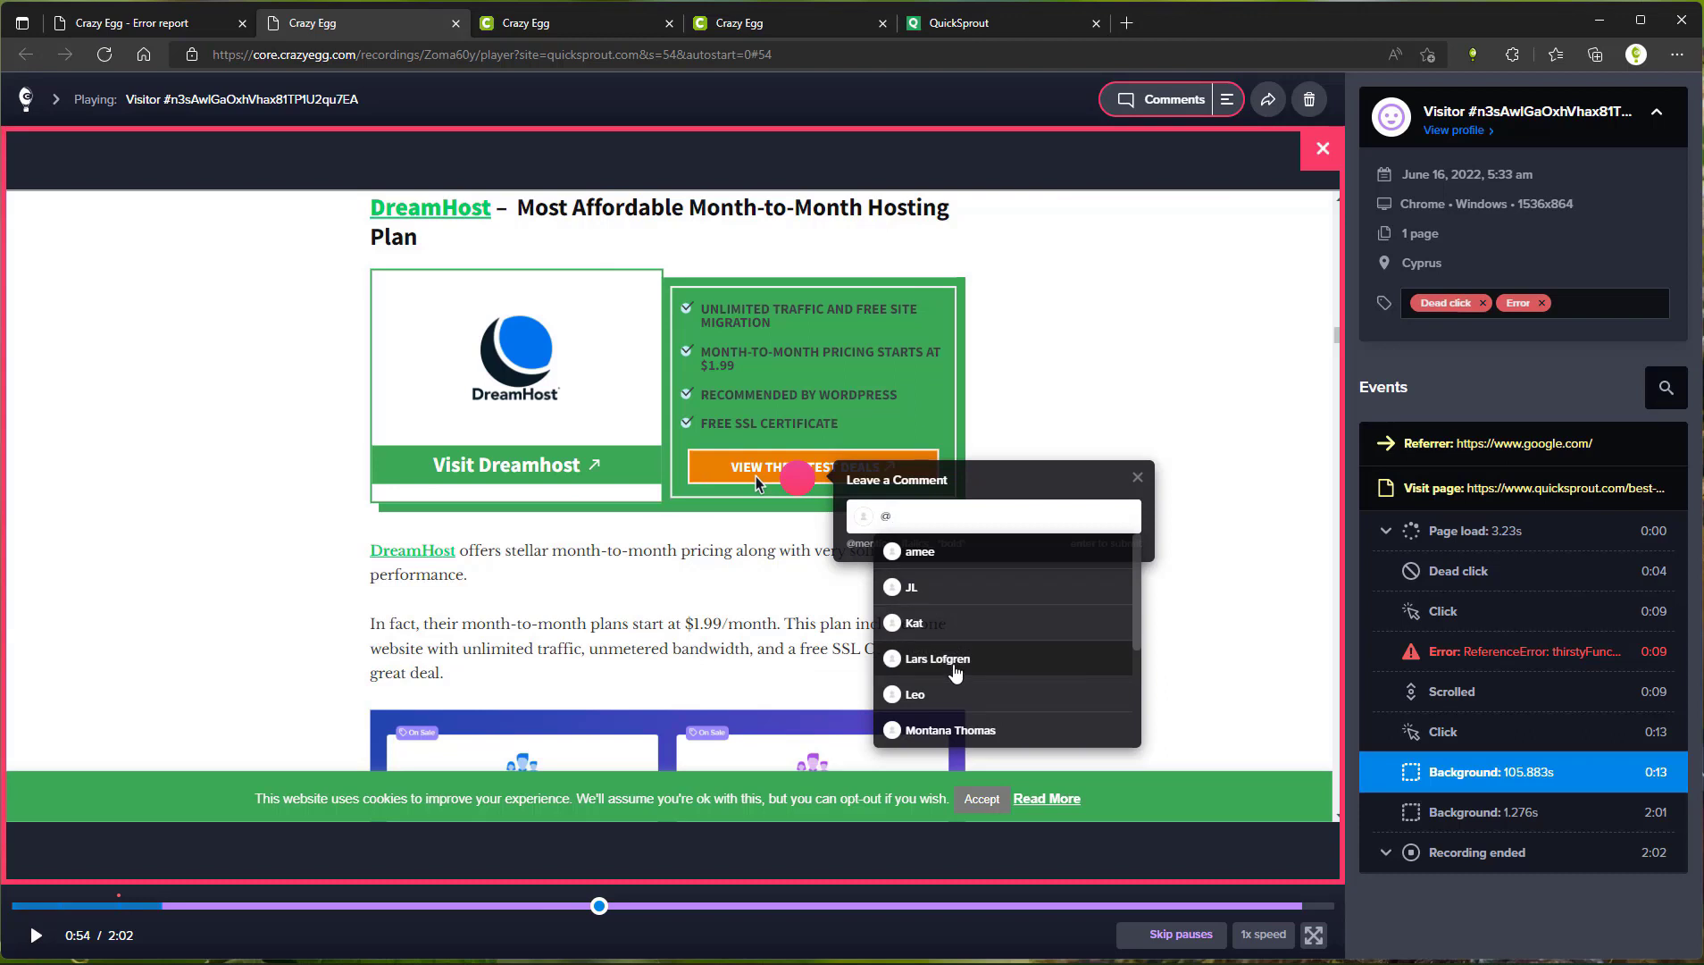
pyautogui.moveTo(984, 681)
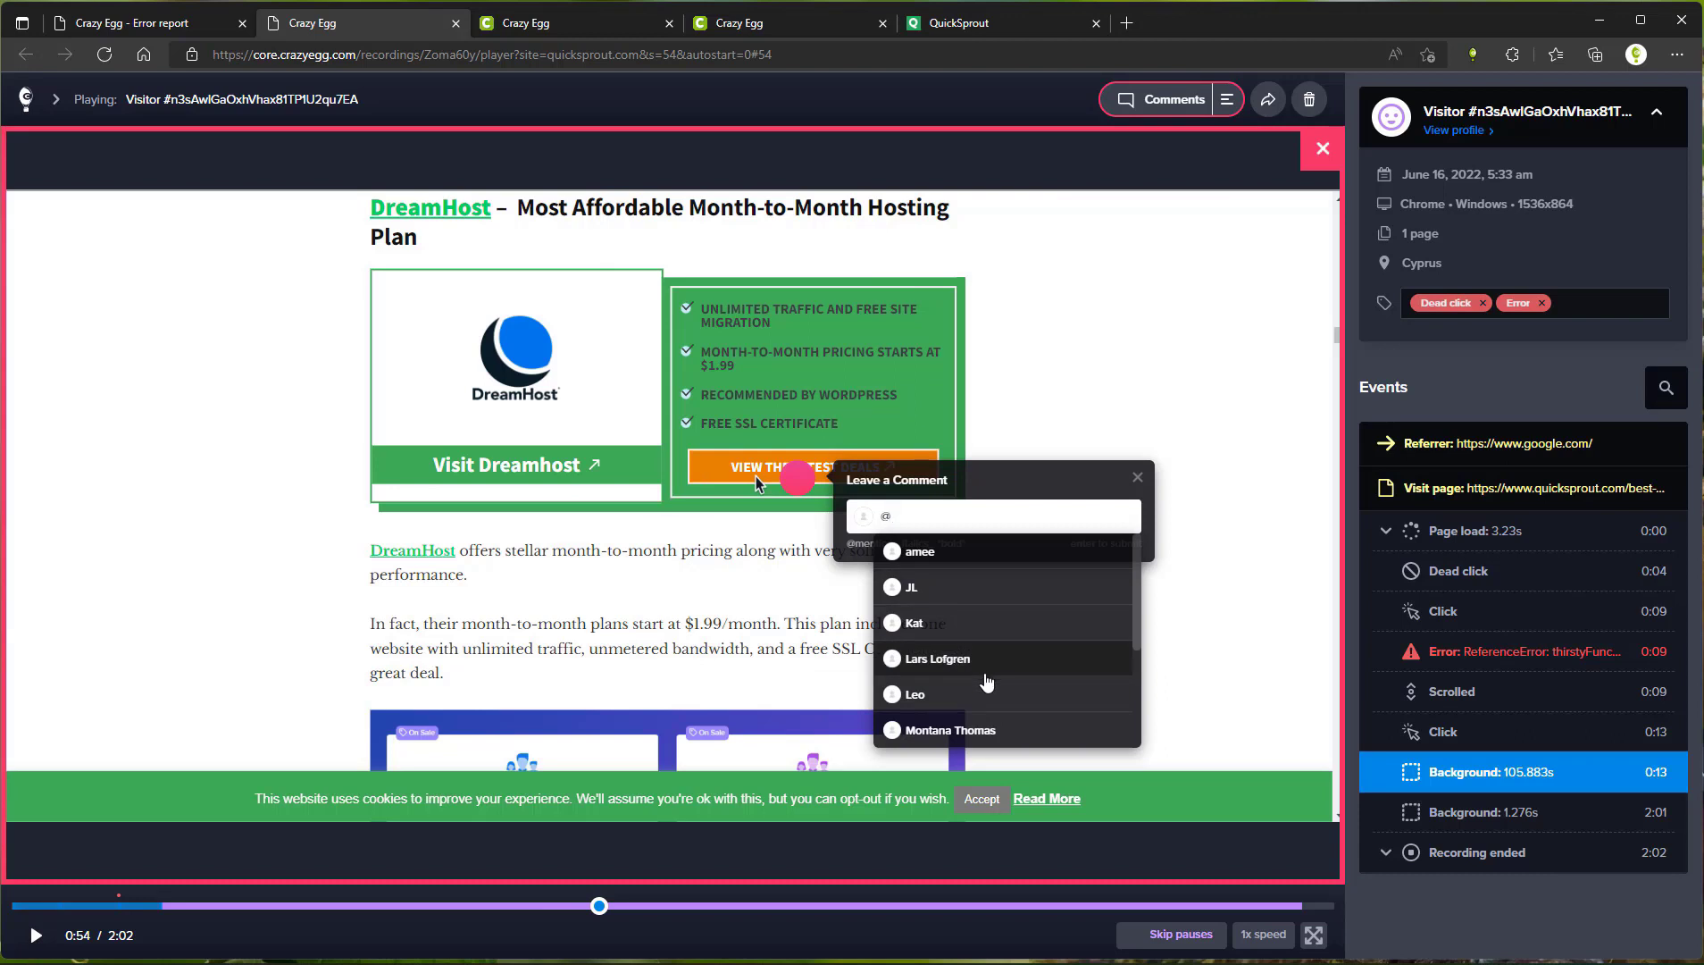
pyautogui.write('test')
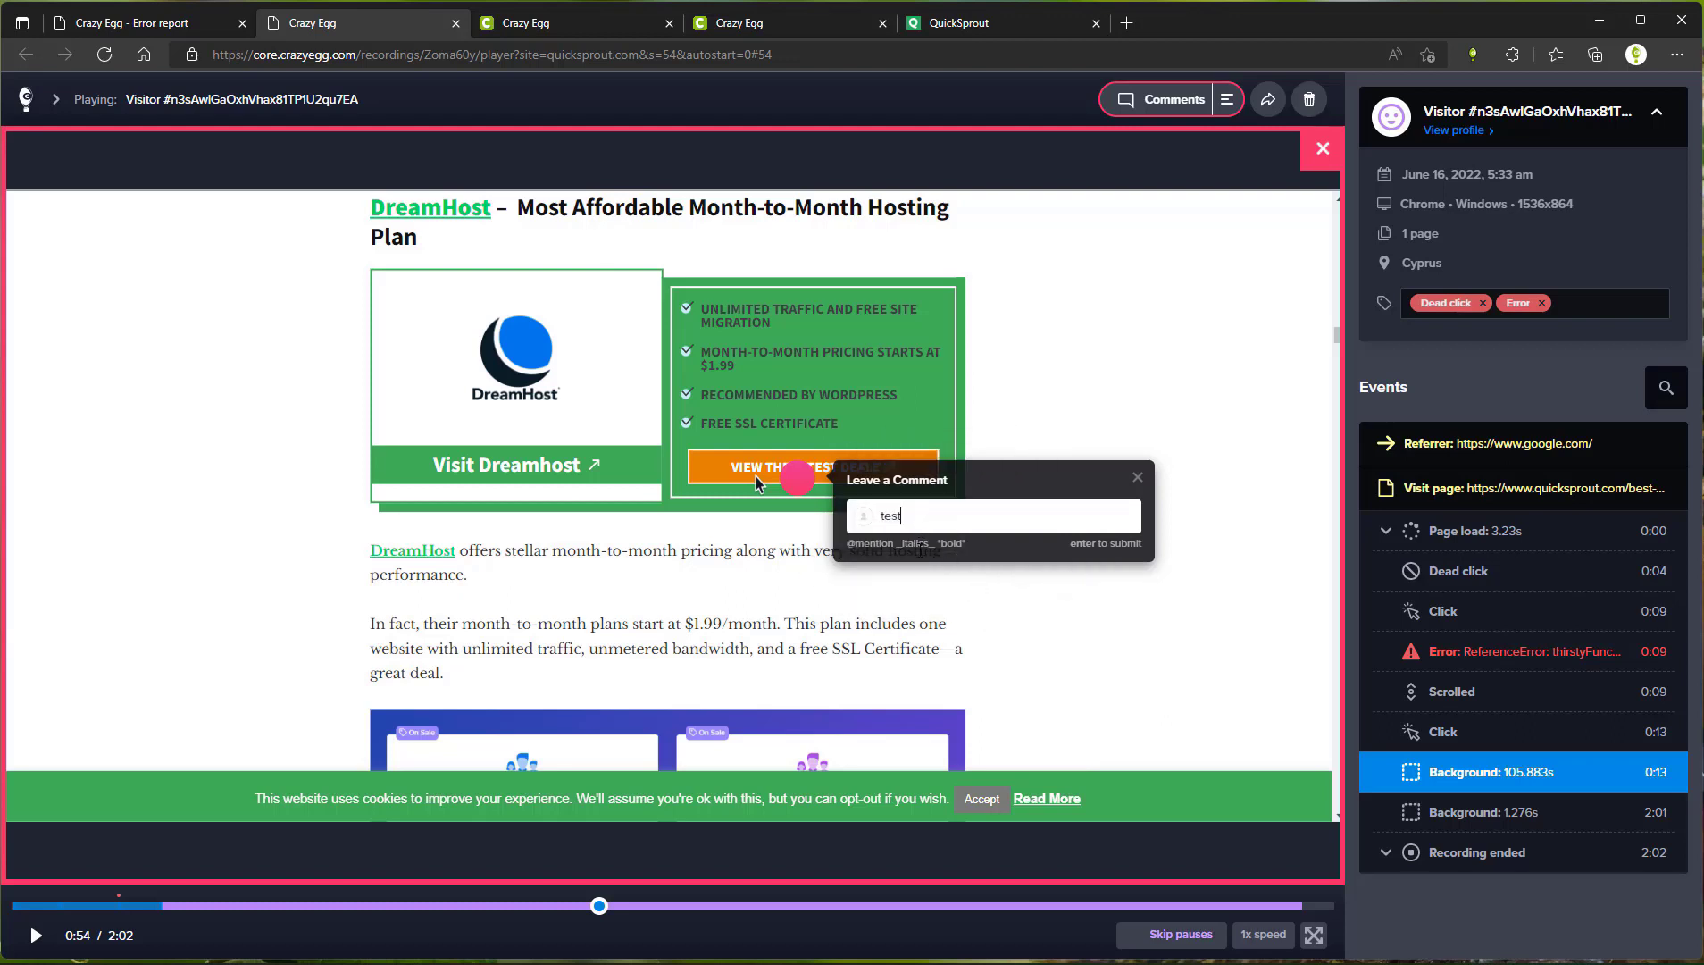
# - Bring up the Share Recording options with a link starting at 0:54
pyautogui.click(1267, 99)
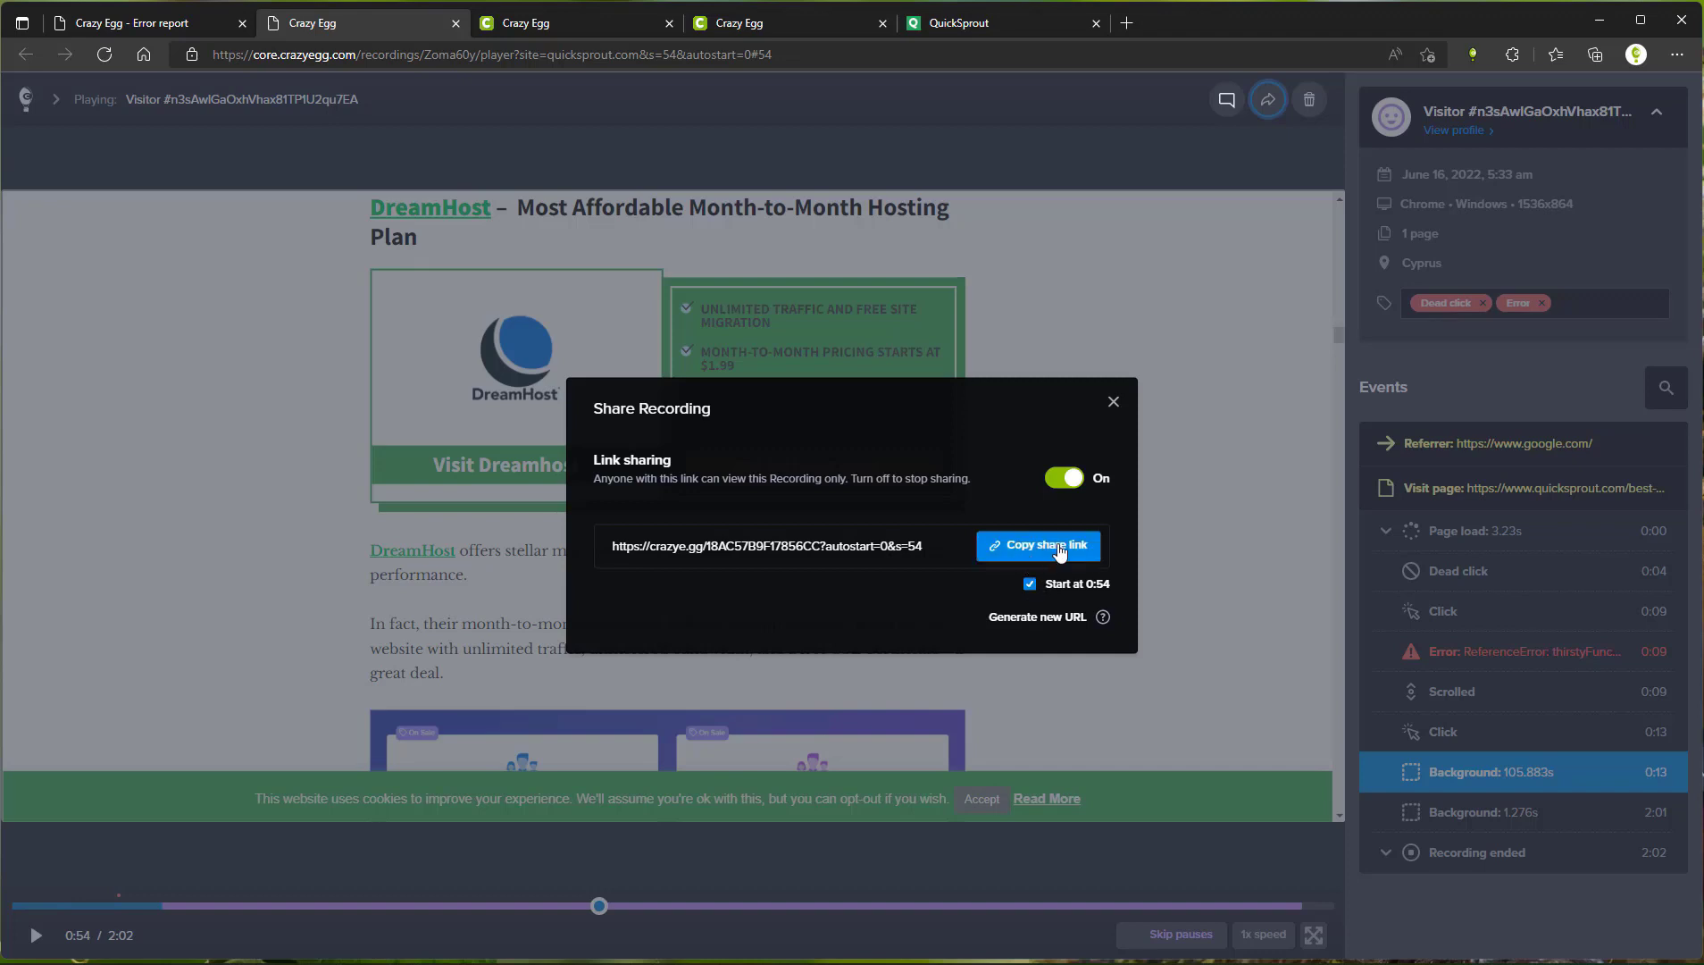
# - Copy the recording's shareable link and return to the quicksprout.com Recordings dashboard
pyautogui.click(1036, 545)
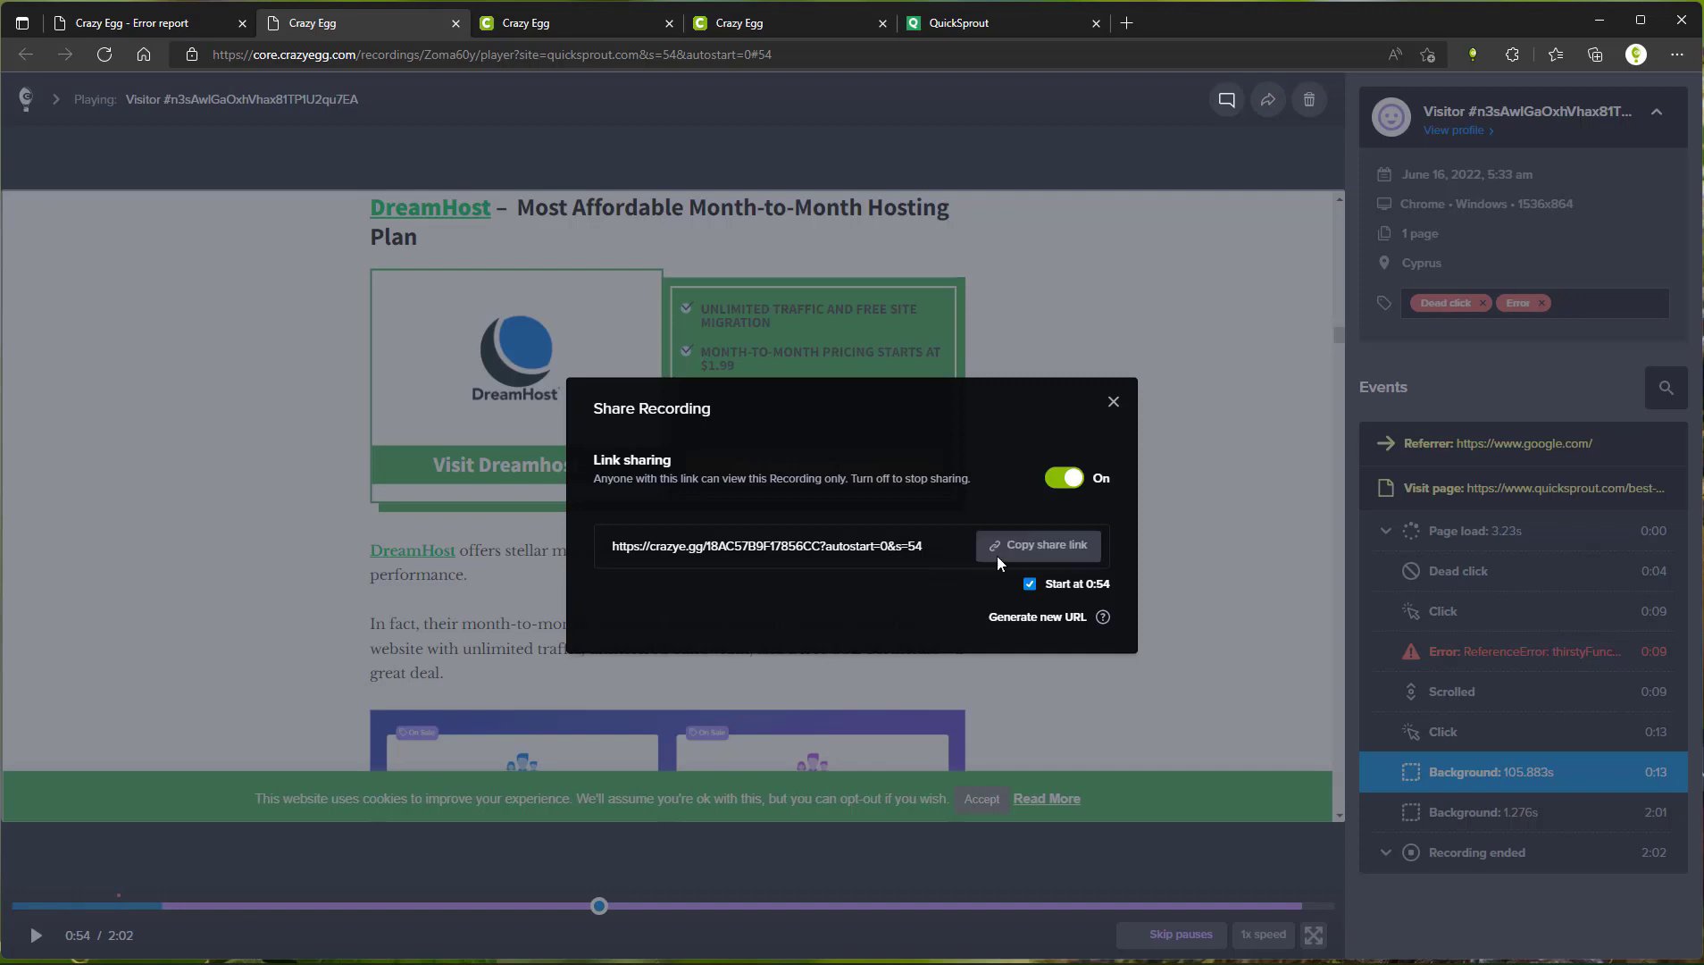
pyautogui.click(1113, 400)
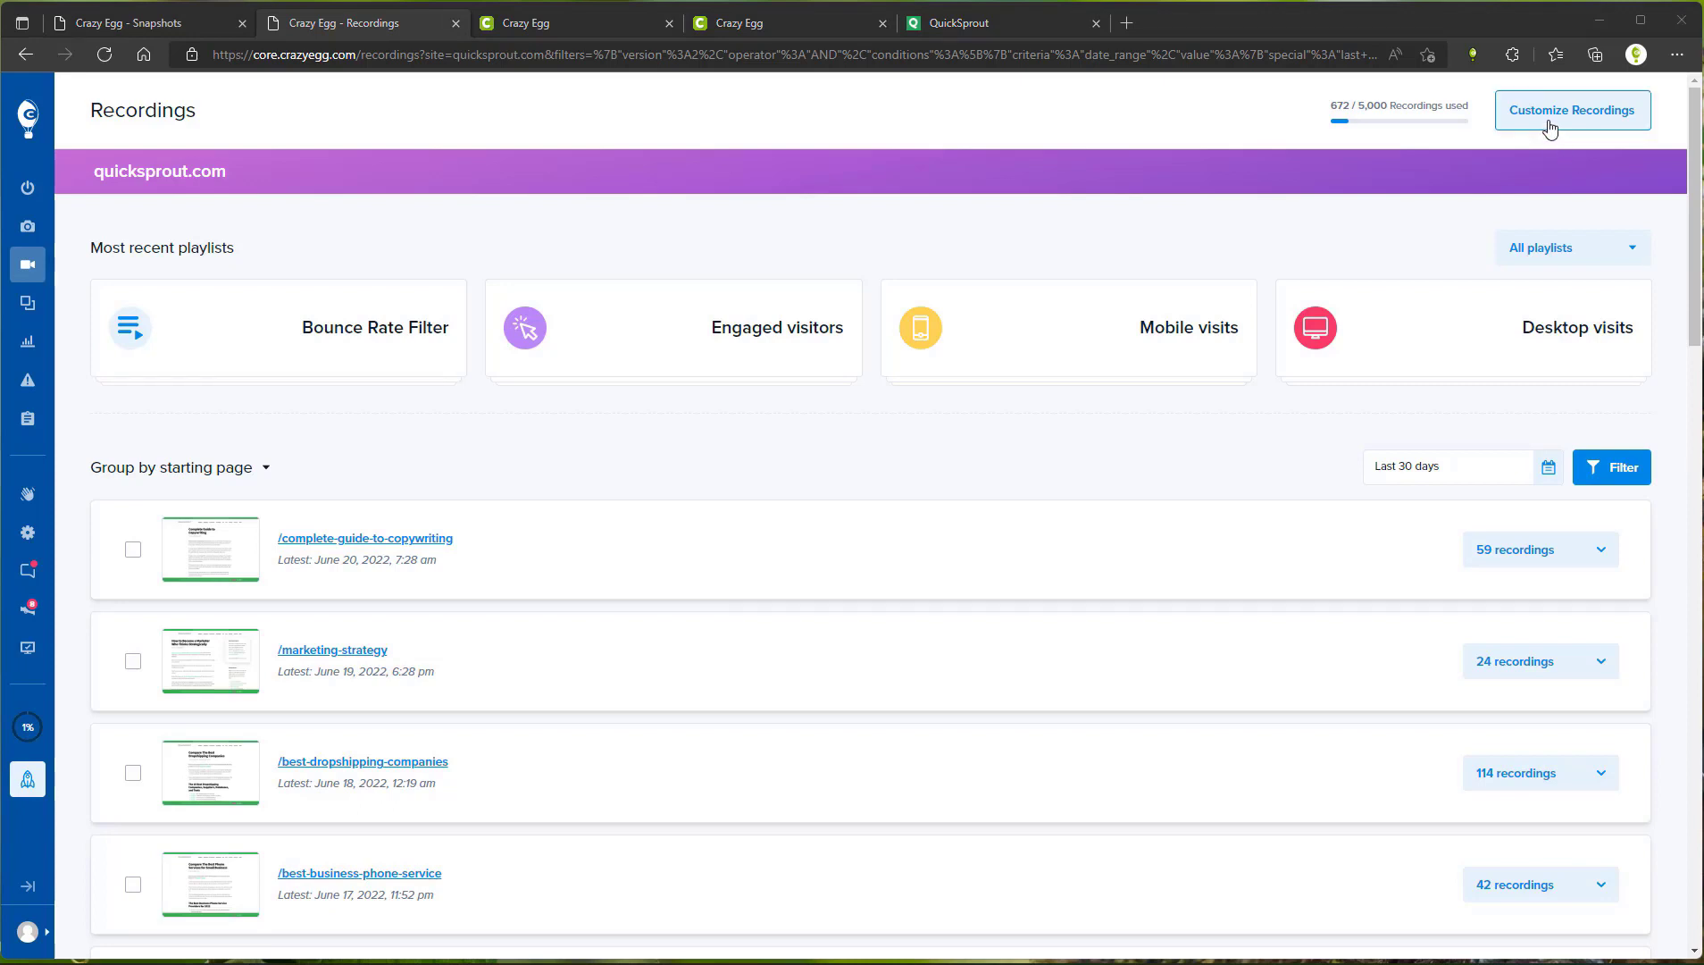
# - Open Customize Recordings to reach the quicksprout.com Recordings Settings
pyautogui.click(1572, 109)
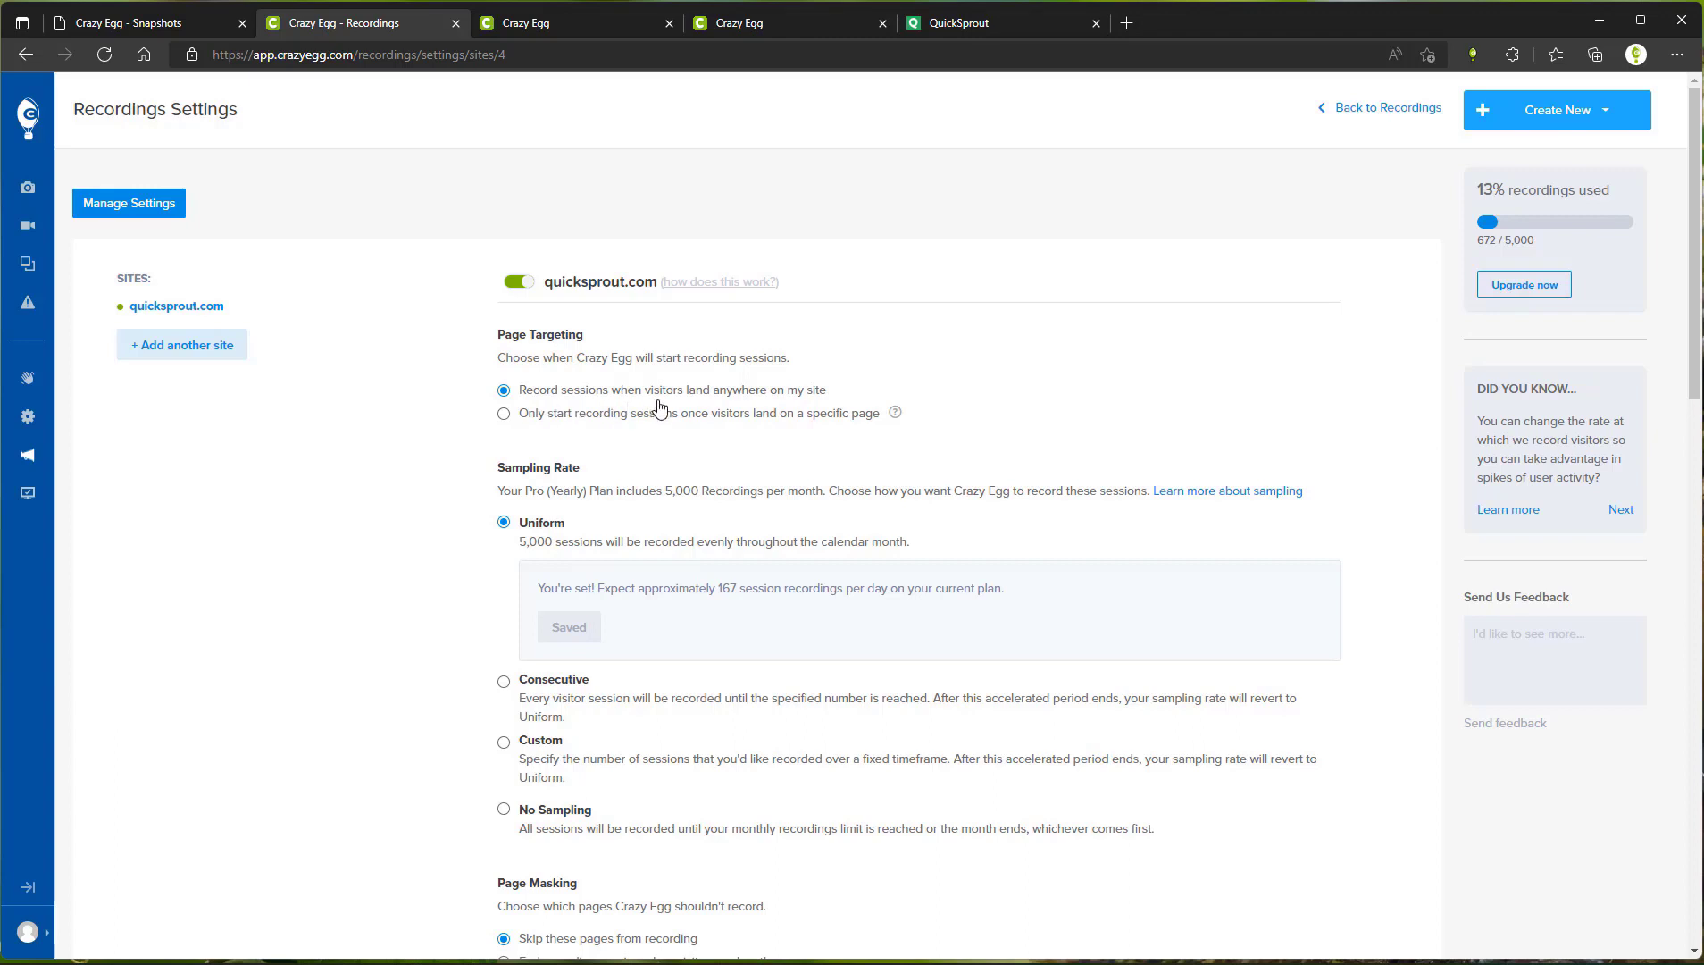
pyautogui.moveTo(532, 530)
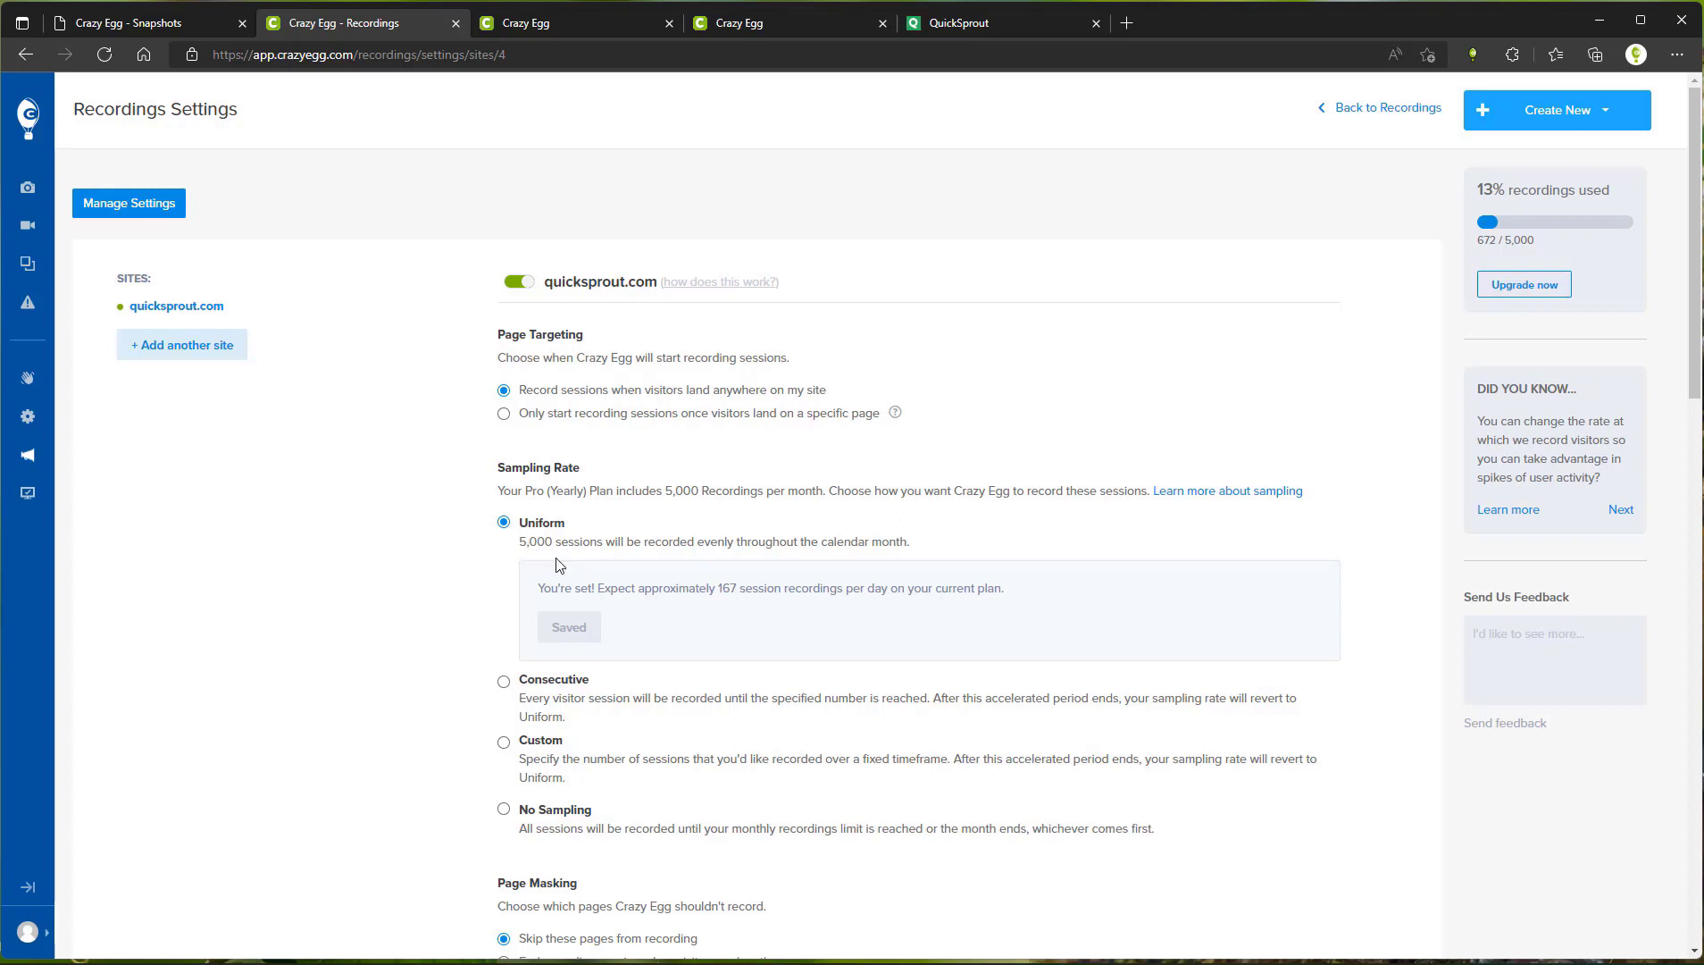
pyautogui.moveTo(795, 569)
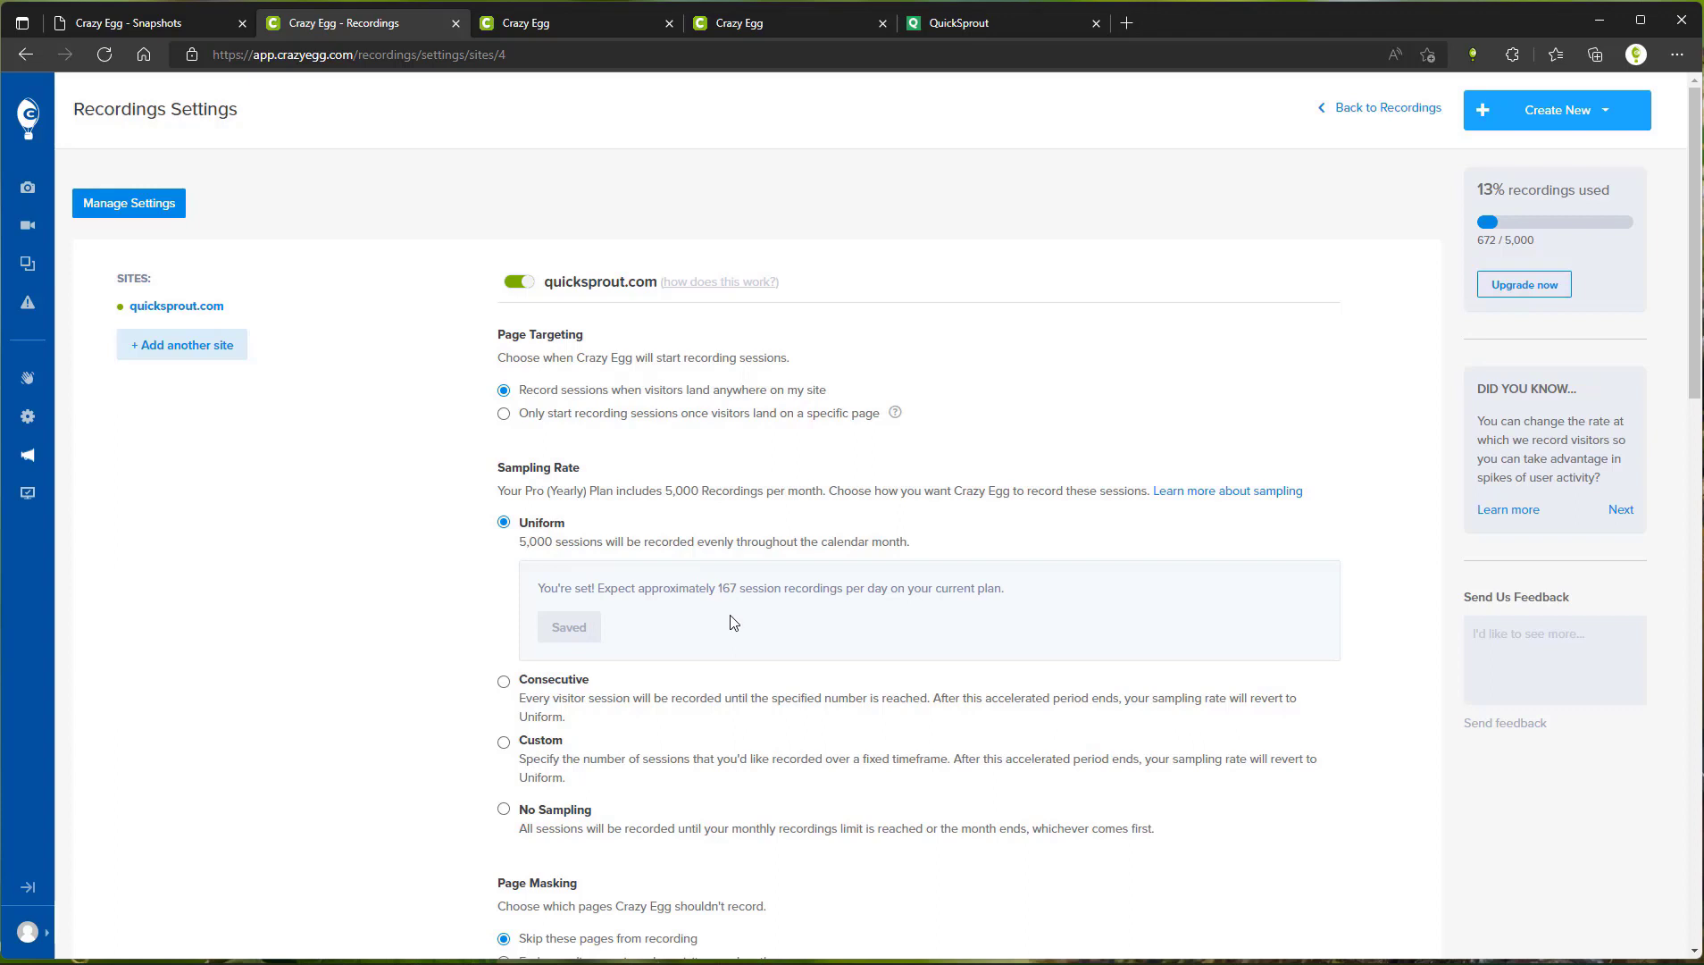
# - Record only sessions landing on specific pages and enter a consecutive sample of 50 sessions
pyautogui.click(504, 413)
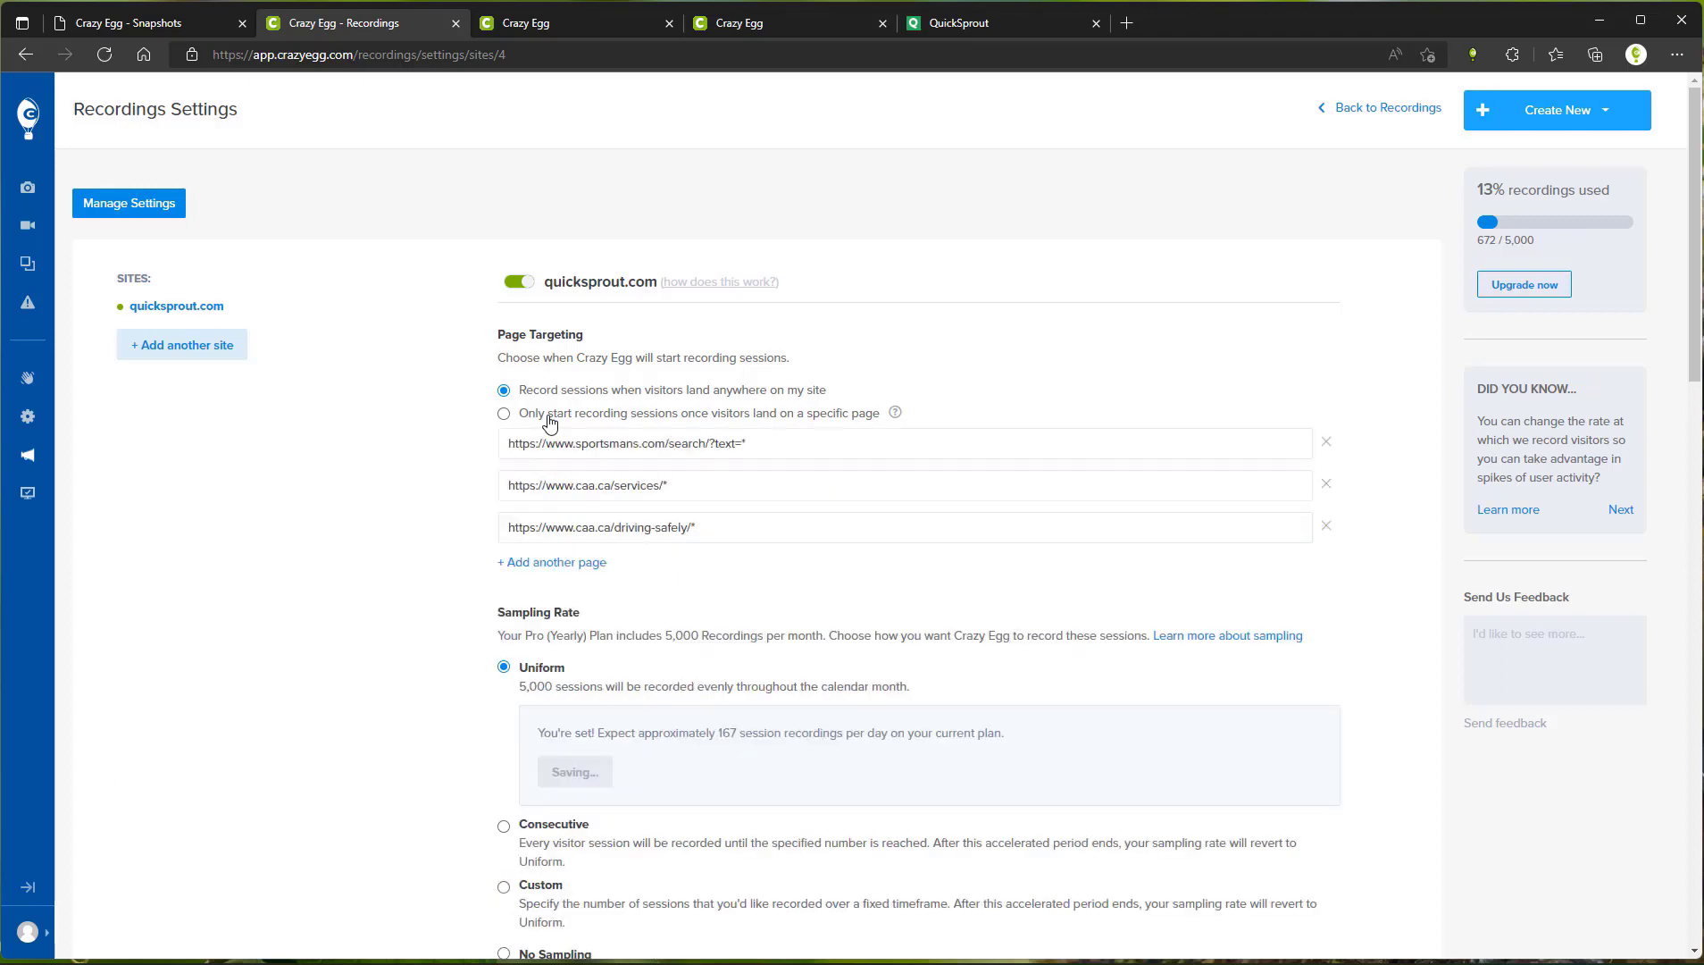
pyautogui.click(504, 415)
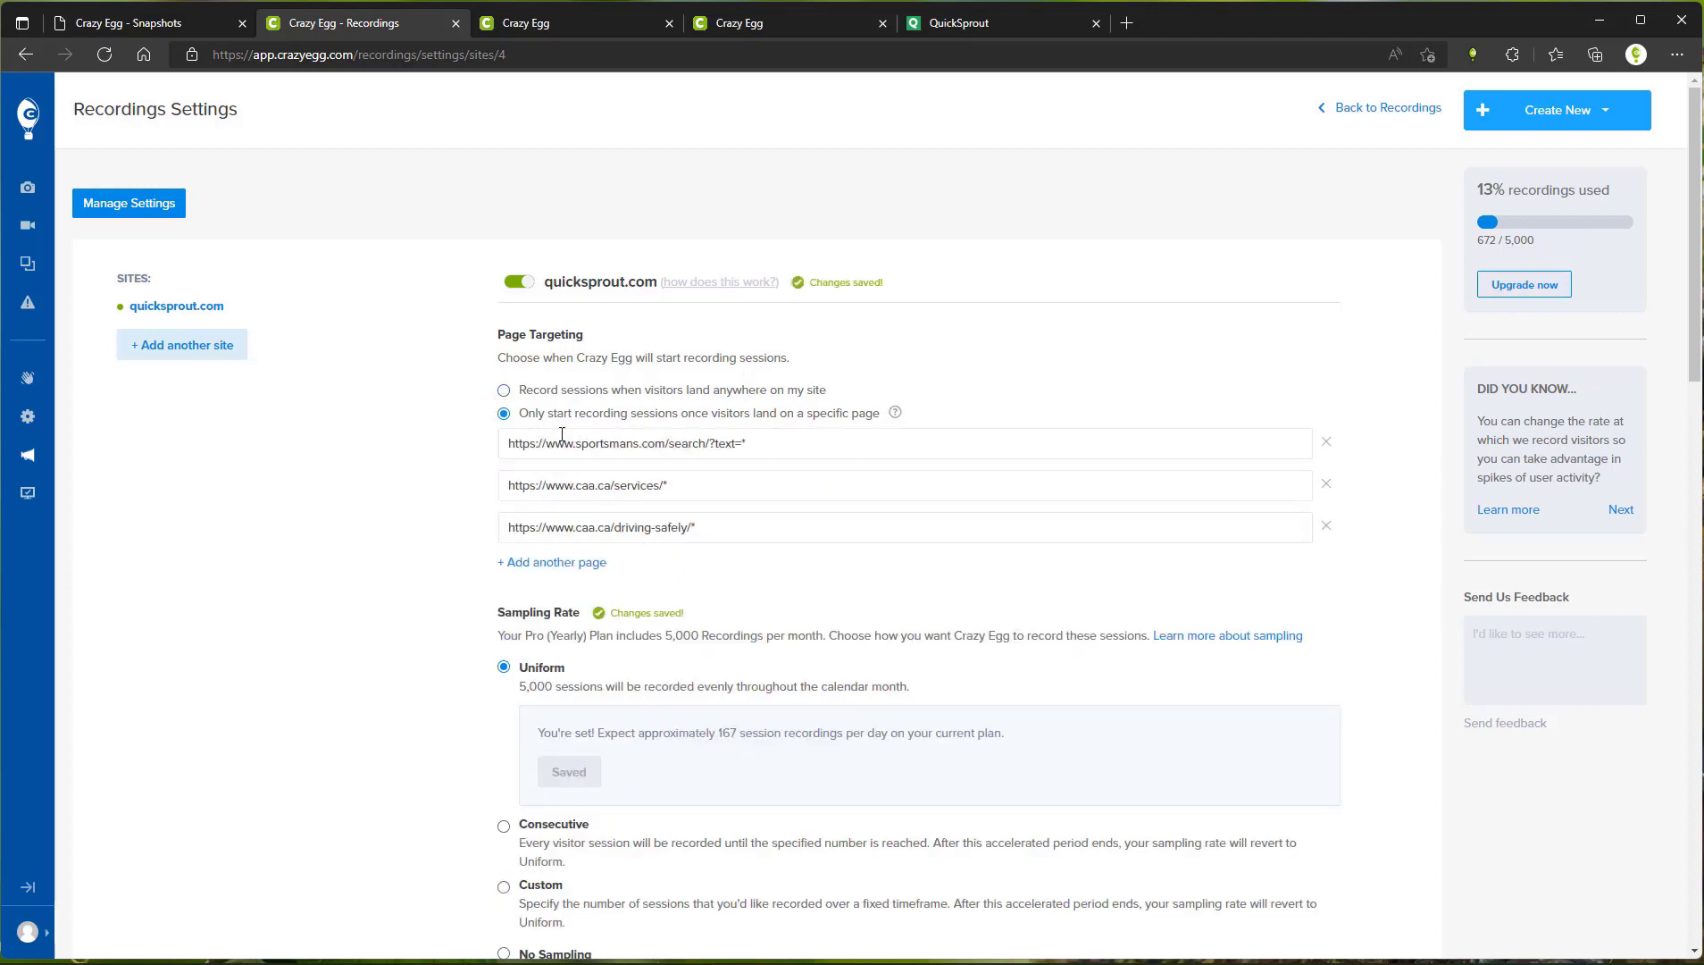
pyautogui.moveTo(551, 561)
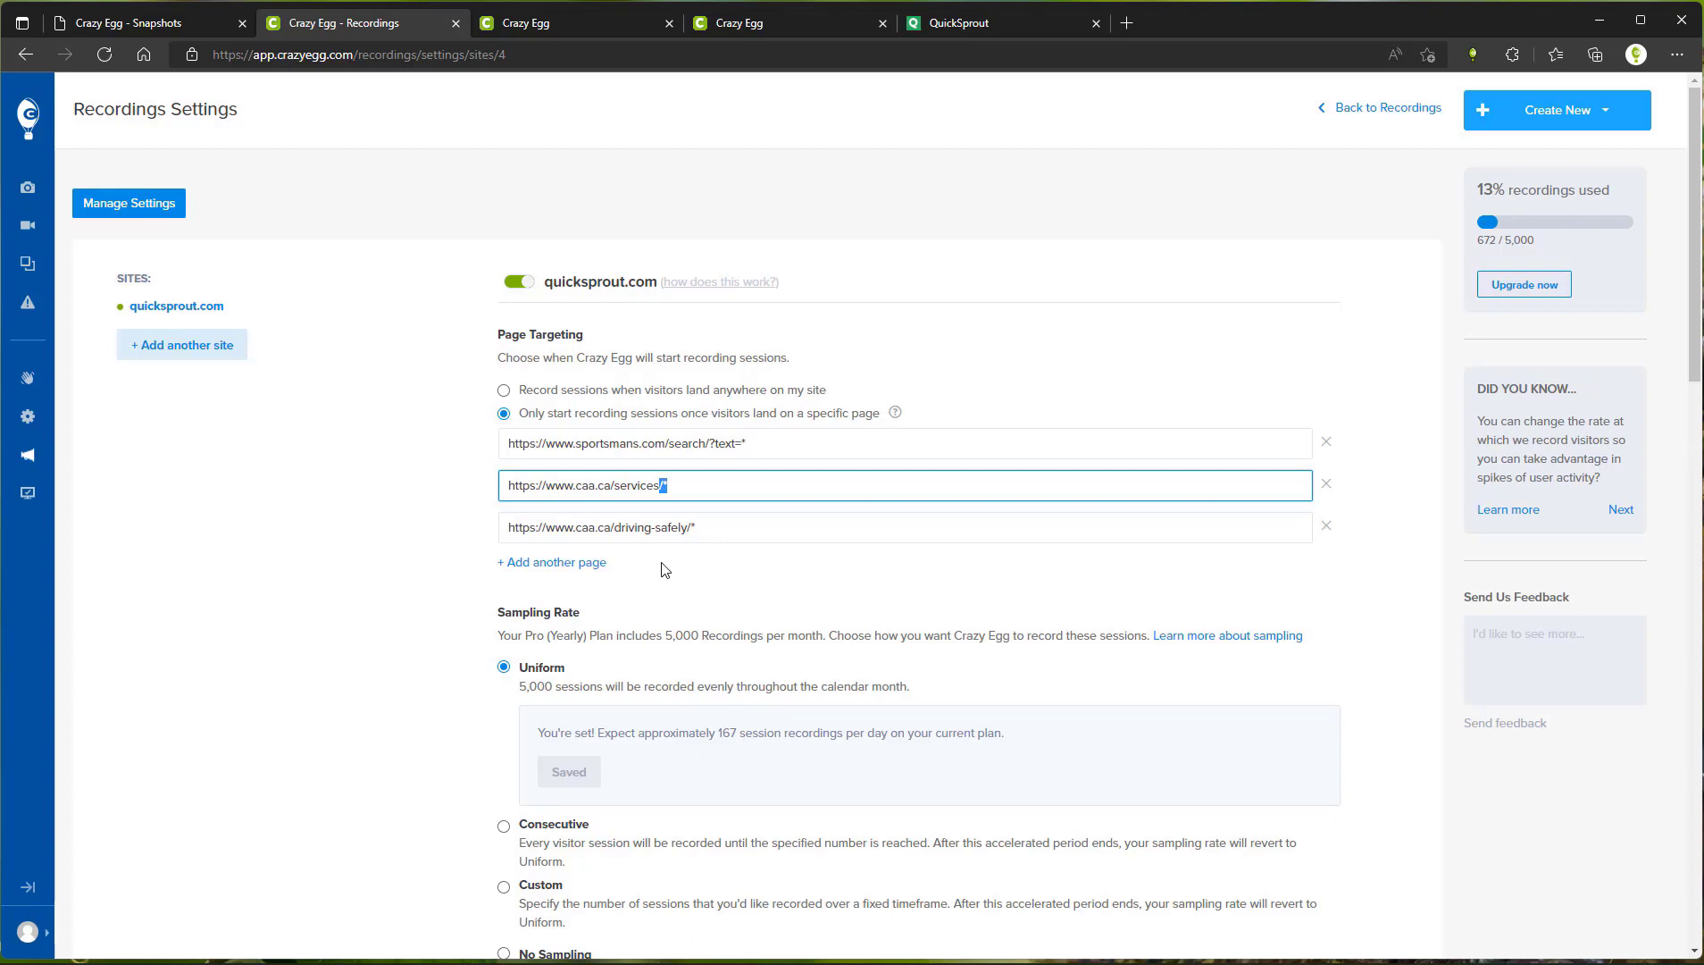
pyautogui.moveTo(563, 829)
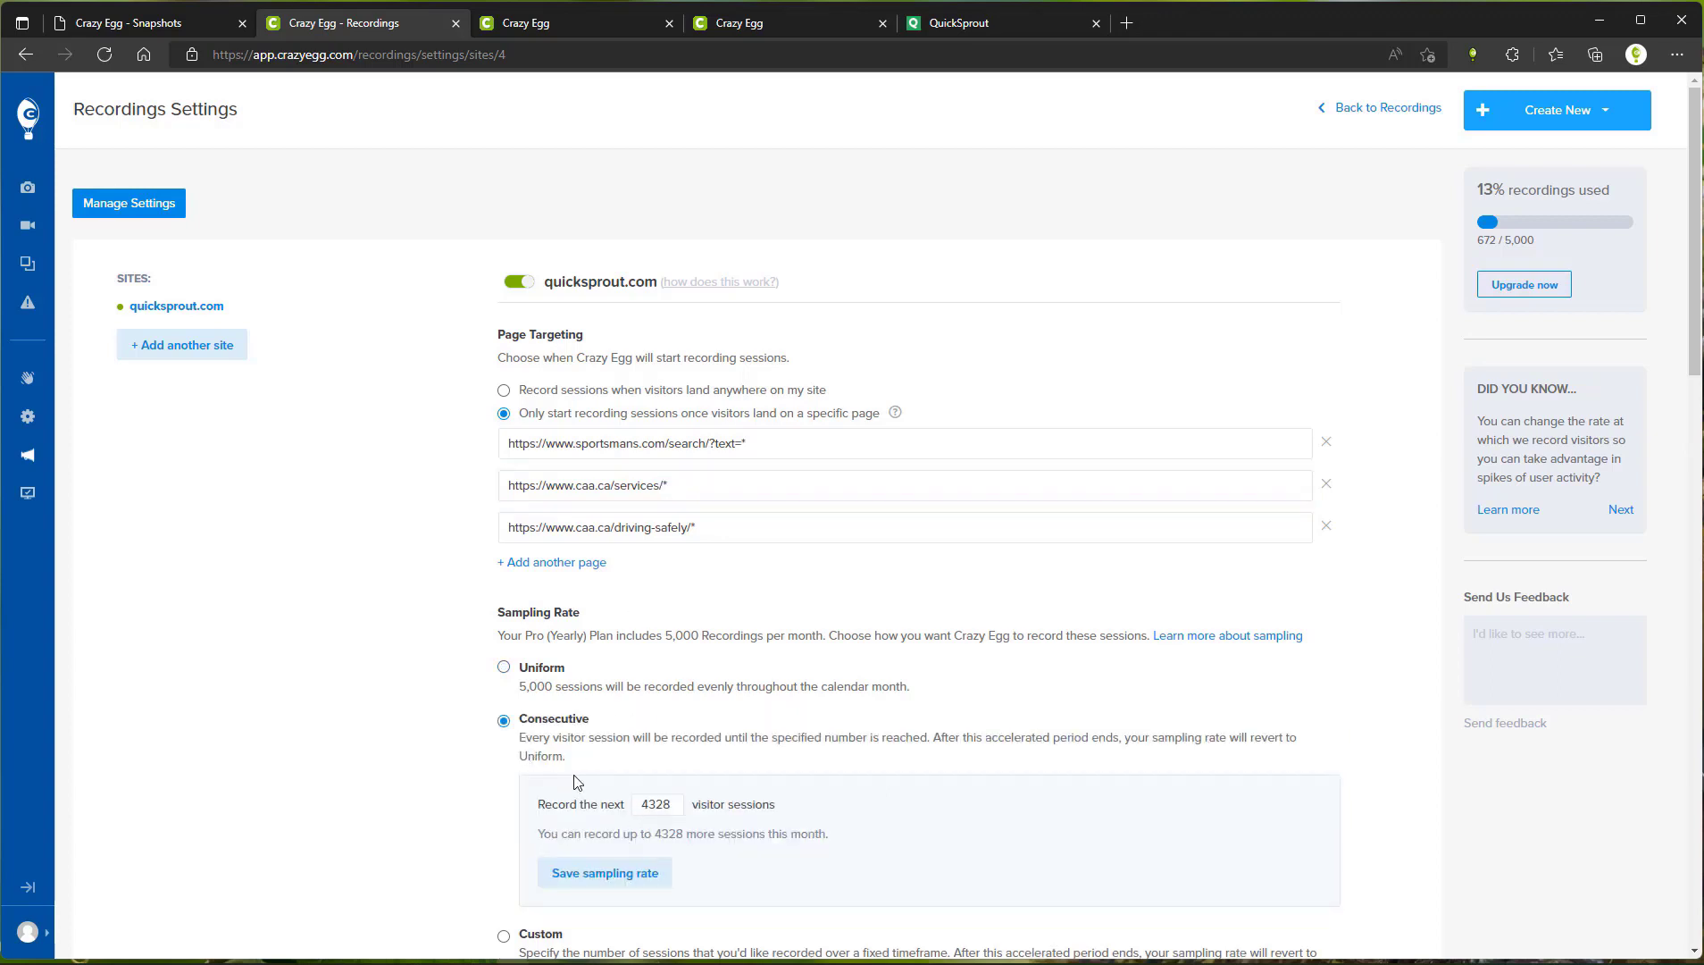
pyautogui.scroll(-3)
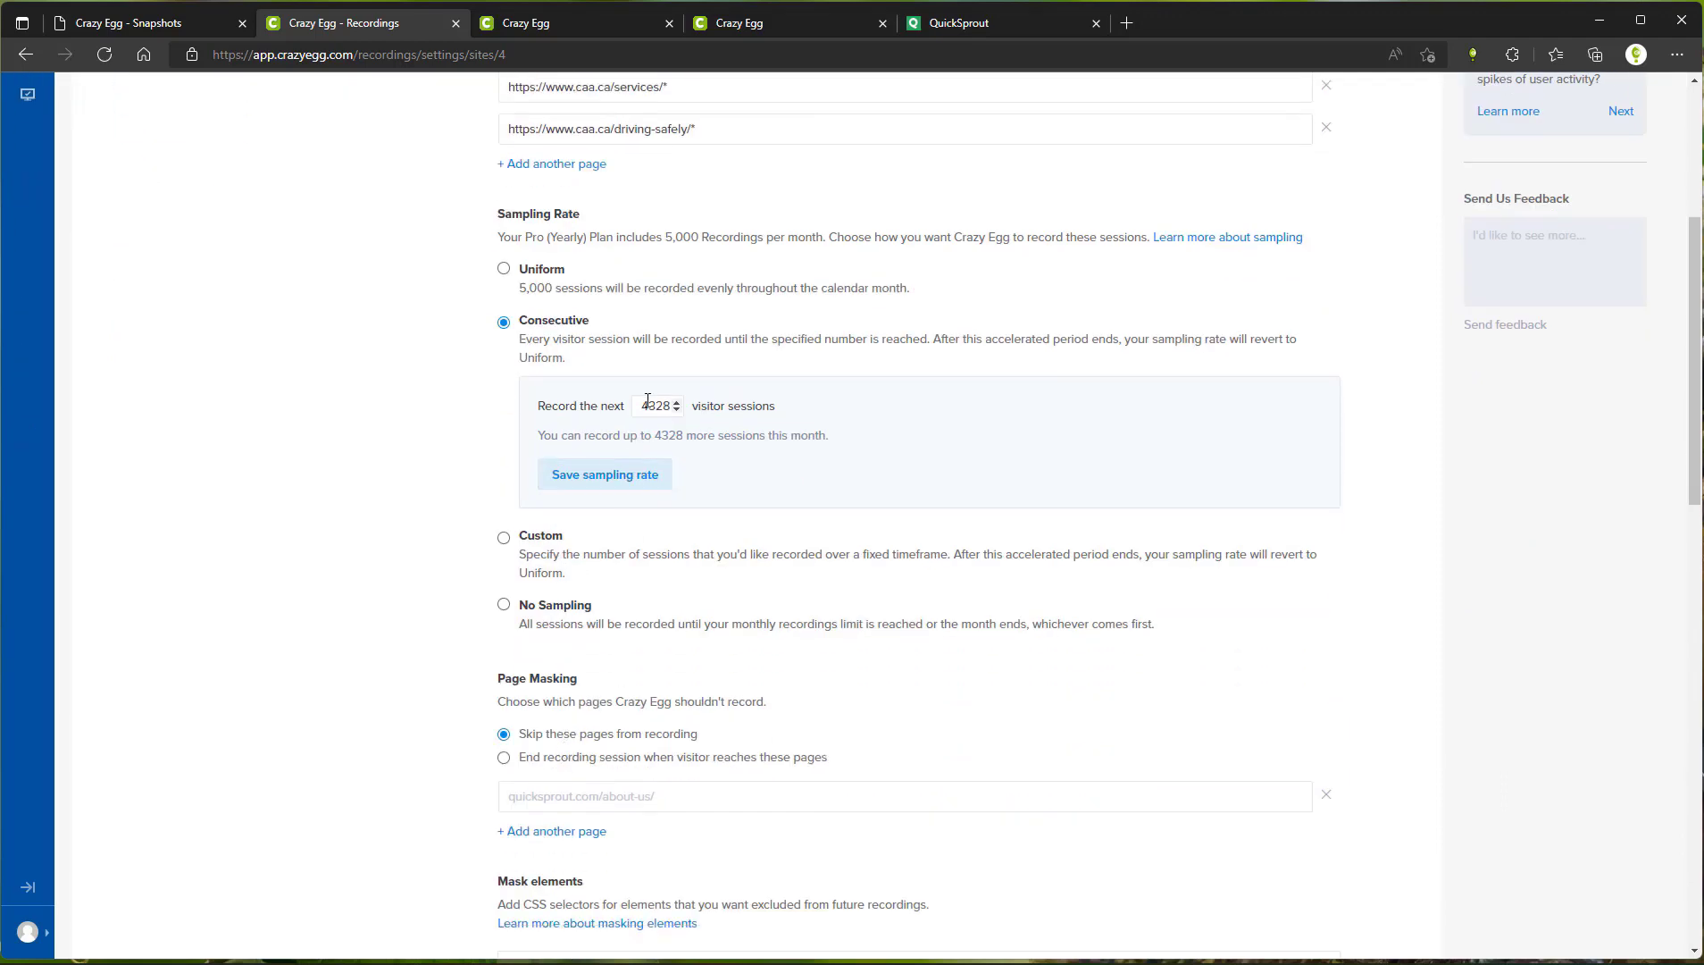
pyautogui.write('5')
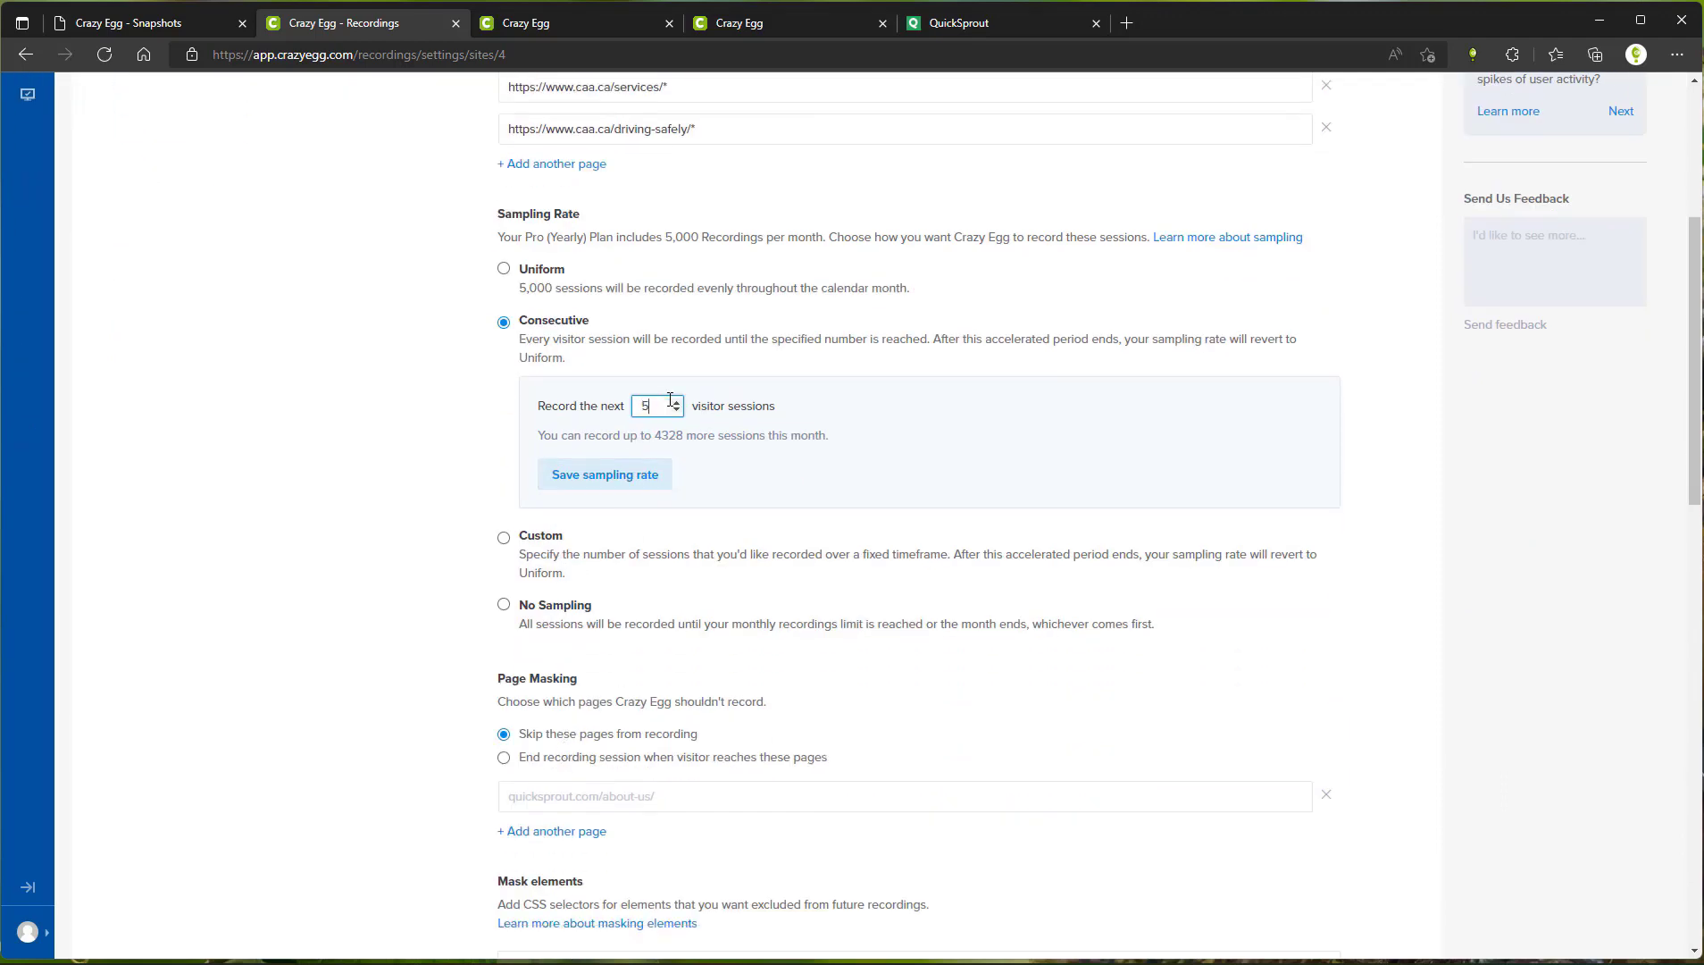
pyautogui.write('0')
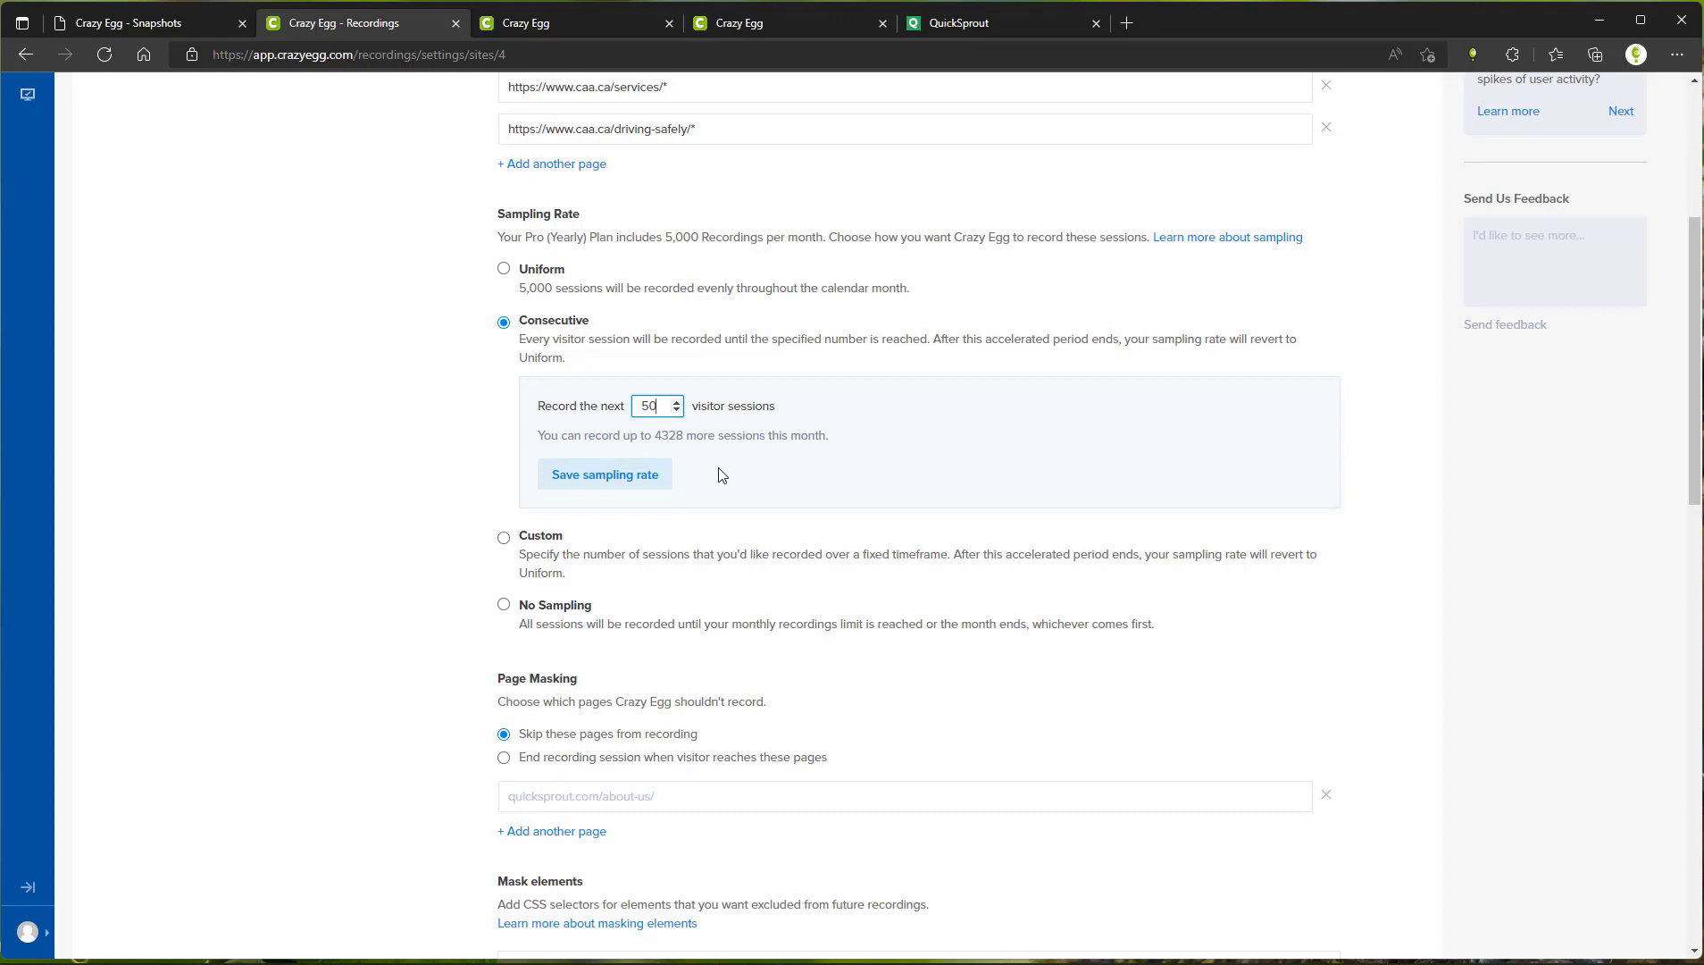
pyautogui.moveTo(665, 511)
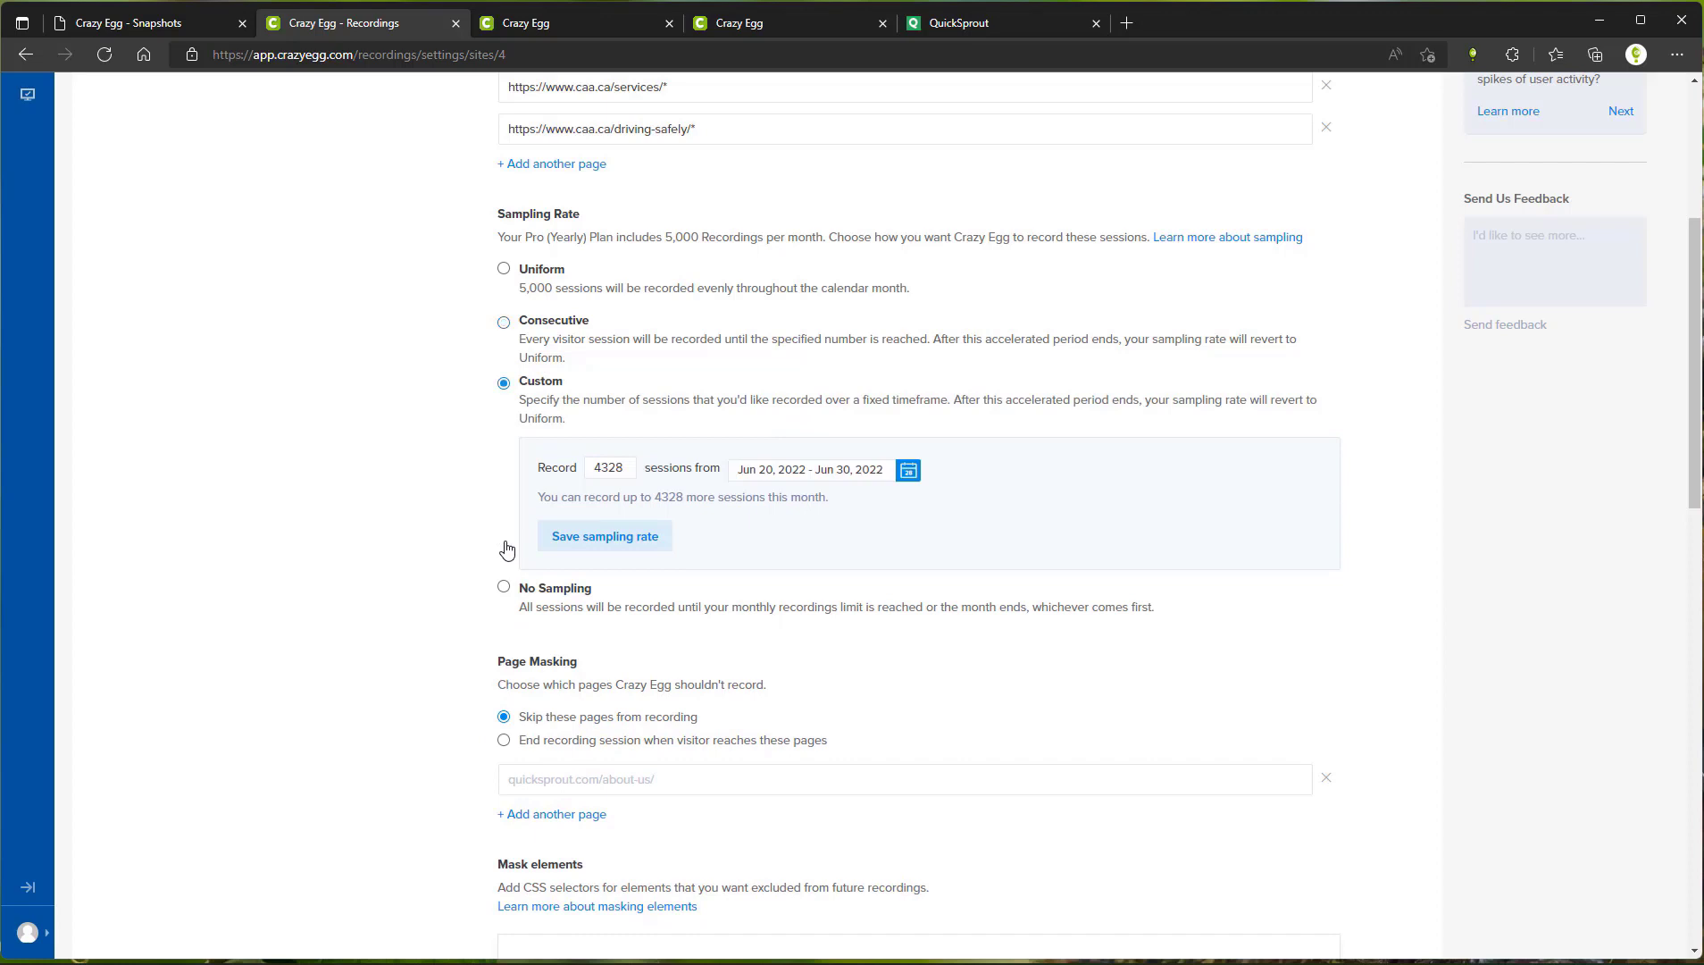
# - Enter a custom sample of 100 sessions ending Jun 21, 2022, then choose No Sampling
pyautogui.click(610, 467)
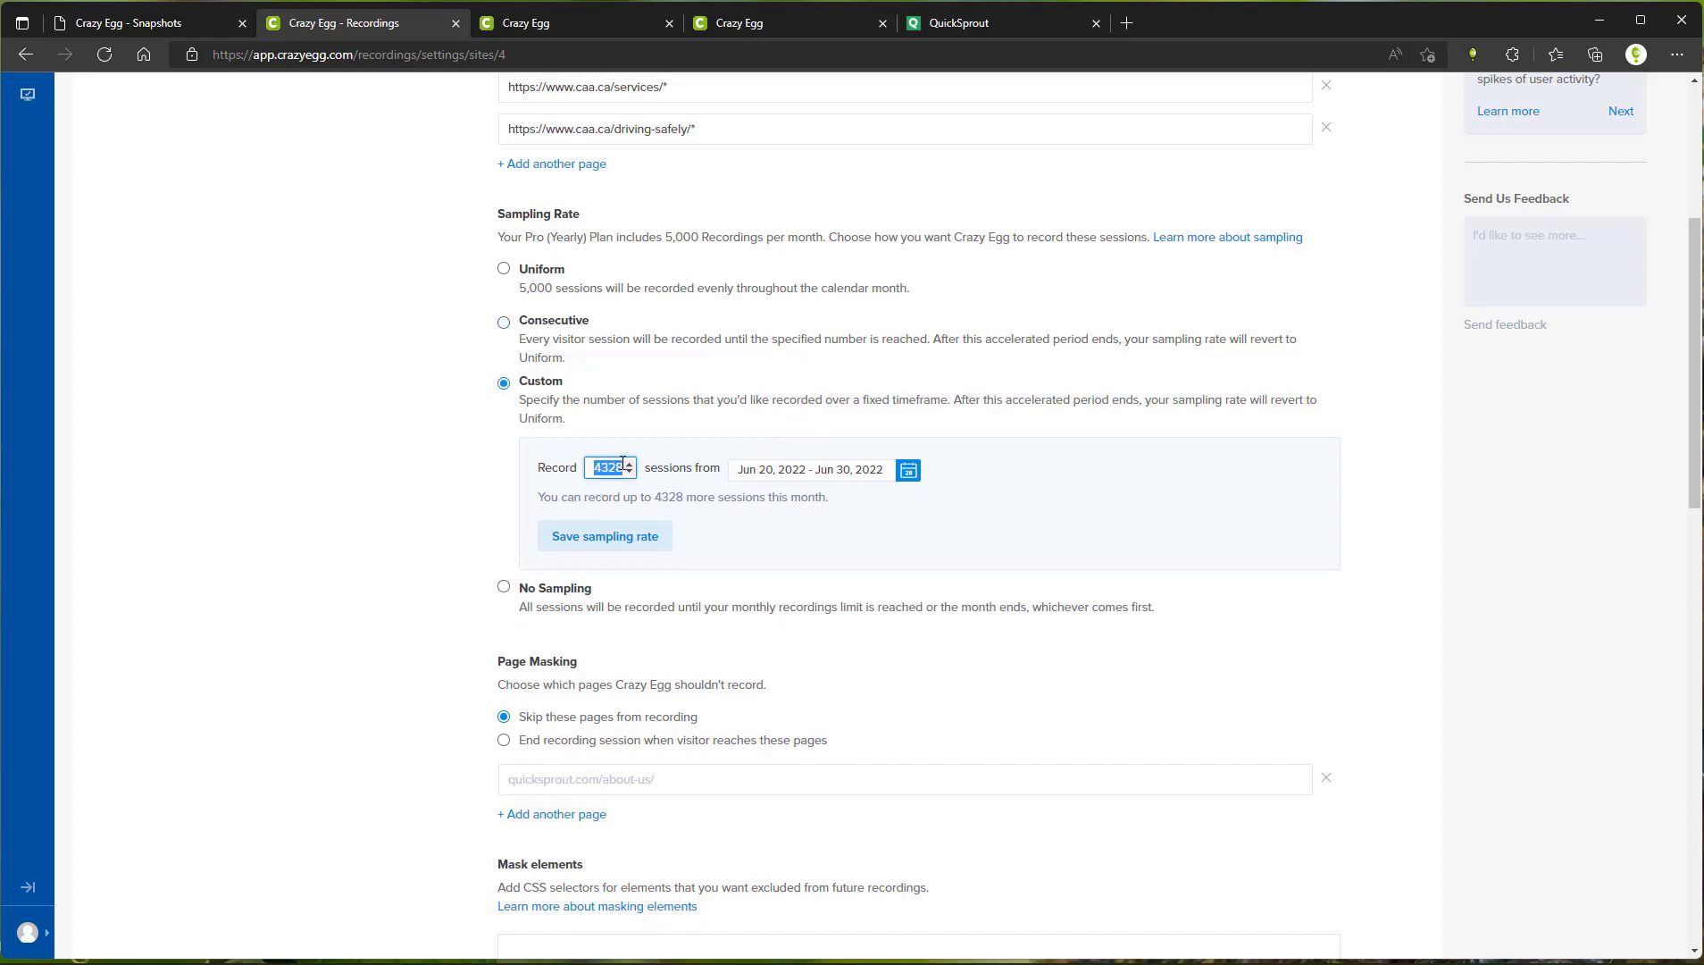
pyautogui.write('100')
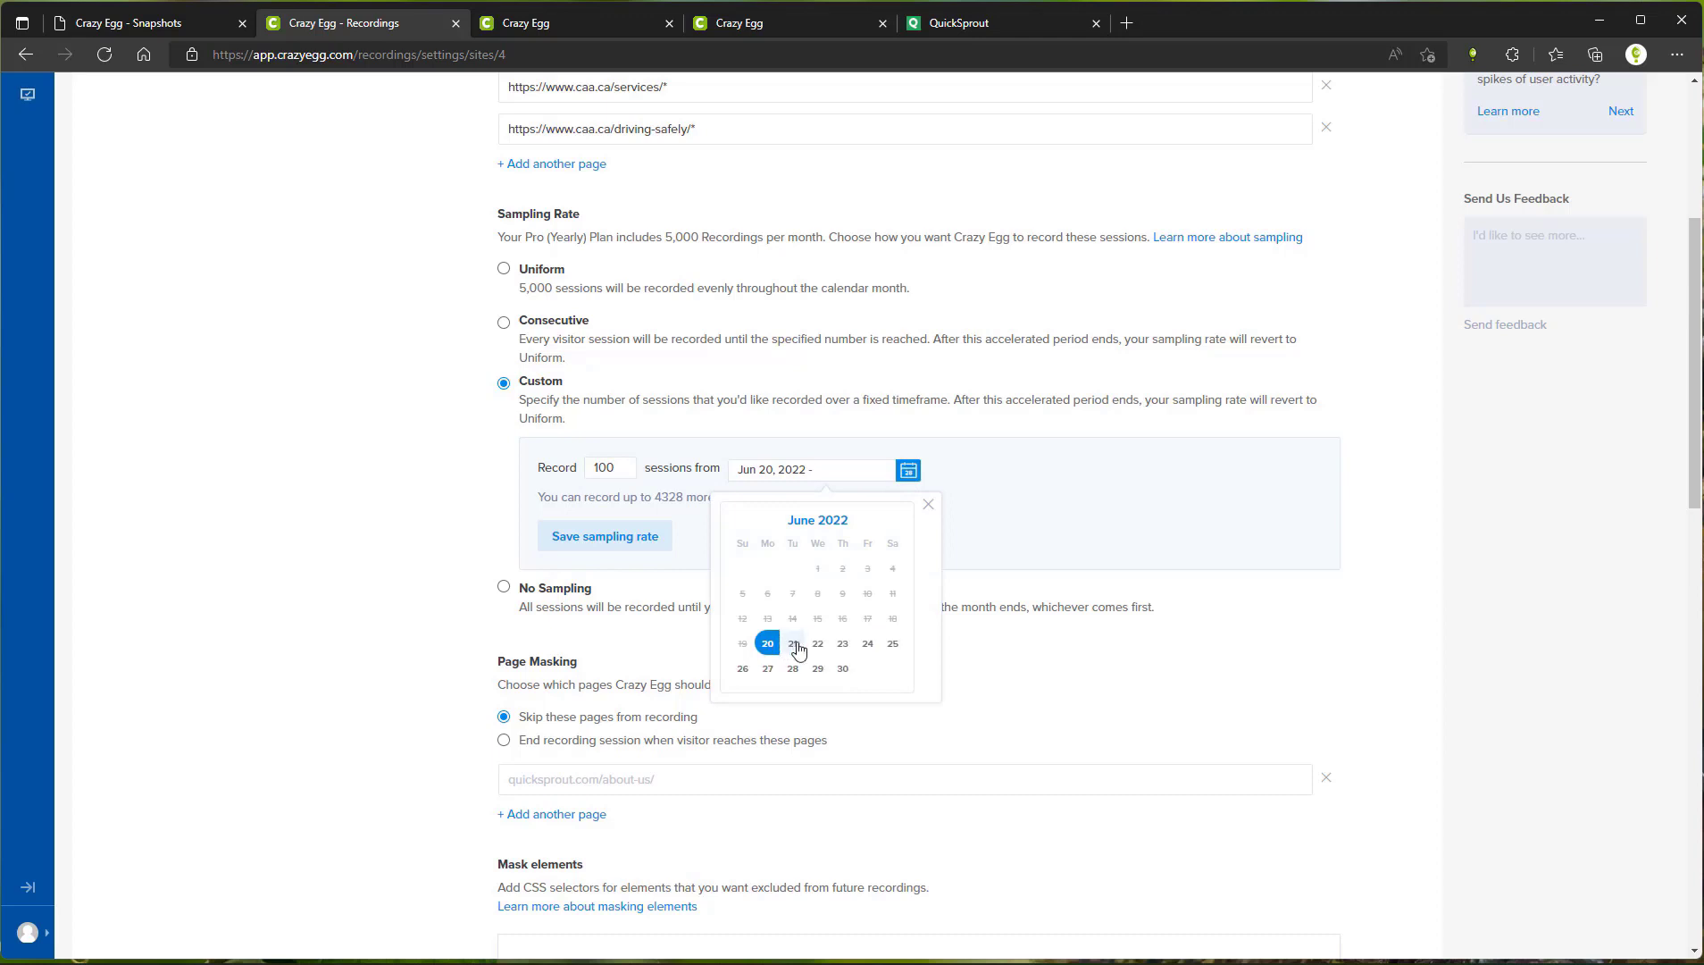
pyautogui.click(793, 643)
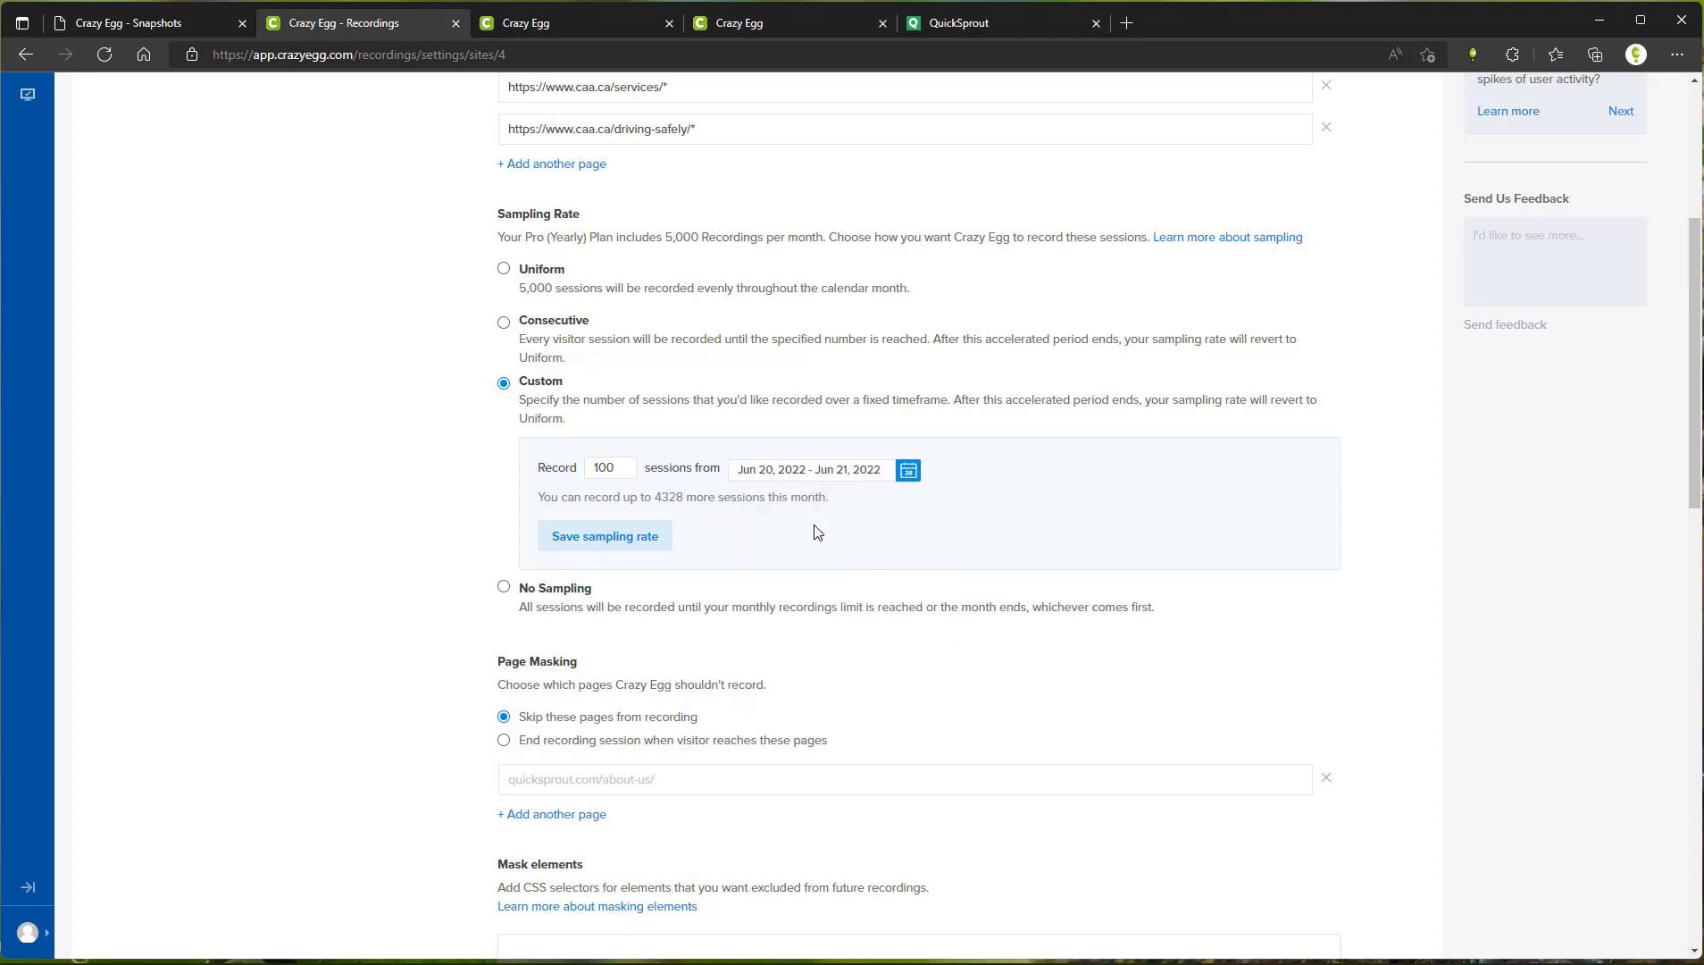
pyautogui.moveTo(606, 604)
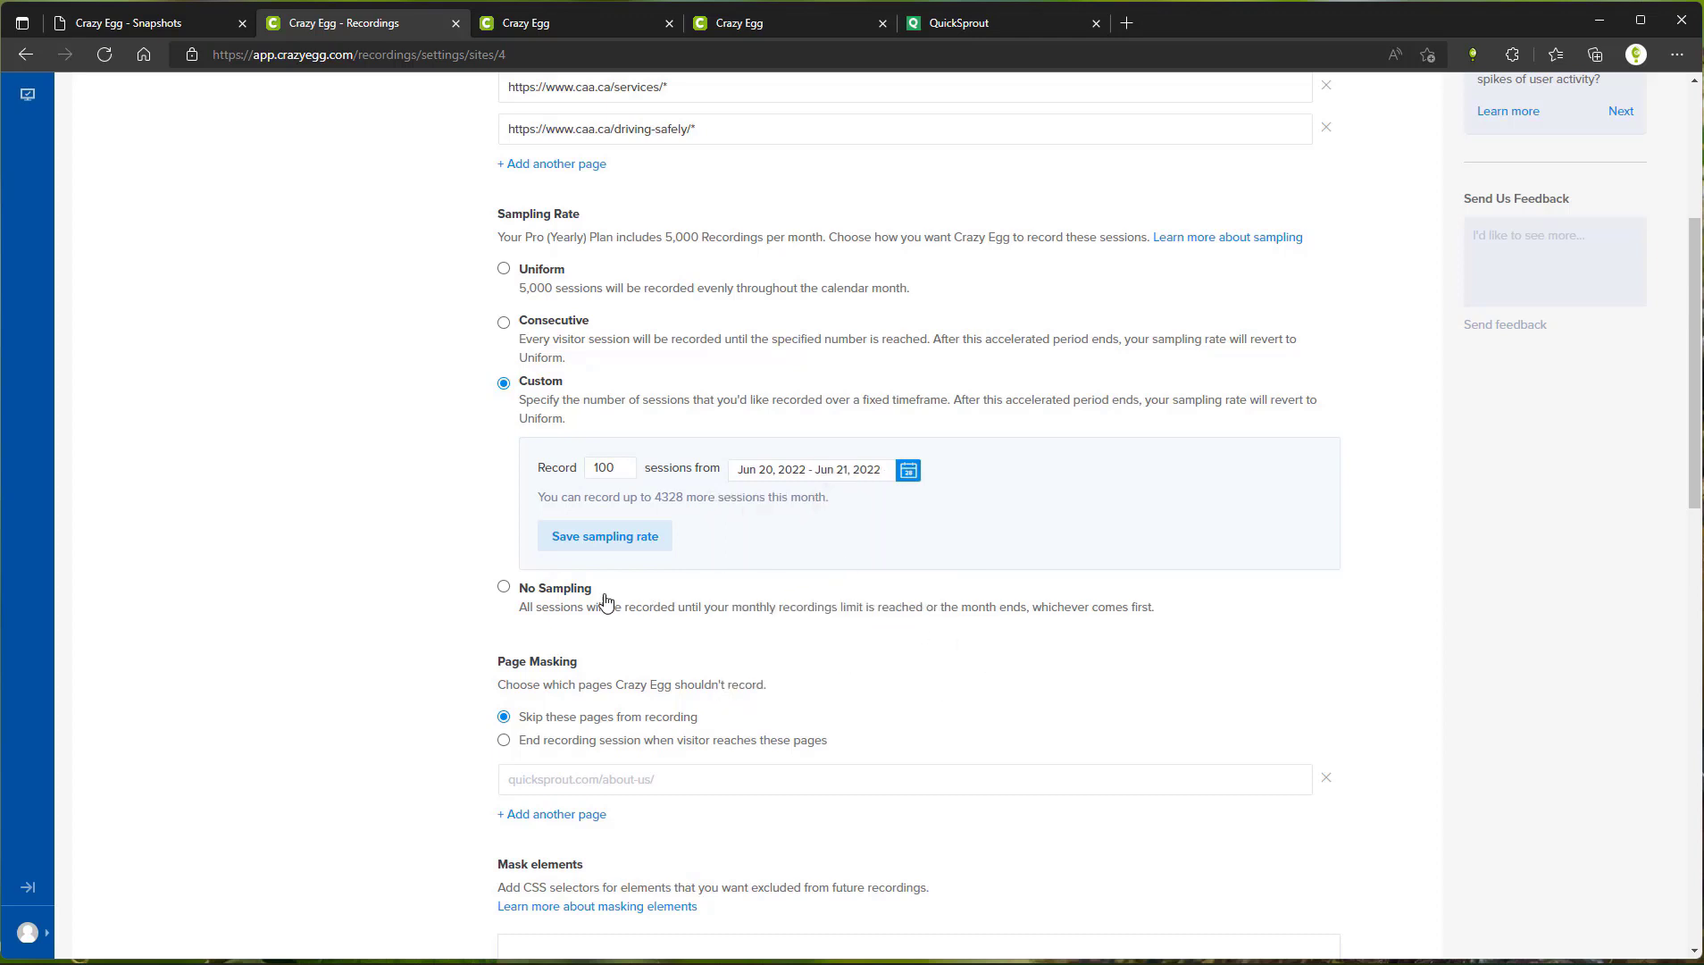
pyautogui.click(503, 588)
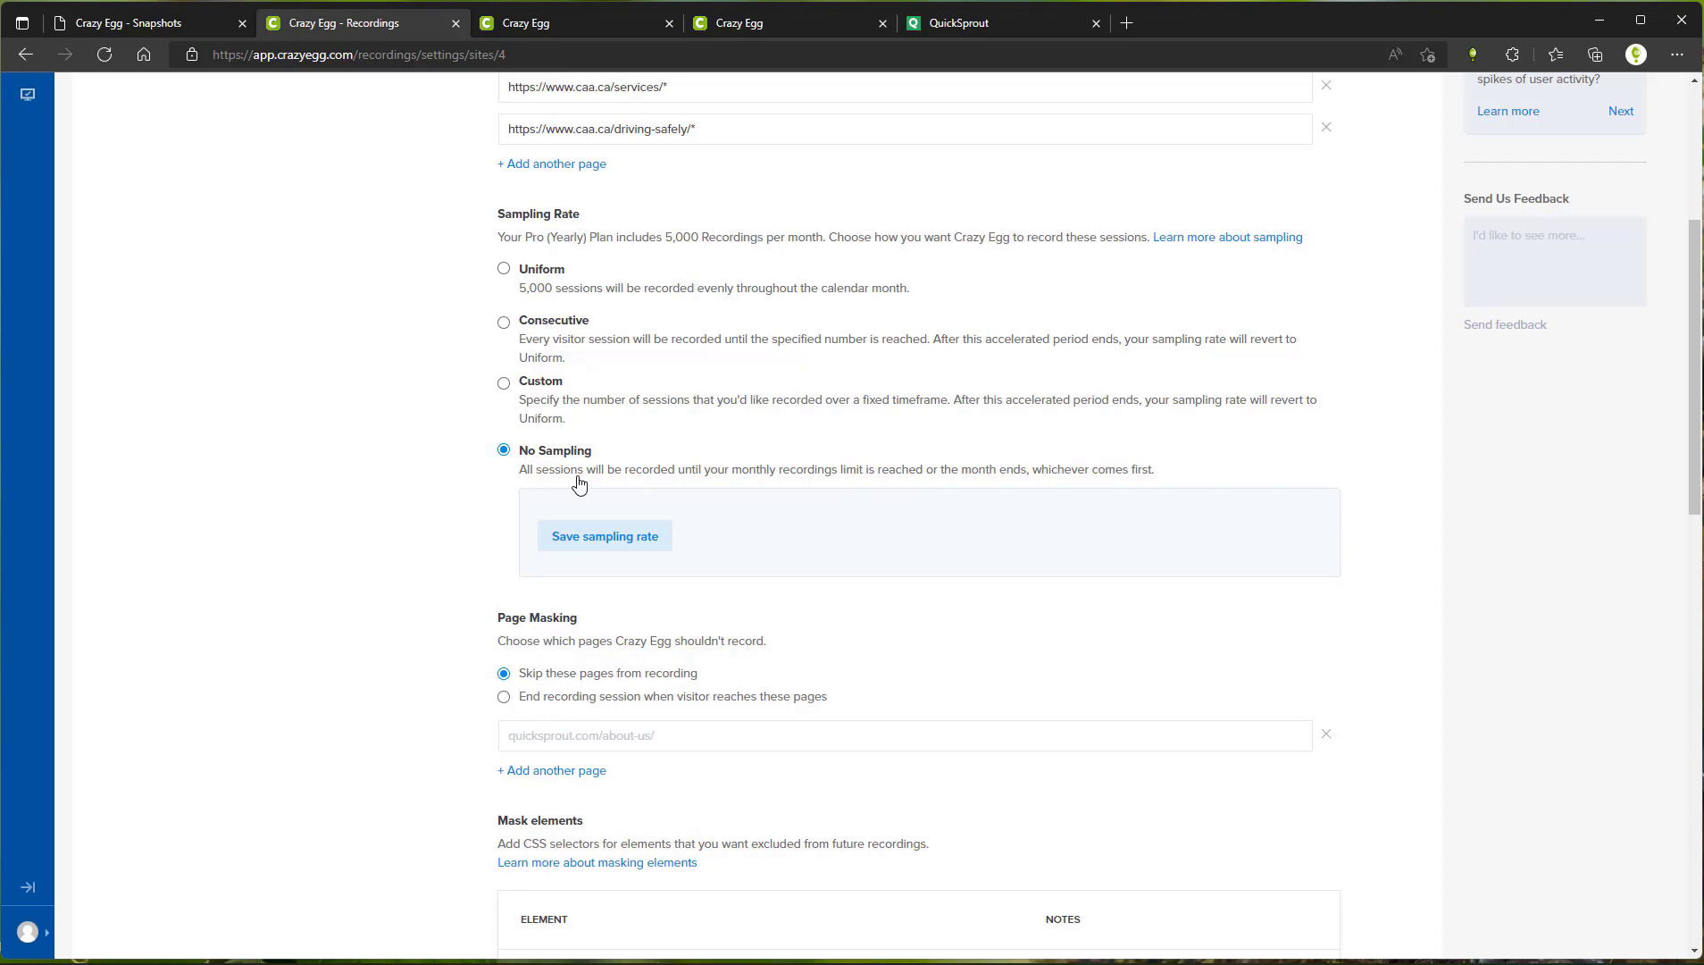
pyautogui.scroll(-3)
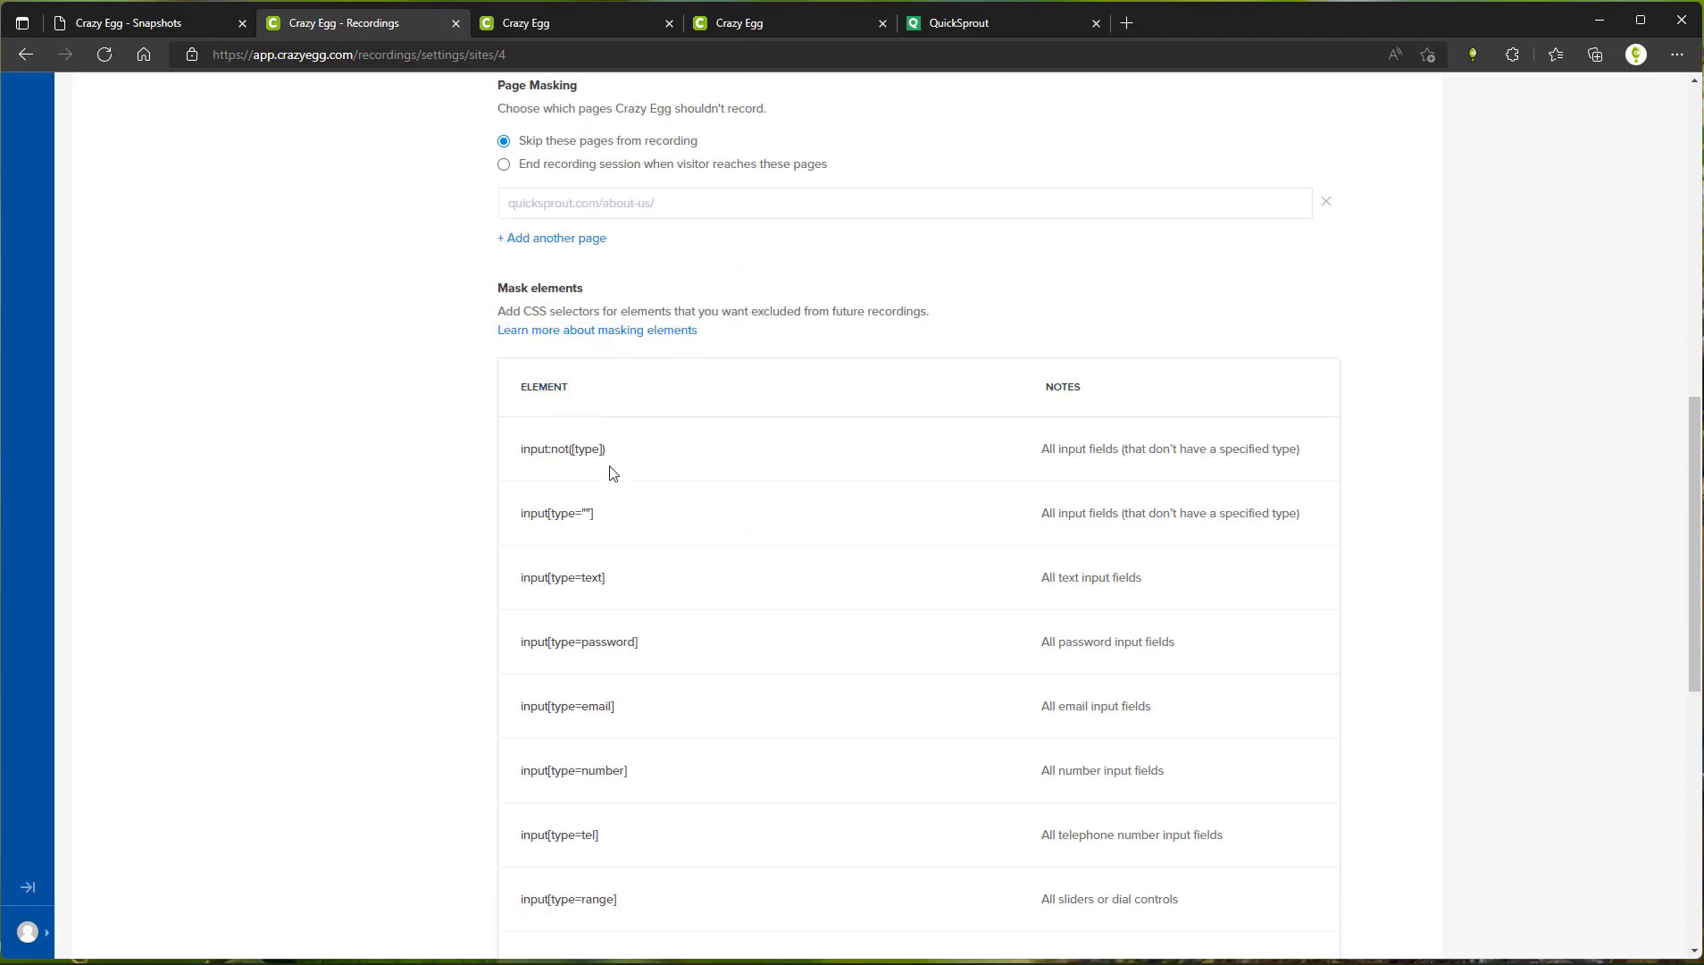
pyautogui.doubleClick(562, 448)
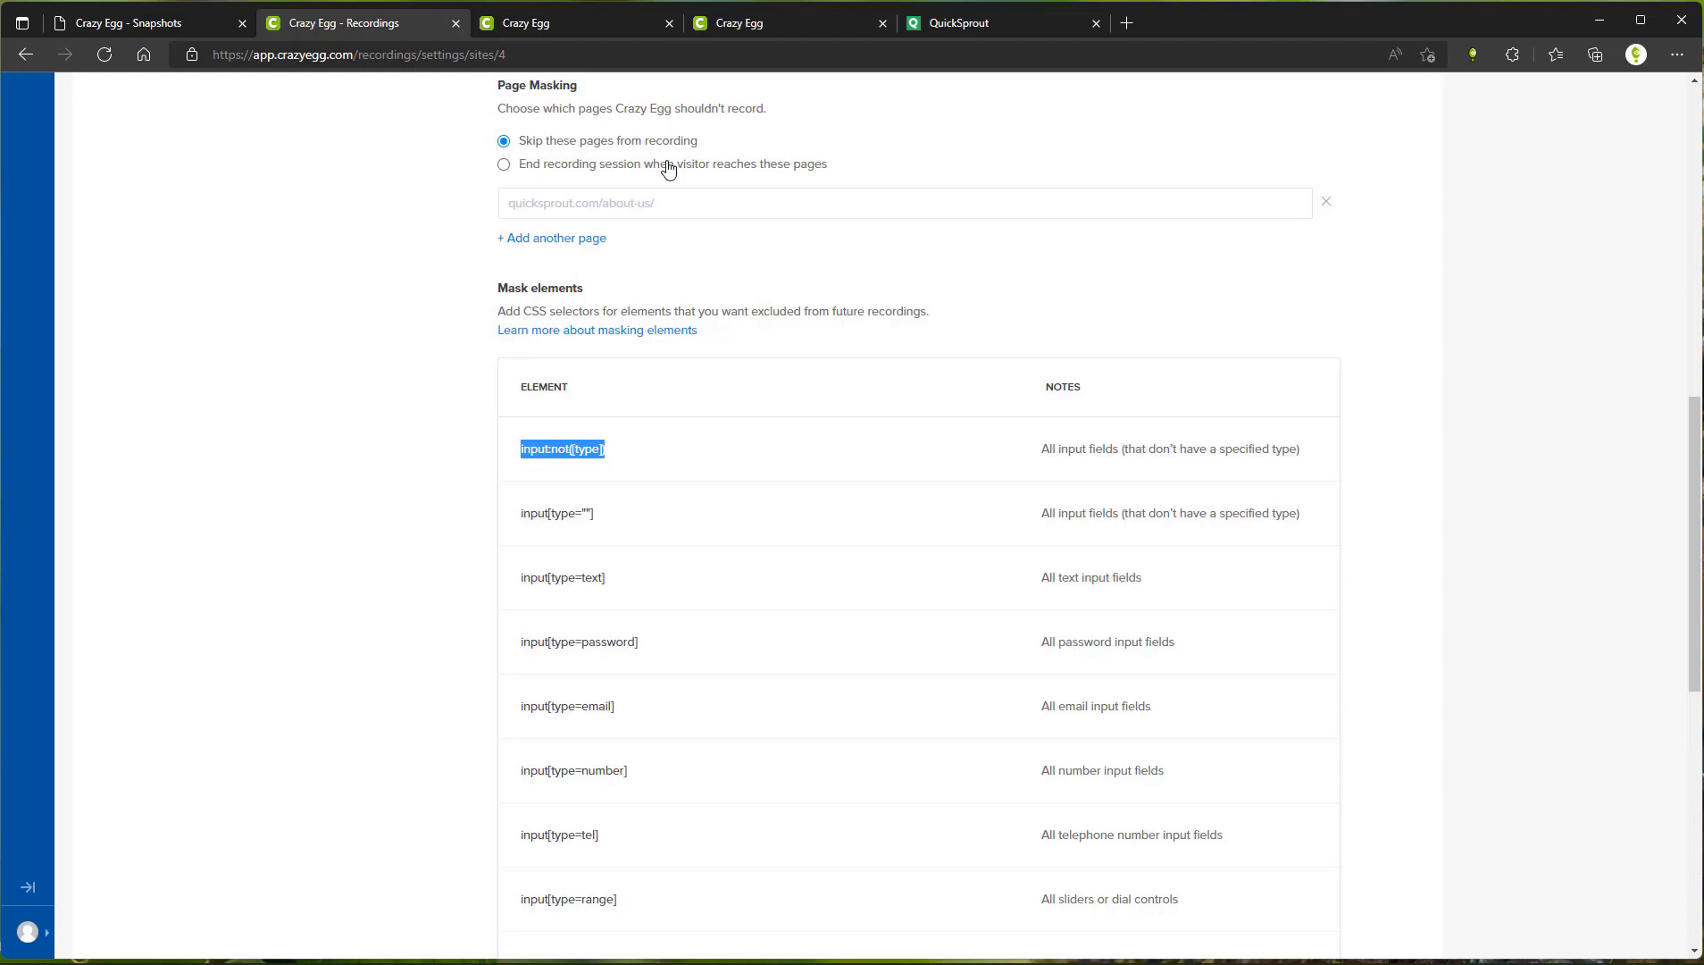
pyautogui.moveTo(565, 177)
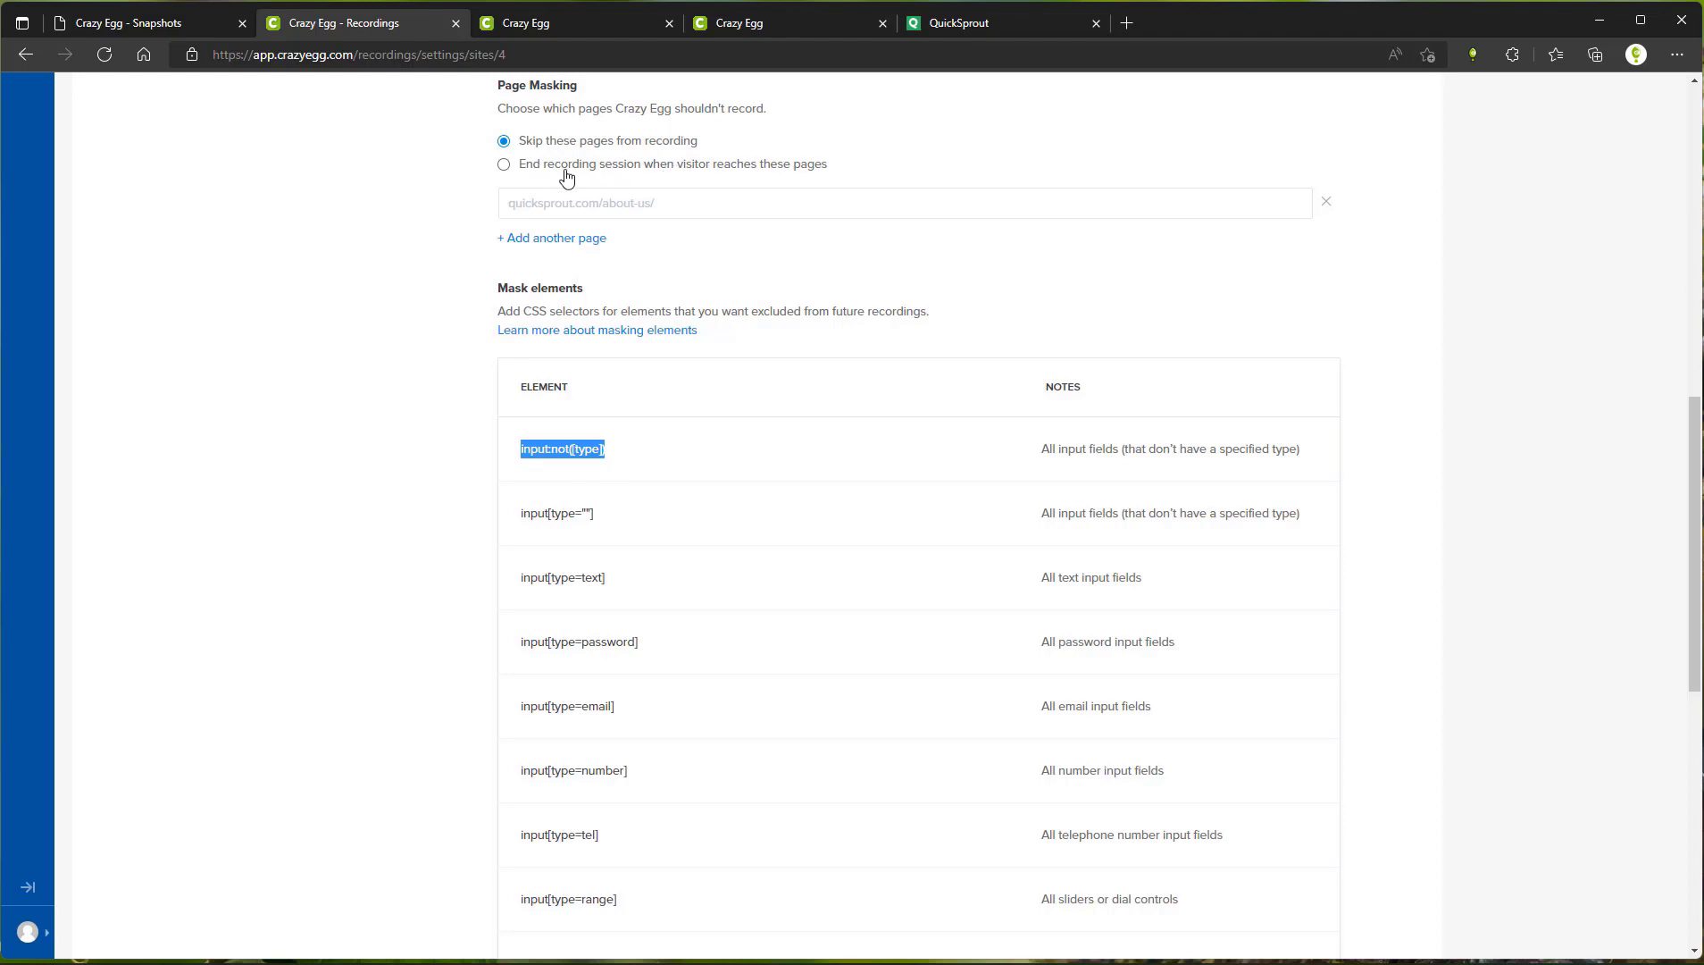
pyautogui.moveTo(718, 189)
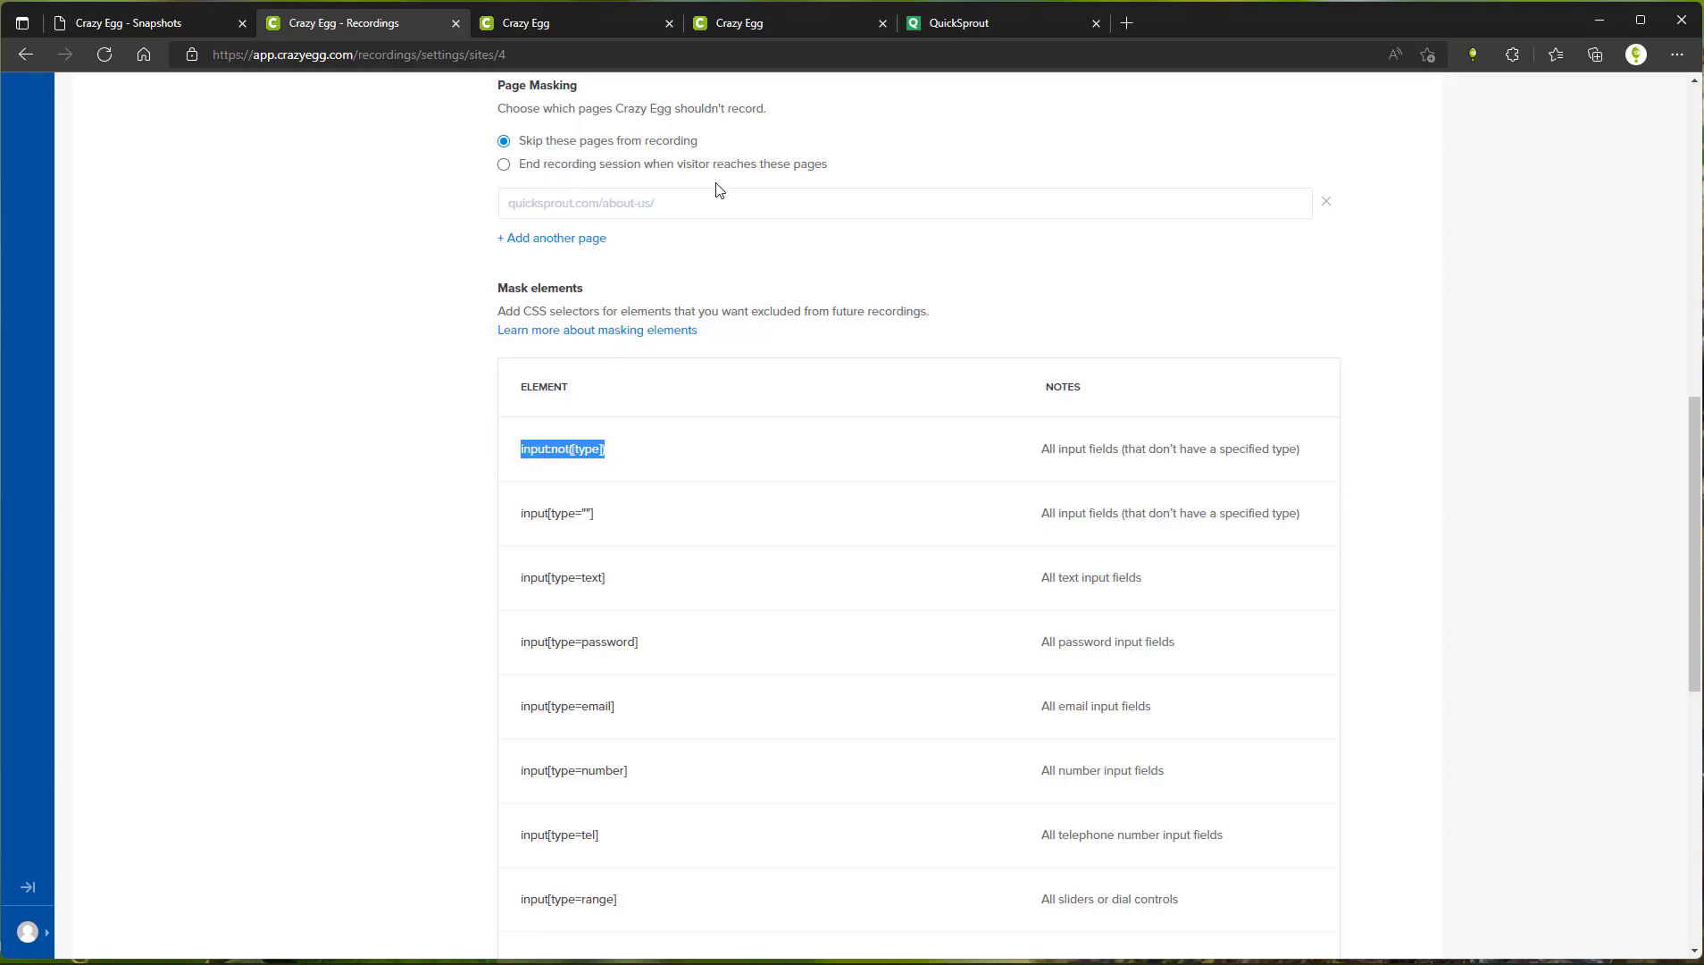
pyautogui.scroll(-3)
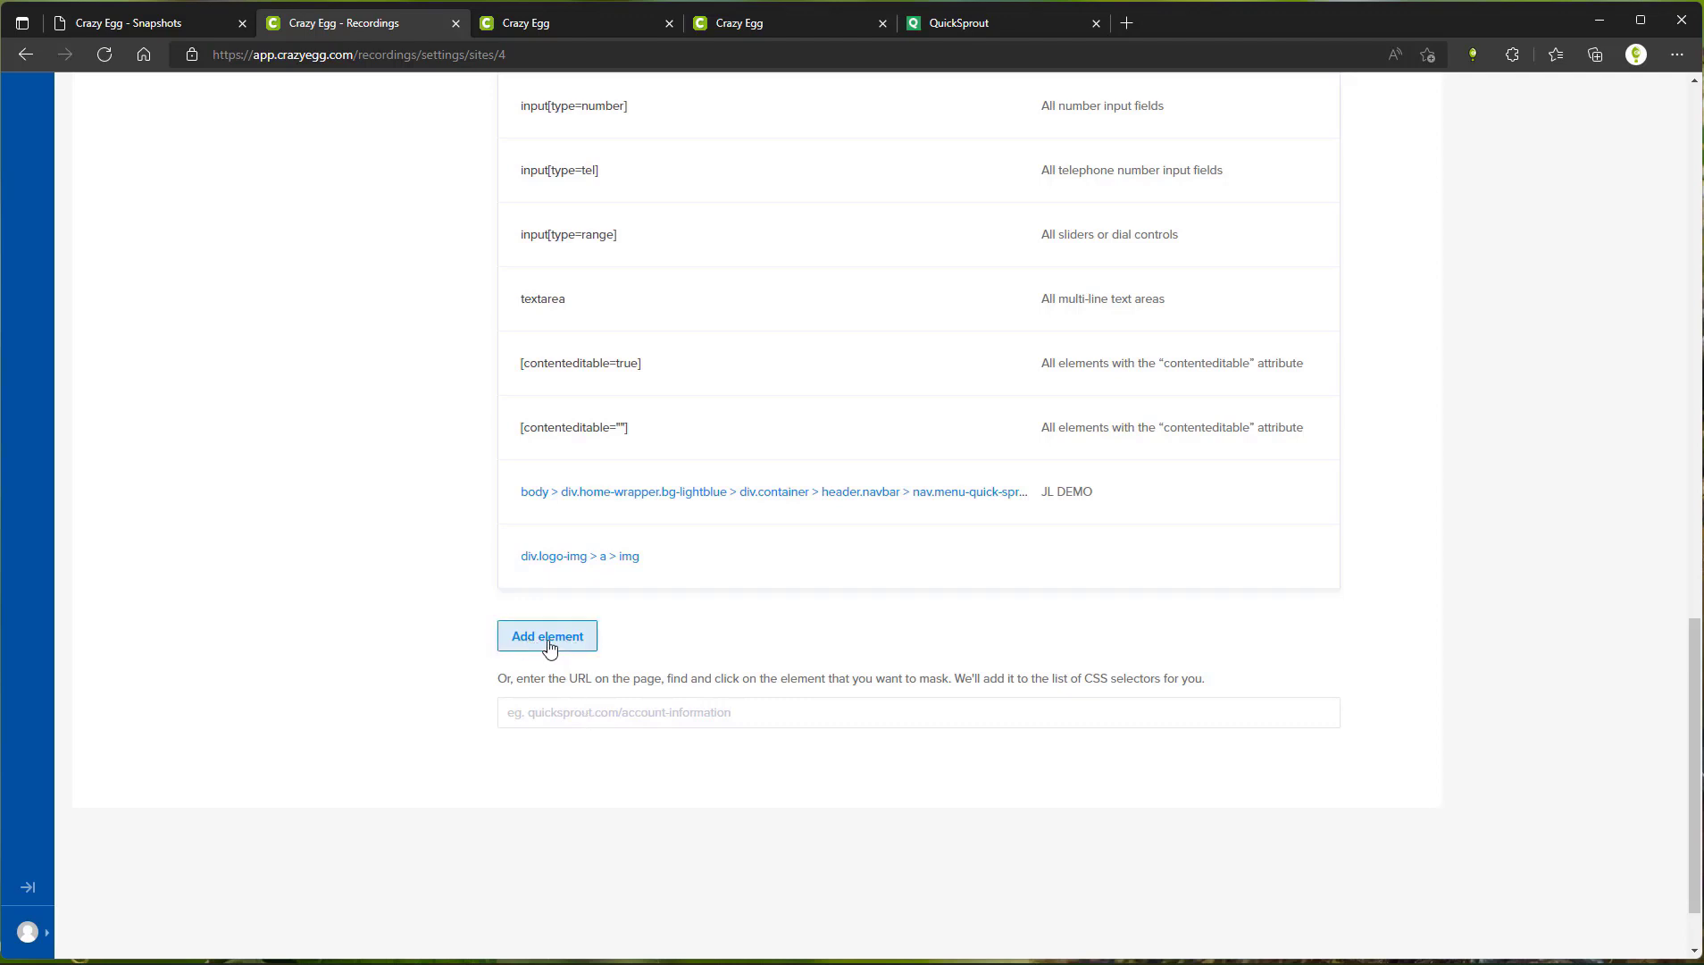
# - Add a masked element by loading a quicksprout.com preview, then reload Recordings Settings
pyautogui.click(546, 636)
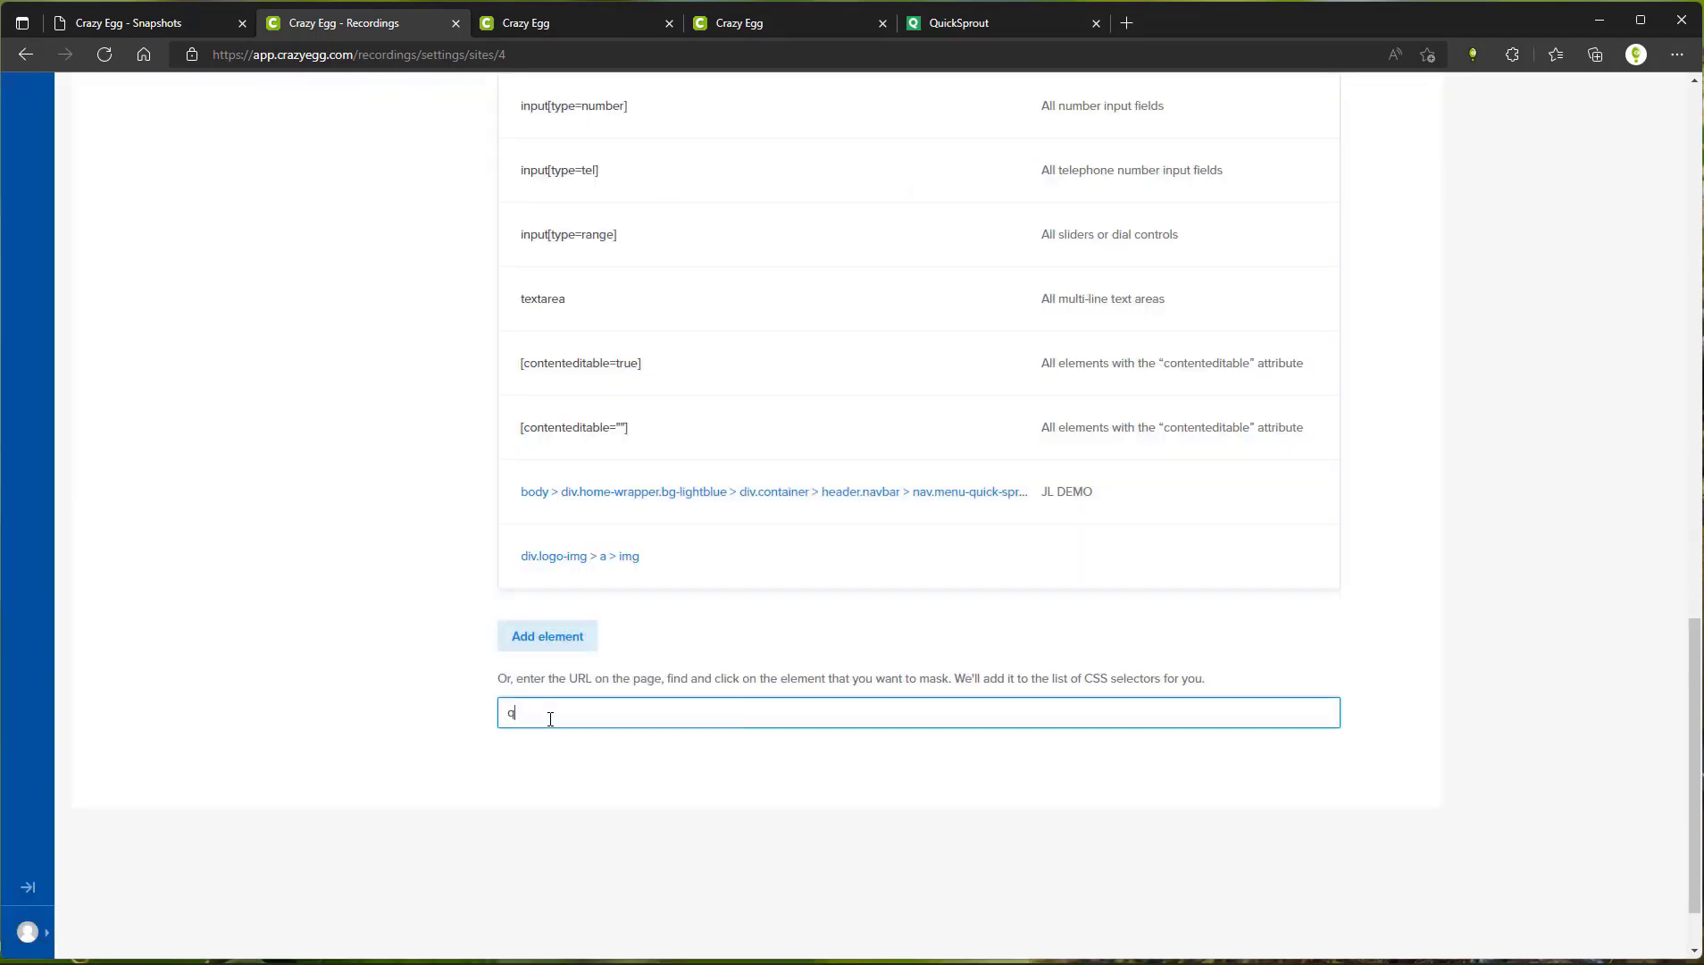
pyautogui.write('quicksprout.com')
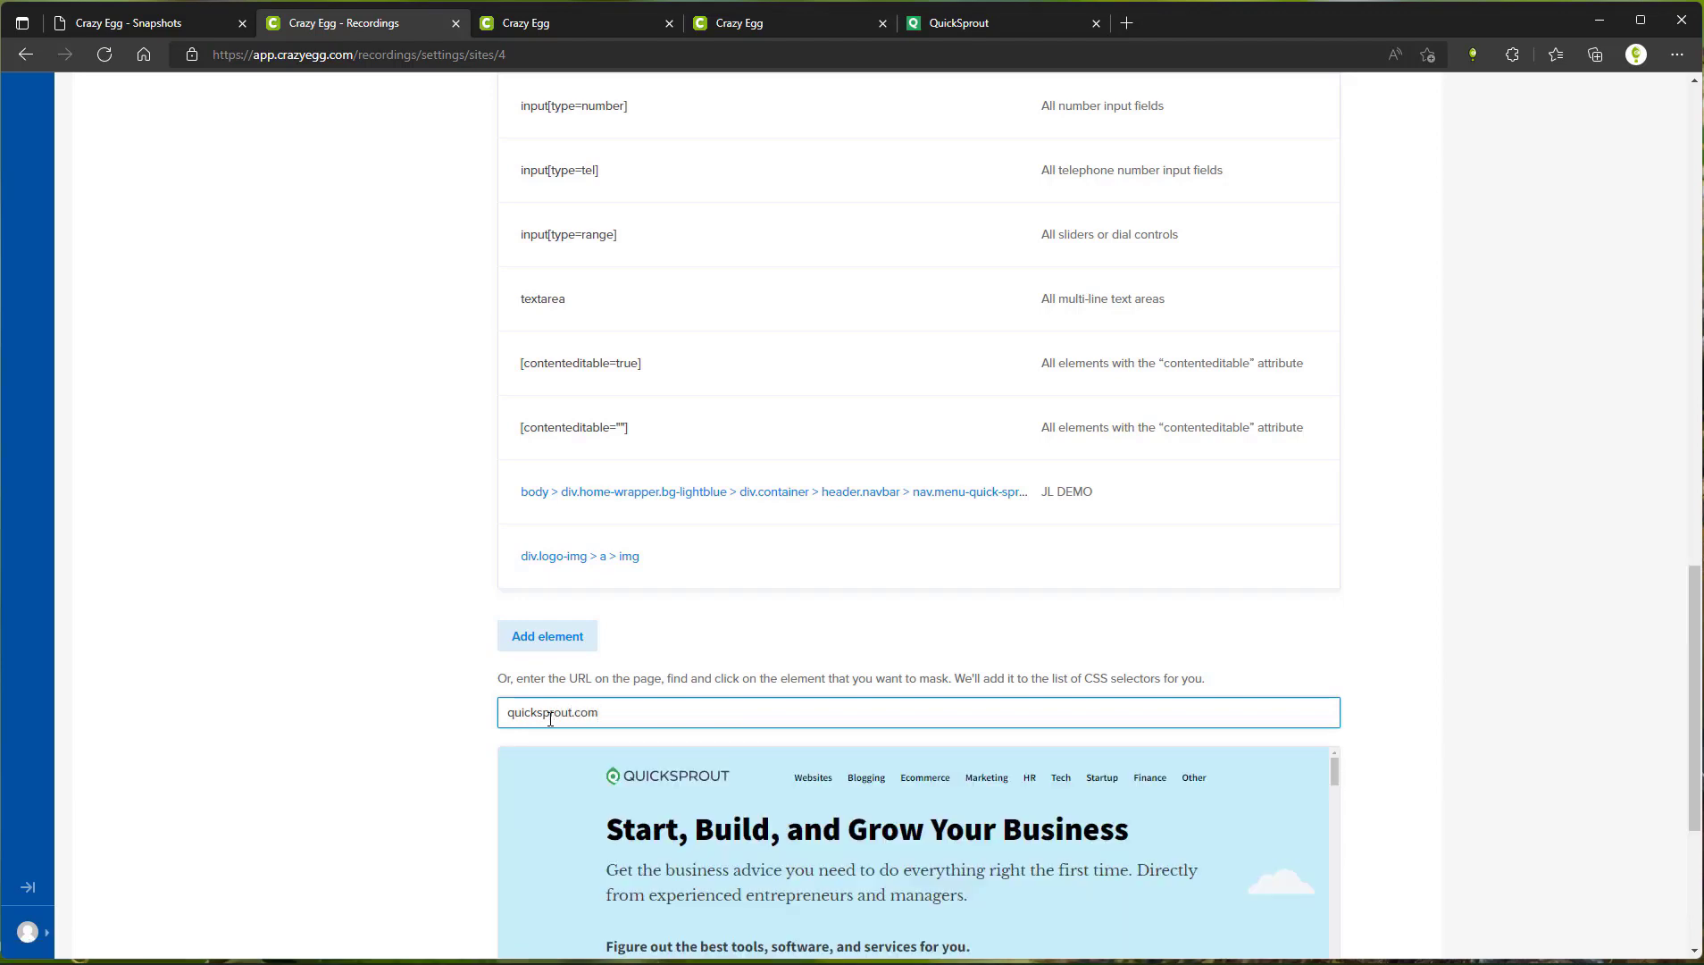
pyautogui.click(924, 777)
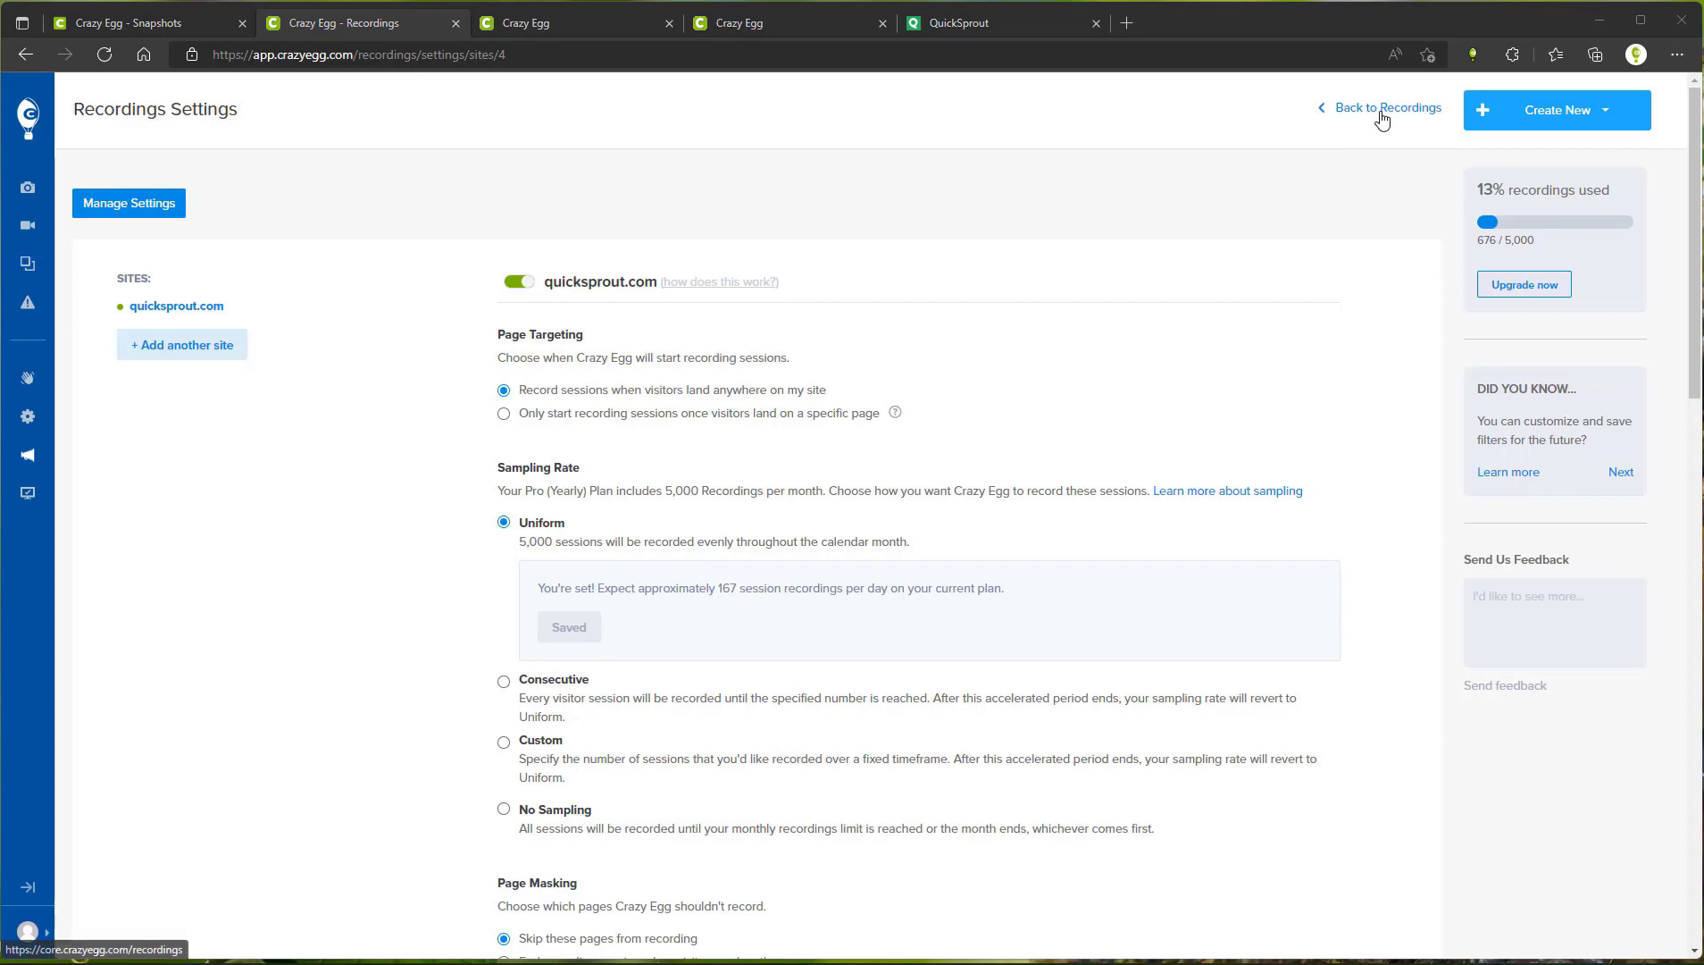
# - Go back to Recordings and show the Visitor info, Session info, Path and Ad campaign filters
pyautogui.click(1389, 108)
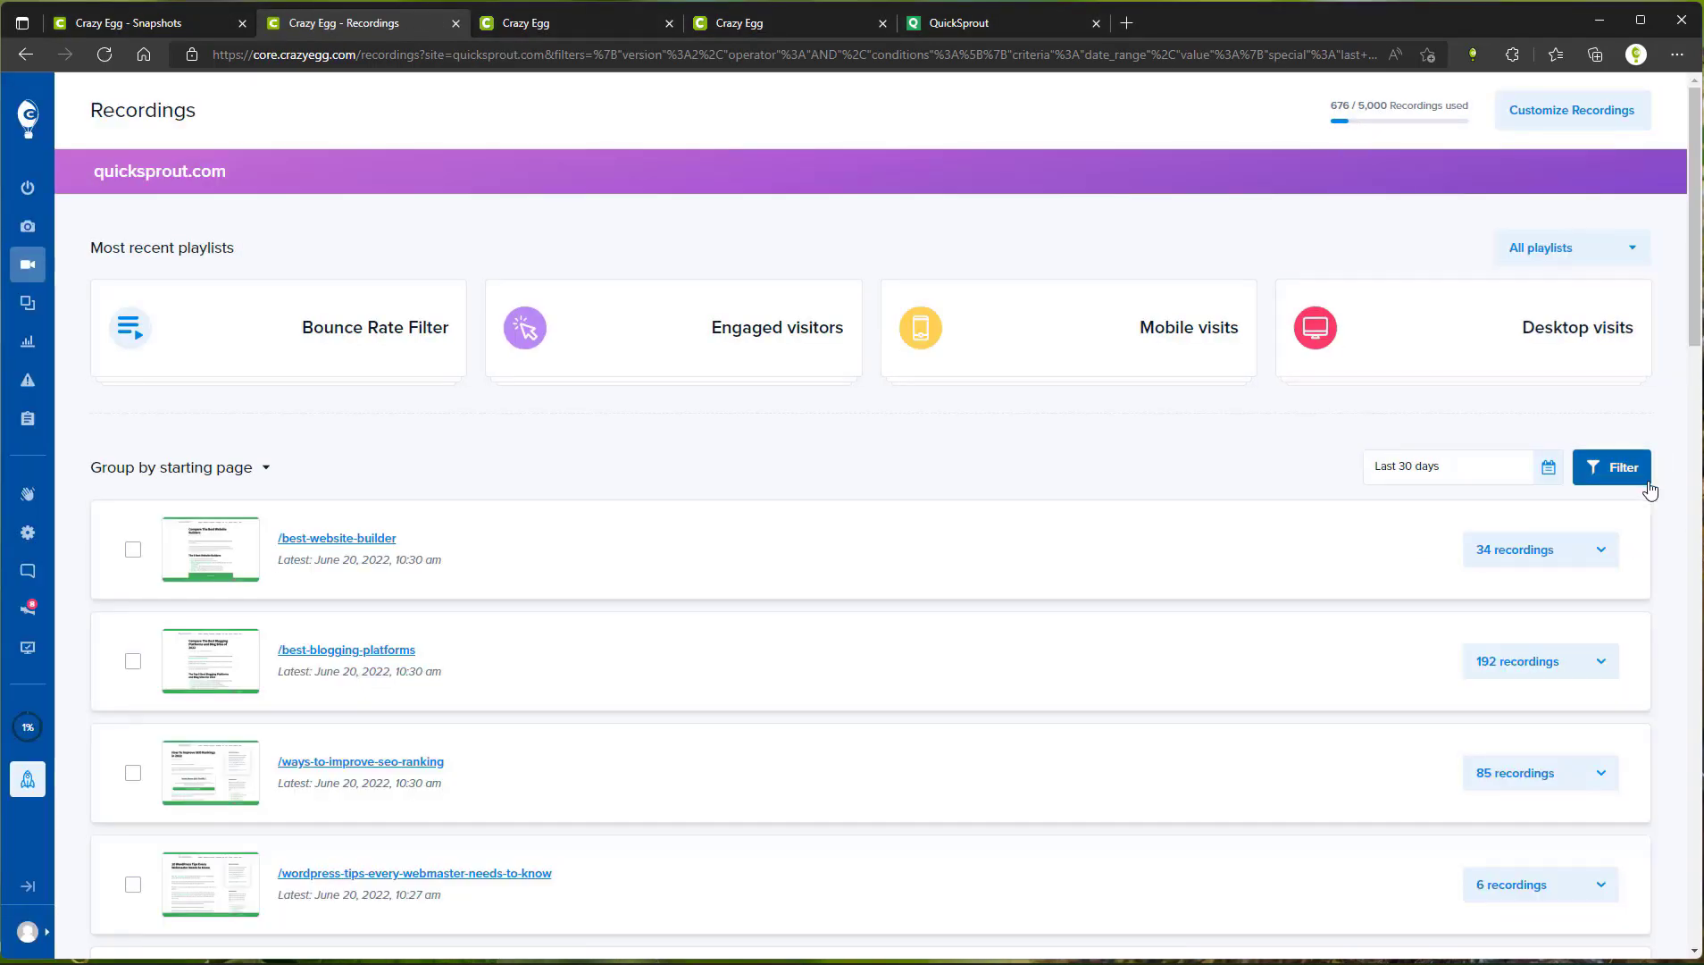
pyautogui.click(1612, 467)
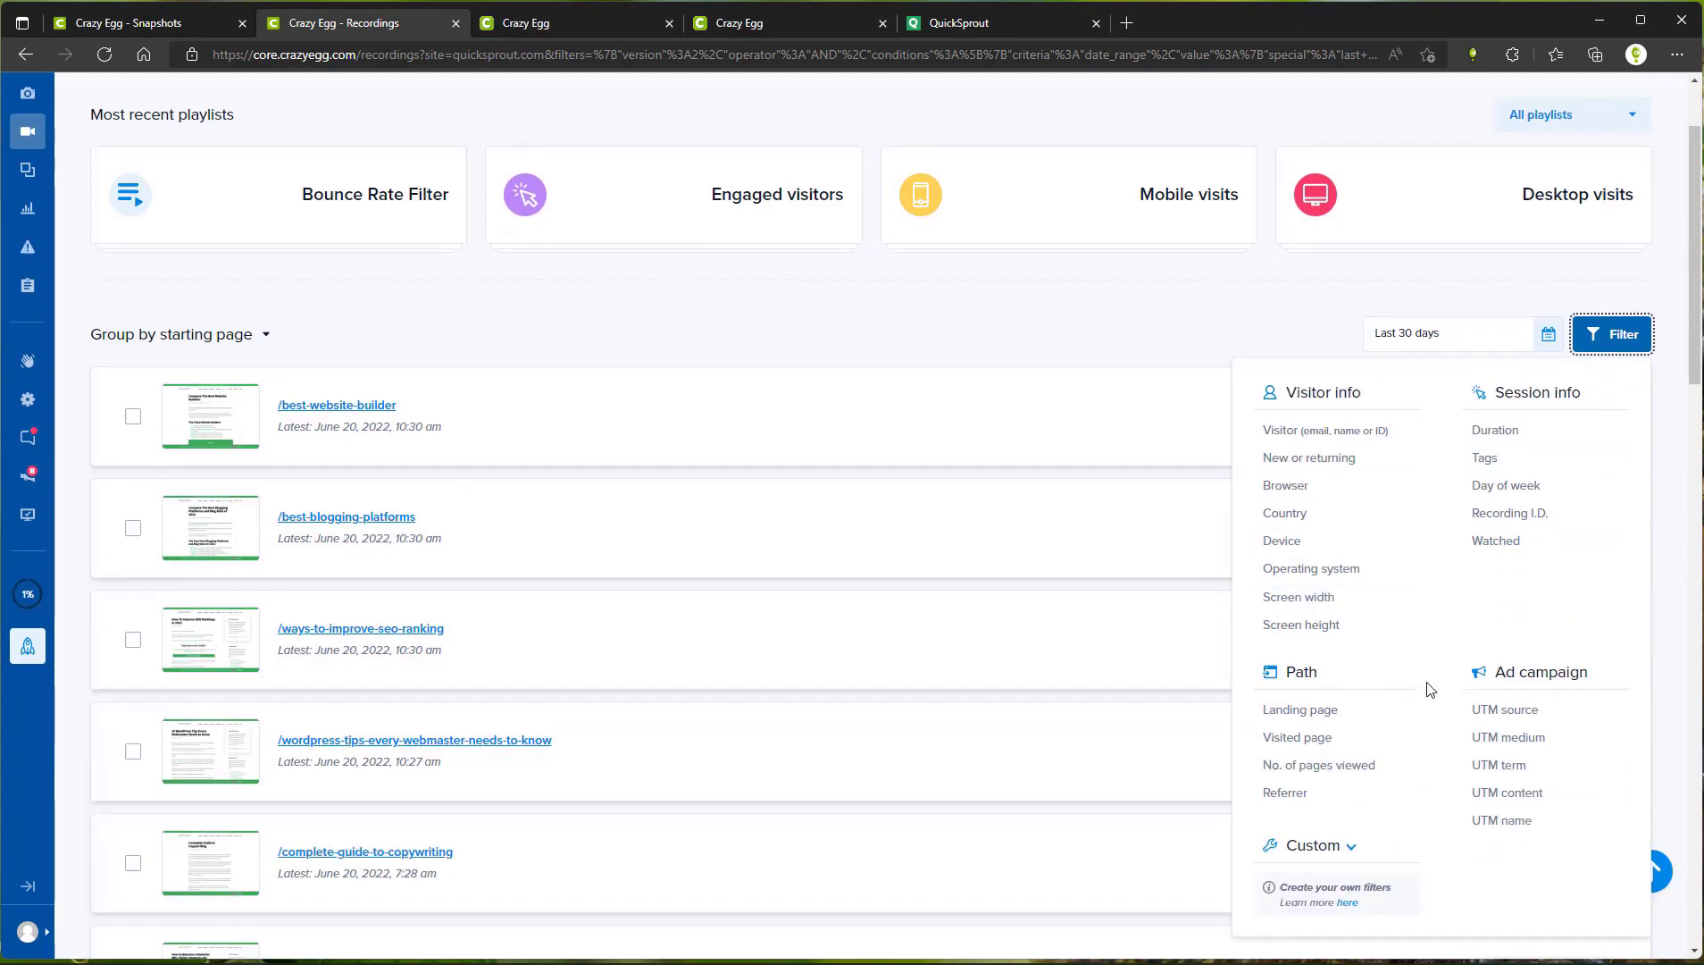
pyautogui.click(1613, 334)
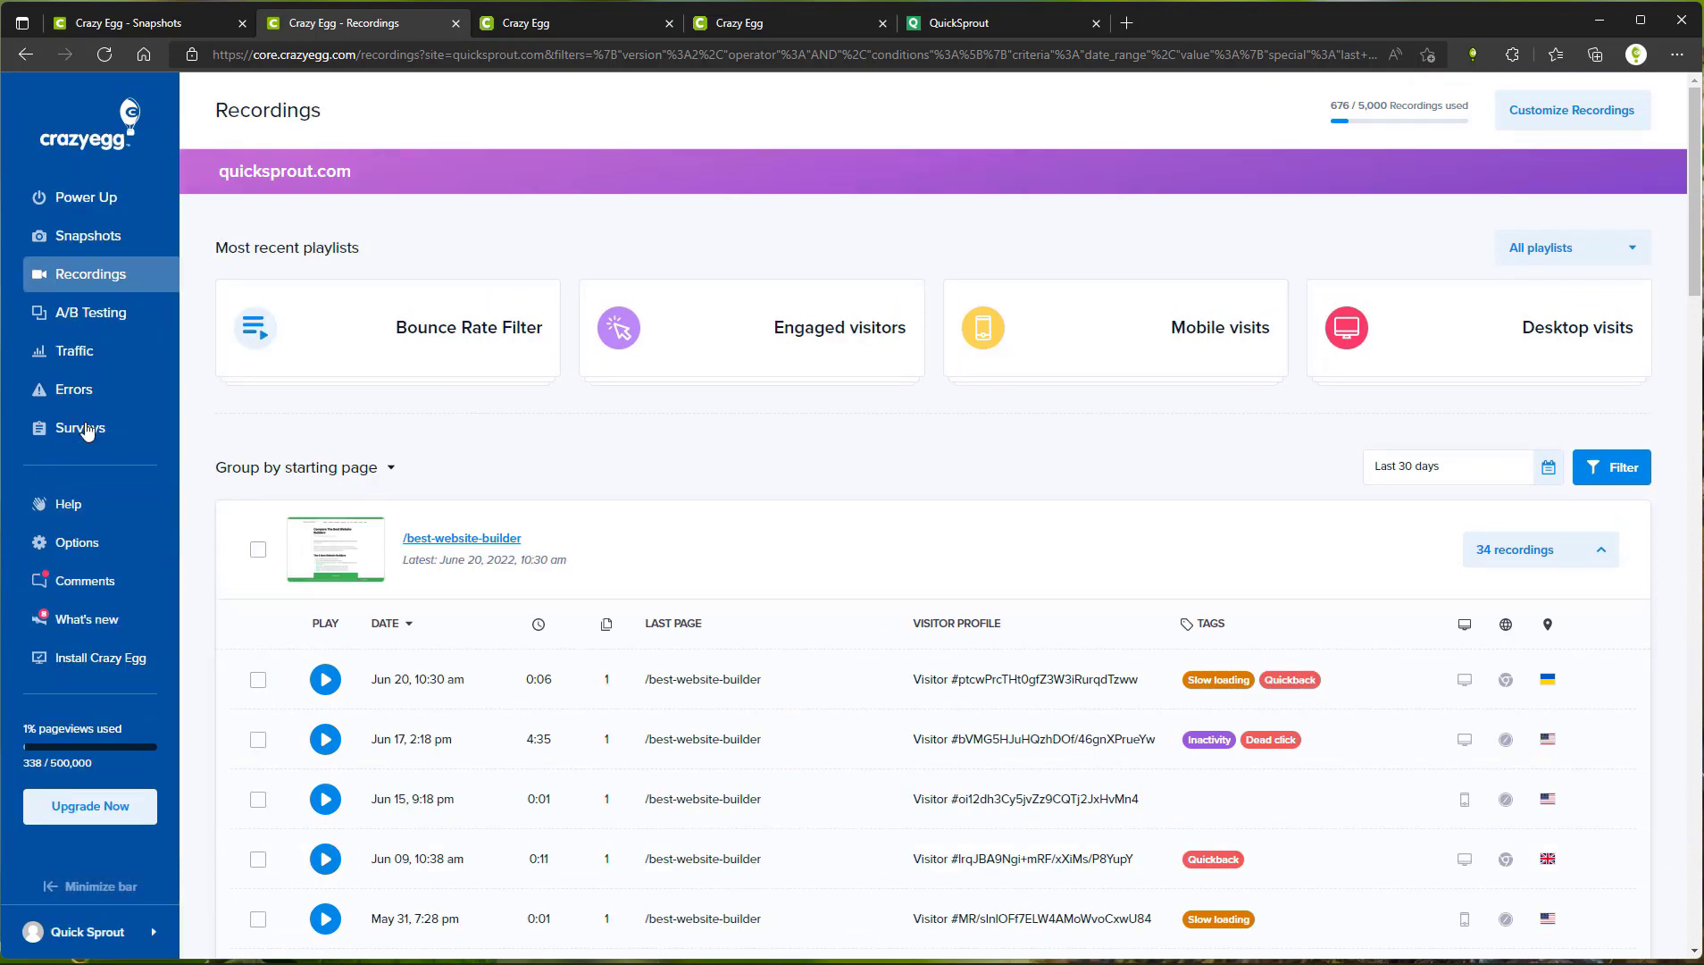
pyautogui.moveTo(74, 350)
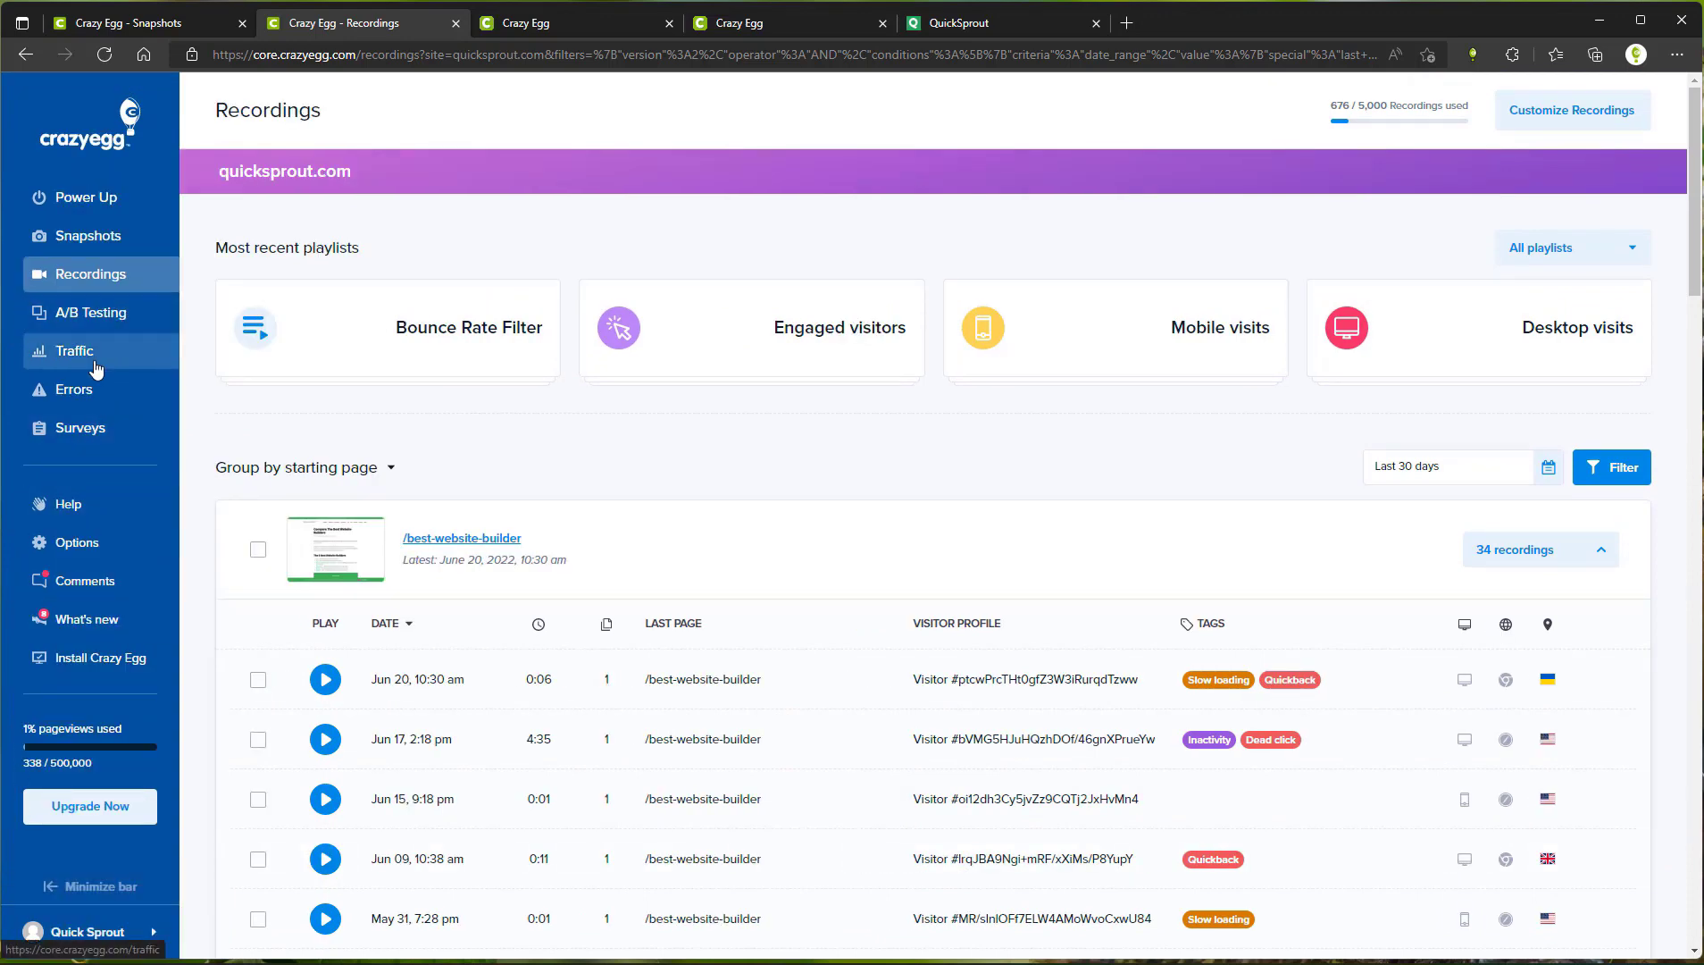